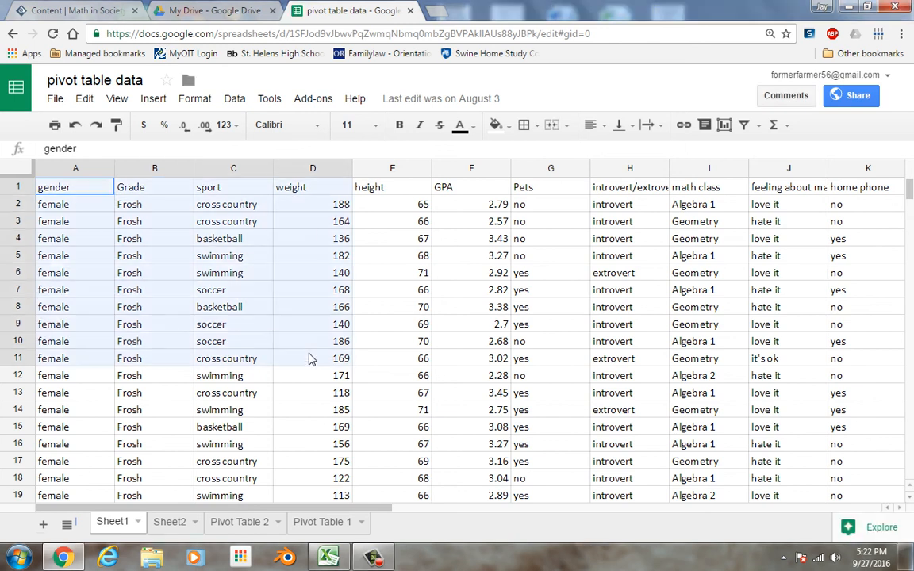
Scroll to row 1001 and column L so the selection covers the full A1:L1001 data set
scroll(down, 3)
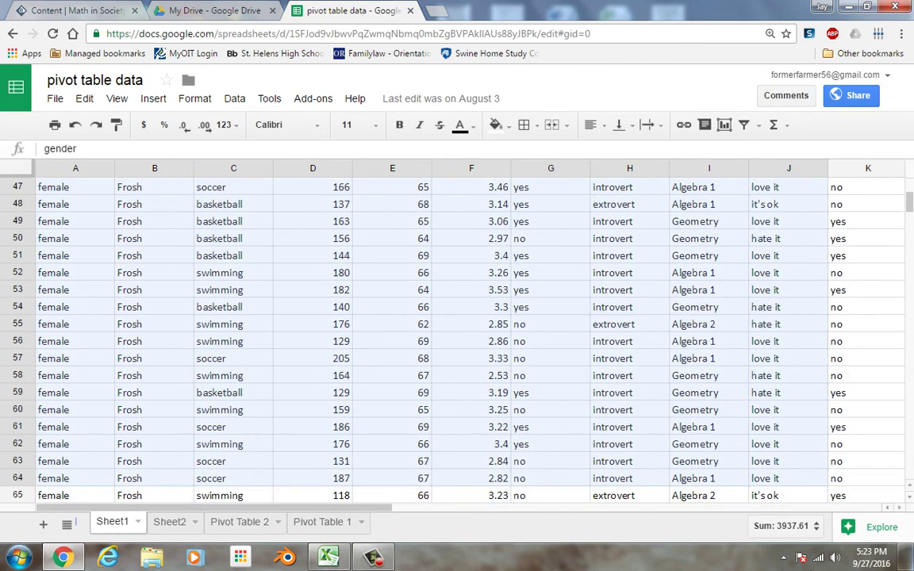
scroll(down, 3)
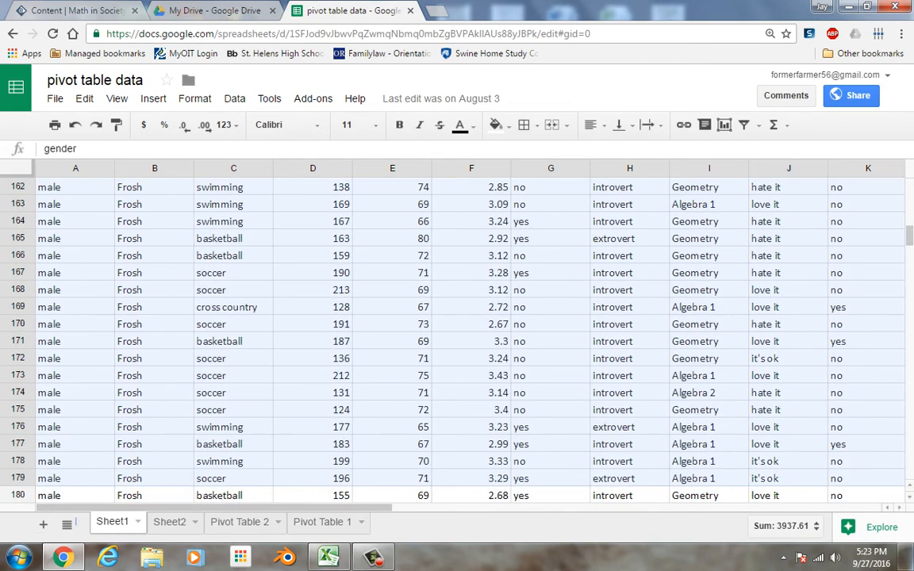
scroll(down, 3)
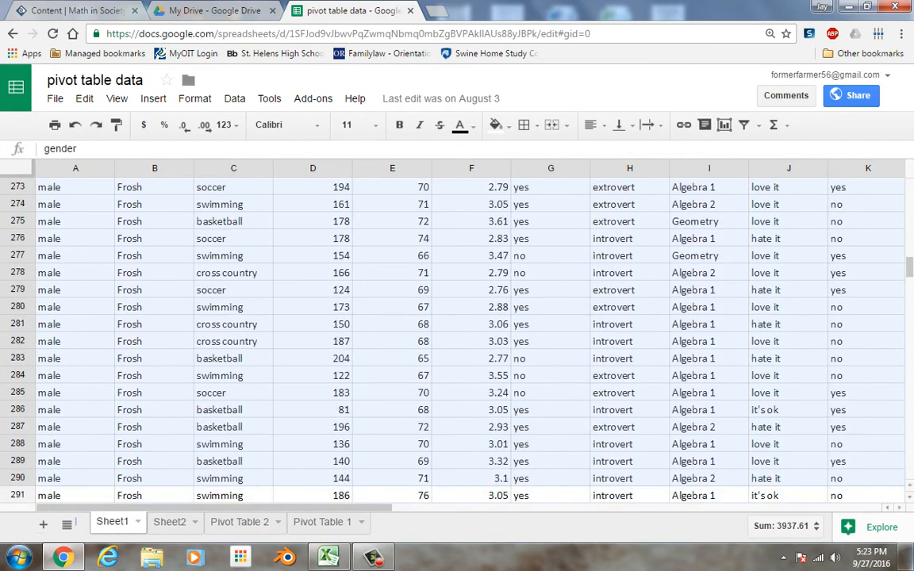
scroll(down, 3)
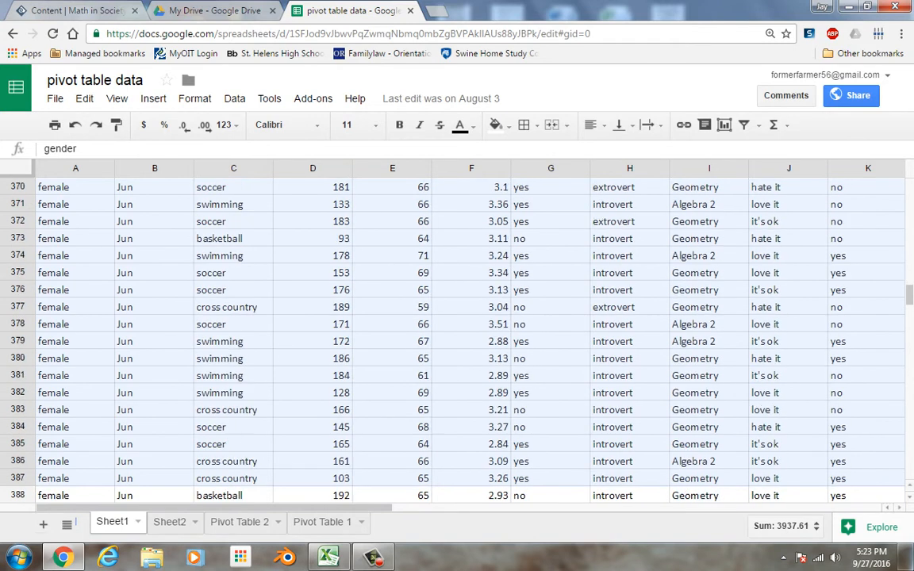
scroll(down, 3)
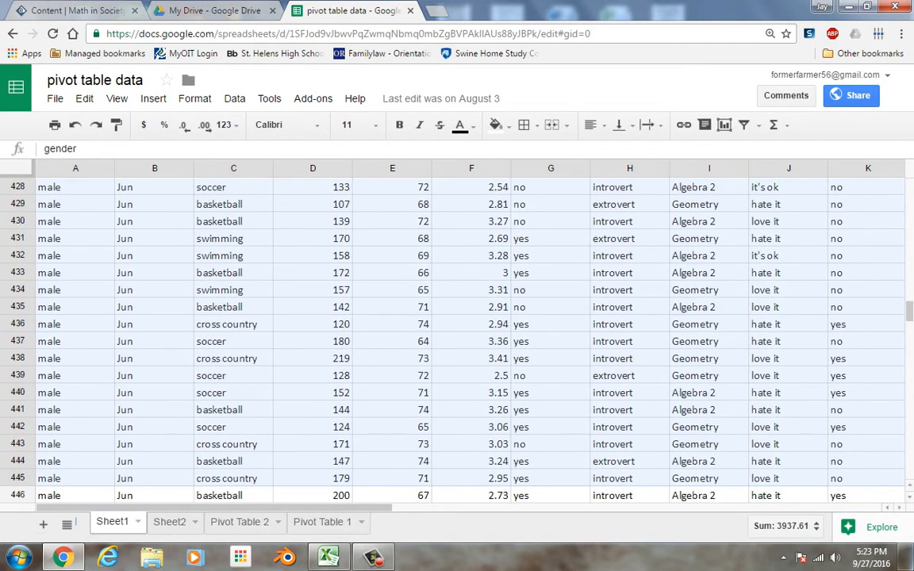
scroll(down, 3)
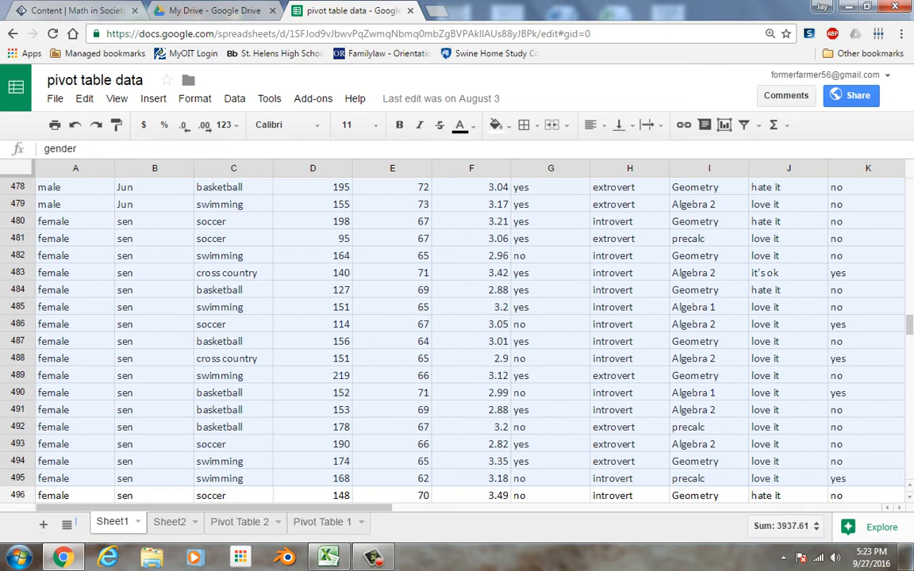
scroll(down, 3)
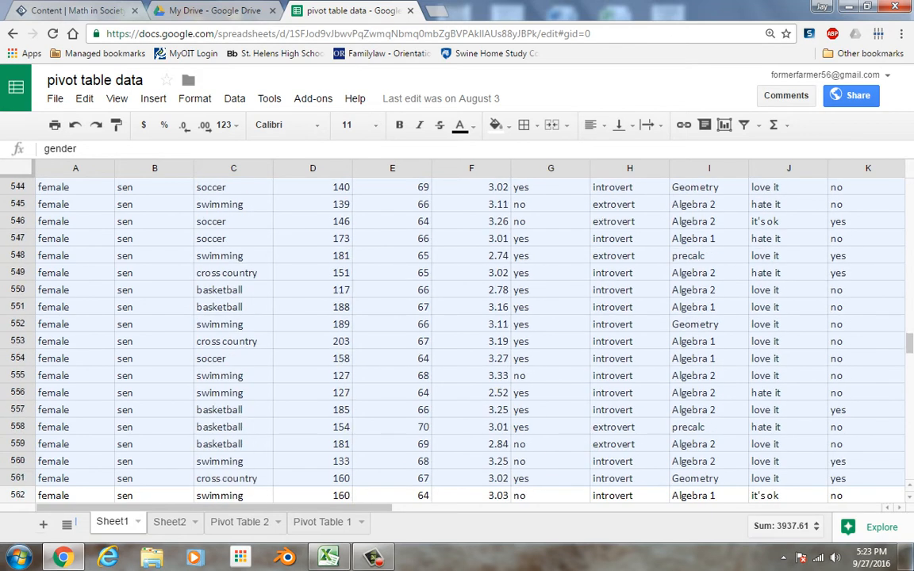
scroll(down, 3)
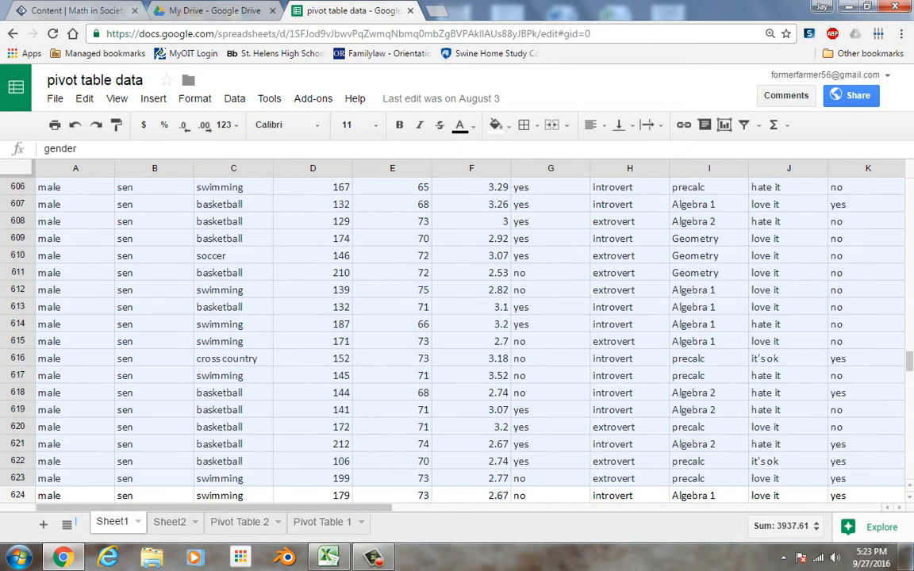
scroll(down, 3)
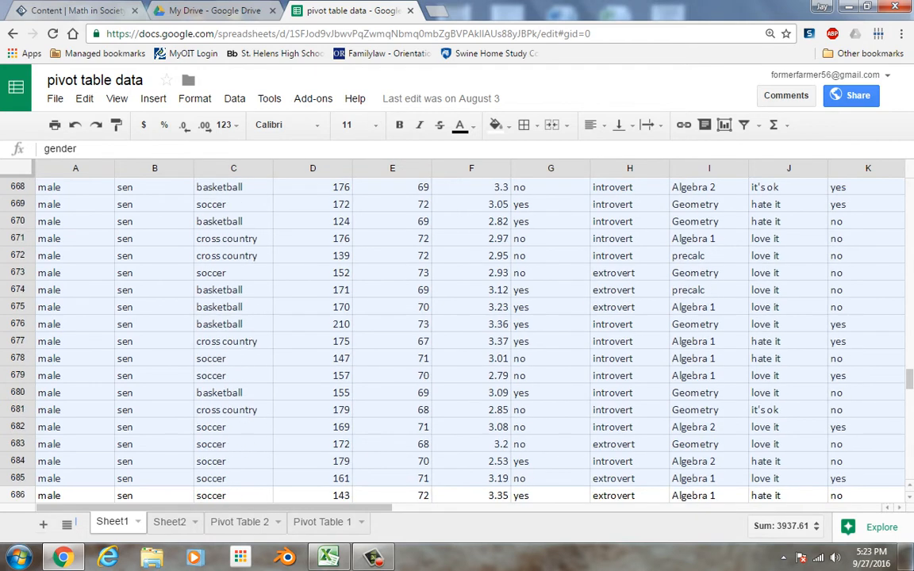
scroll(down, 3)
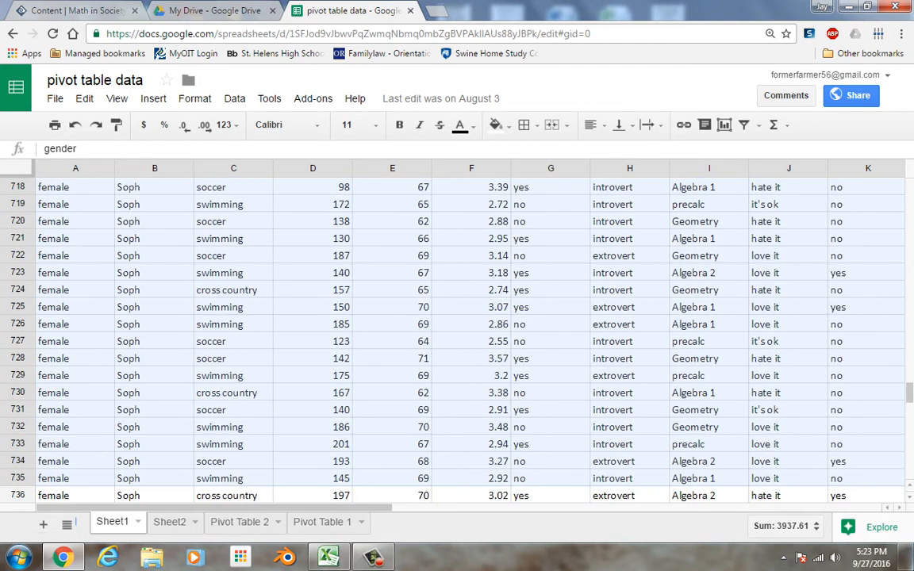
scroll(down, 3)
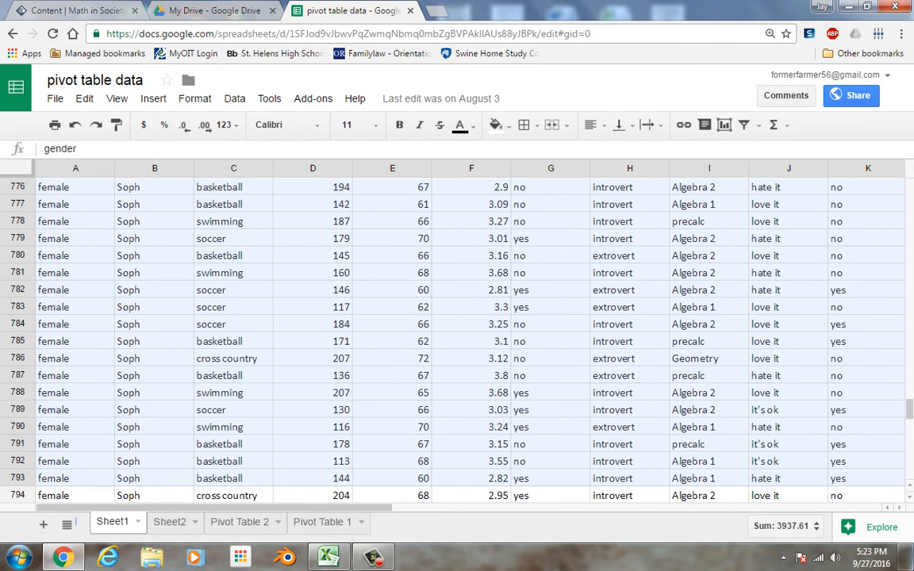
scroll(down, 3)
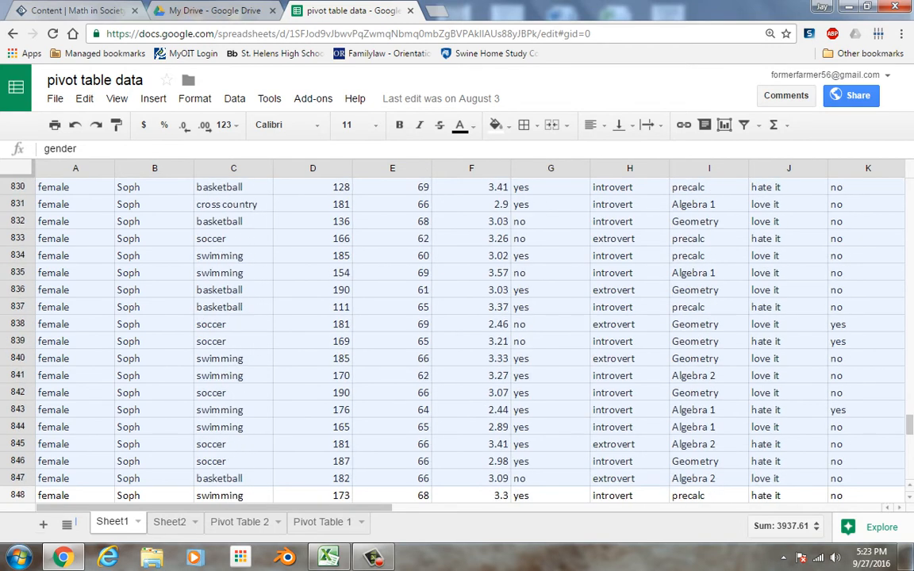
scroll(down, 3)
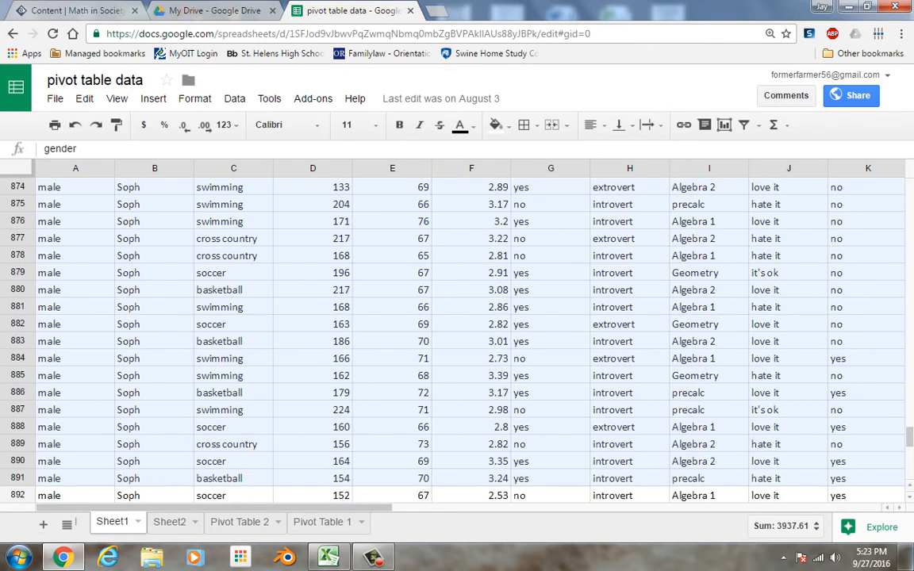
scroll(down, 3)
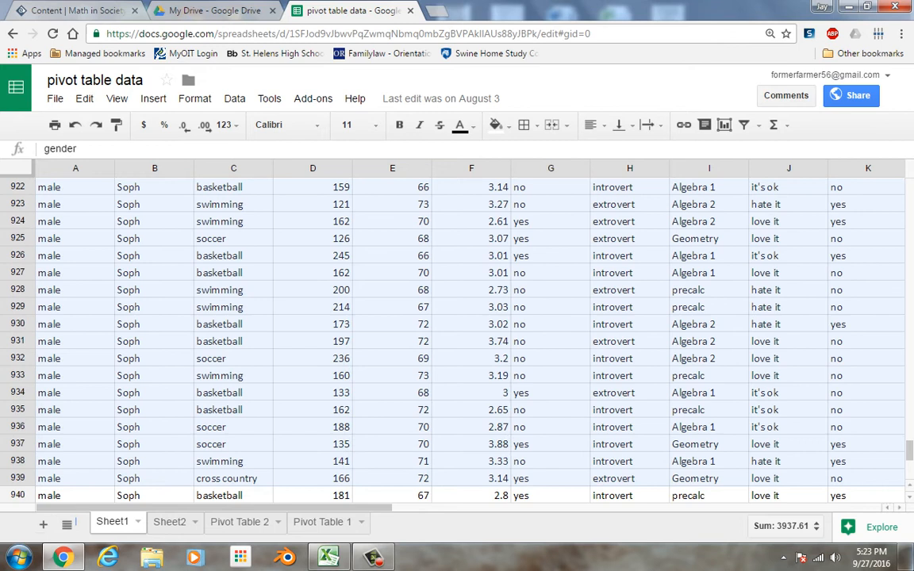
scroll(down, 3)
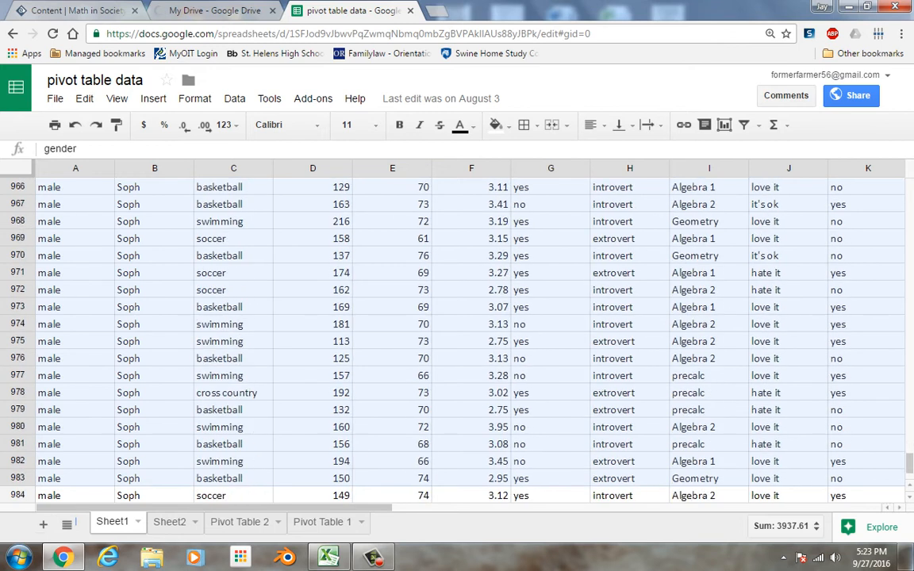
scroll(down, 3)
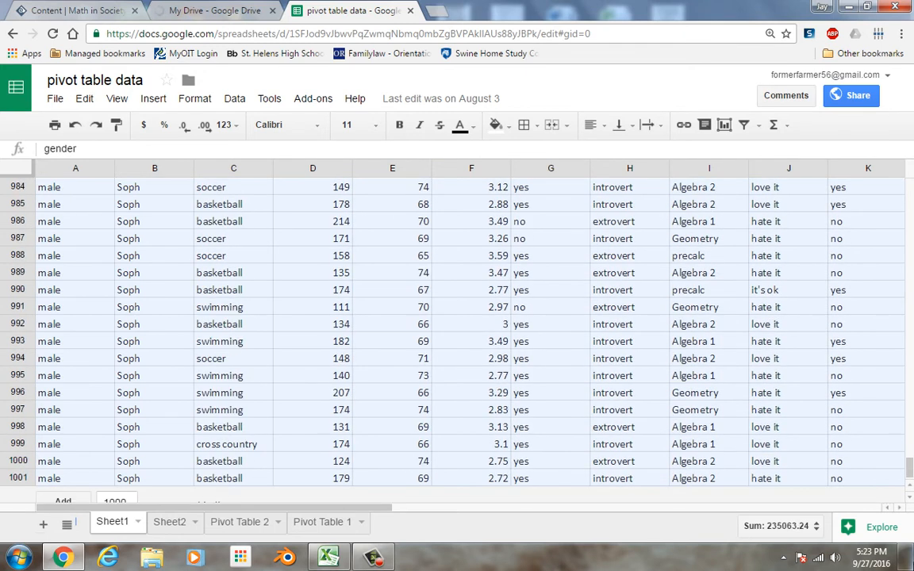
scroll(right, 3)
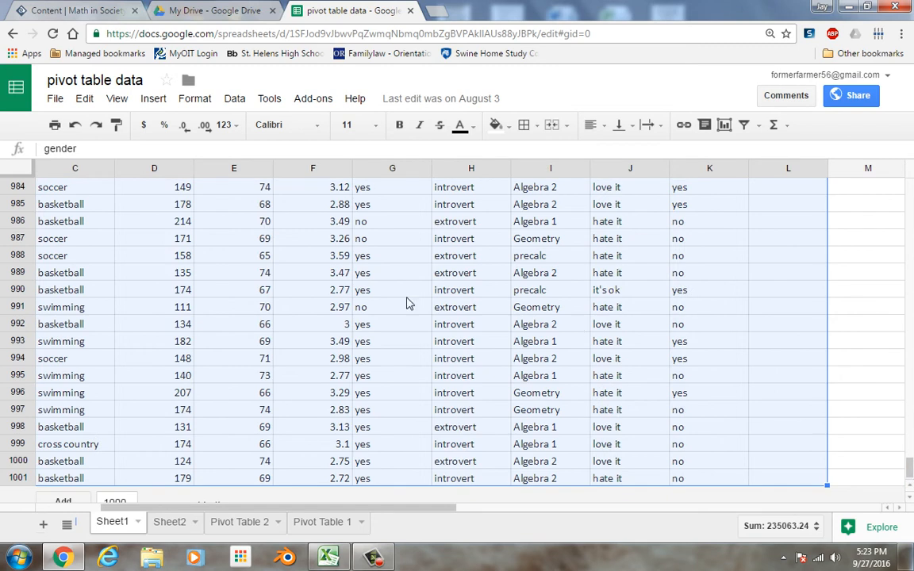
mouse_move(234, 98)
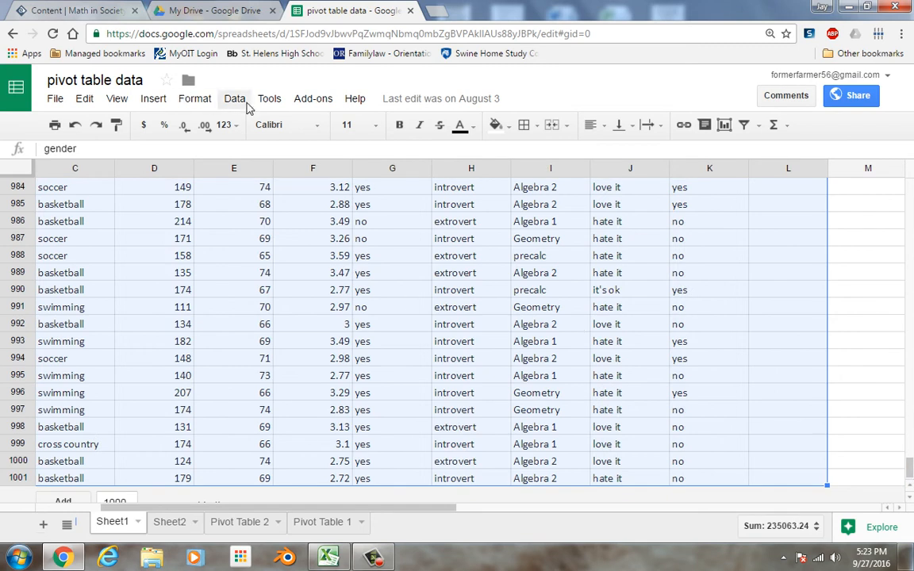
Create Pivot Table 4 on a new sheet from the A1:L1001 student data via Data > Pivot table
click(235, 99)
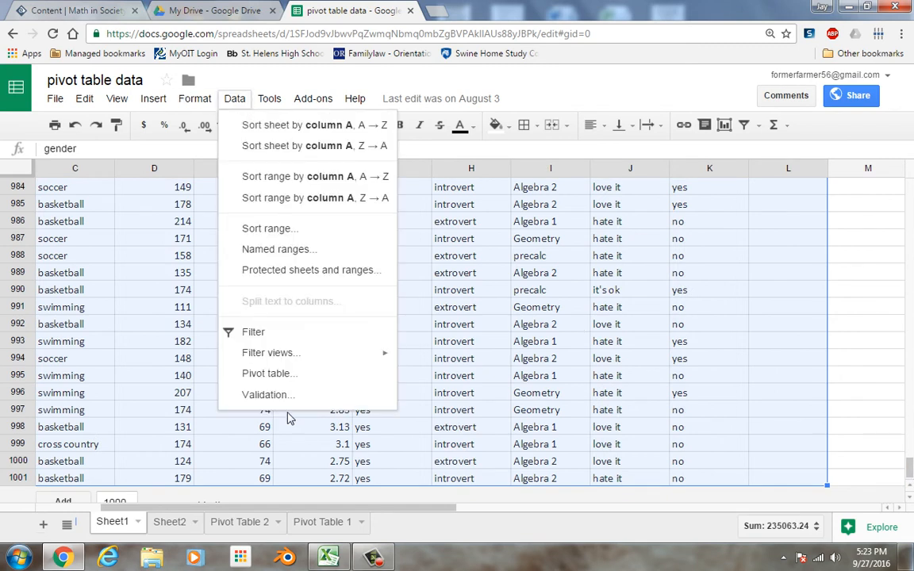
click(270, 373)
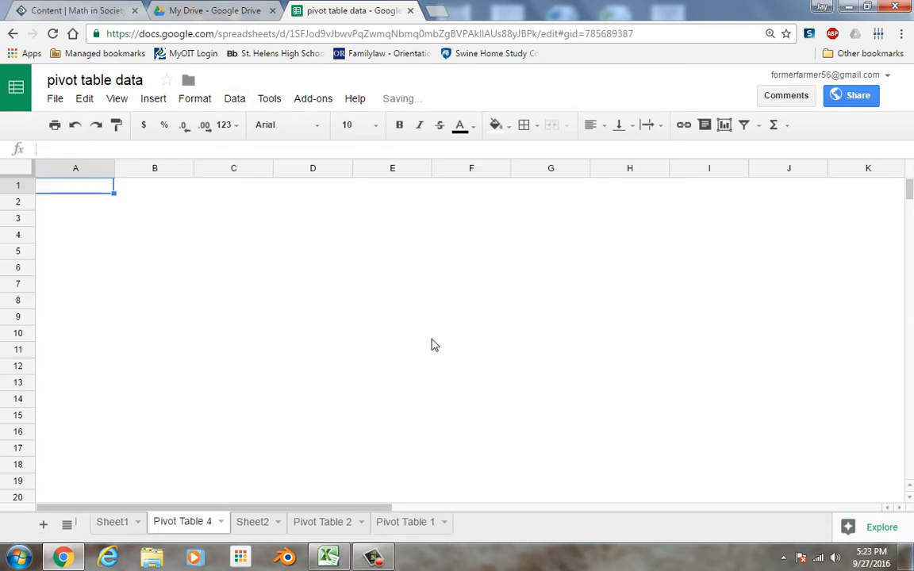
click(235, 99)
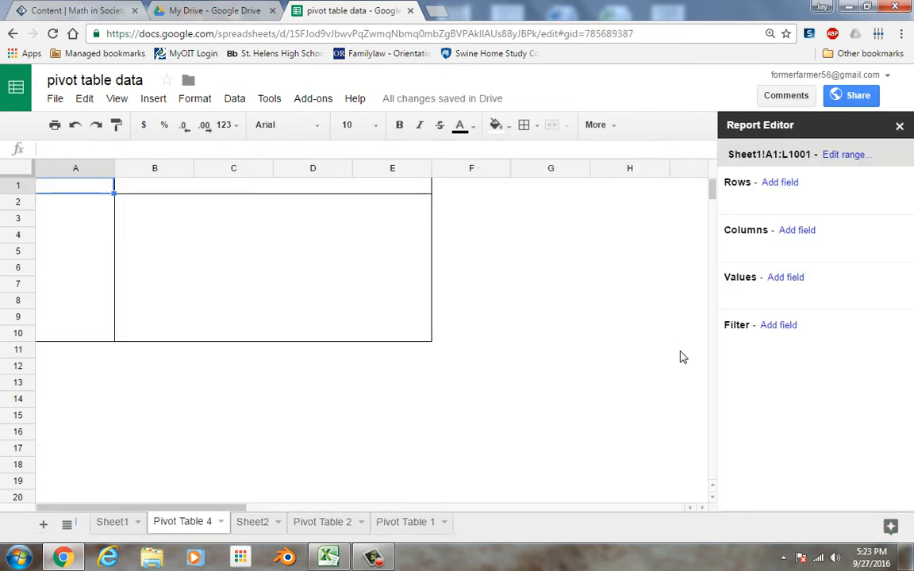
mouse_move(209, 425)
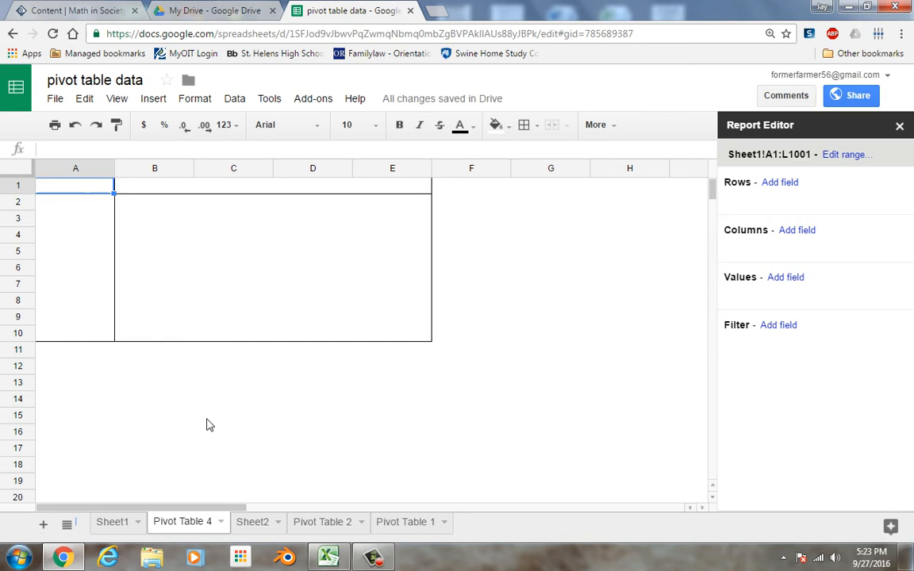
mouse_move(165, 514)
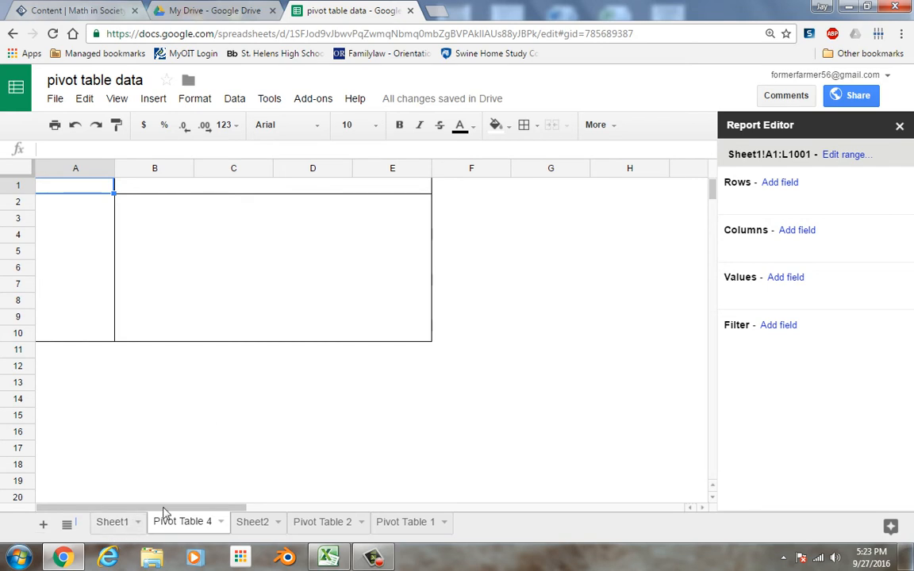
Group rows by math class and count with COUNTA: Algebra 1 336, Algebra 2 258, Geometry 311, precalc 95
click(780, 182)
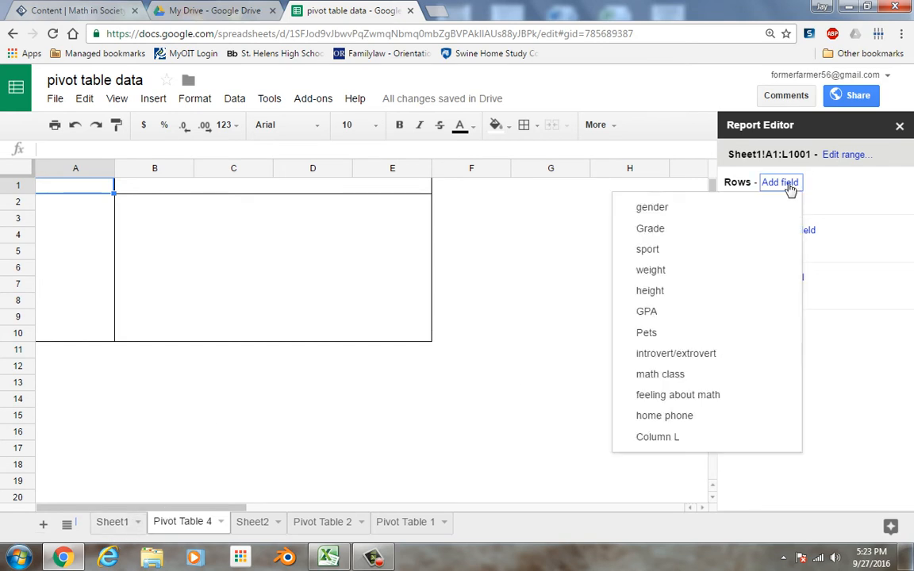
mouse_move(677, 393)
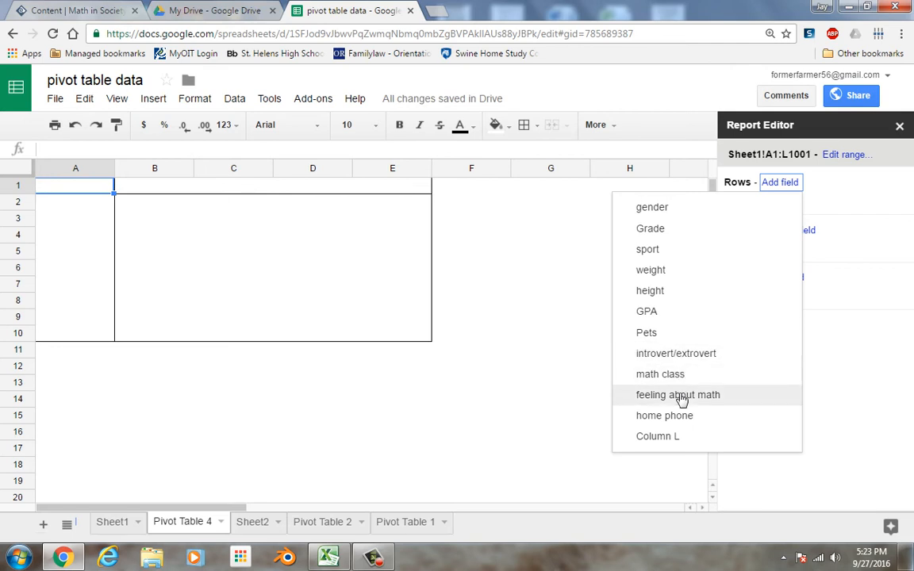
click(660, 374)
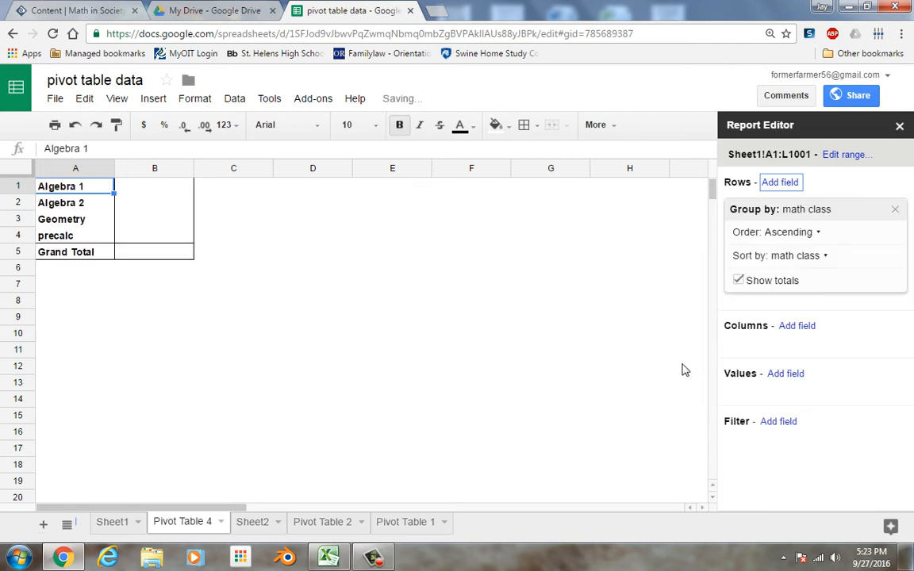
mouse_move(795, 386)
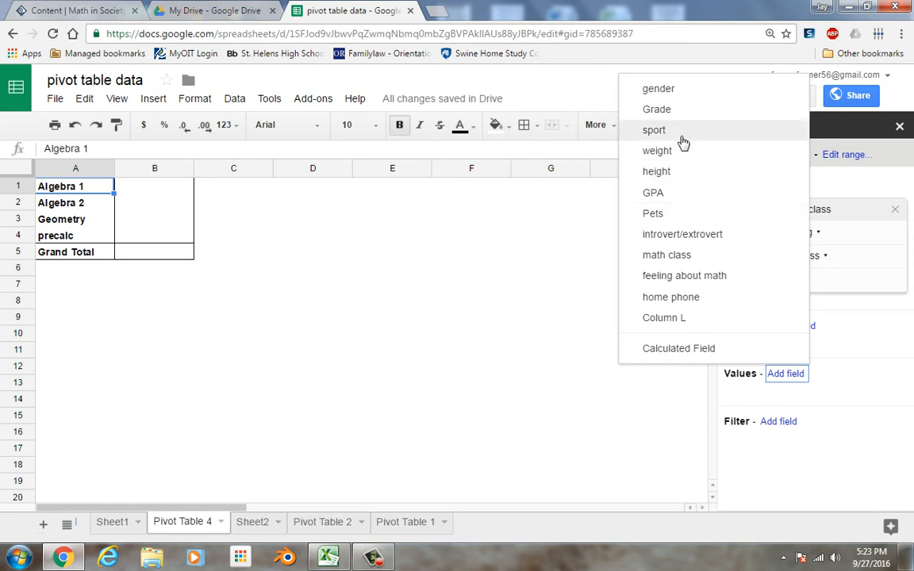
mouse_move(685, 257)
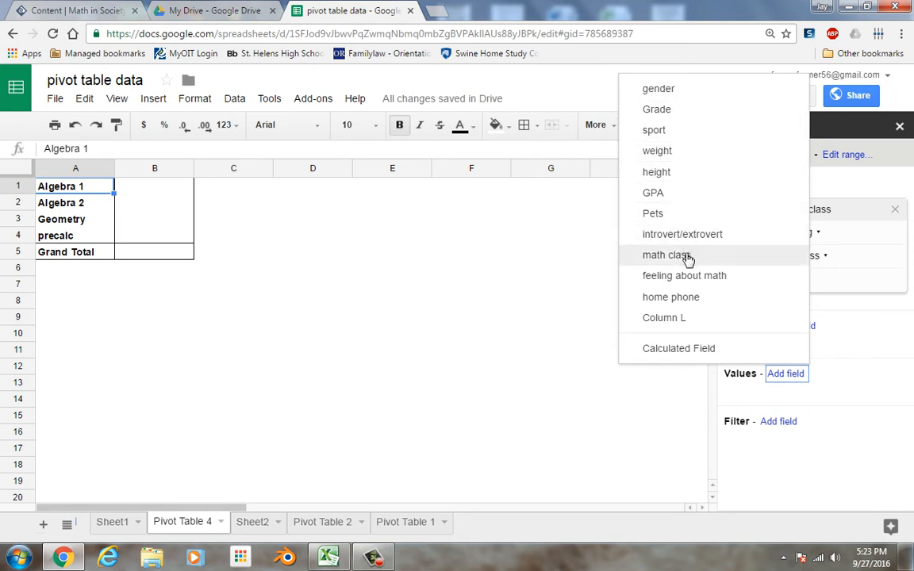
click(666, 254)
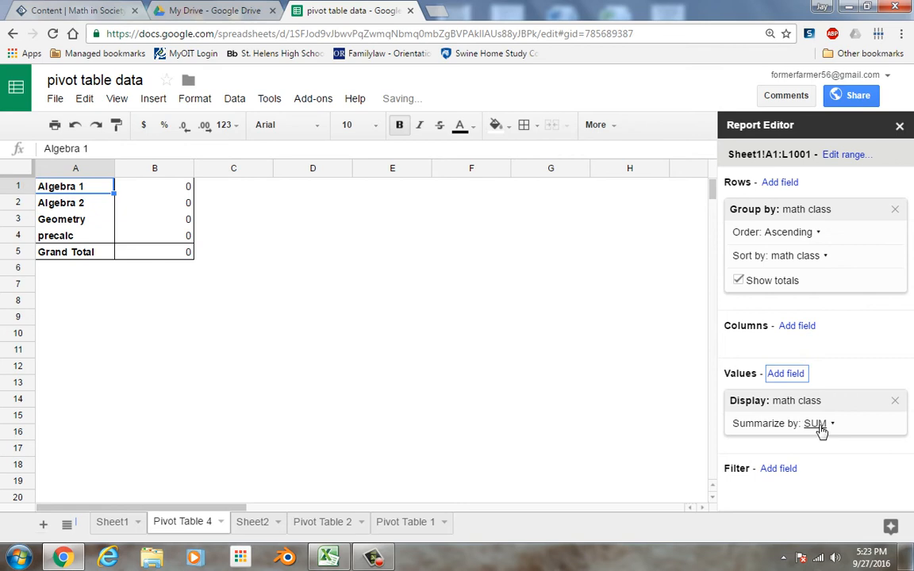
click(817, 422)
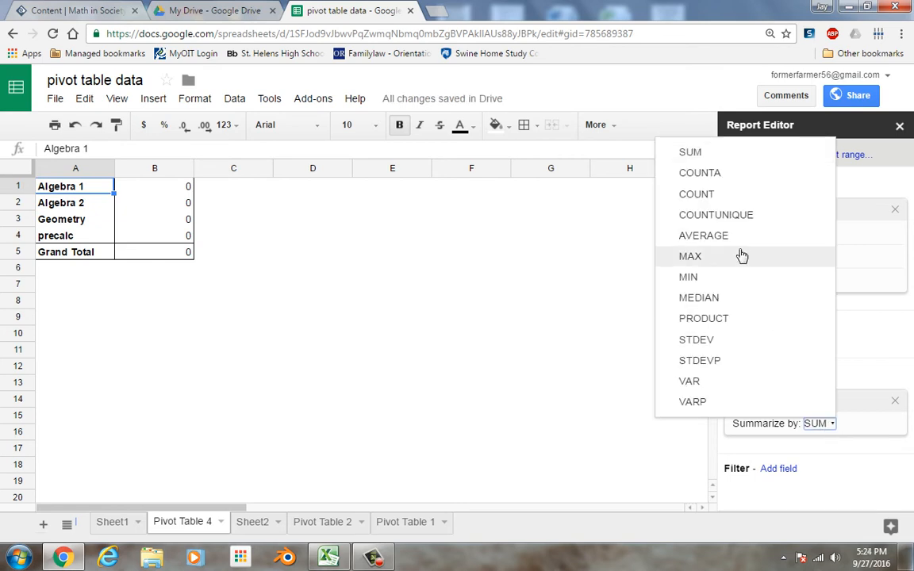
click(698, 172)
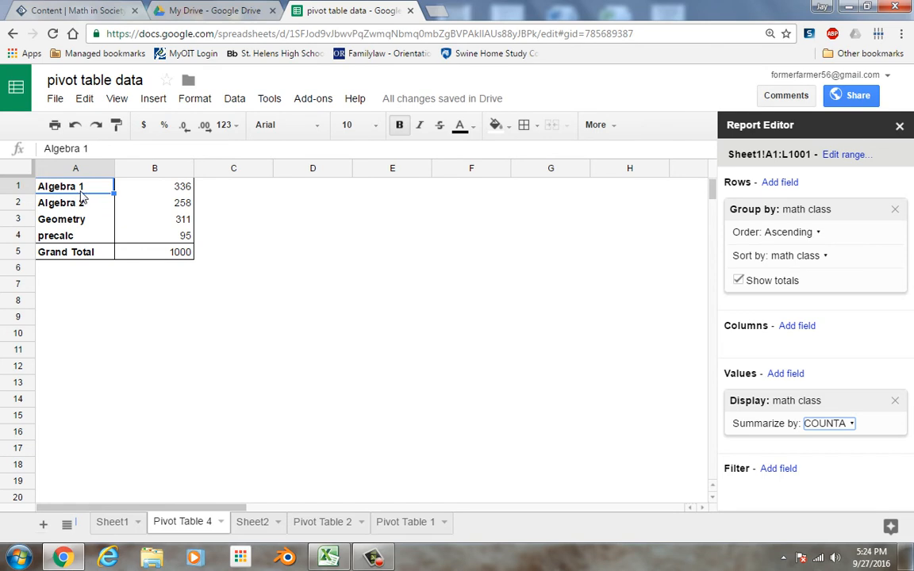
mouse_move(139, 237)
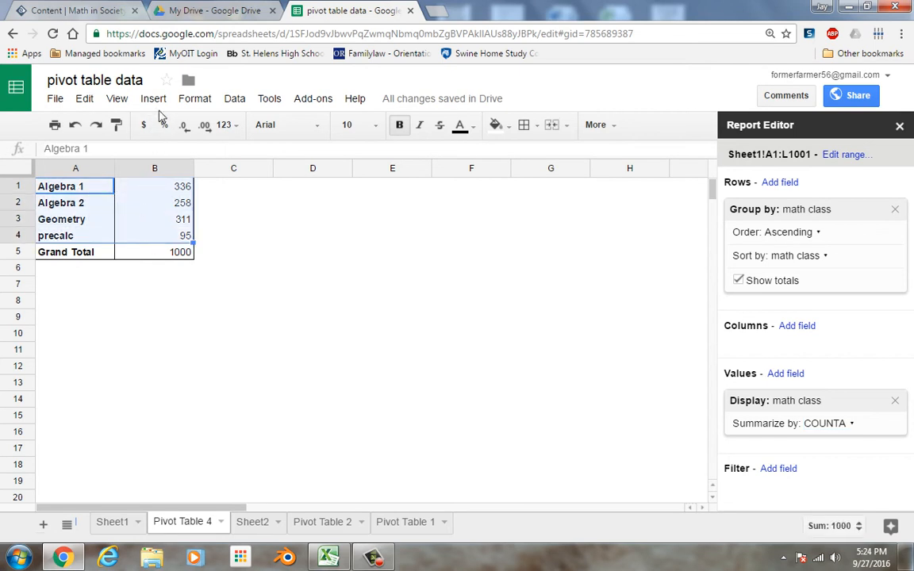
Insert the recommended column chart of math class counts onto the Pivot Table 4 sheet
click(152, 98)
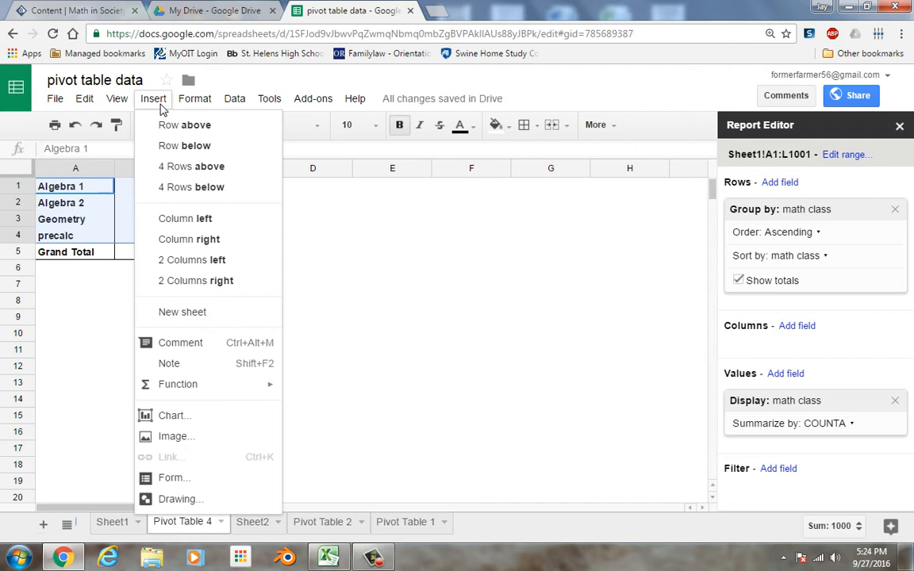
mouse_move(173, 416)
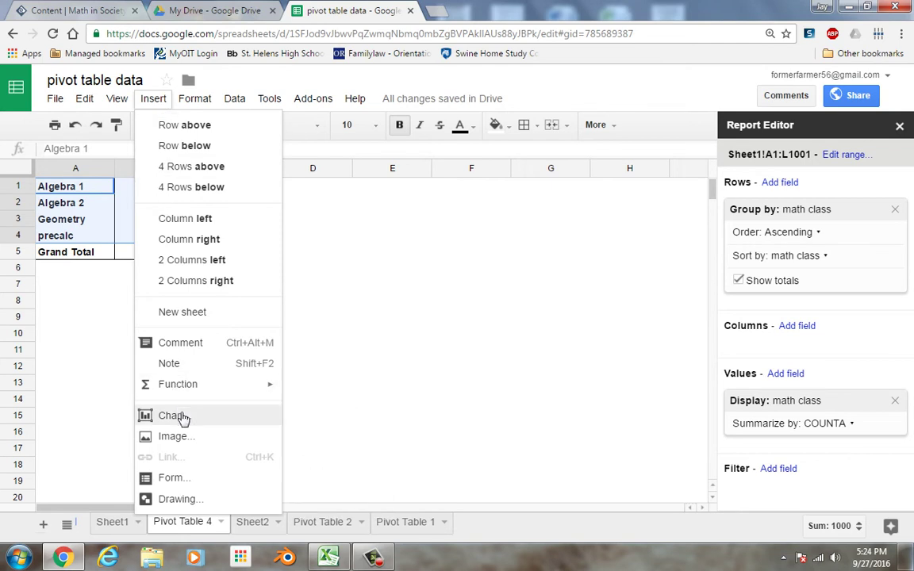
click(171, 416)
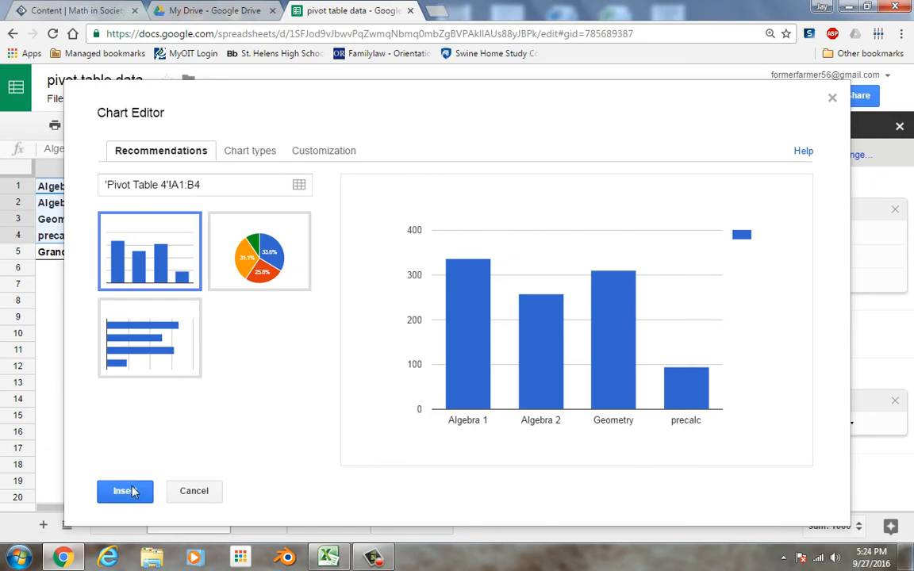
click(123, 490)
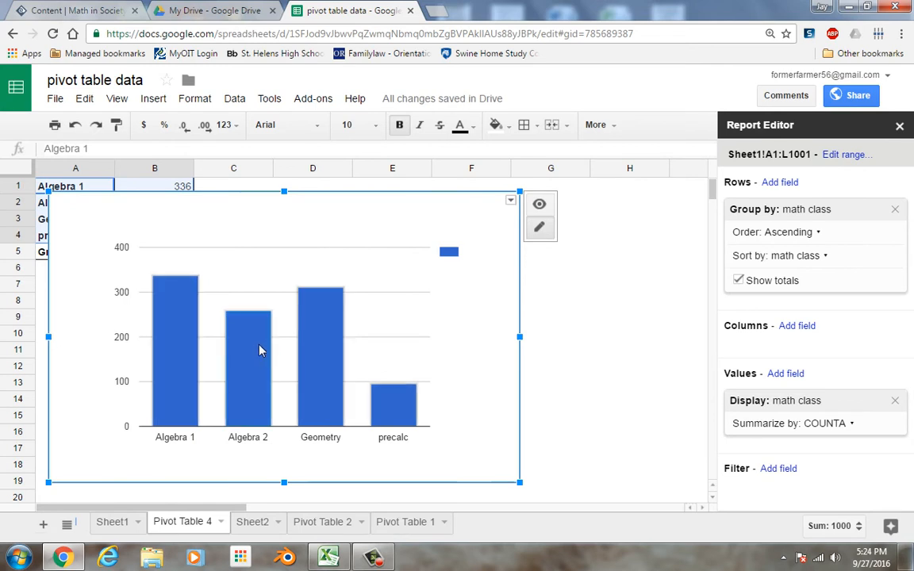
Title the chart 'math classes kids are taking'
right_click(262, 350)
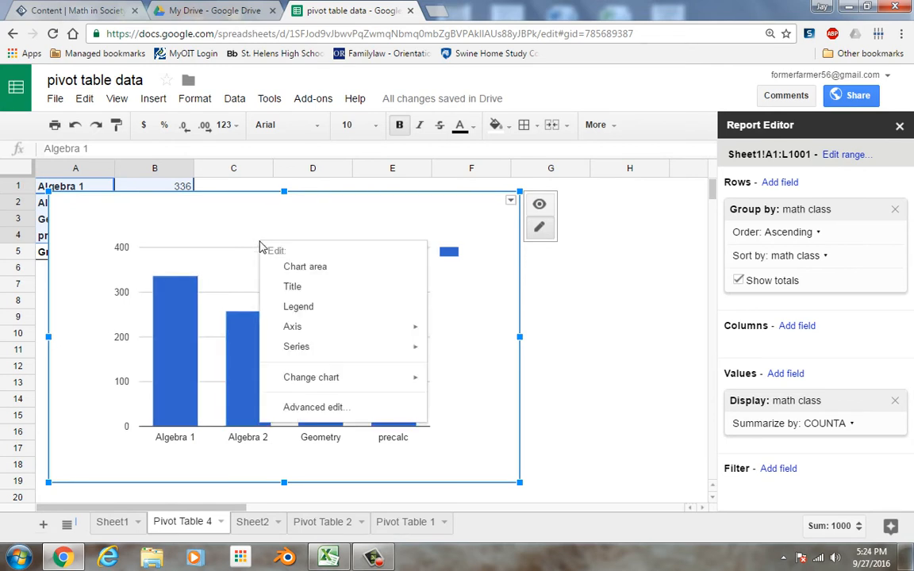
click(292, 286)
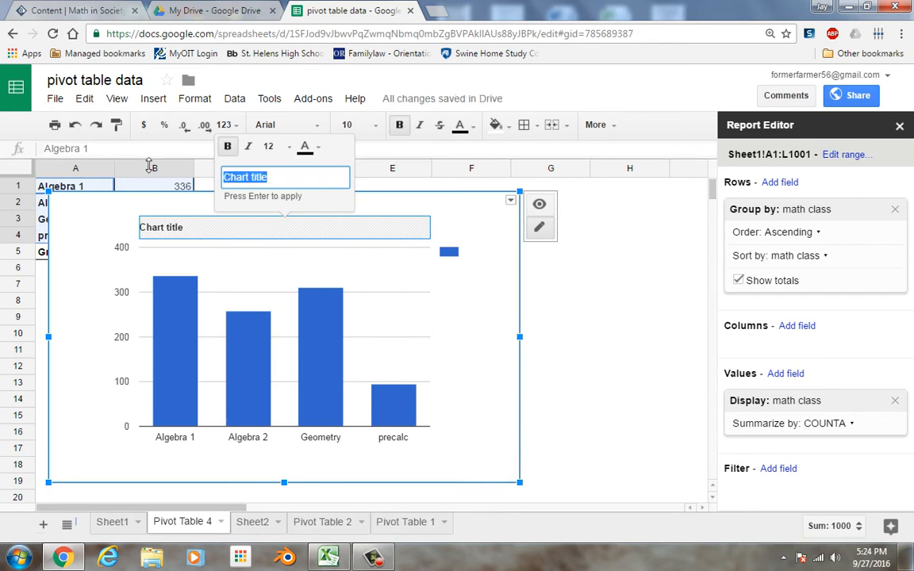
text(math)
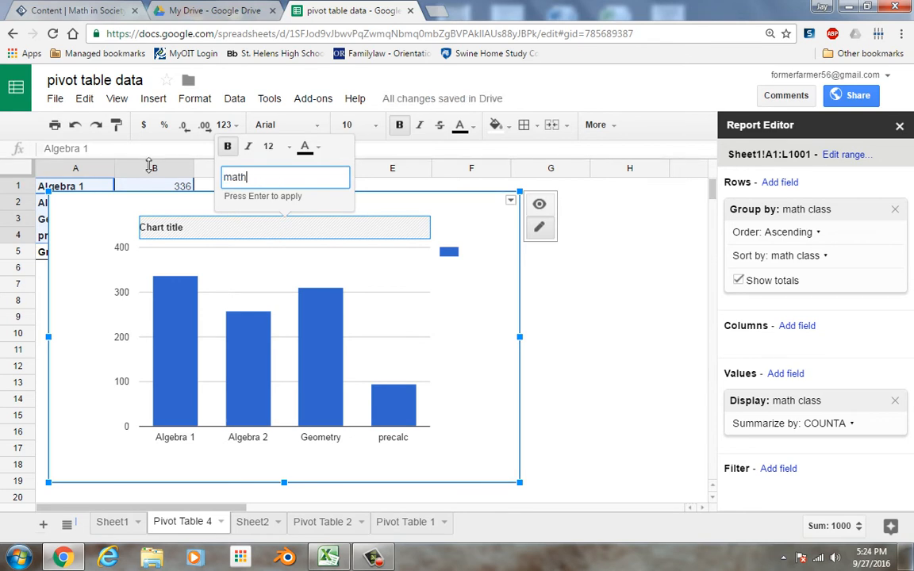
text(classes)
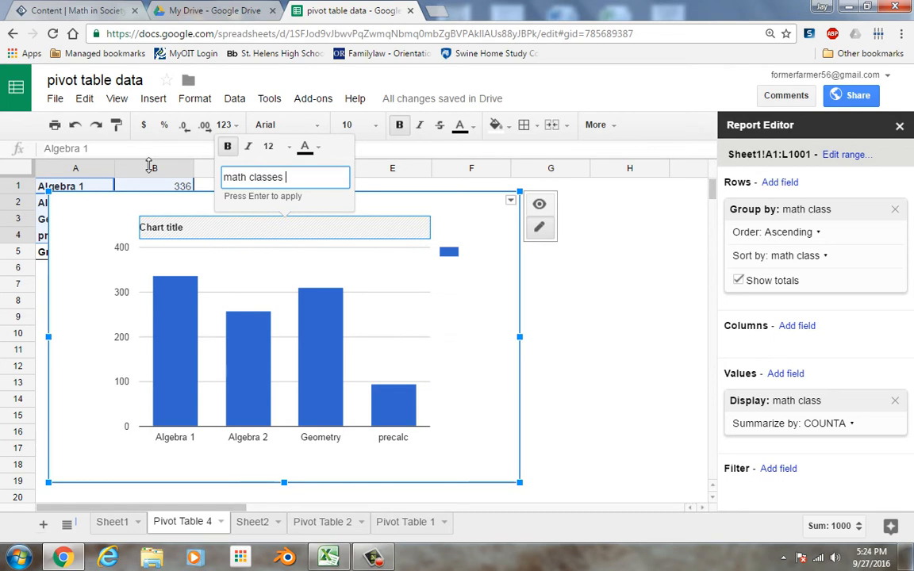
text(kids)
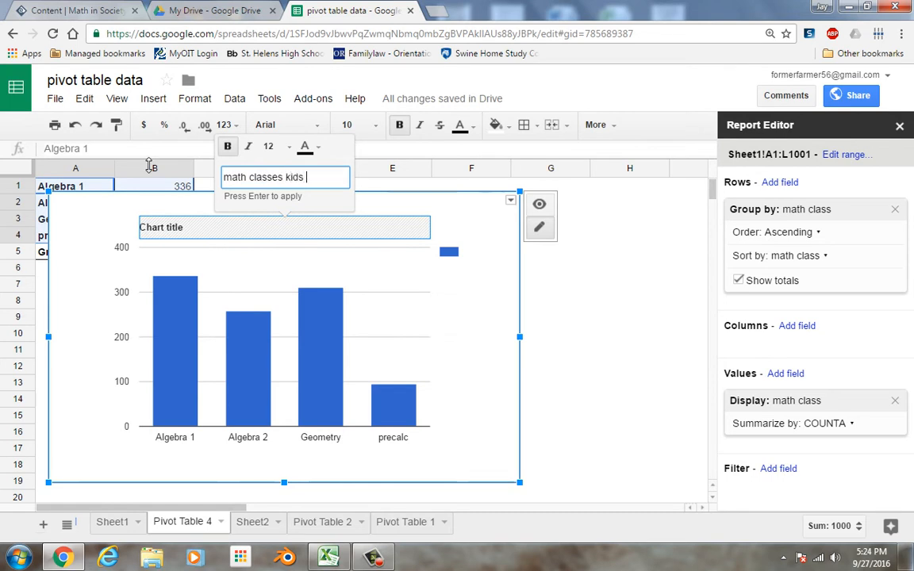
text(are taking)
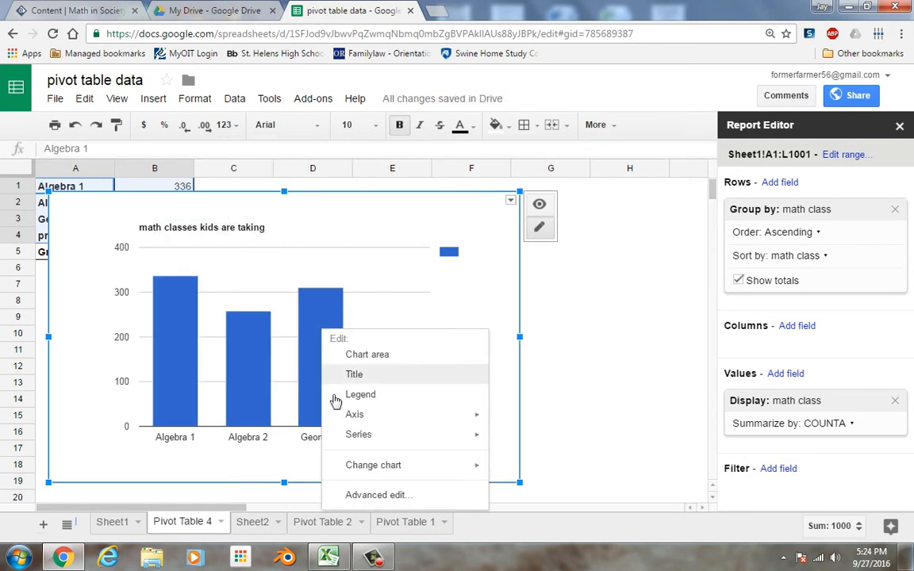
mouse_move(355, 414)
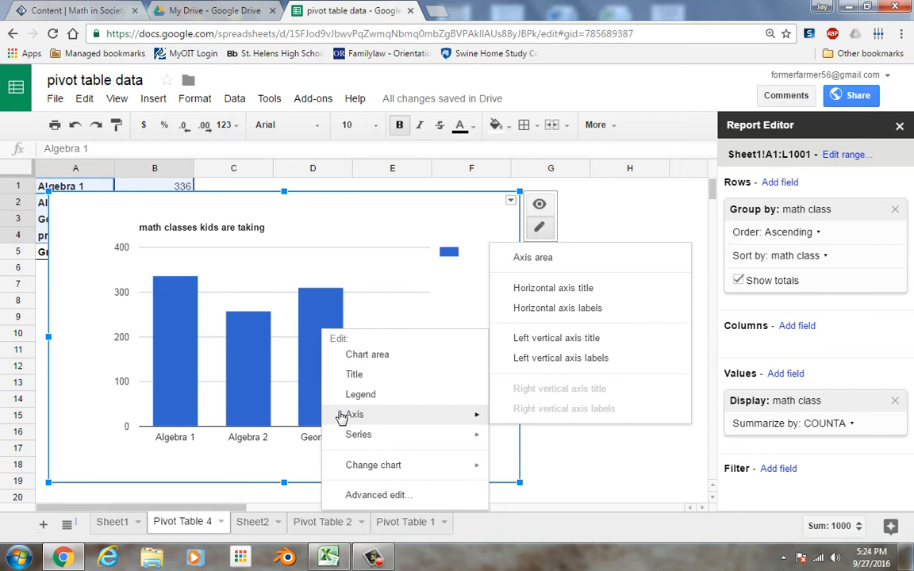
mouse_move(353, 375)
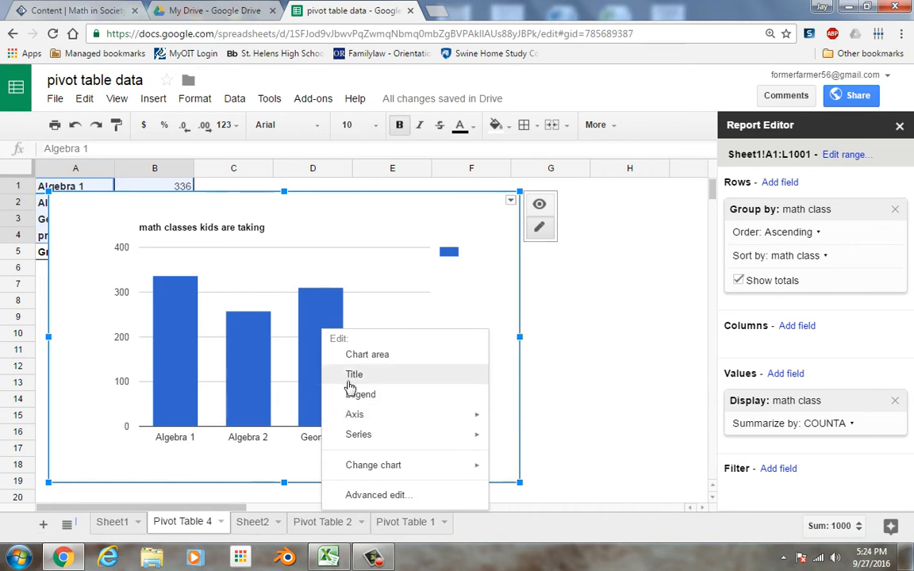
mouse_move(352, 484)
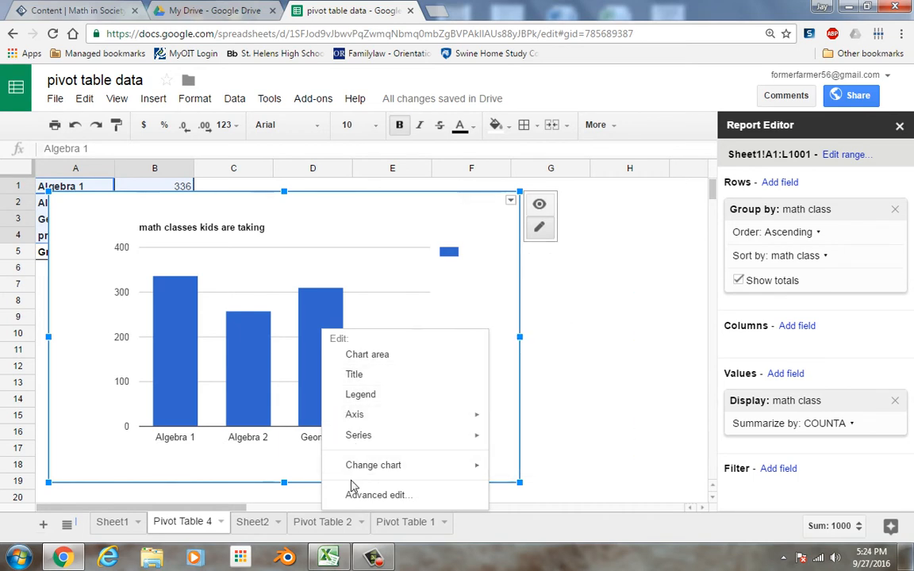
click(373, 465)
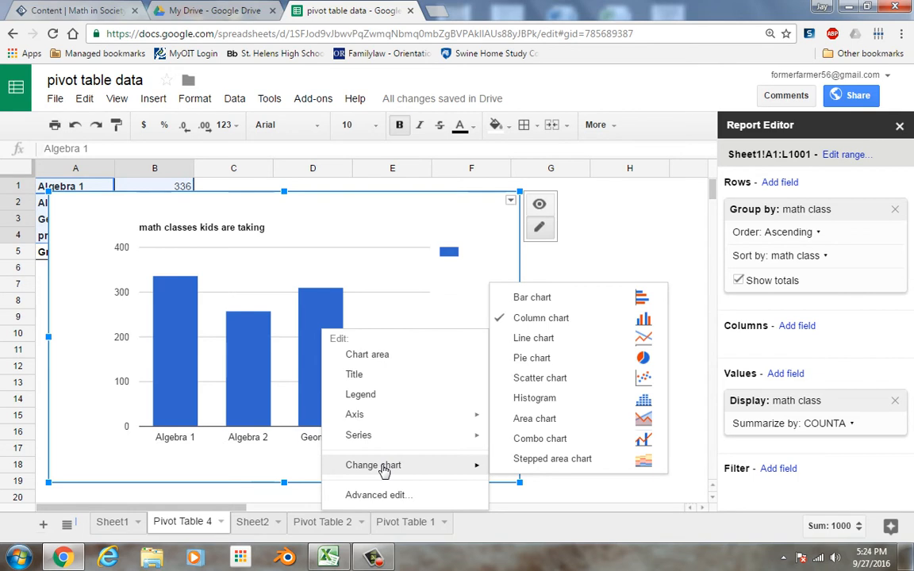
mouse_move(378, 495)
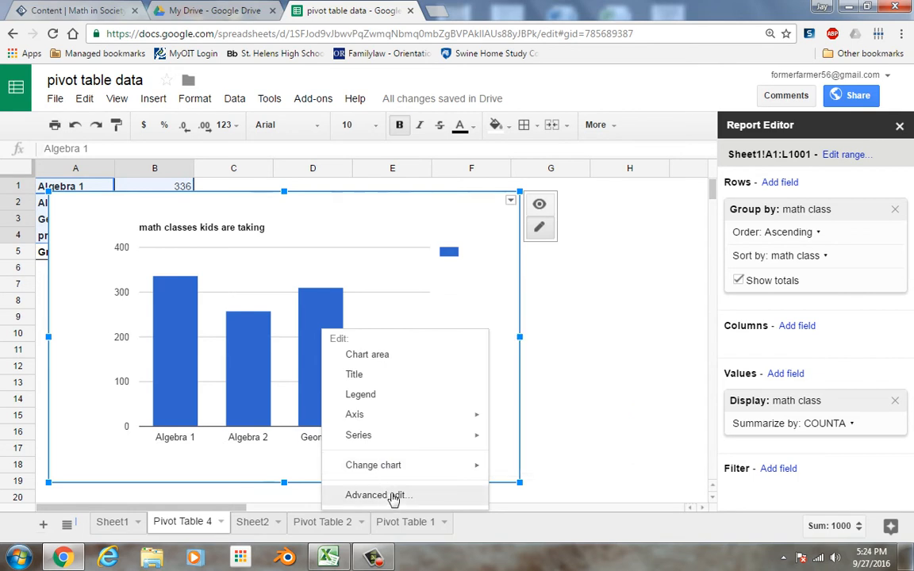
Recolour the chart's bars from blue to yellow in Advanced edit Customization
click(380, 495)
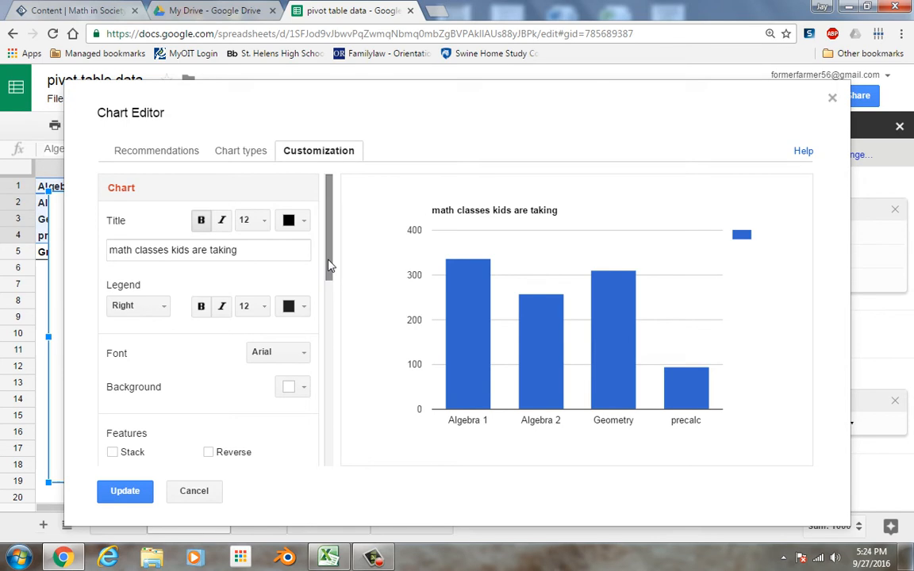
scroll(down, 3)
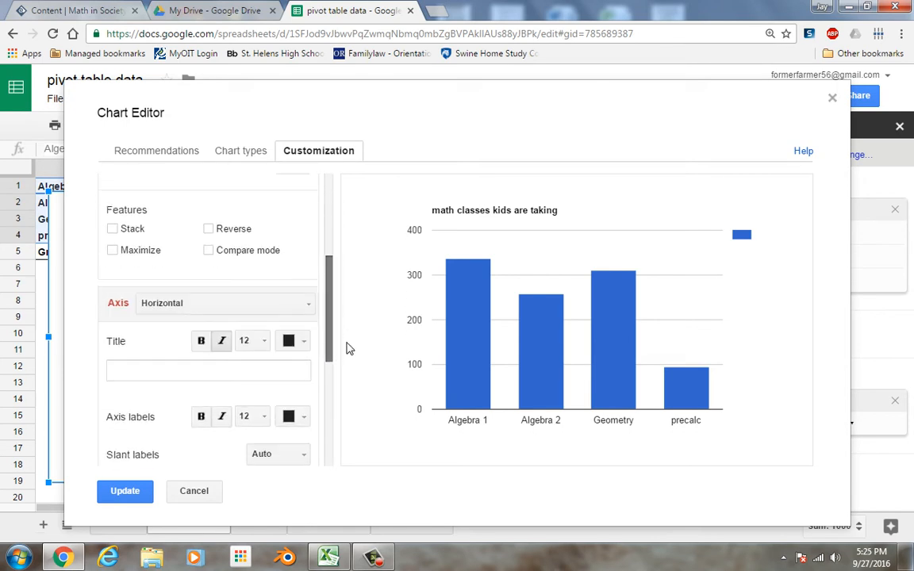
scroll(down, 3)
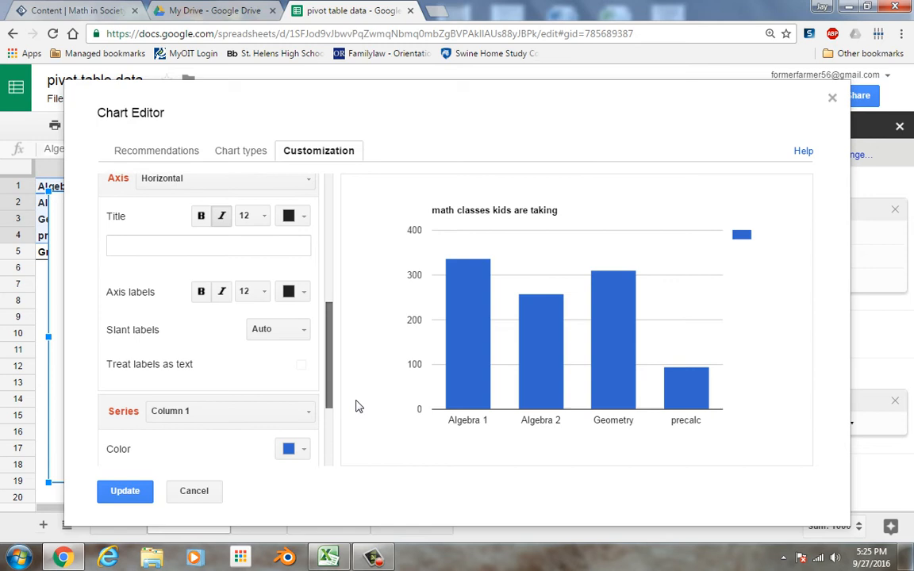
scroll(down, 3)
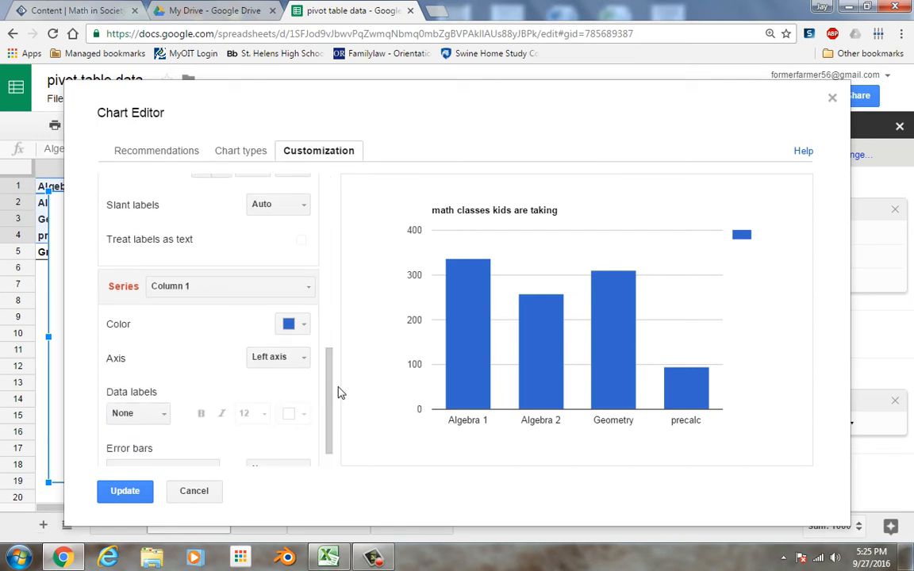
click(289, 323)
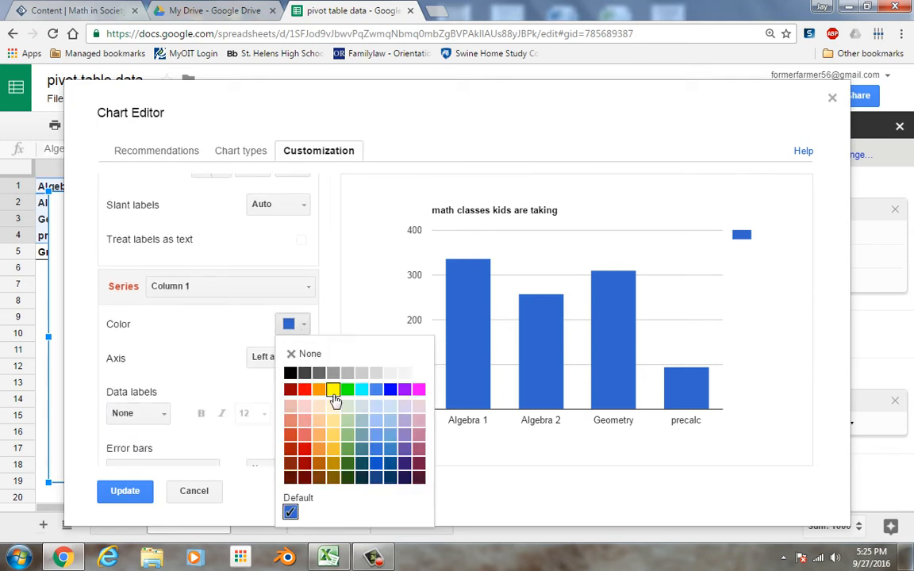
click(333, 388)
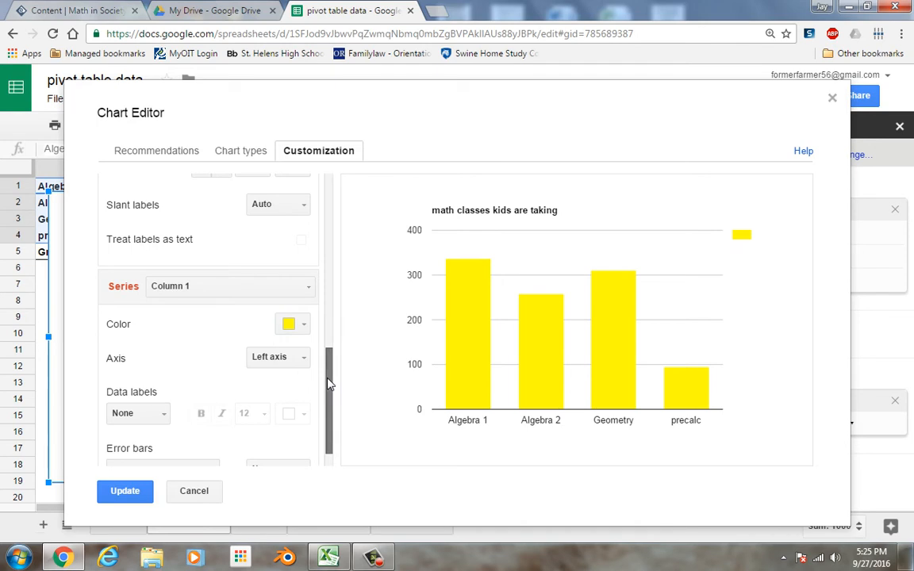
Show each bar's count as a Value data label and update the chart
scroll(down, 3)
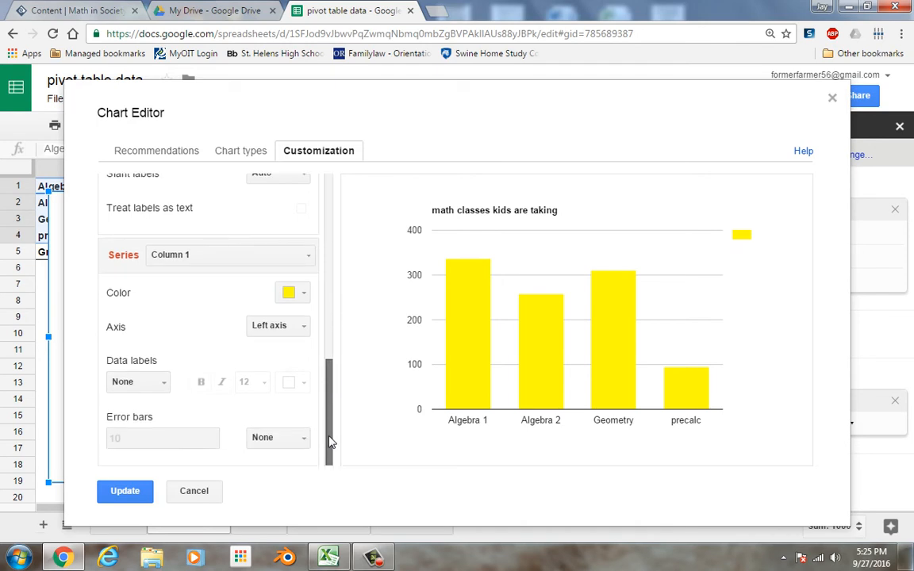
click(136, 381)
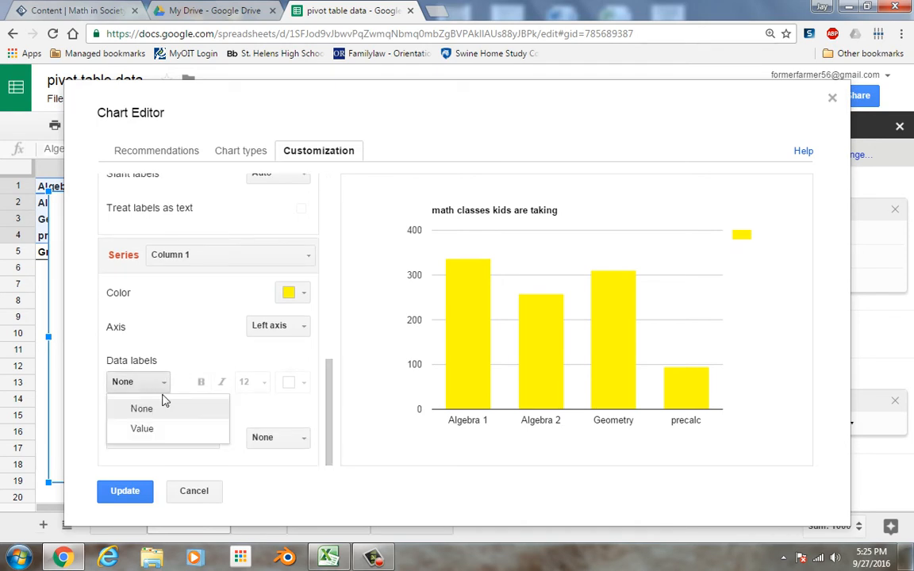
click(141, 428)
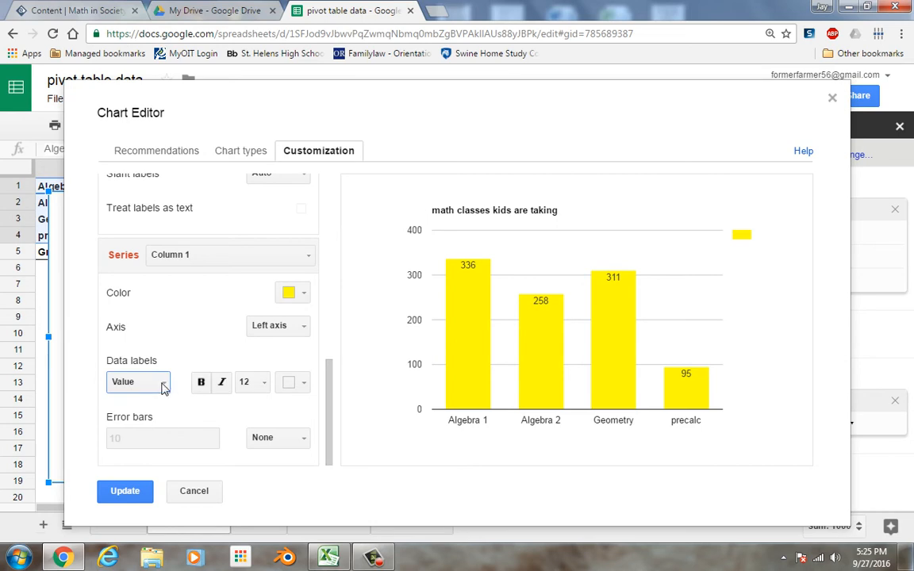
click(137, 381)
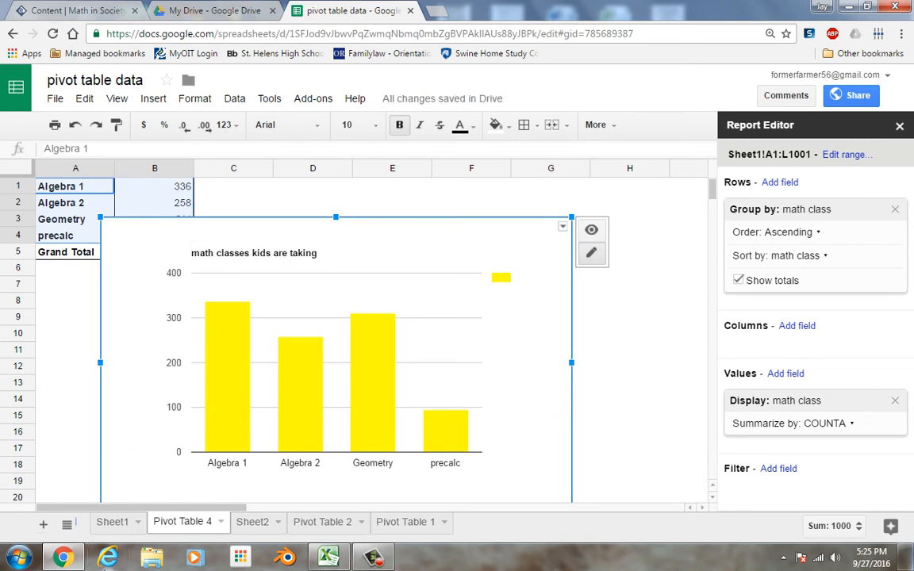
Paste the student survey data rows into a blank Word document after dismissing the activation wizard
click(12, 555)
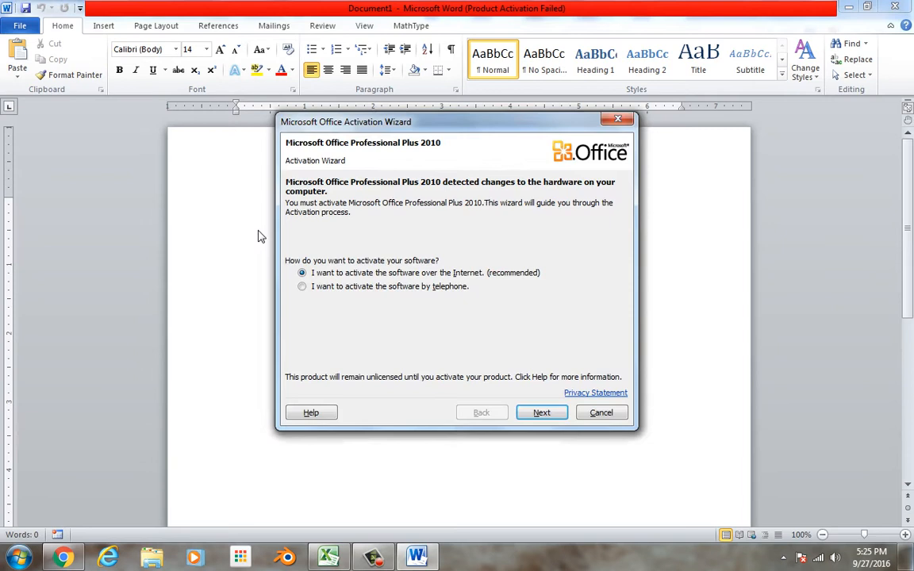
click(600, 413)
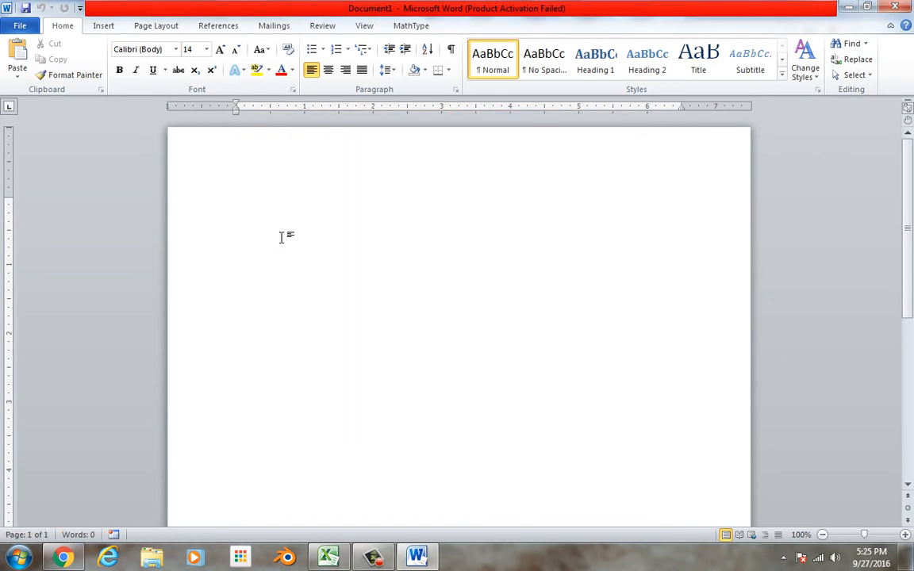
click(16, 60)
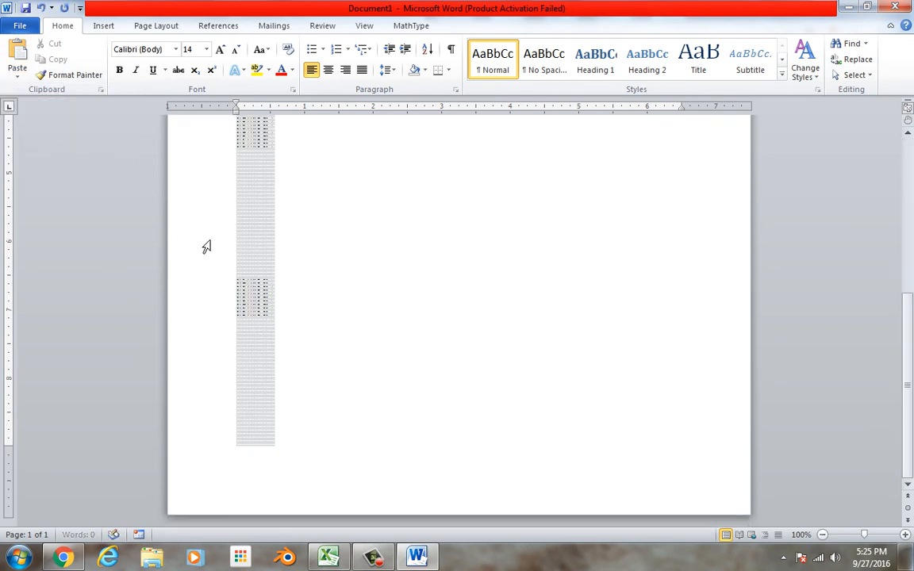
click(256, 299)
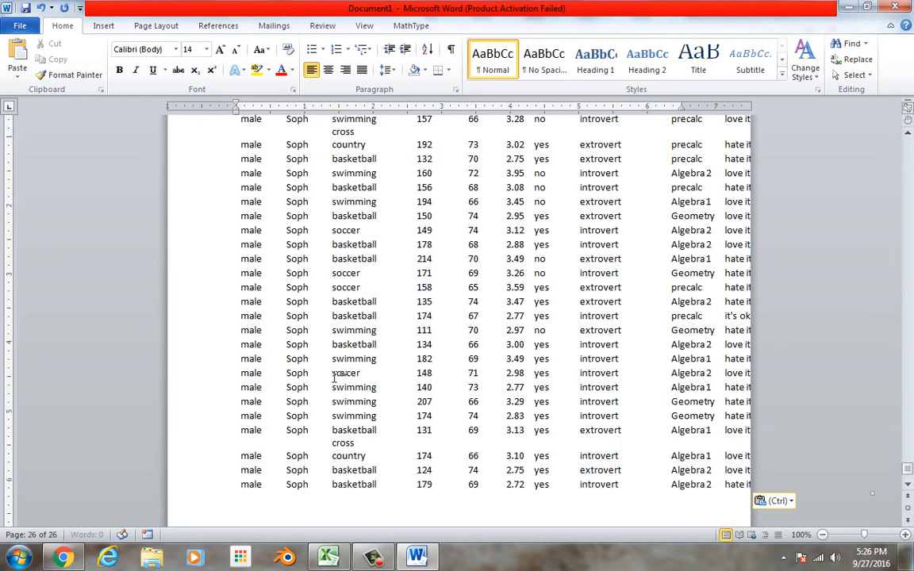
click(326, 555)
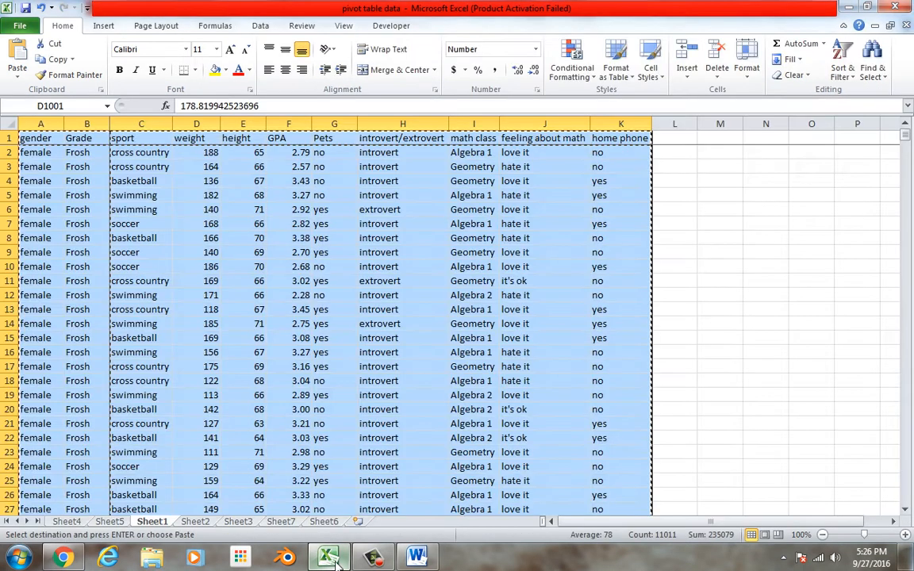
click(64, 556)
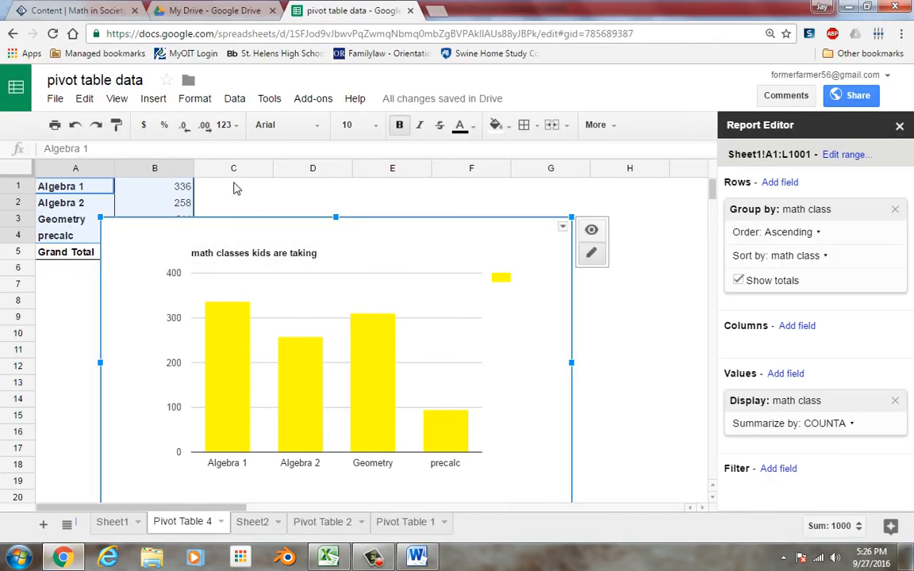
click(84, 98)
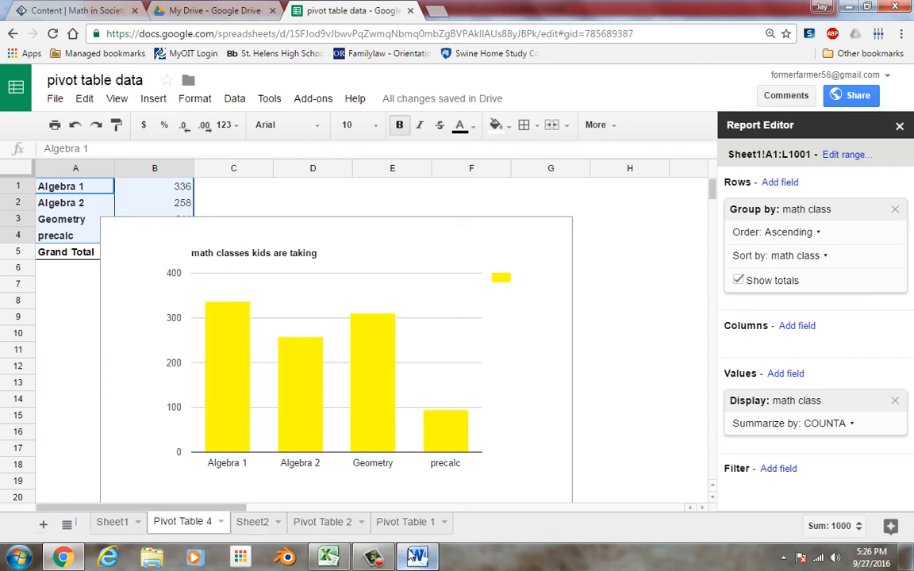
click(416, 555)
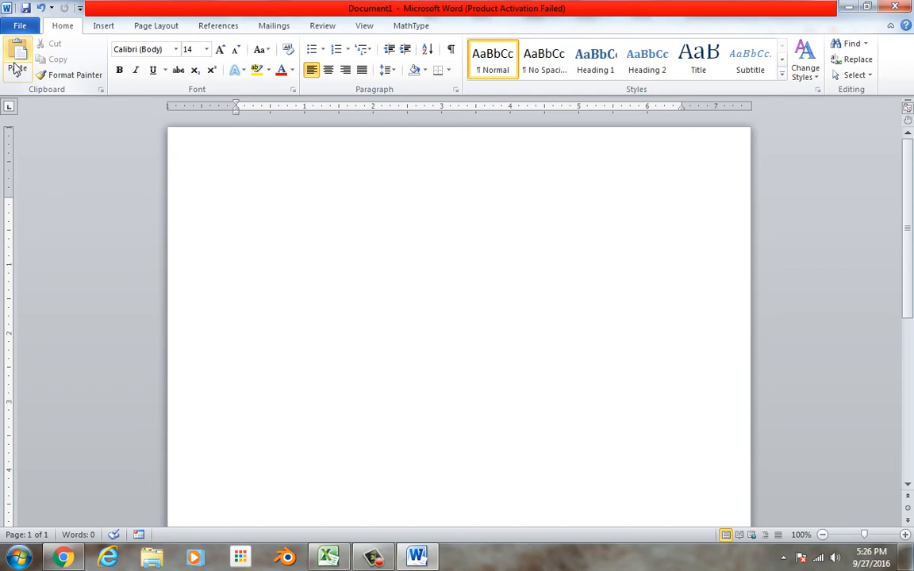
click(16, 56)
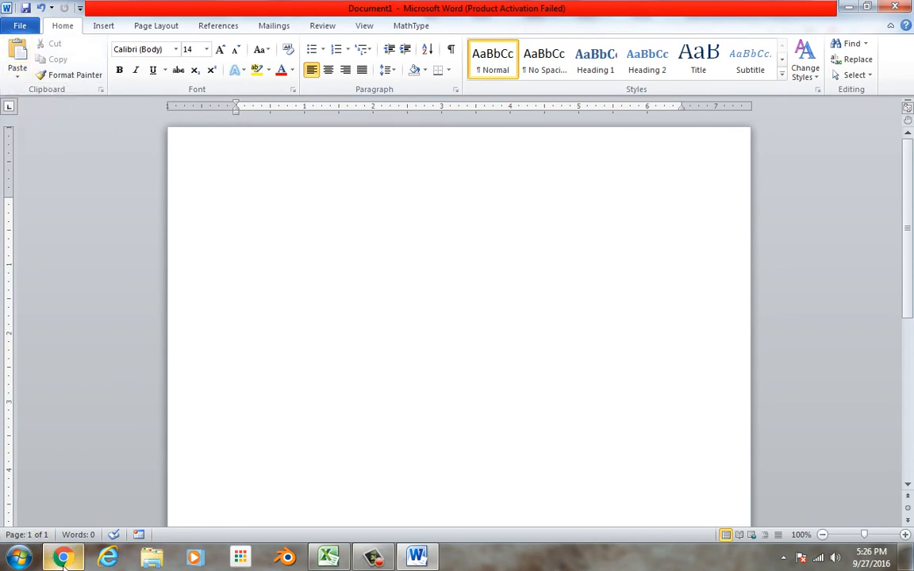
click(64, 556)
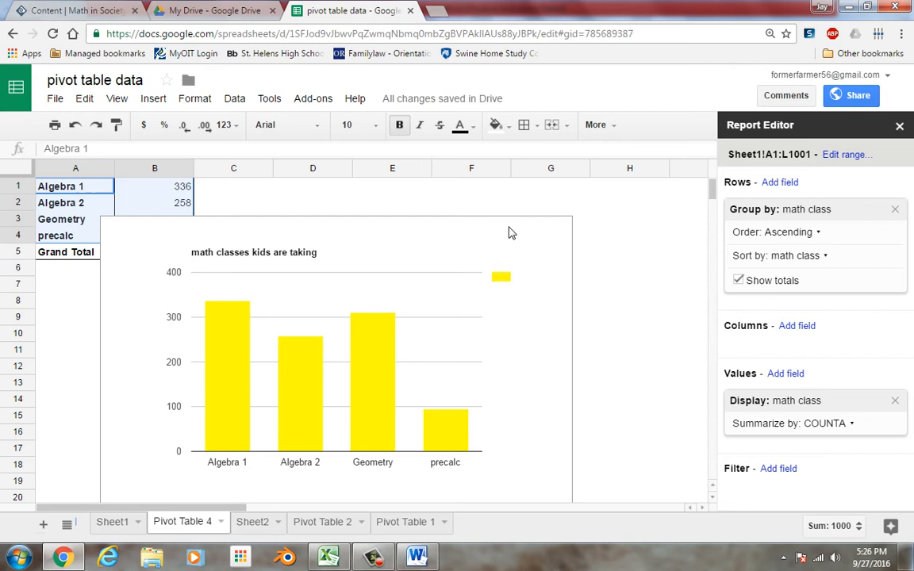
click(415, 556)
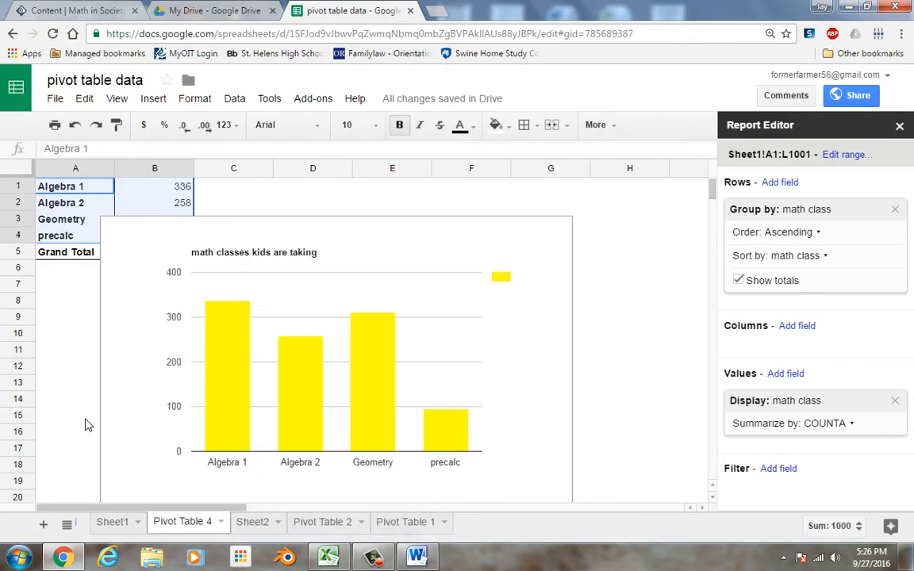
Create a new blank Google Docs document from Drive's NEW list
click(213, 9)
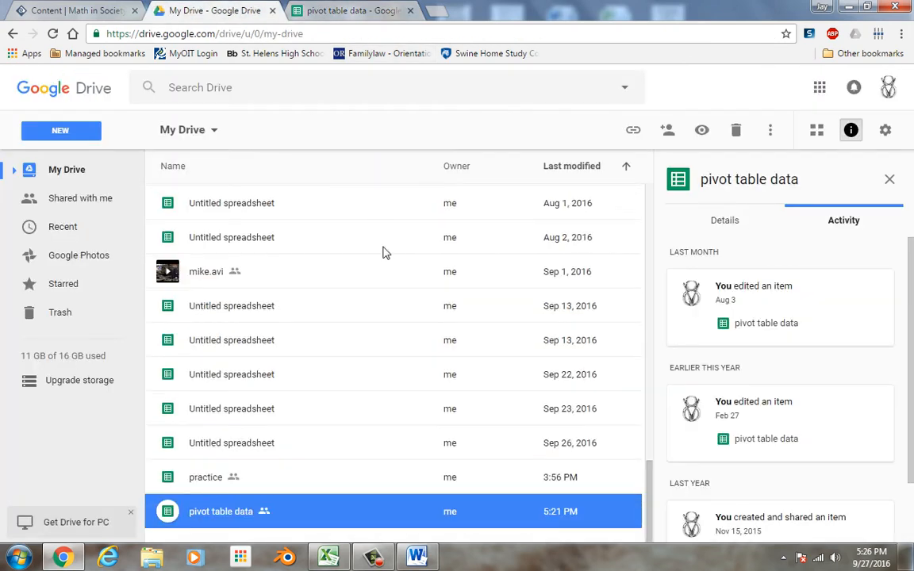
click(61, 130)
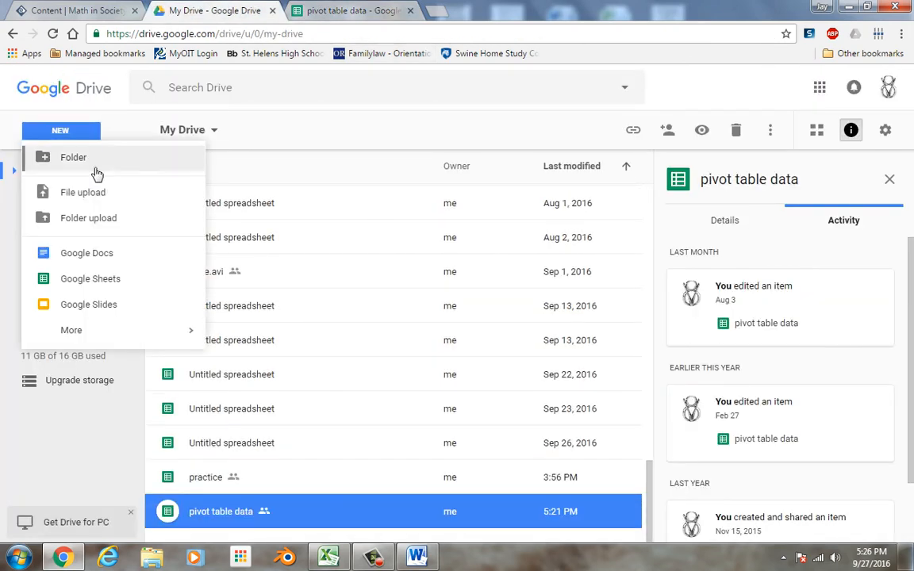
click(85, 252)
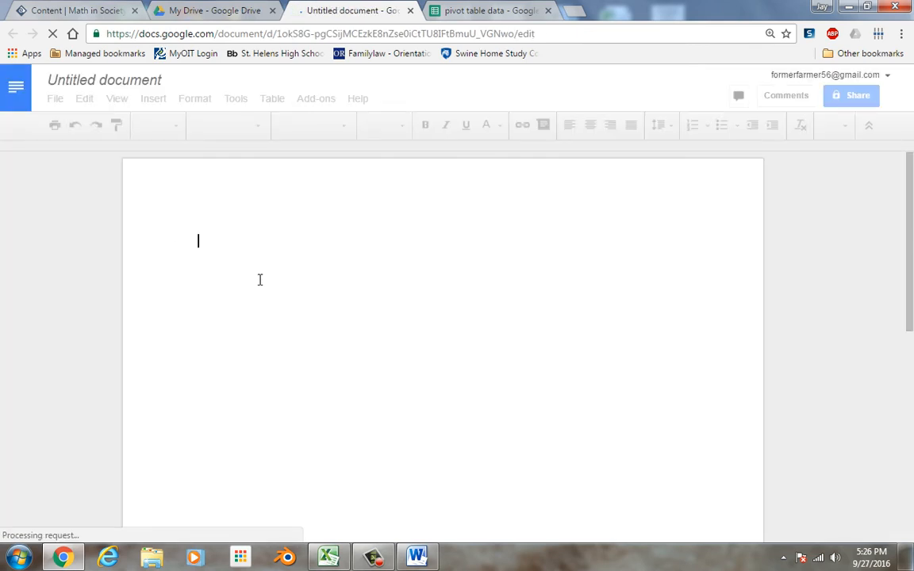
Paste the yellow math classes chart into the document without linking it to the spreadsheet
right_click(260, 280)
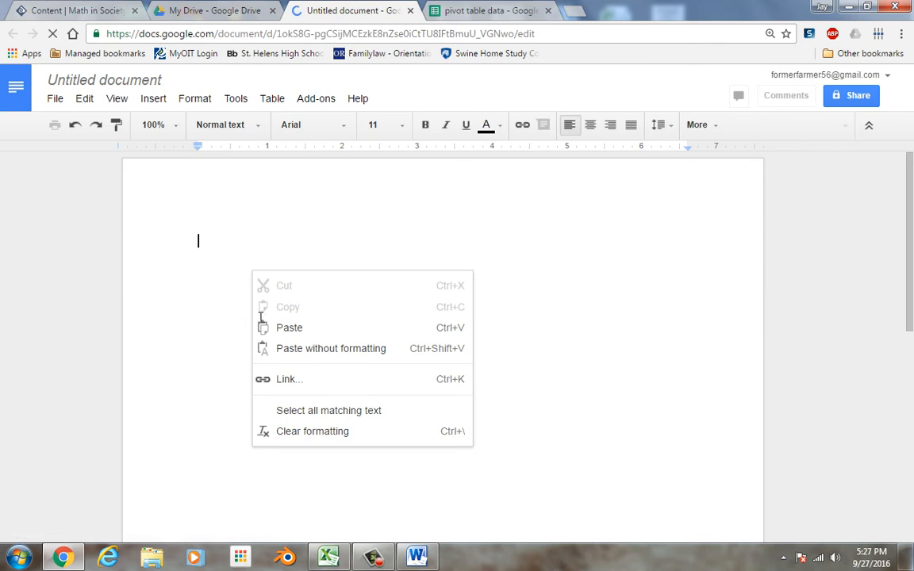
click(289, 327)
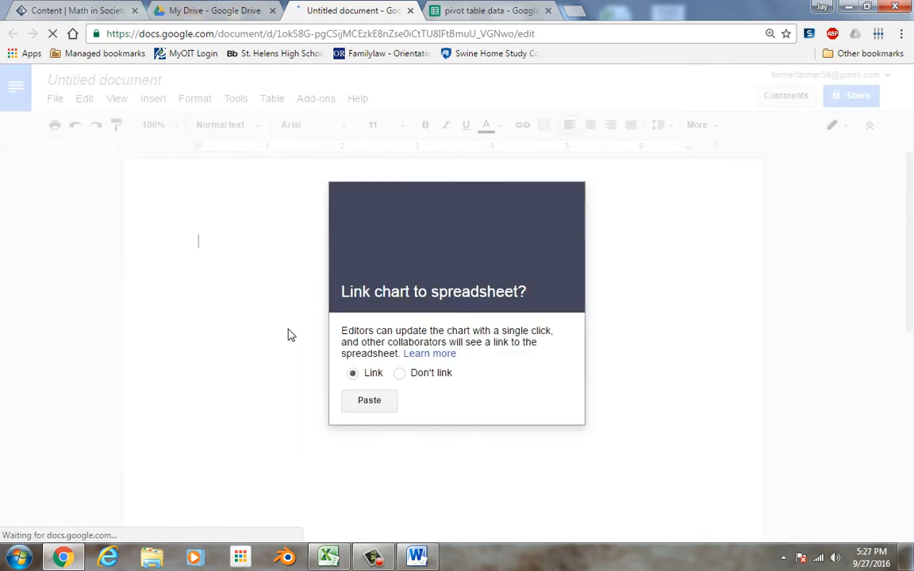
click(368, 400)
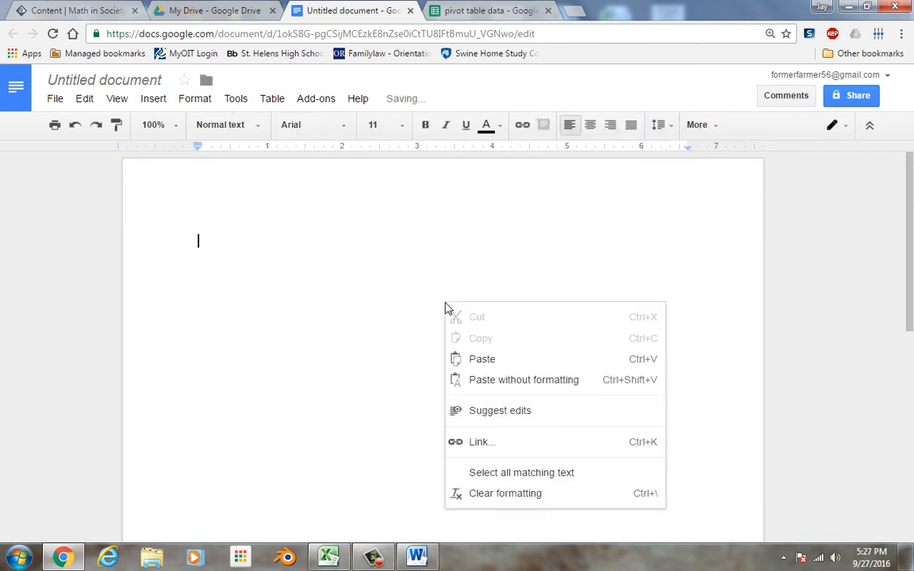
click(482, 358)
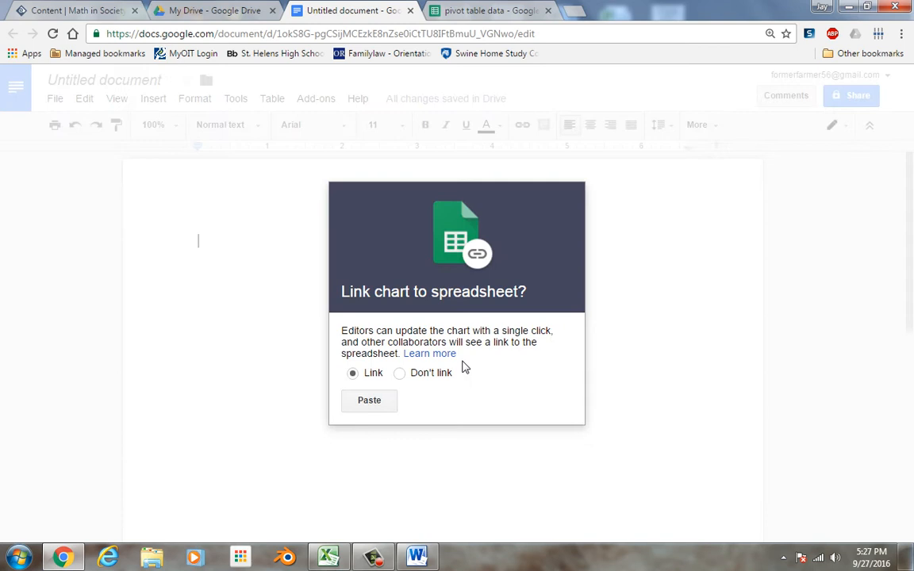
mouse_move(409, 381)
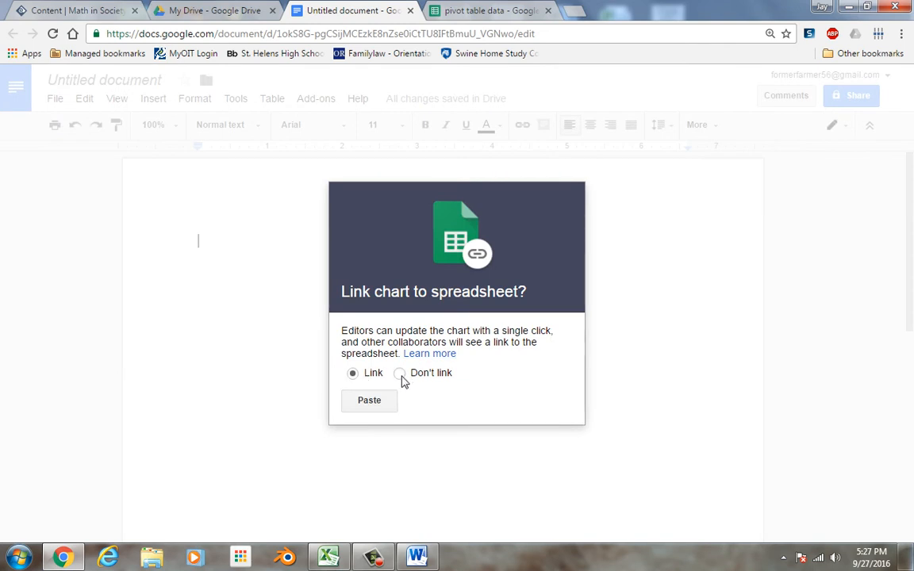
click(368, 399)
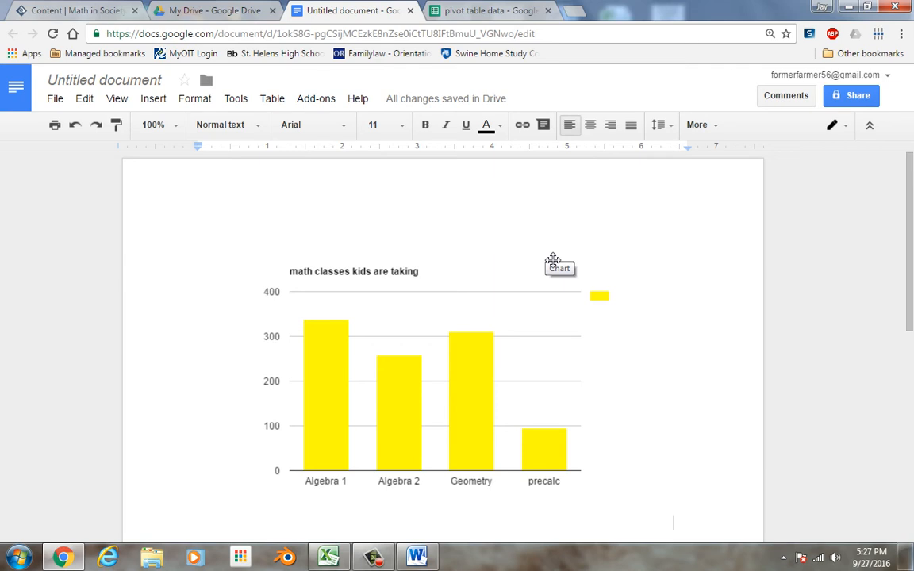
mouse_move(536, 435)
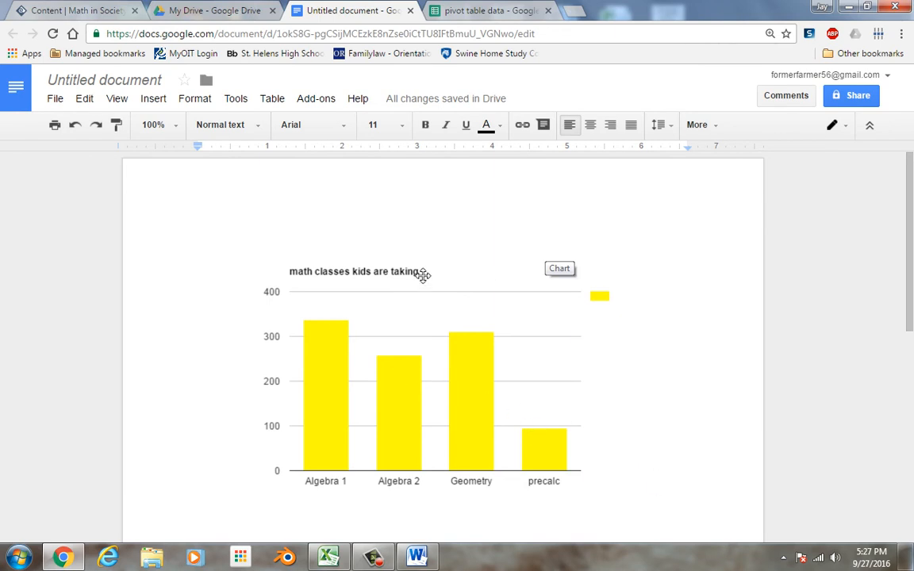
Switch between the Docs and Sheets browser tabs, ending on the pivot table spreadsheet
click(485, 9)
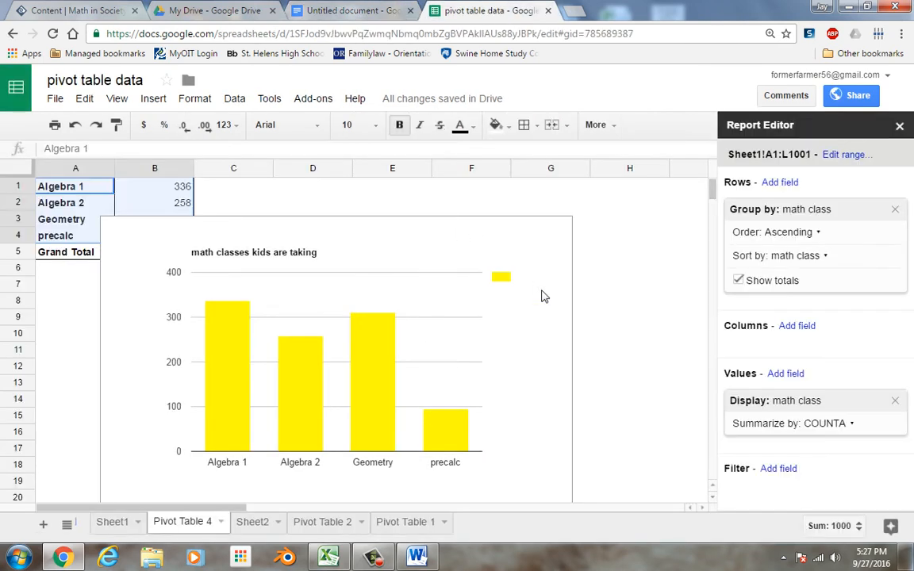
mouse_move(552, 272)
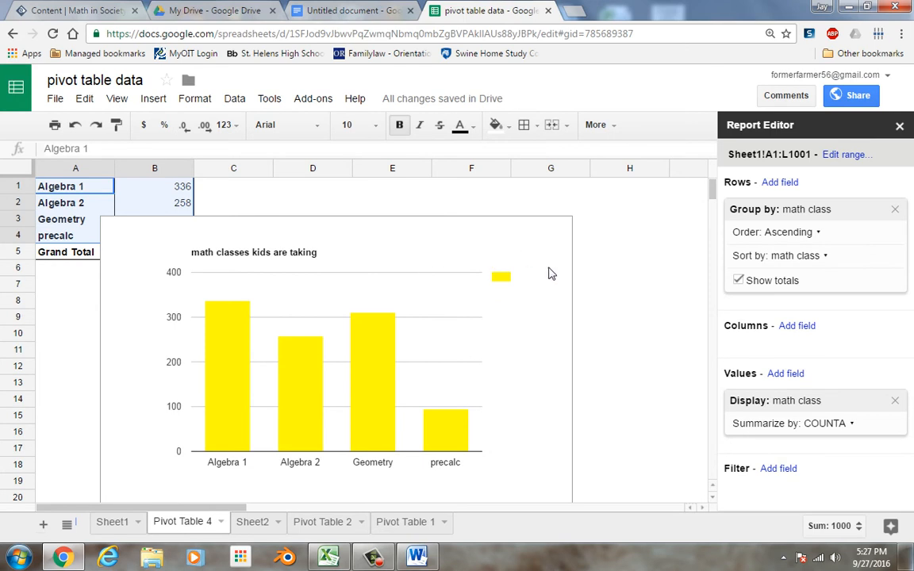
click(353, 10)
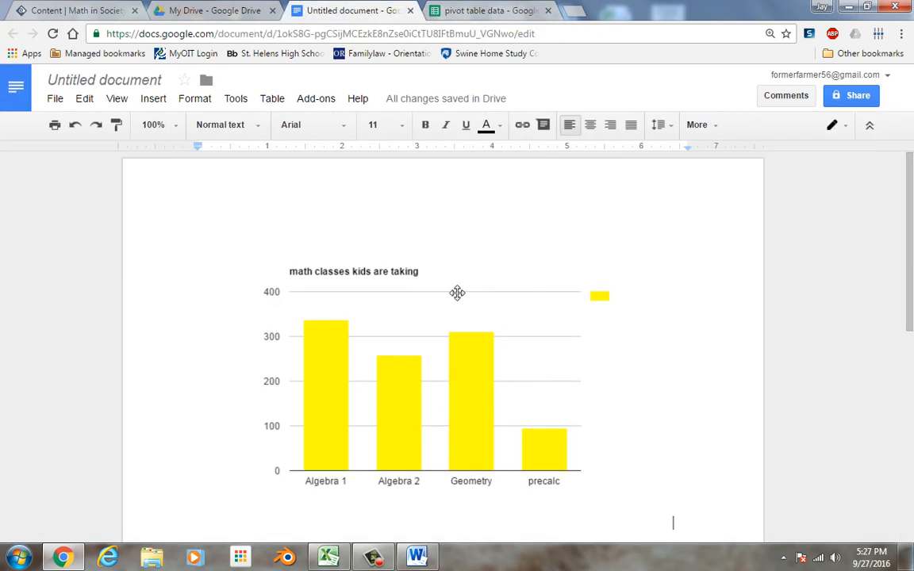
mouse_move(503, 295)
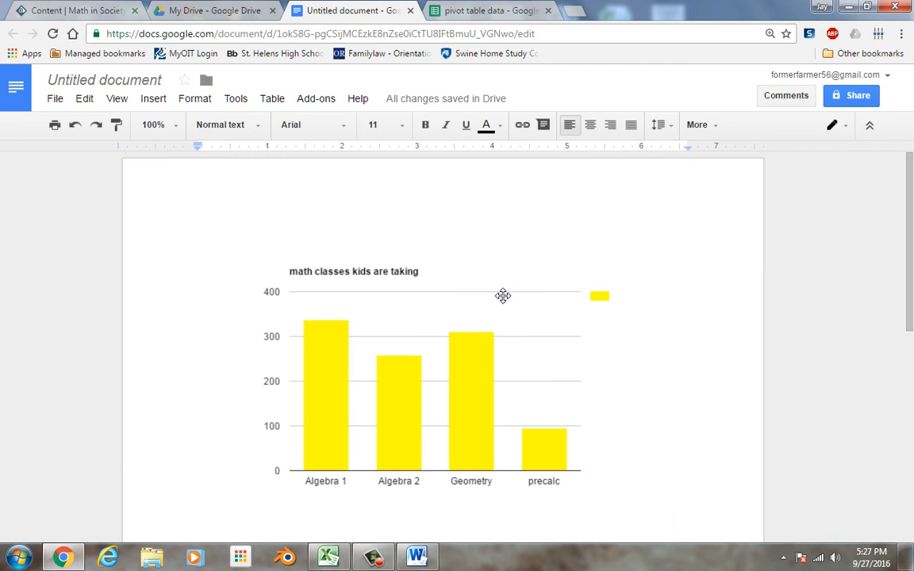
mouse_move(501, 247)
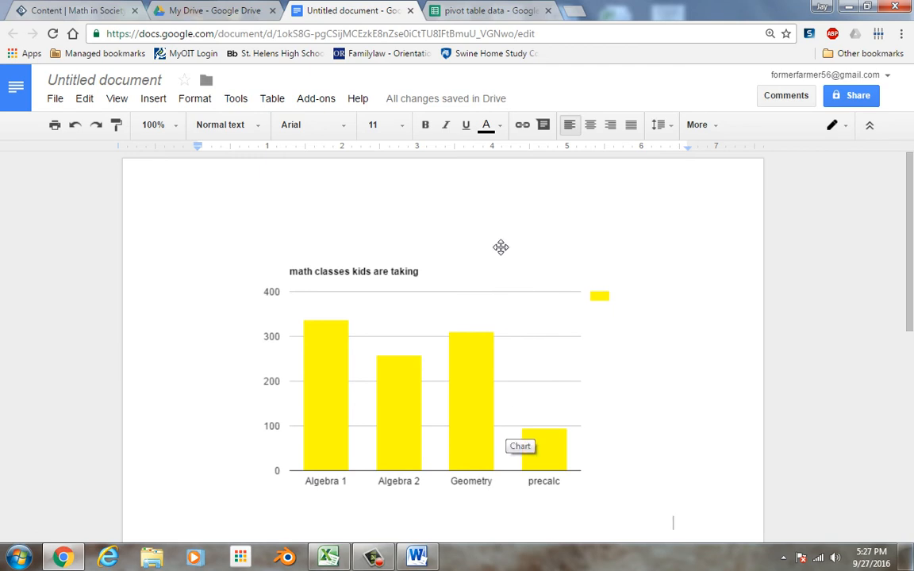
click(488, 9)
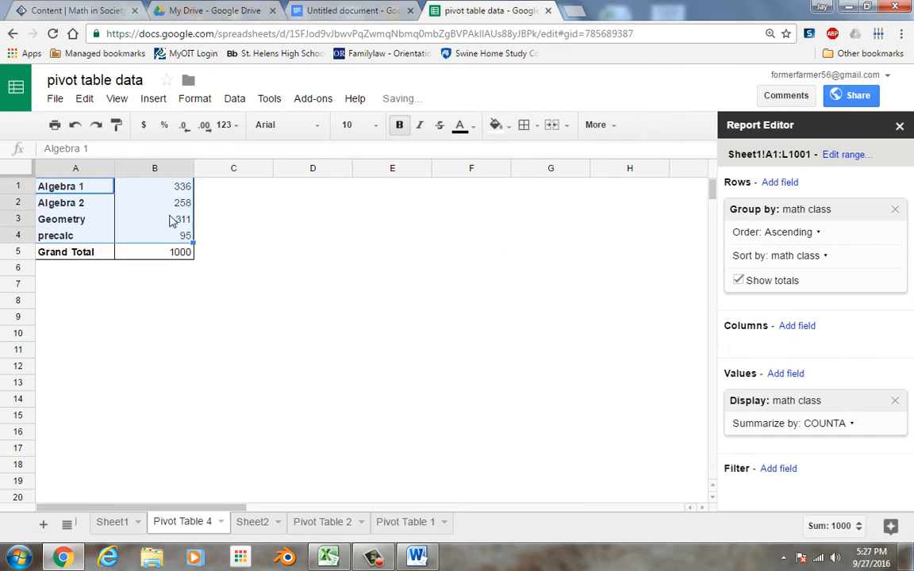
mouse_move(95, 189)
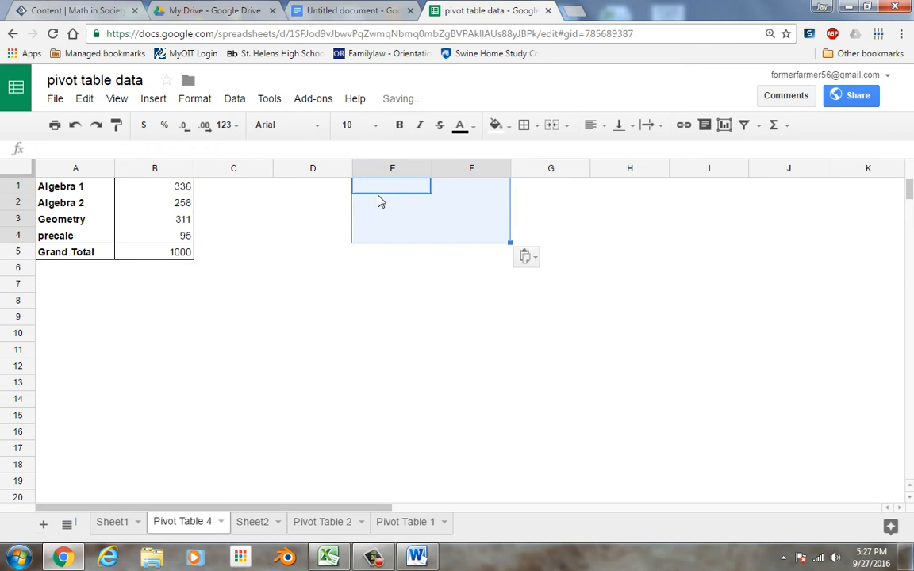
Paste the copied class counts table (Algebra 1 through Grand Total 1000) at E1
click(378, 185)
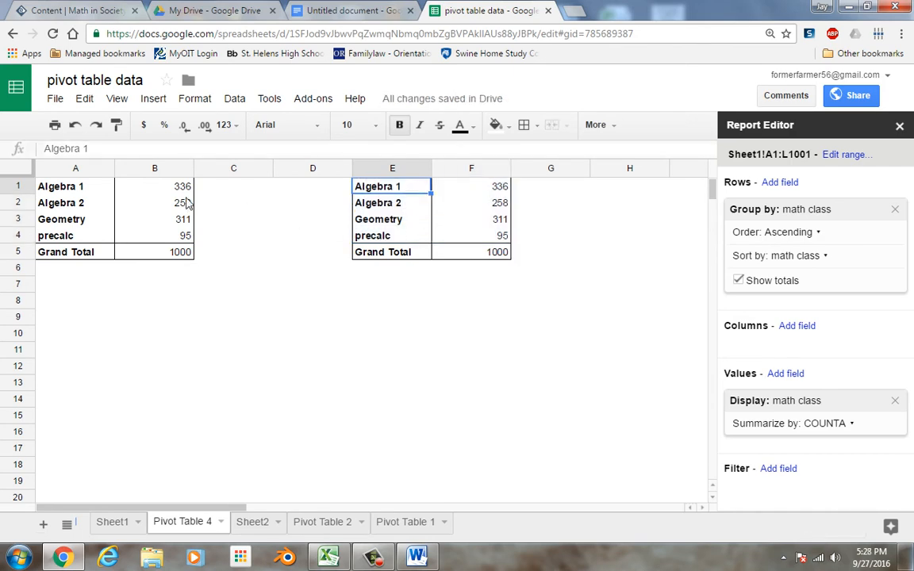
click(392, 235)
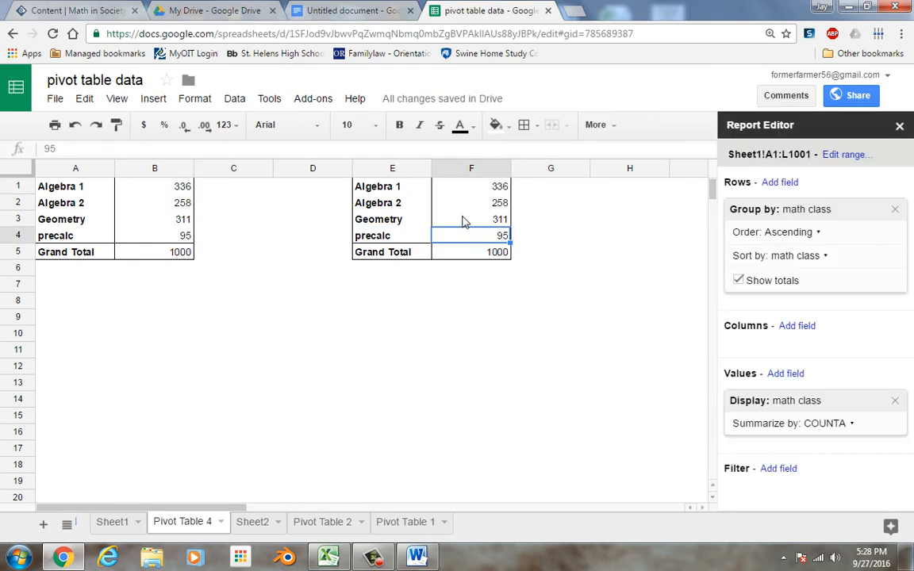
click(392, 203)
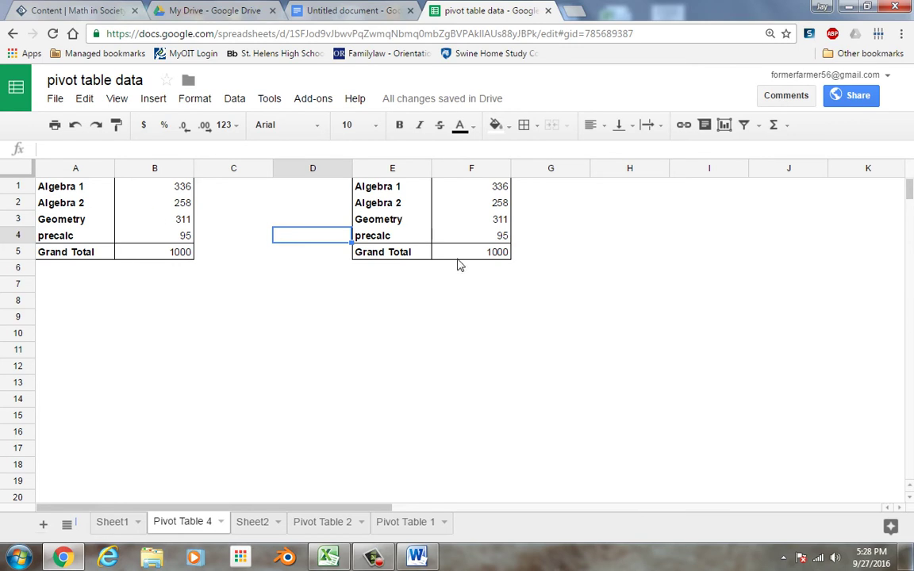
Delete columns E–F via the column header menu, removing the duplicate counts table
right_click(378, 186)
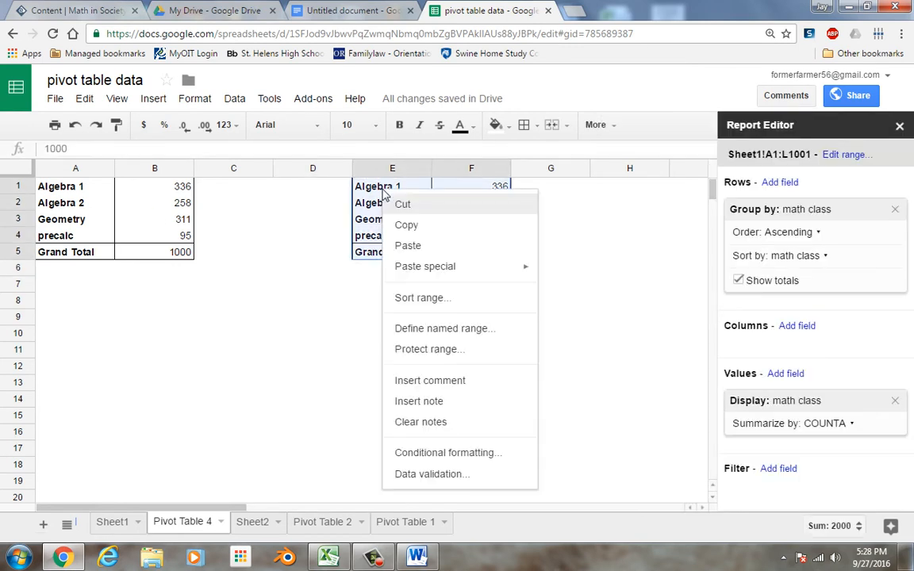
mouse_move(434, 307)
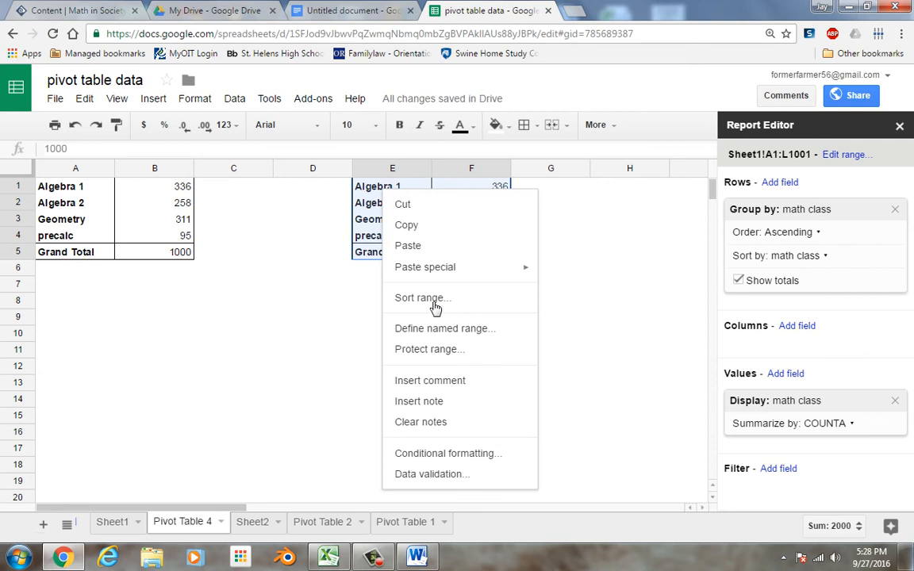
click(310, 383)
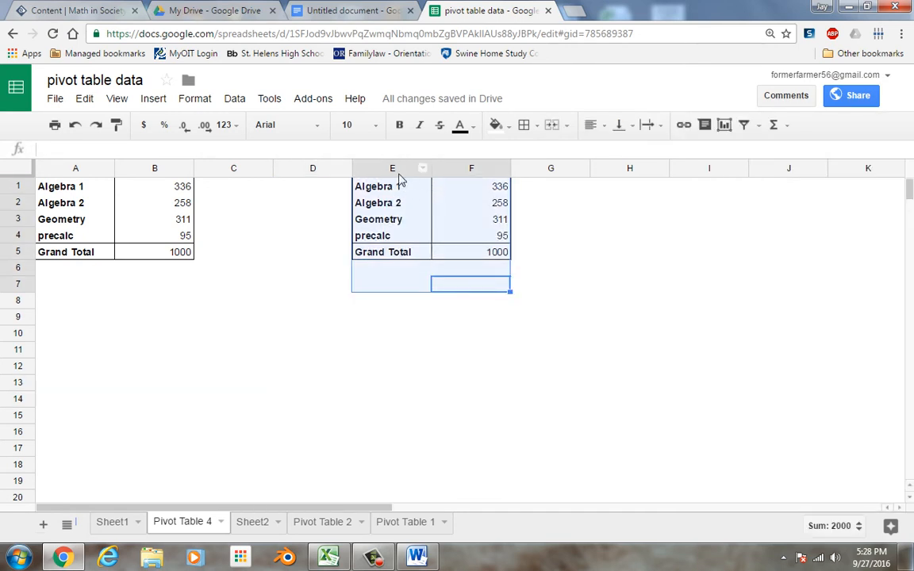
right_click(392, 186)
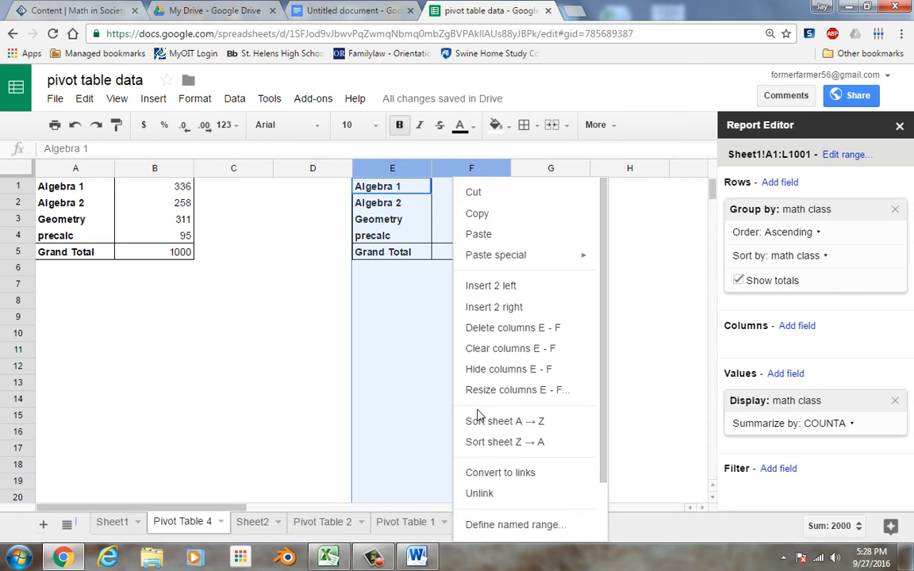
mouse_move(485, 327)
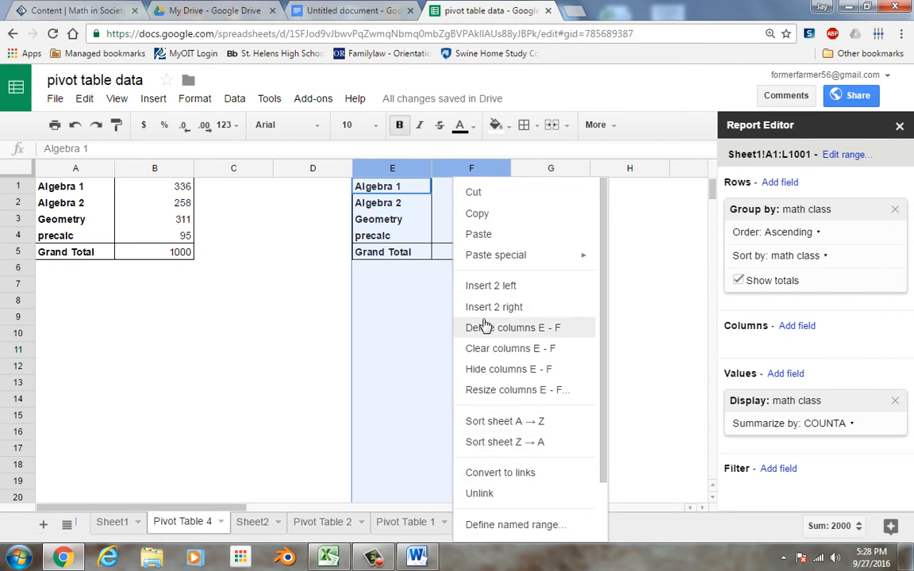
click(514, 327)
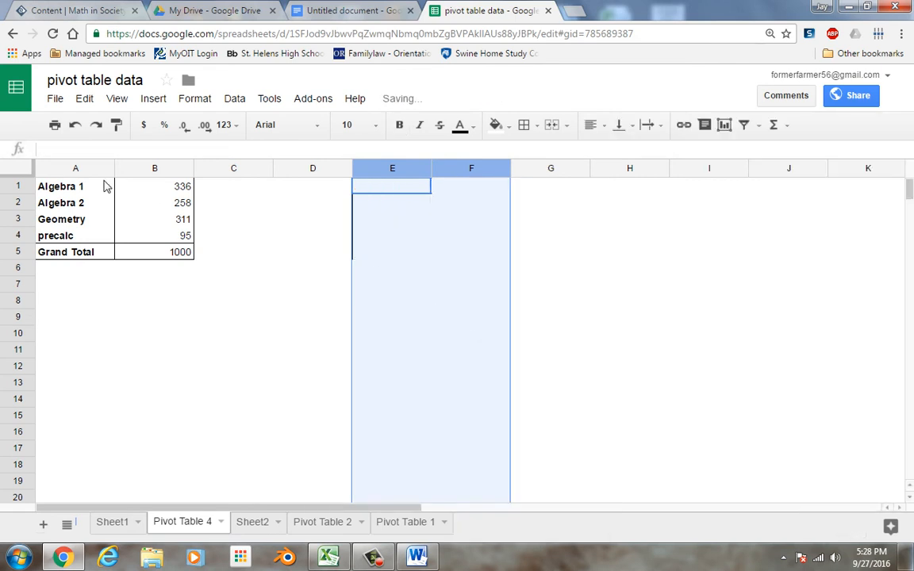
Paste the pivot counts, Algebra 1 through precalc, as values only into A8:B11
click(60, 185)
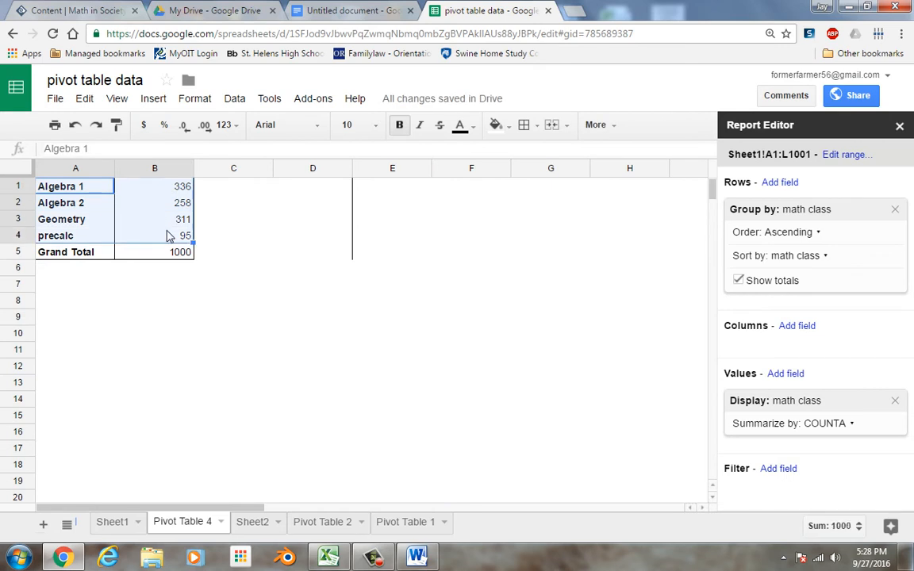
click(76, 300)
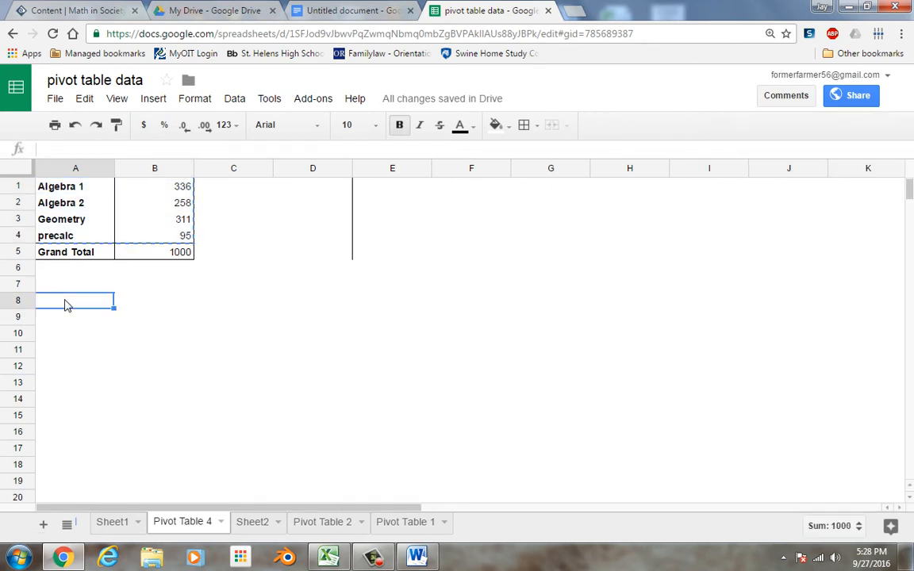
click(84, 98)
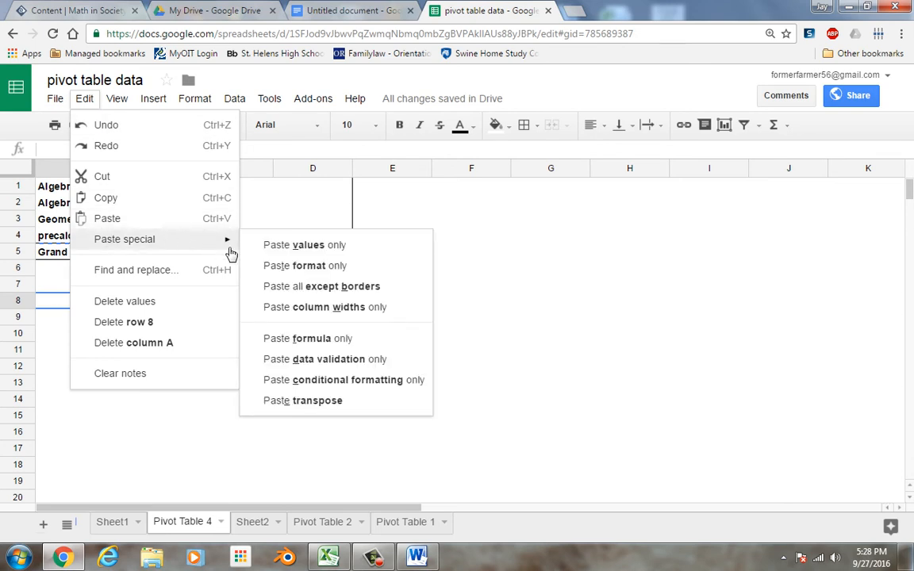
click(305, 244)
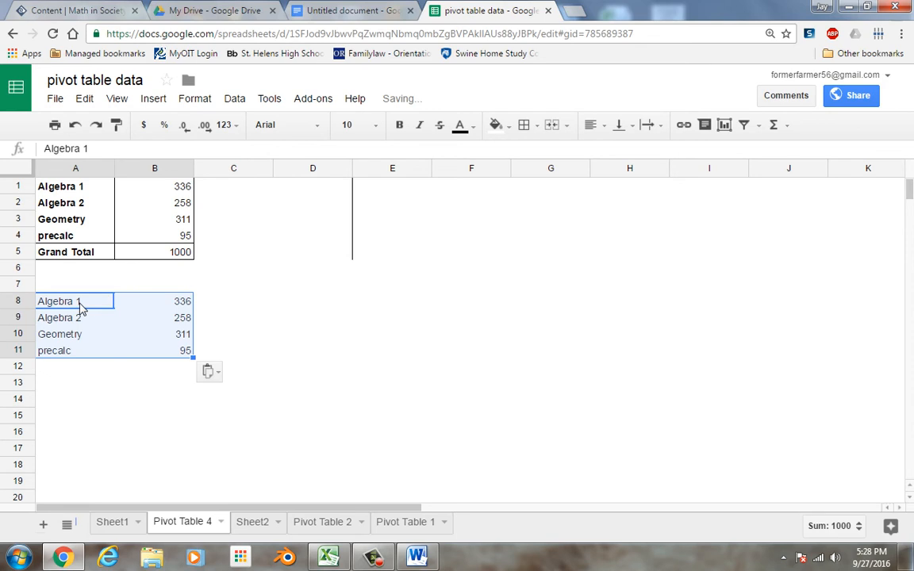
mouse_move(200, 250)
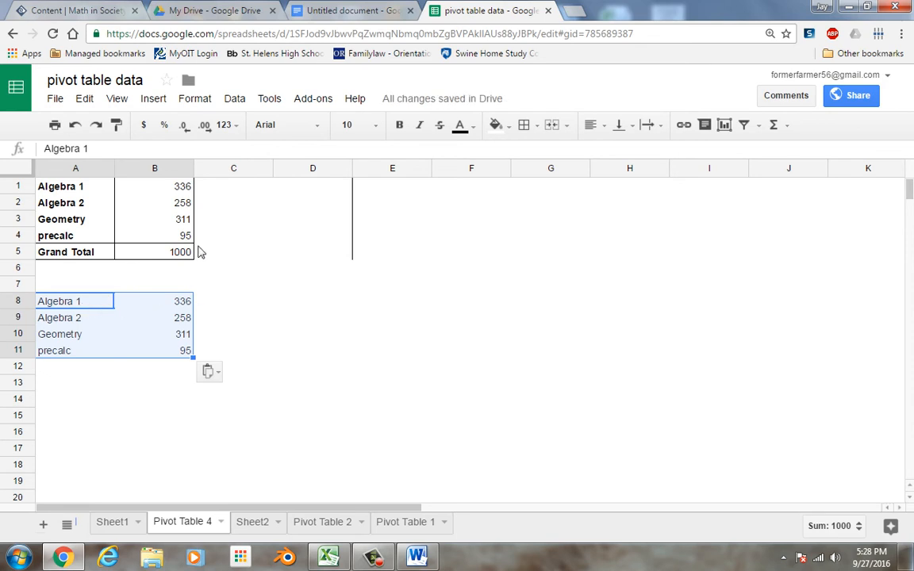
mouse_move(667, 121)
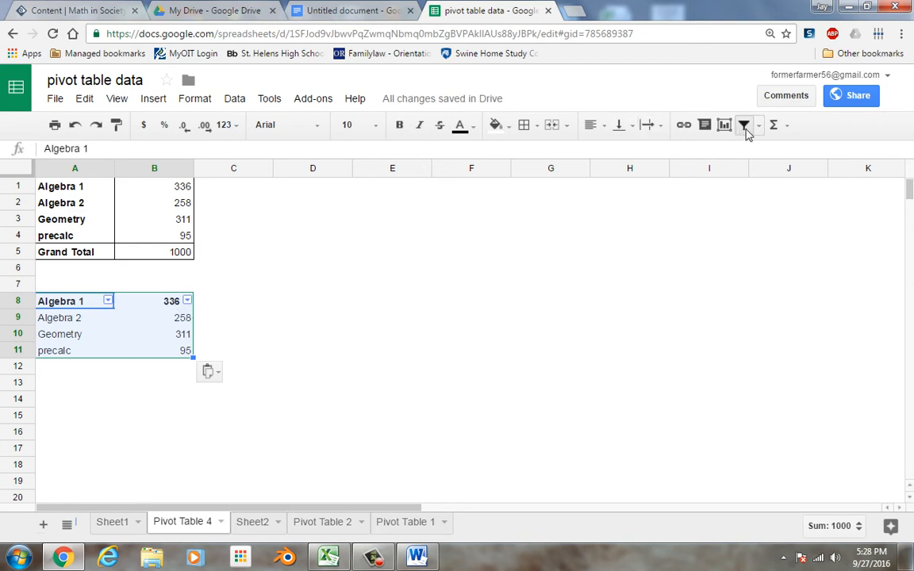
Label A7 'class' and B7 'number of student', then sort the counts Z→A by column B
click(74, 283)
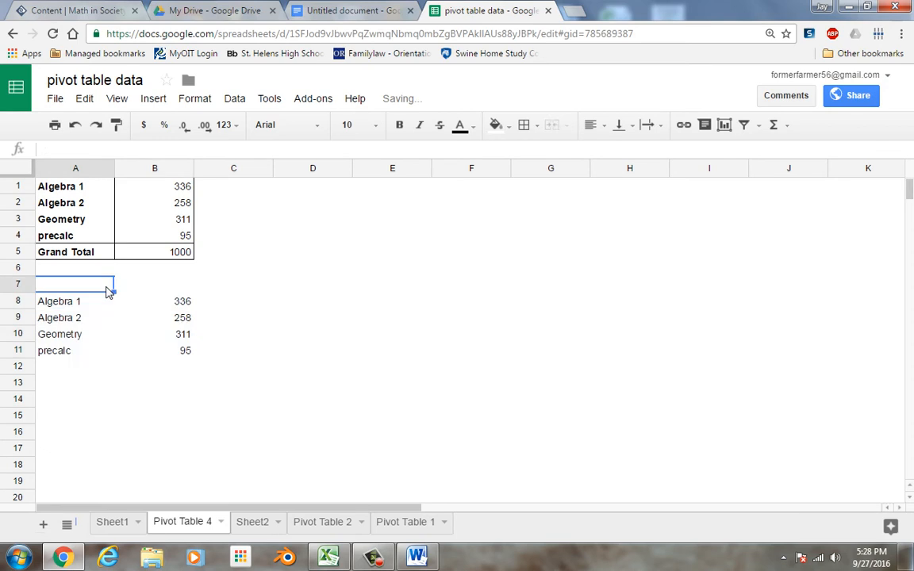
text(class)
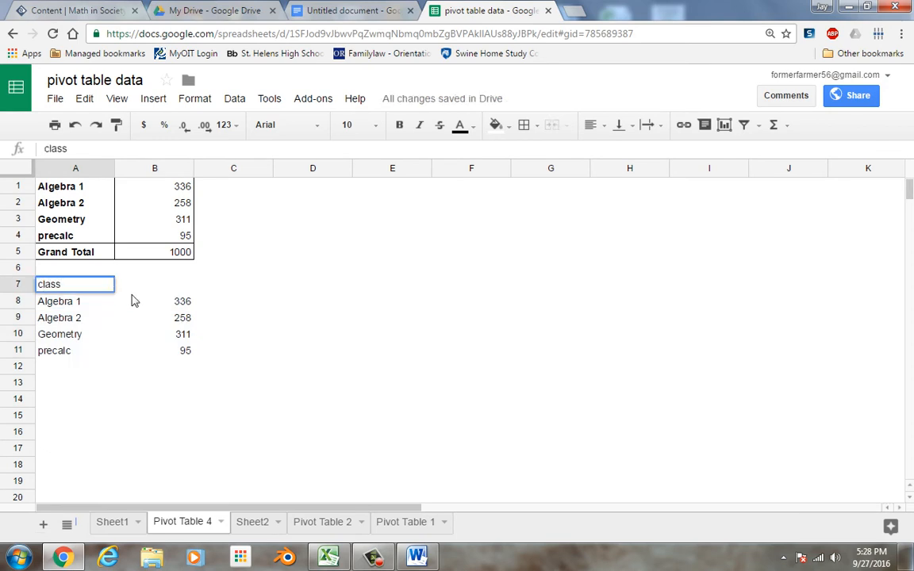
click(154, 284)
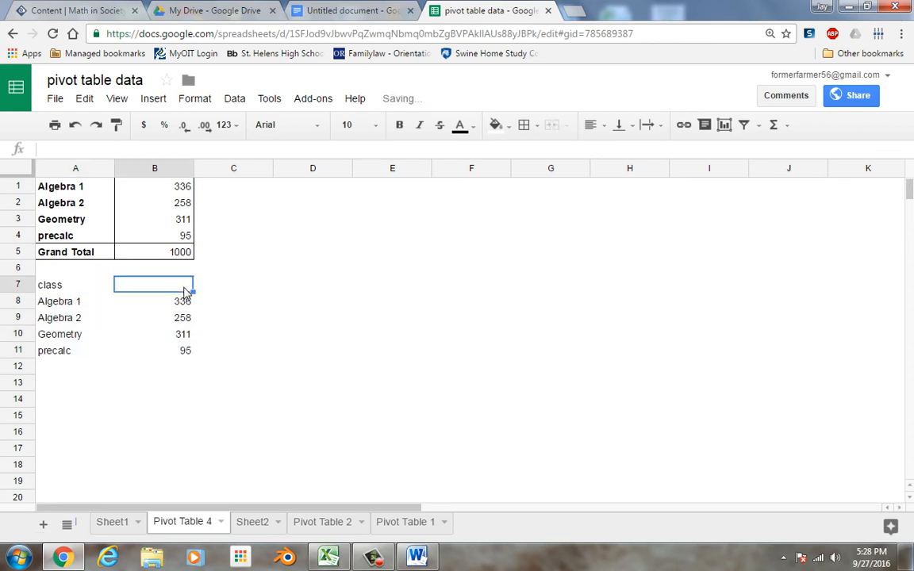
text(number f)
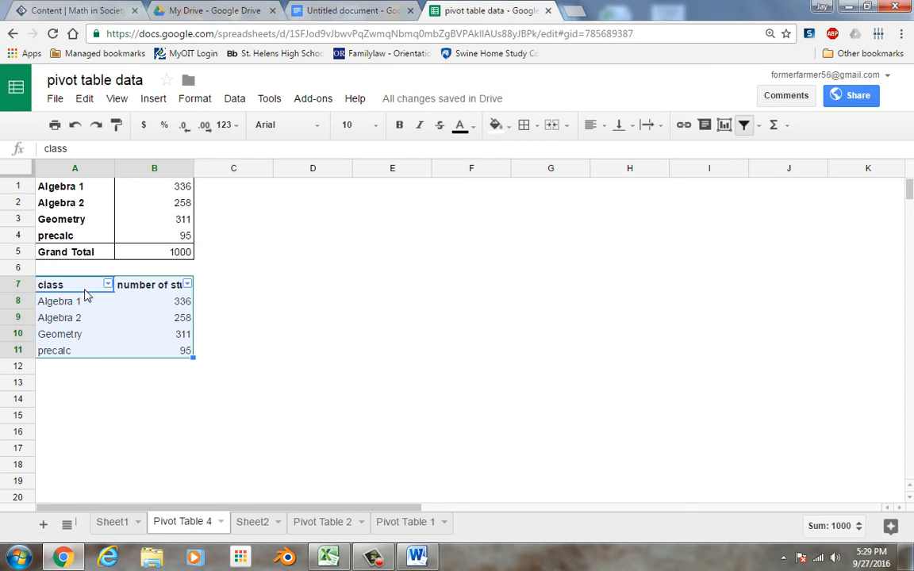
mouse_move(187, 285)
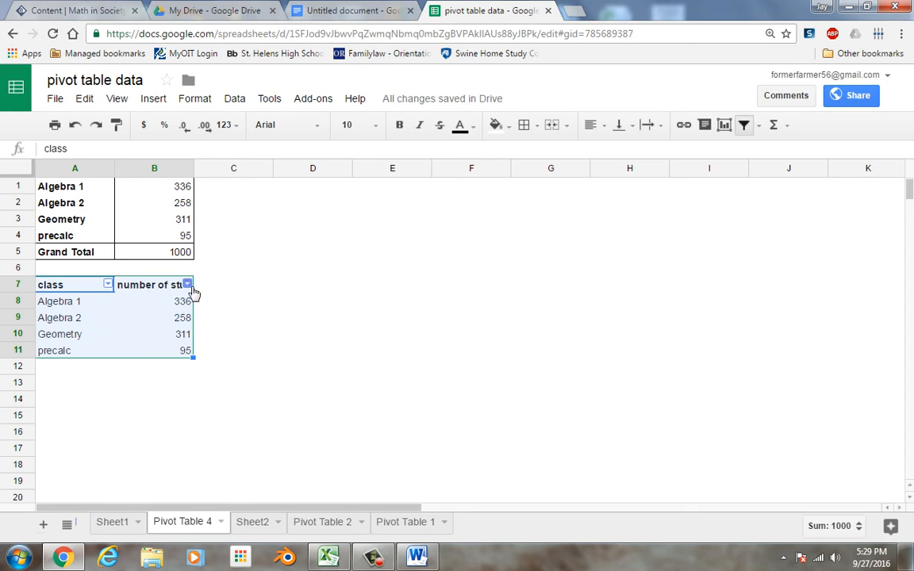
click(187, 284)
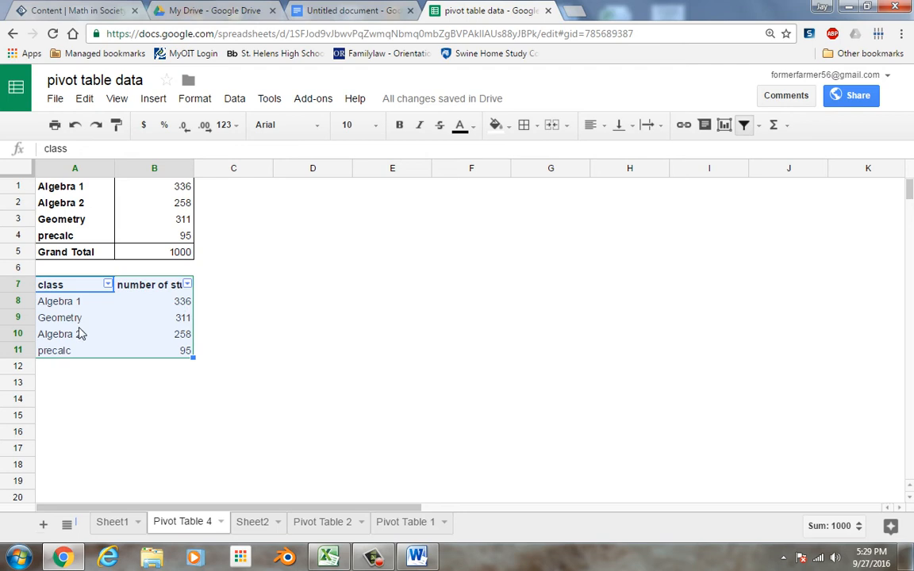
mouse_move(117, 319)
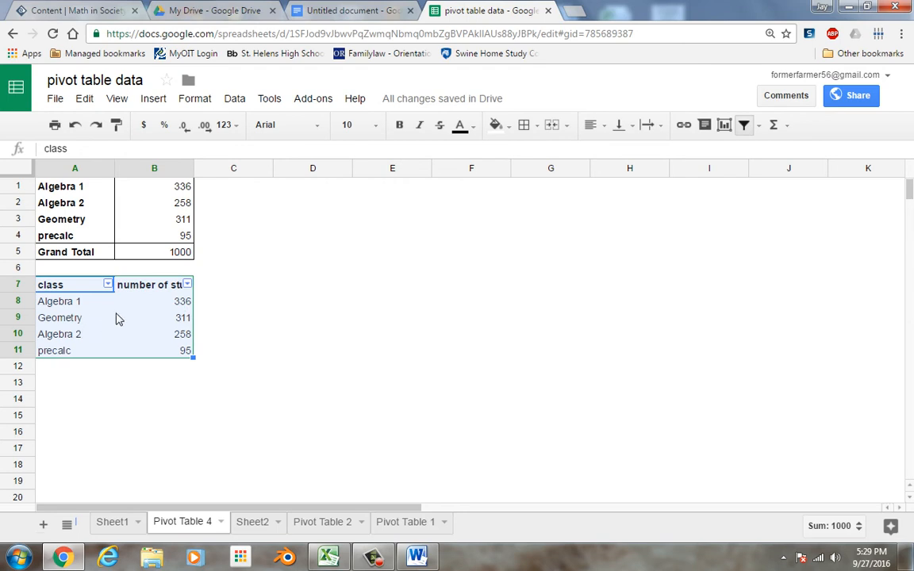
mouse_move(117, 307)
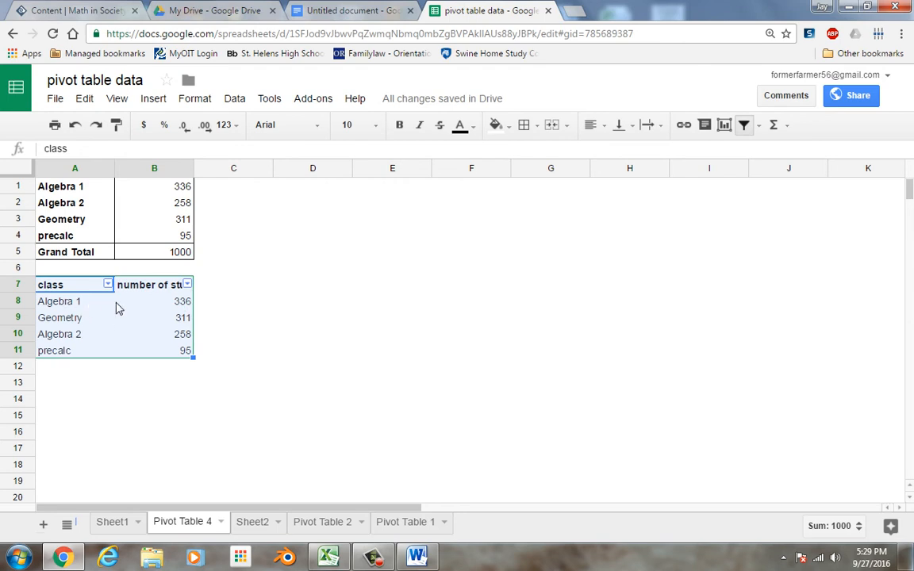
mouse_move(130, 327)
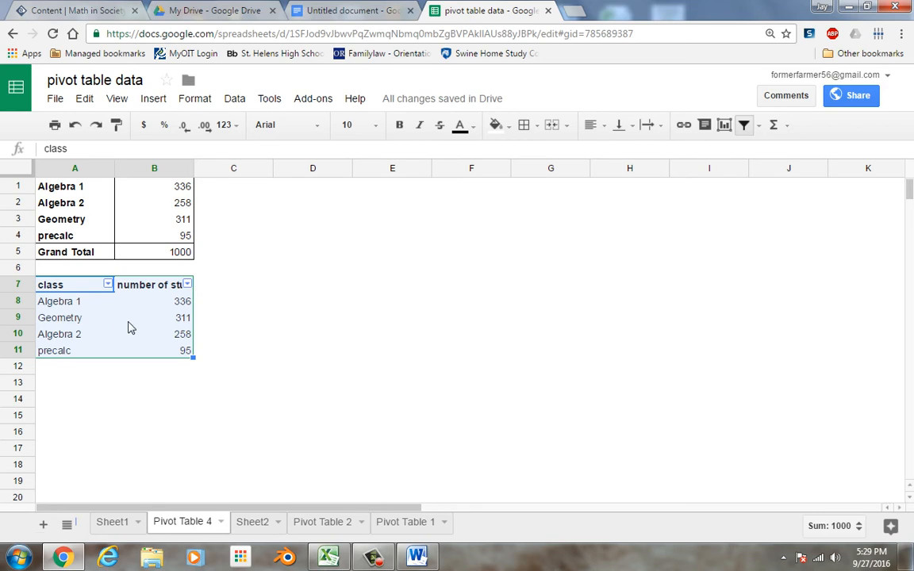
mouse_move(124, 190)
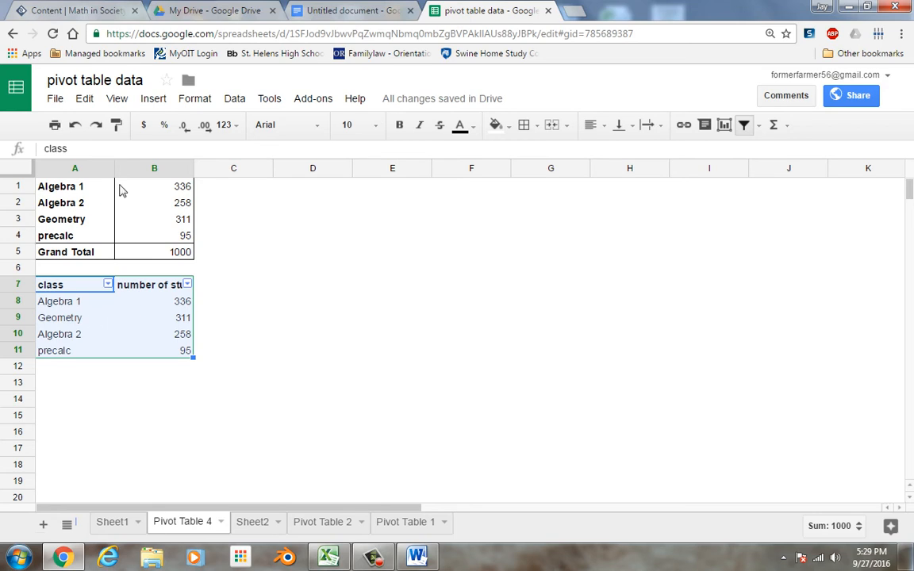
Insert the recommended column chart 'number of student vs. class' and select it
click(153, 99)
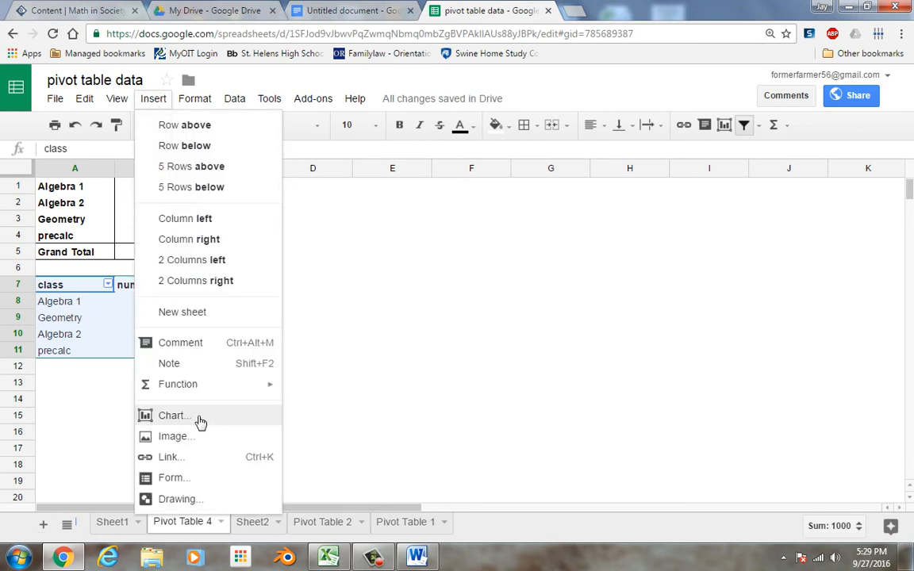
click(173, 415)
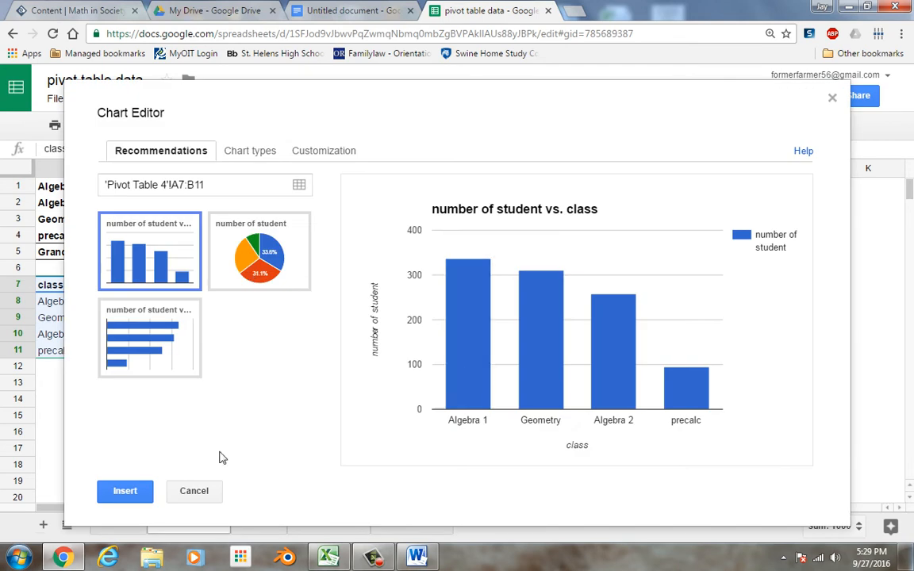
click(124, 490)
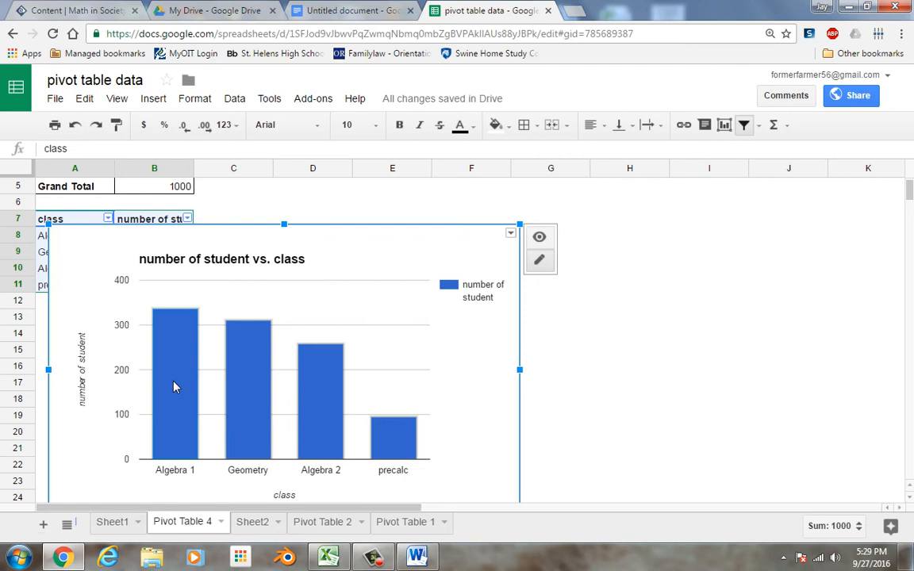
mouse_move(473, 410)
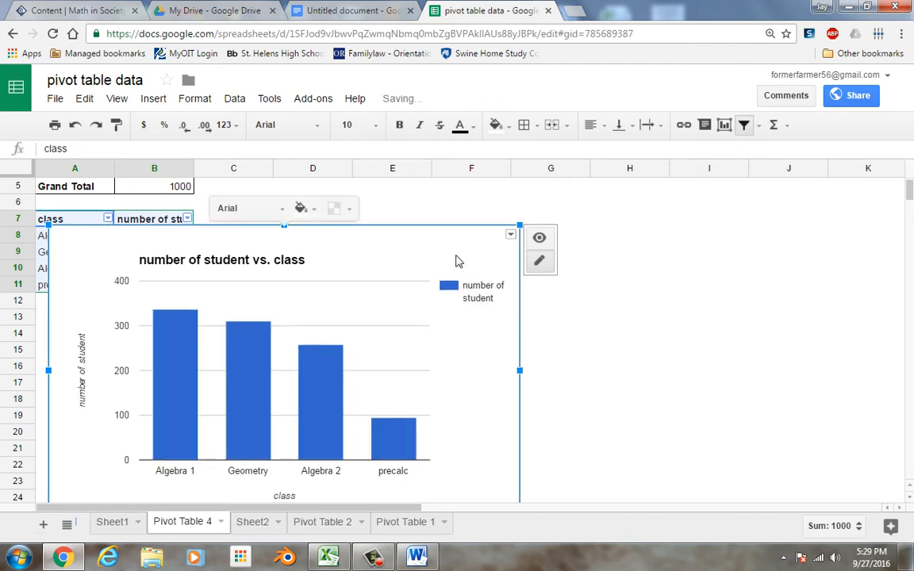
click(305, 483)
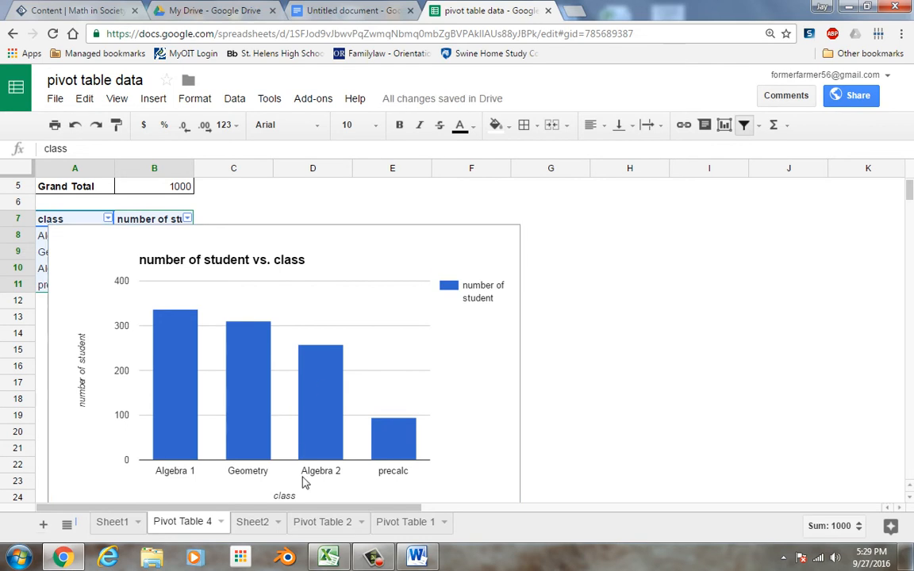
Paste the column chart into the Docs document below the yellow chart, linked to the spreadsheet
click(349, 10)
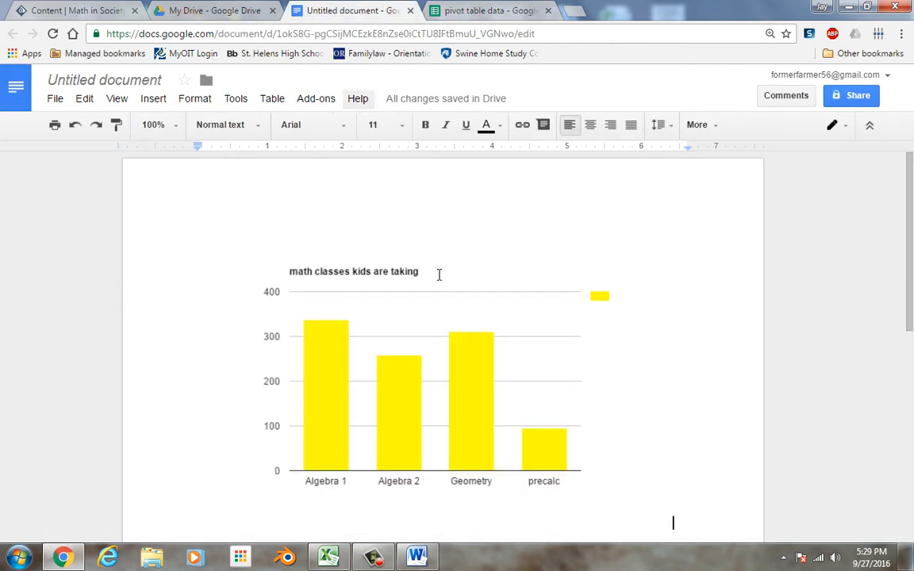
scroll(down, 3)
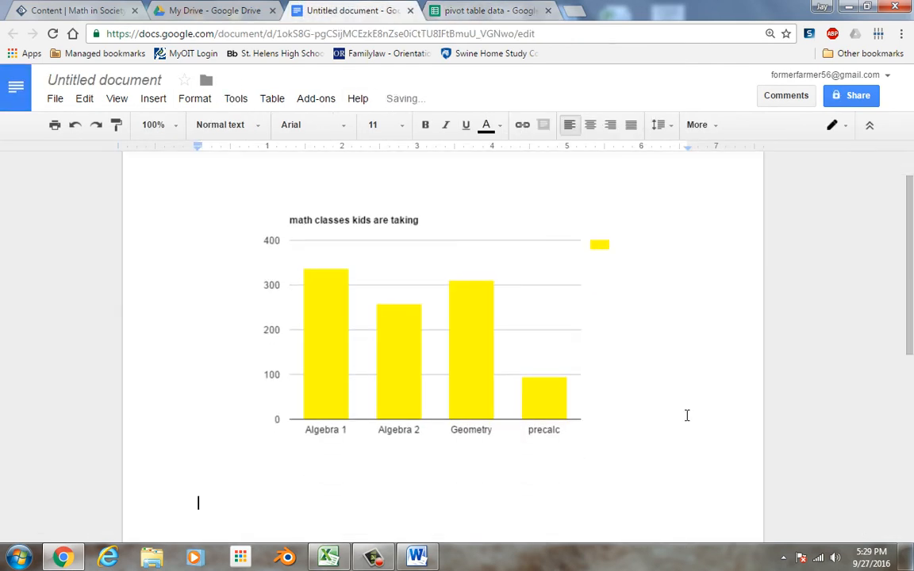
click(84, 99)
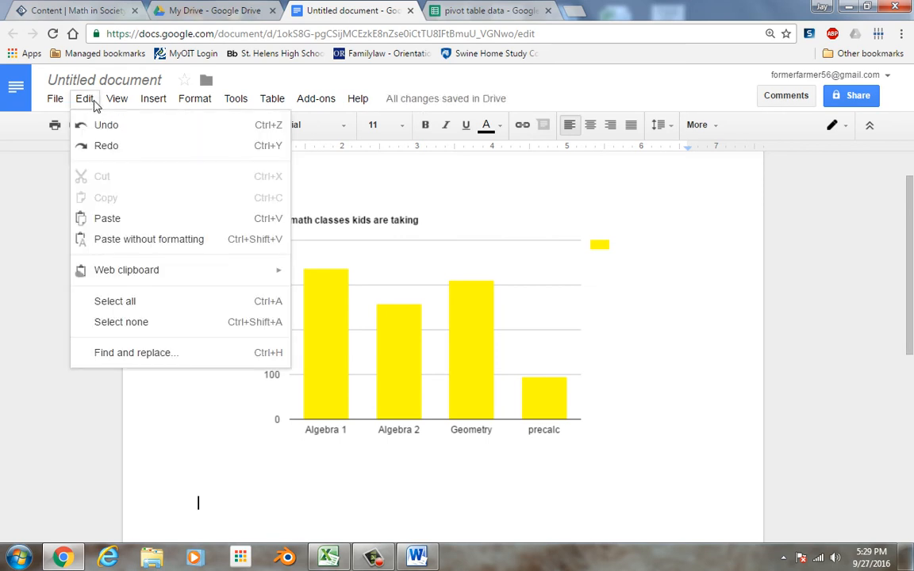
click(108, 219)
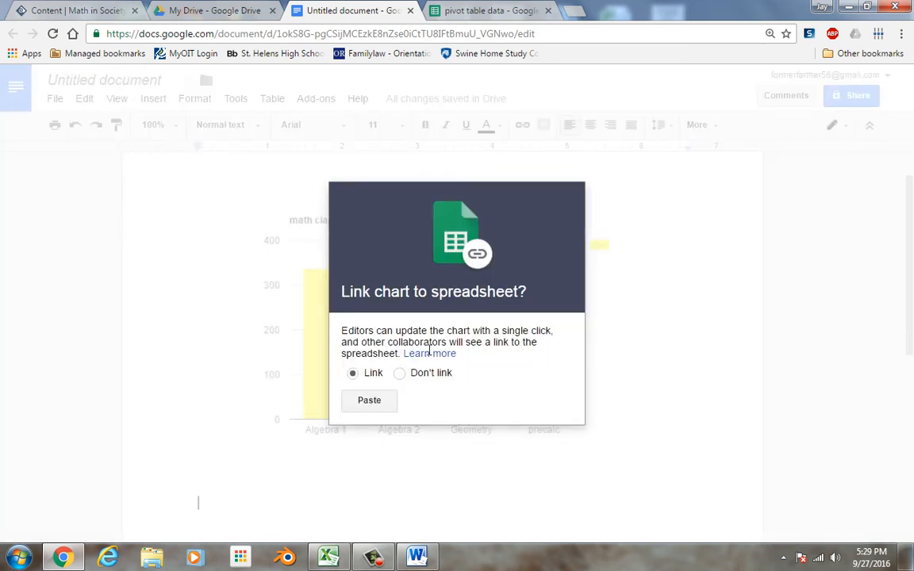
click(369, 400)
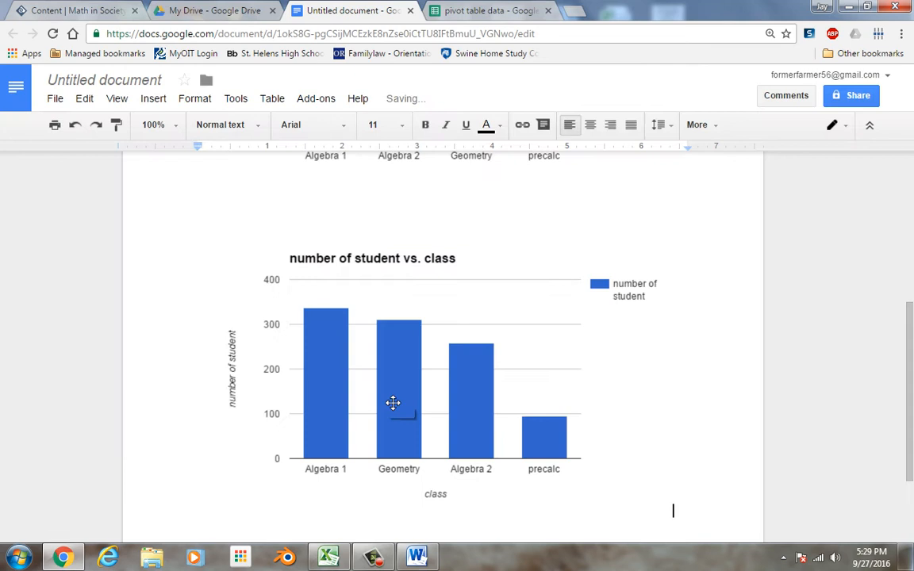
mouse_move(466, 392)
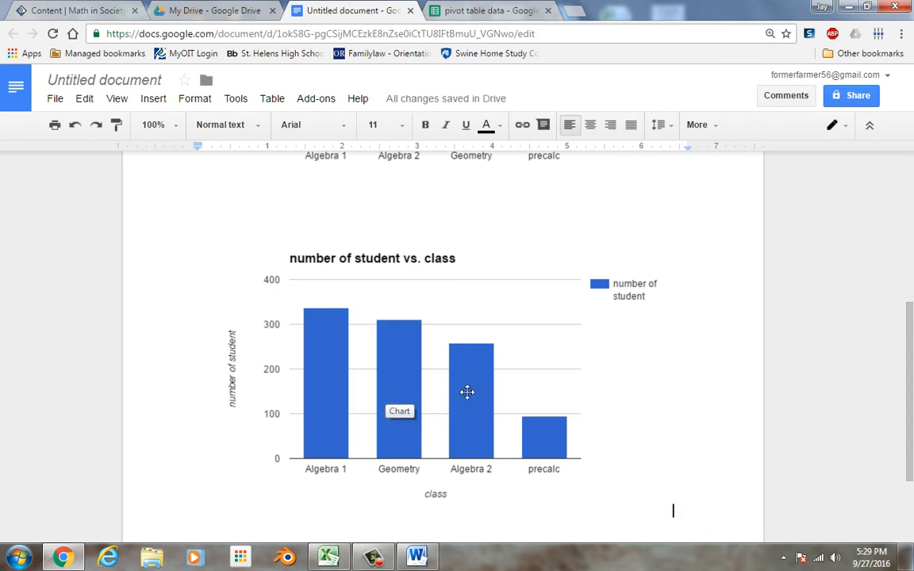
mouse_move(476, 10)
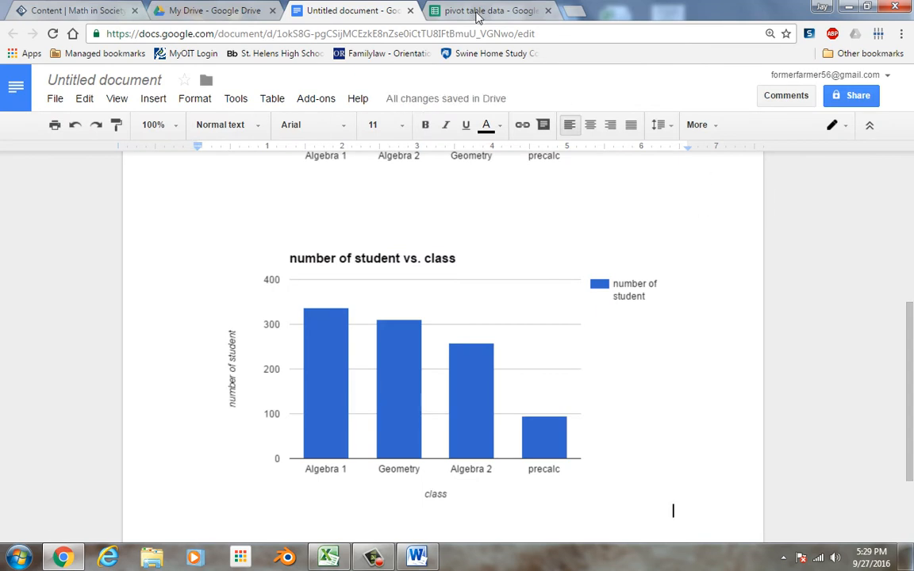
click(484, 10)
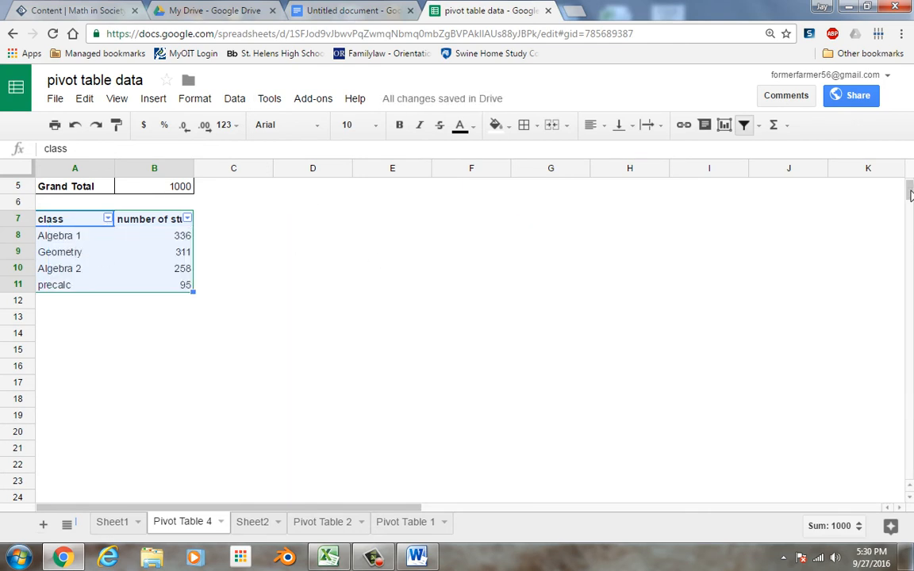
Insert a 'number of student' pie chart from the chart recommendations onto Pivot Table 4
scroll(up, 3)
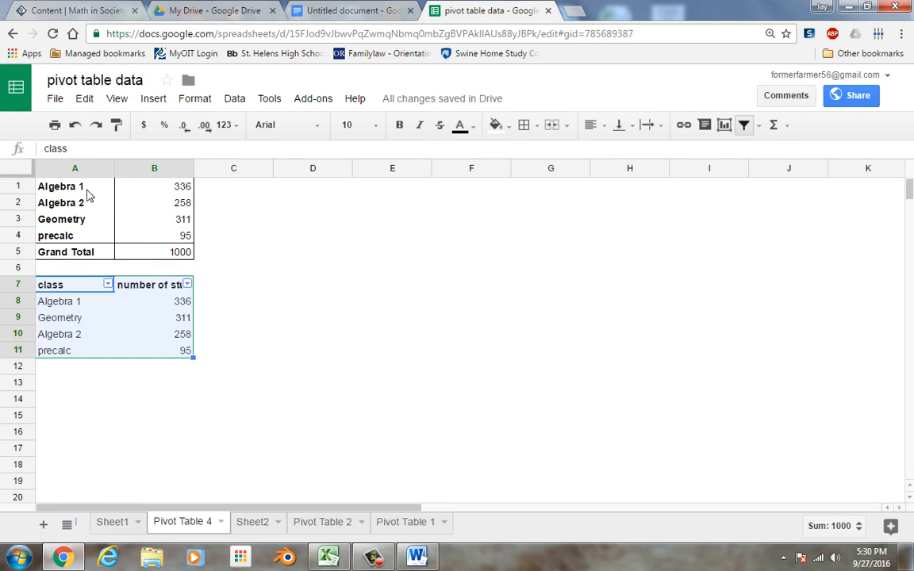
mouse_move(162, 355)
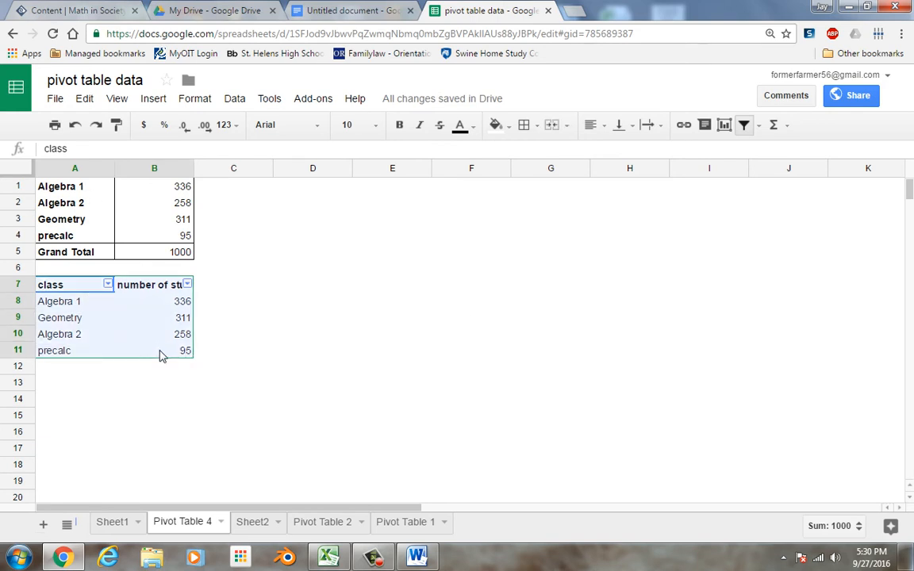
click(152, 98)
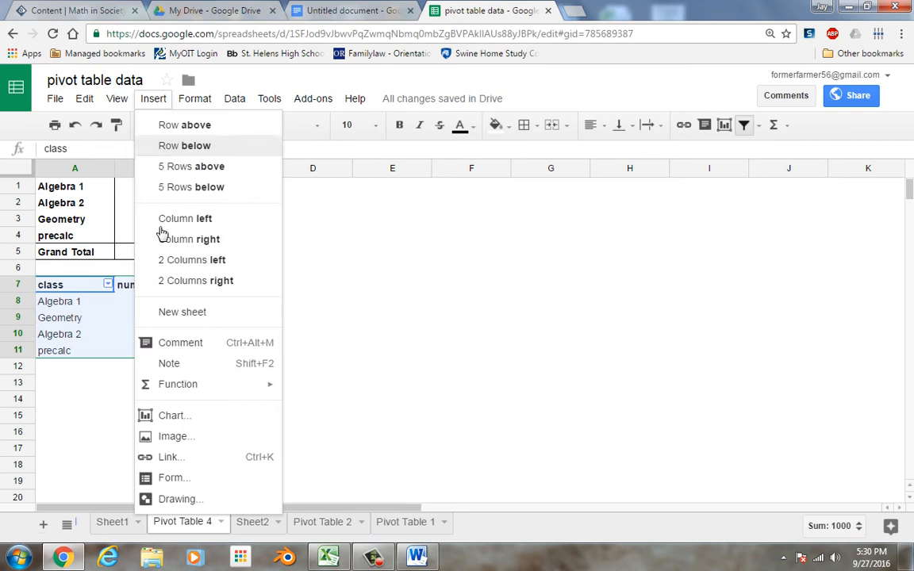
click(174, 416)
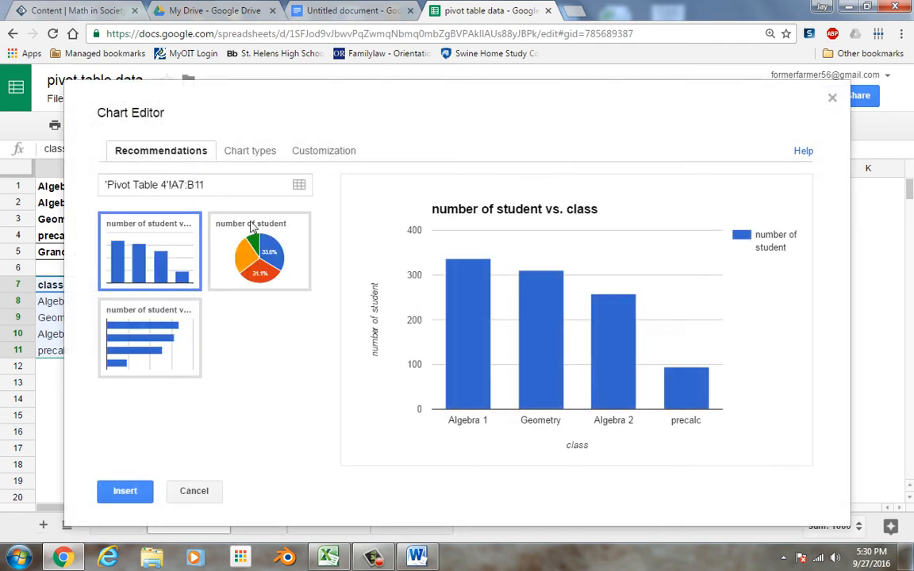
click(258, 251)
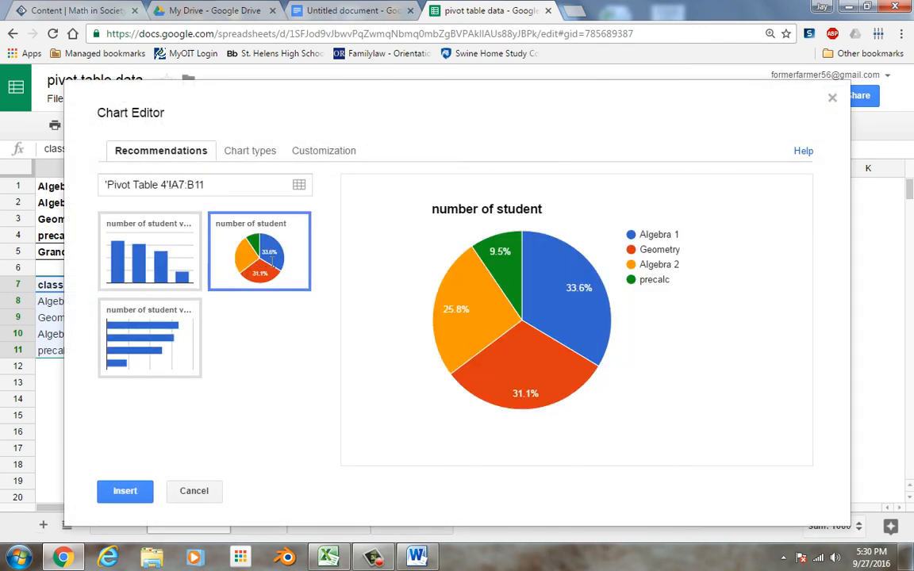
mouse_move(124, 492)
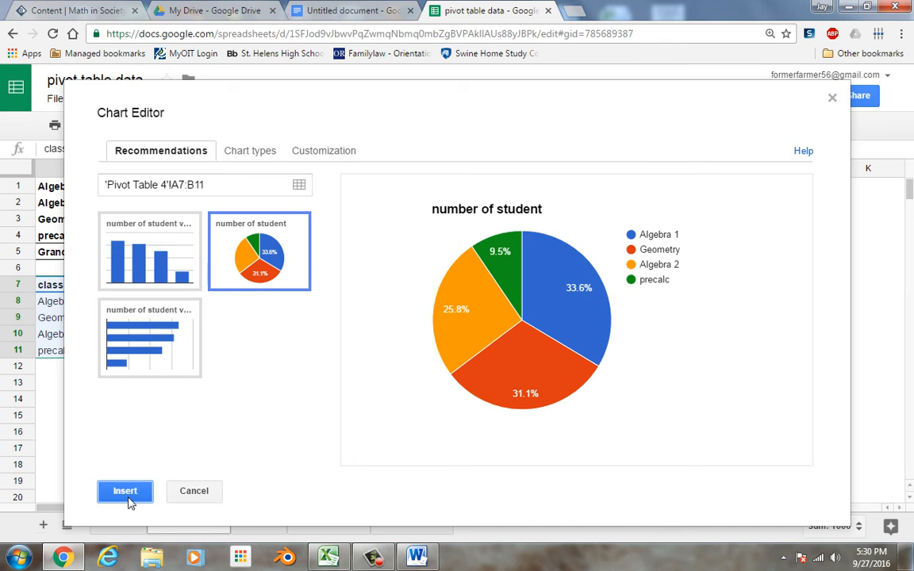
click(124, 490)
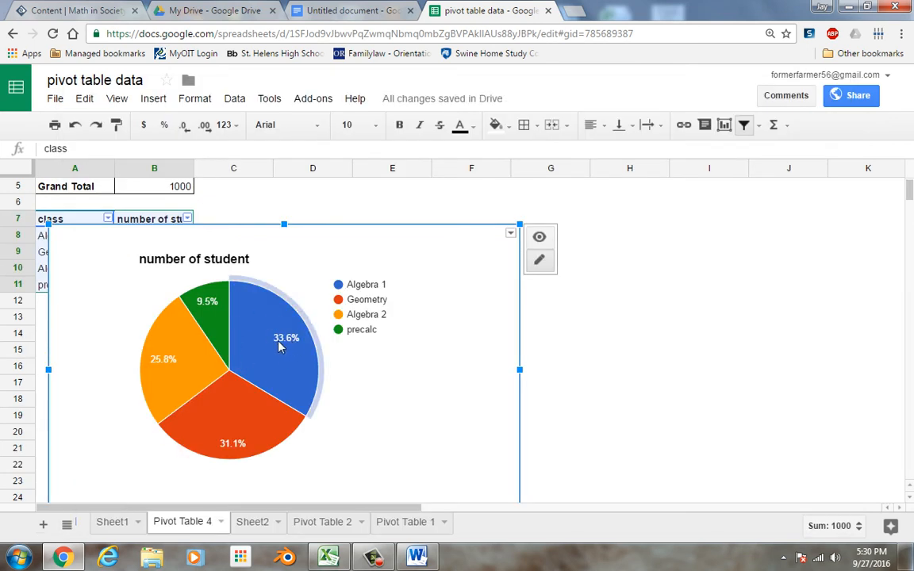
mouse_move(254, 343)
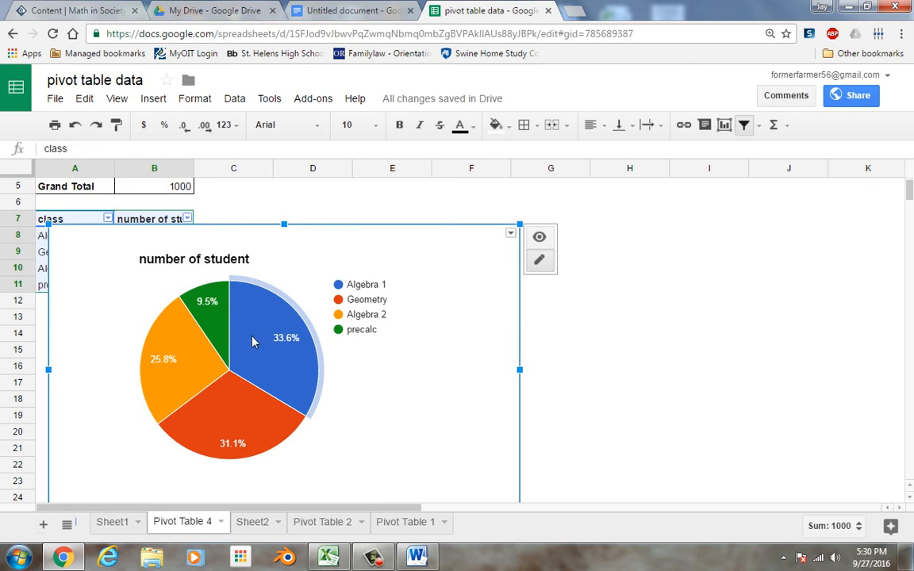
Browse the pie chart's Change chart options and close the menu without changes
right_click(254, 341)
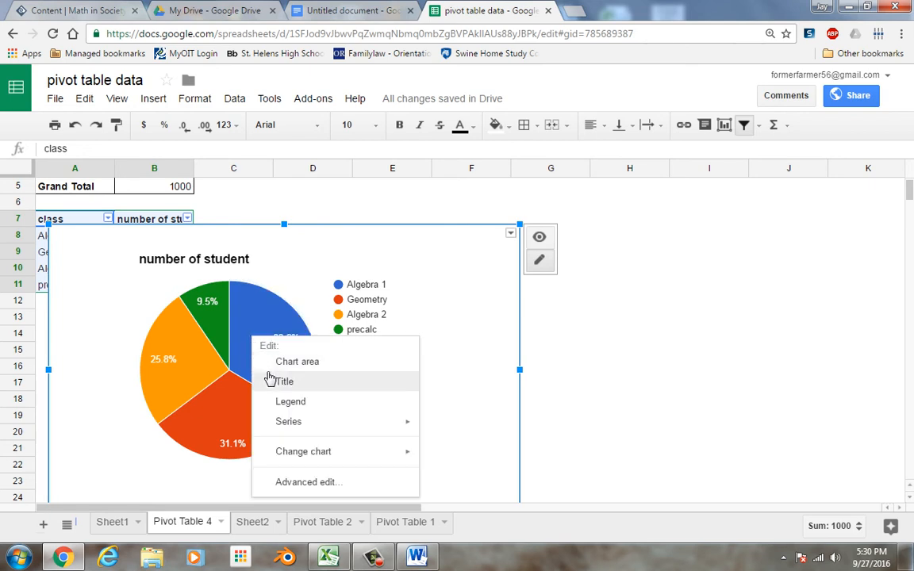
mouse_move(290, 412)
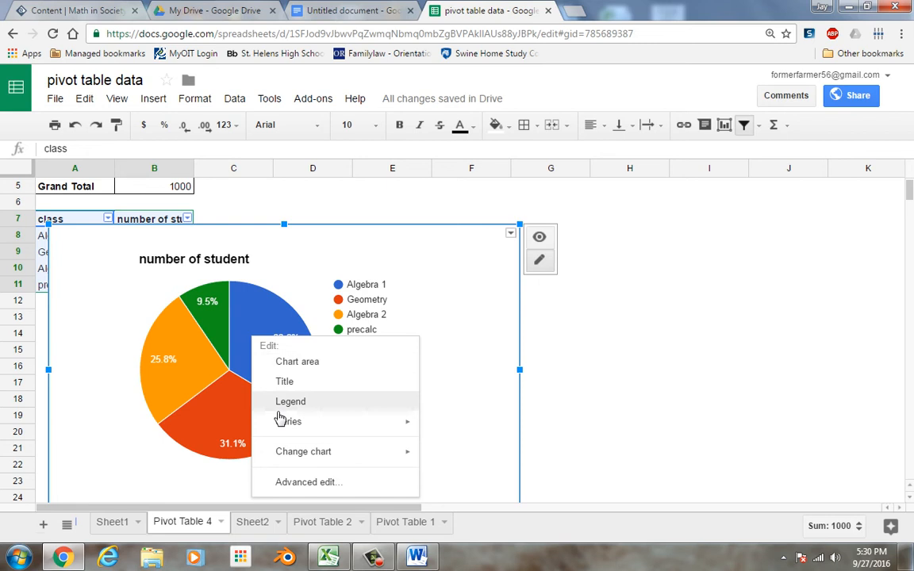
click(303, 451)
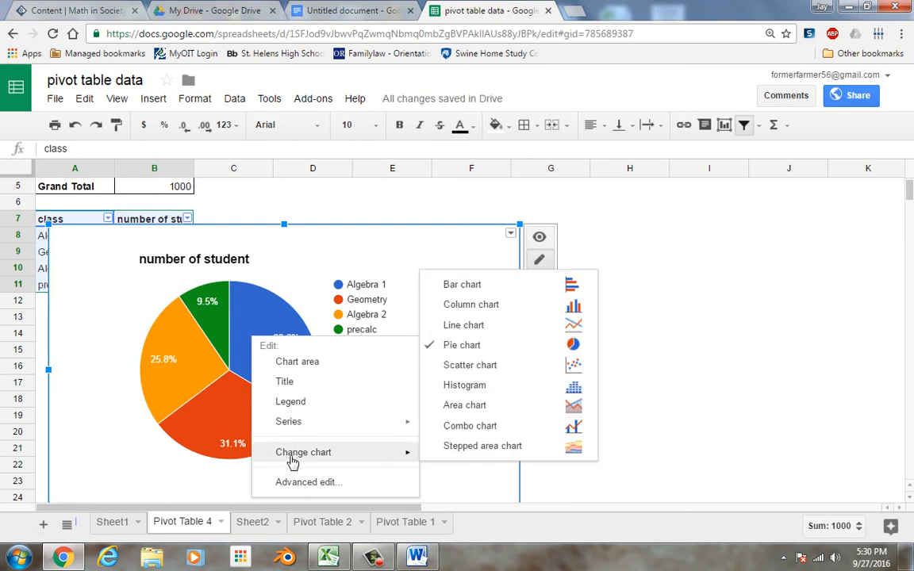
click(302, 484)
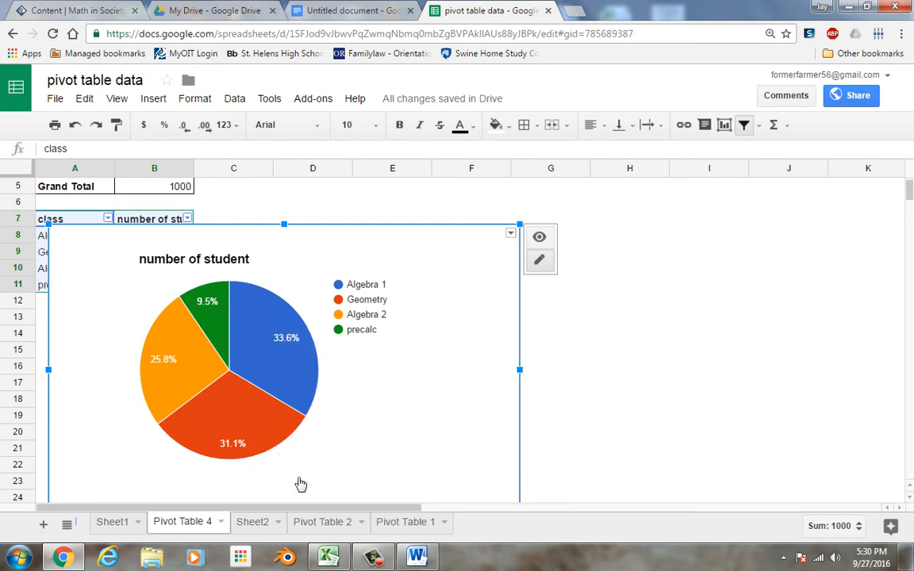
Review the pie chart's Customization settings in Advanced edit and cancel without changes
click(540, 260)
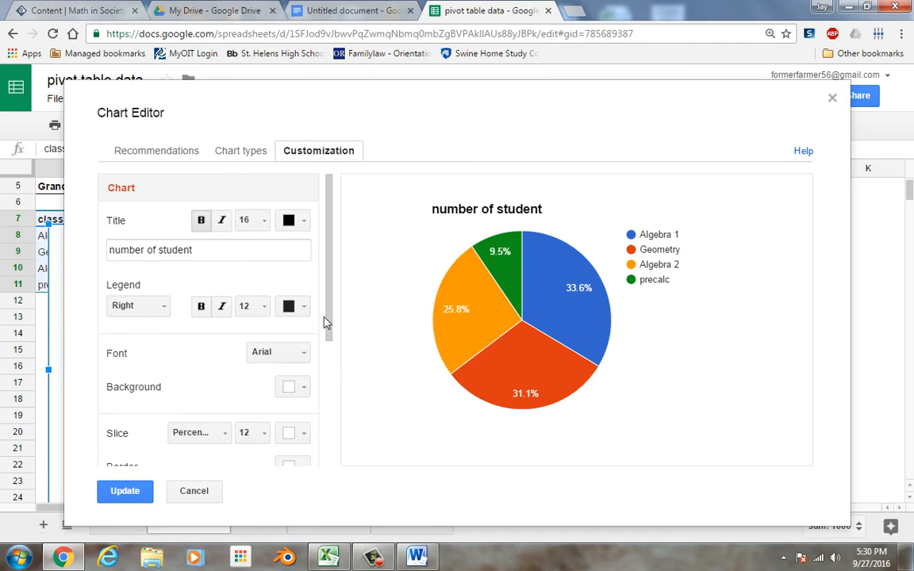
scroll(down, 3)
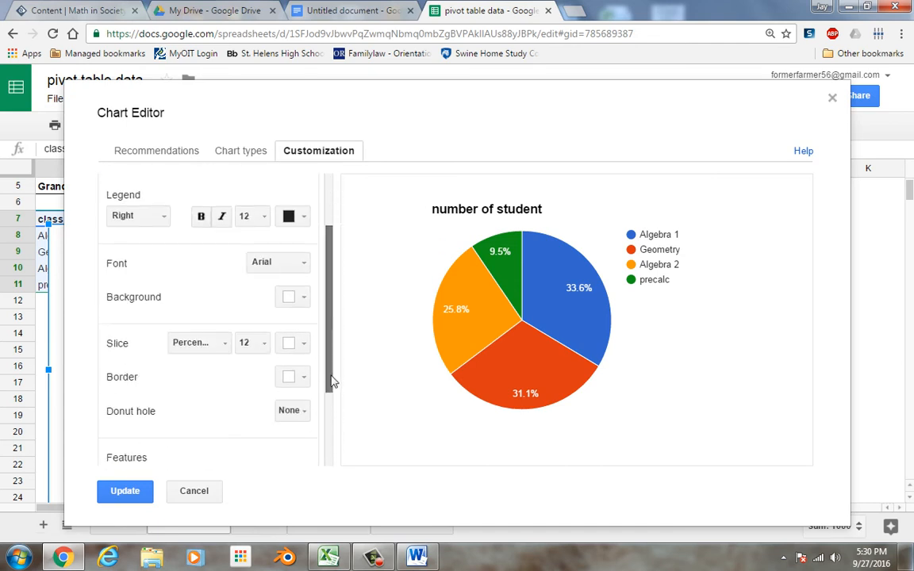
scroll(down, 3)
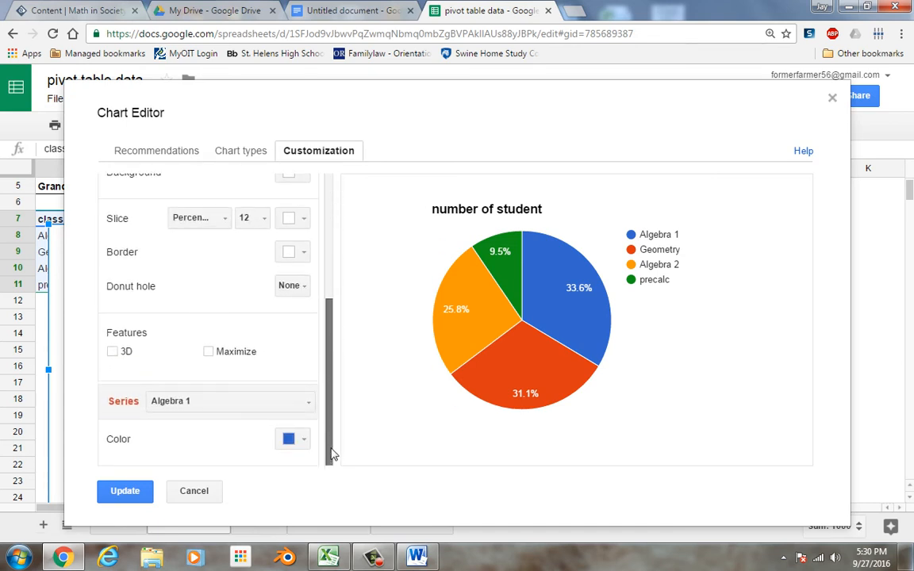
scroll(up, 3)
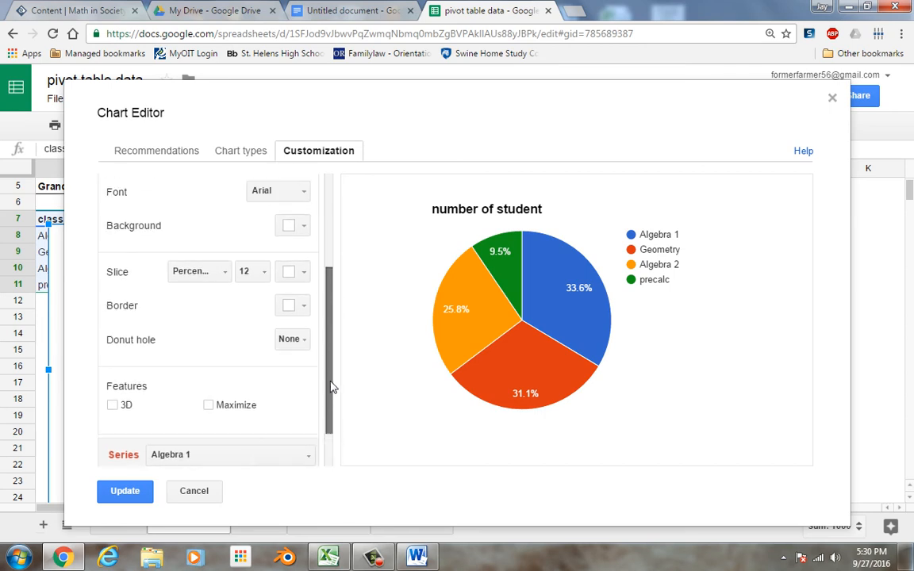
scroll(up, 3)
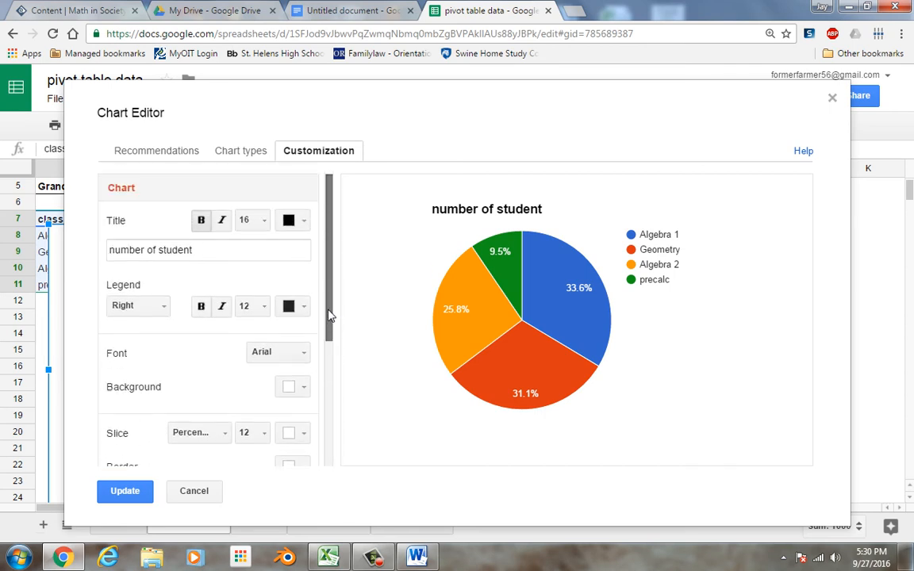
scroll(down, 3)
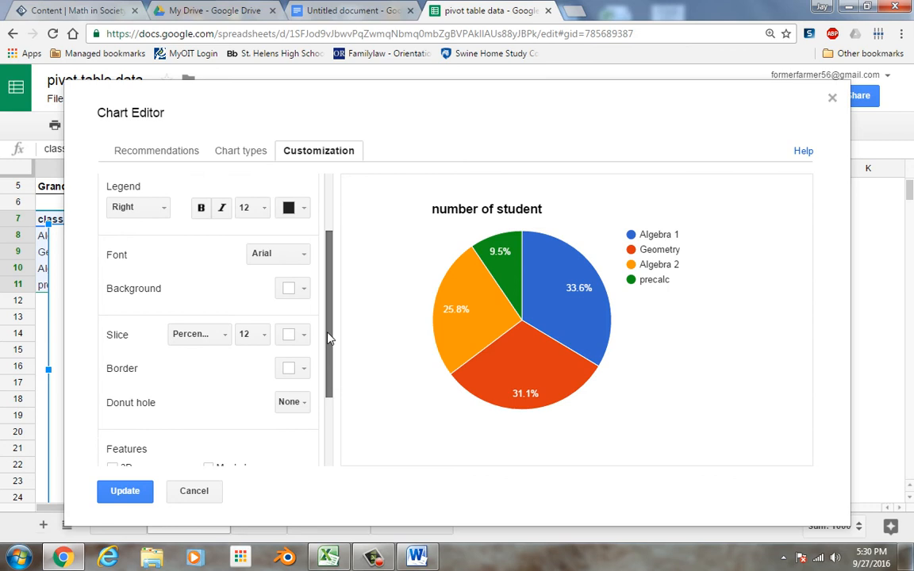
scroll(down, 3)
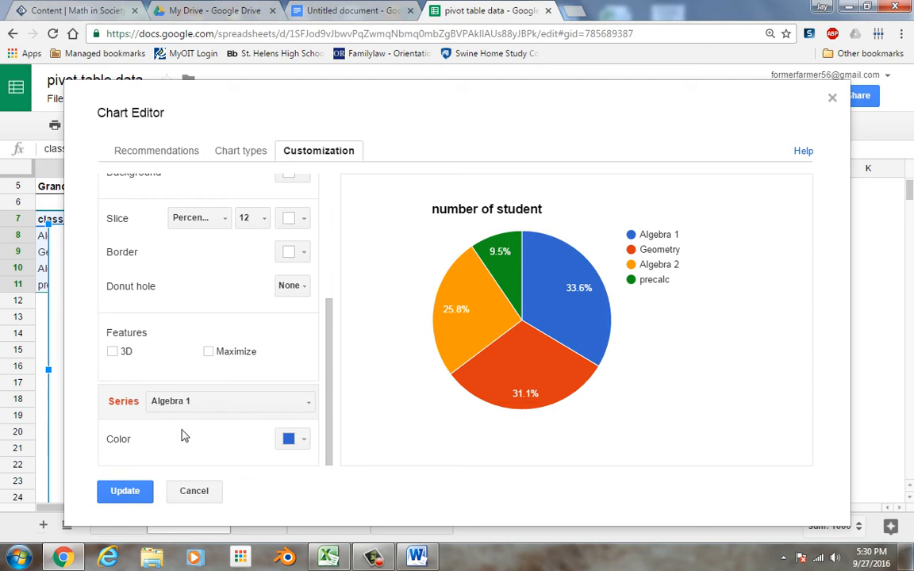
mouse_move(527, 361)
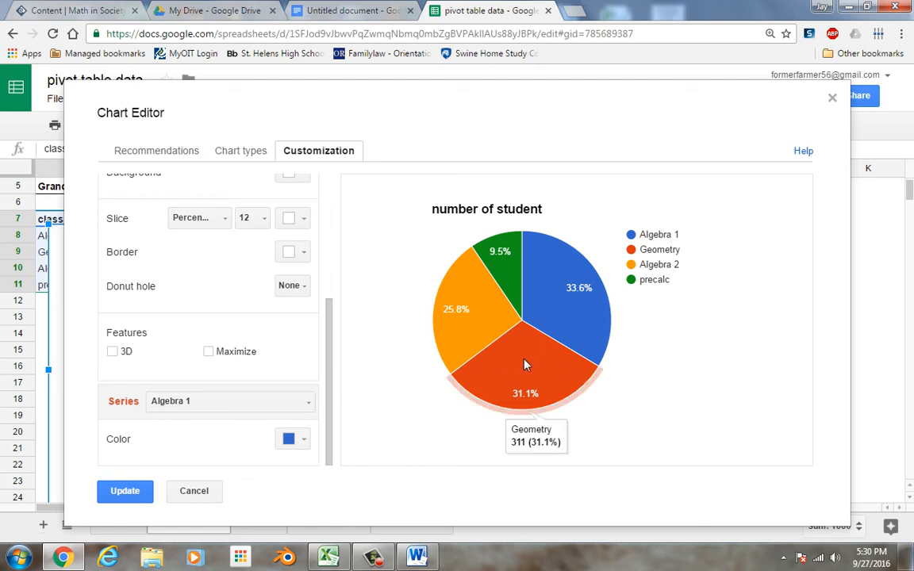
mouse_move(600, 283)
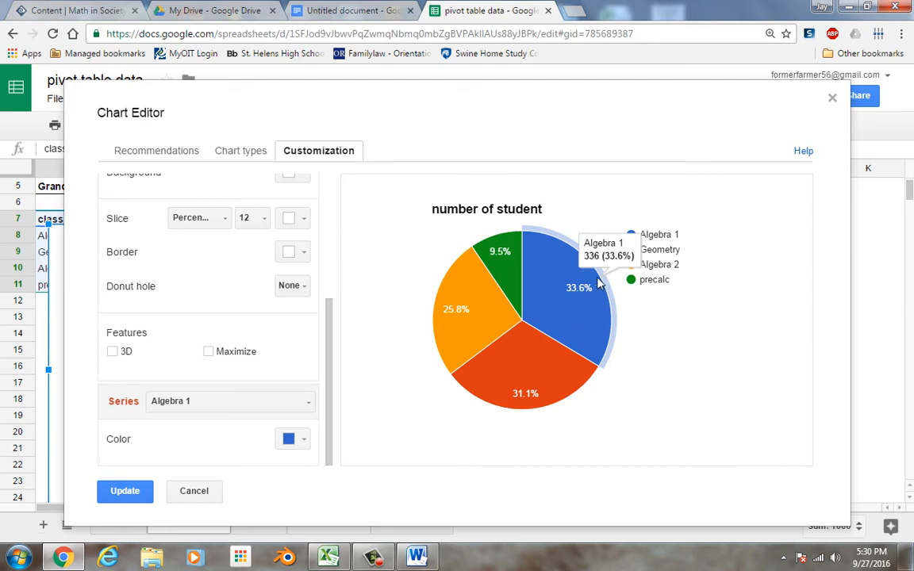
mouse_move(658, 384)
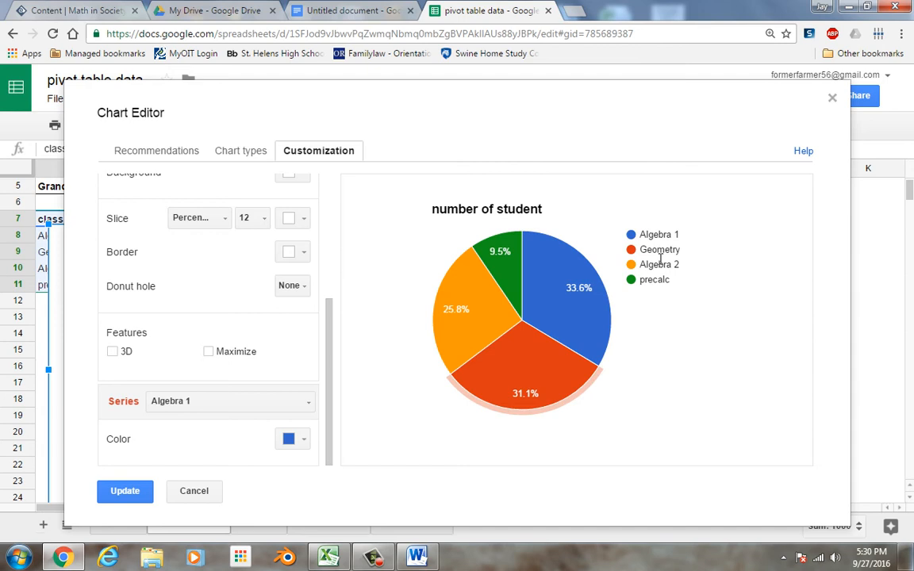
mouse_move(485, 272)
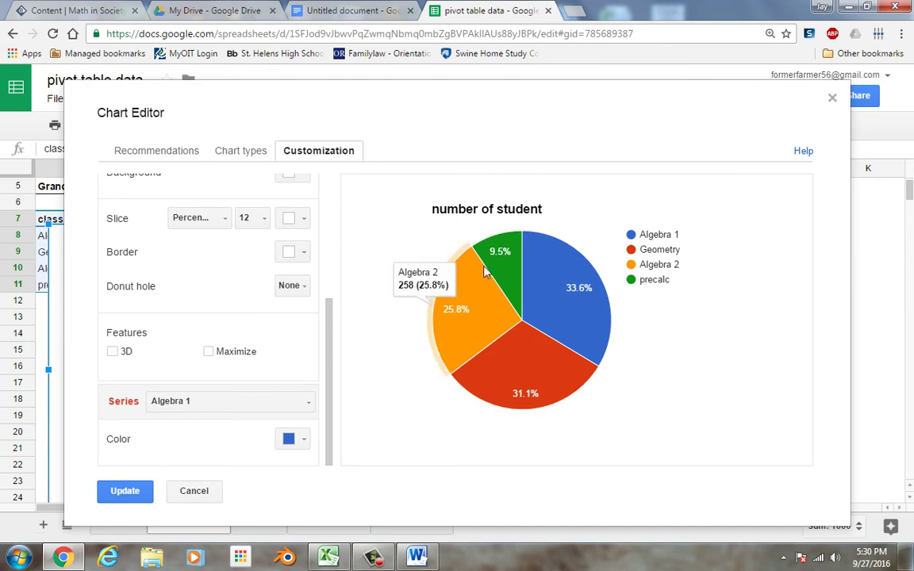
mouse_move(188, 425)
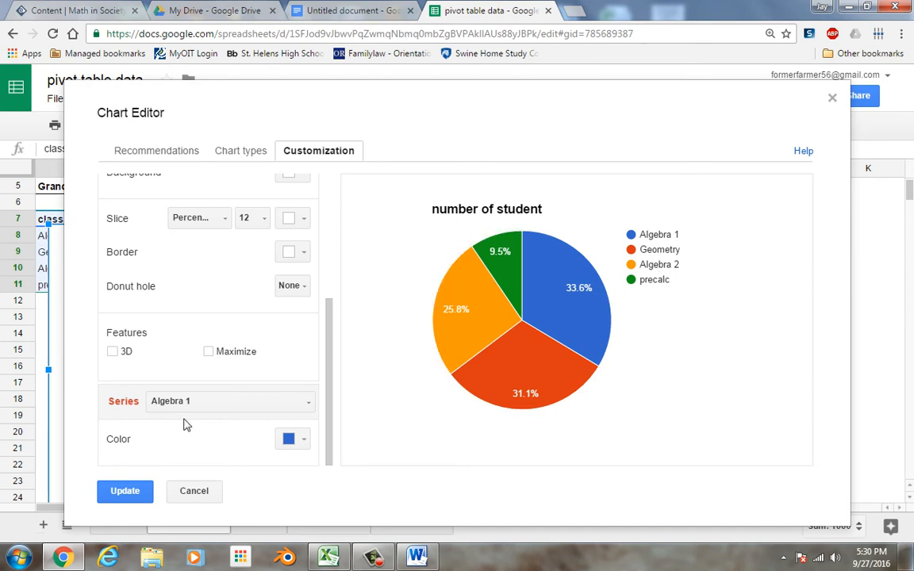
click(124, 492)
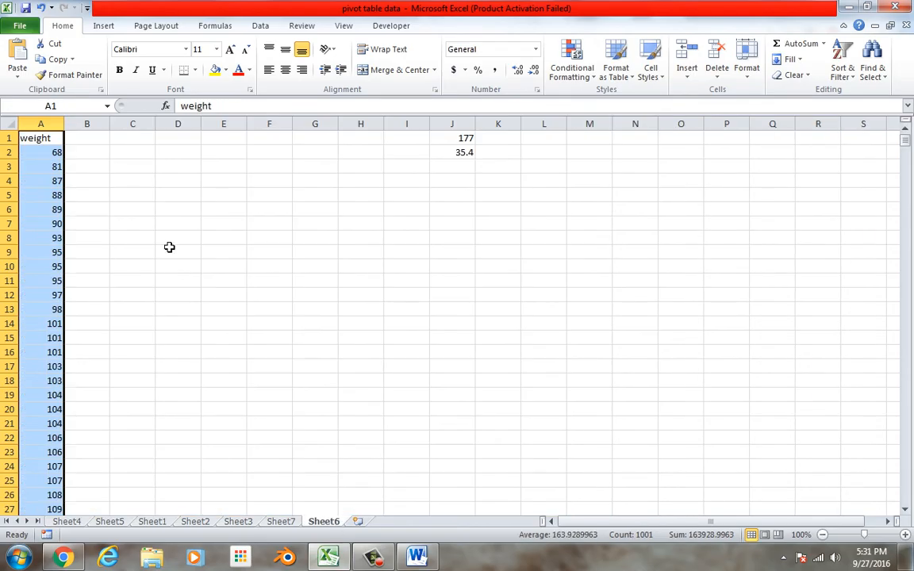
Copy the years, waitsburg and dayton table A1:C9 from Excel's Sheet3
click(279, 520)
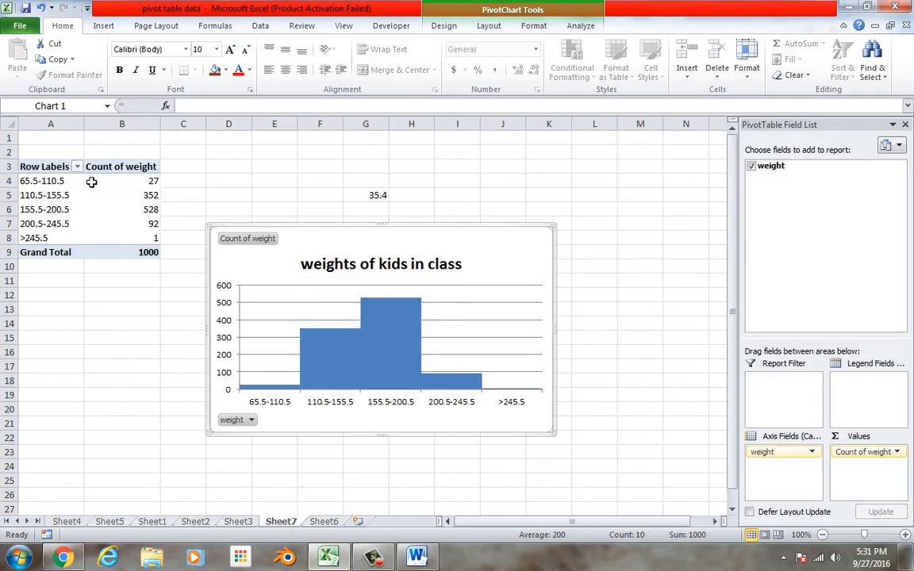
click(238, 520)
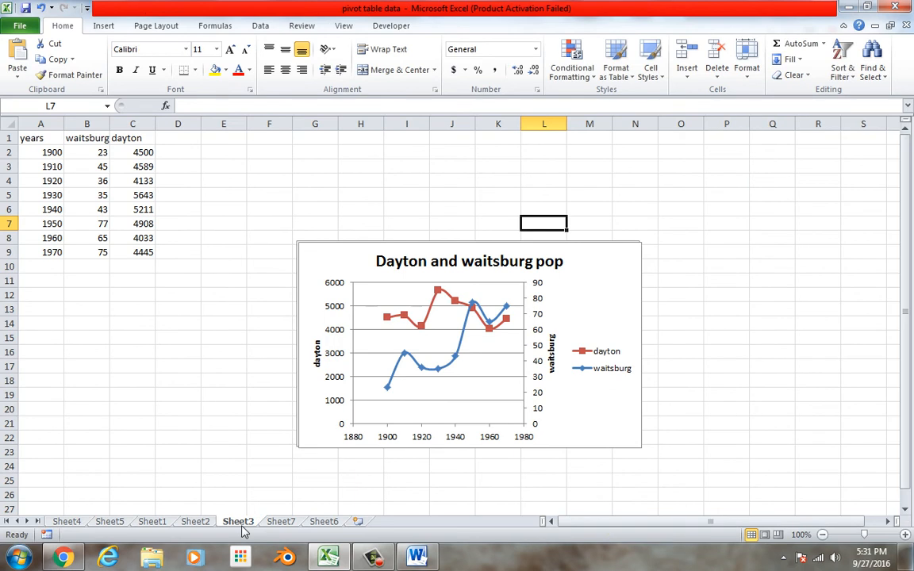
drag(32, 137, 155, 267)
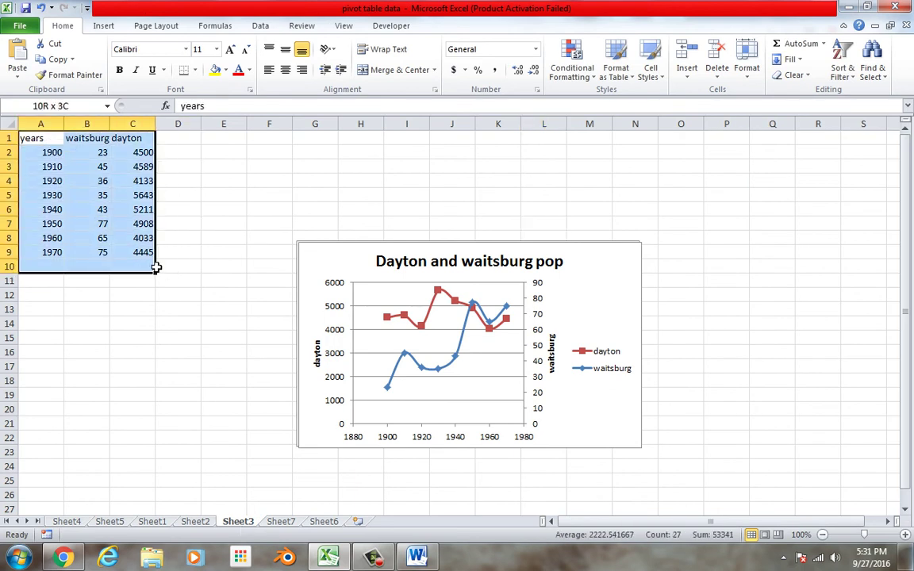
click(41, 137)
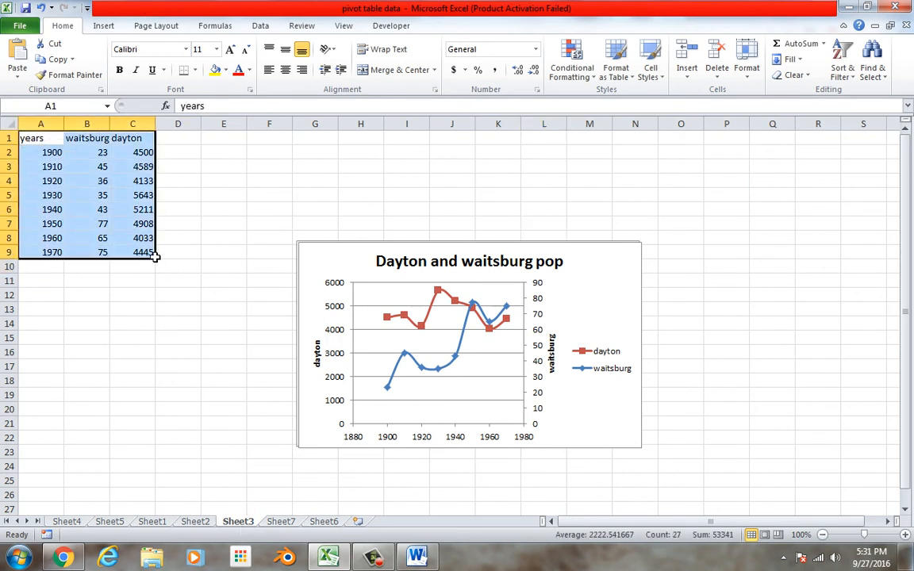
key(ctrl+c)
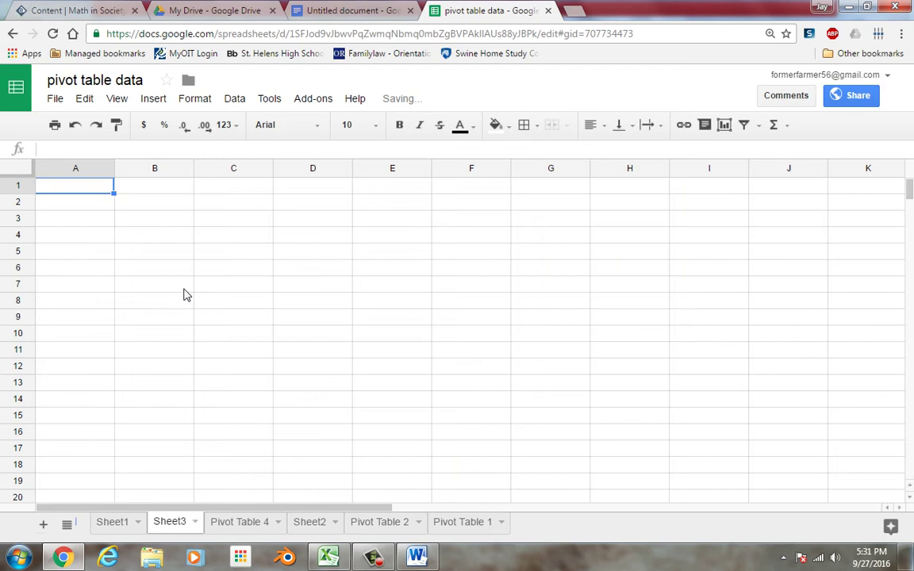
Paste the population table 1900–1970 into Sheet3 at A1 and select the years and waitsburg columns
key(ctrl+v)
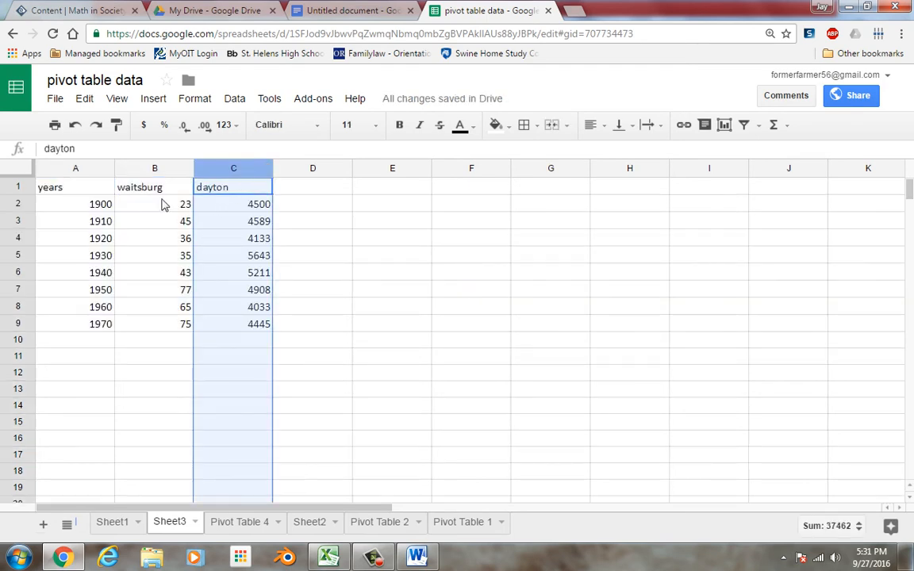
click(76, 187)
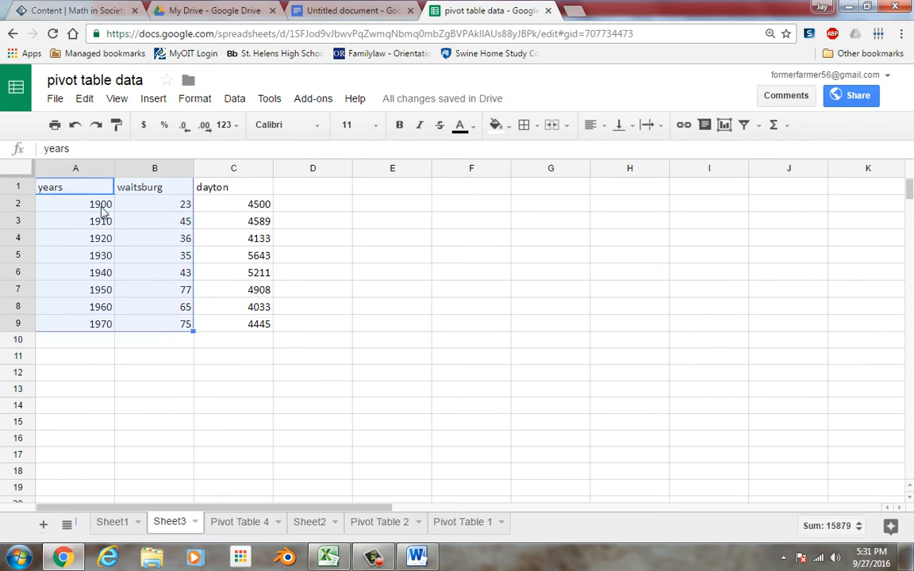
mouse_move(107, 278)
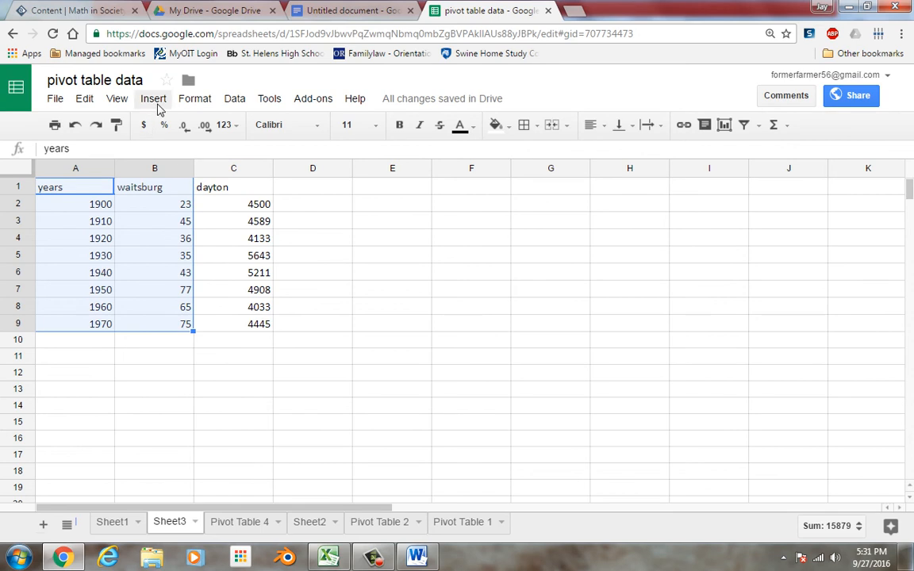
click(152, 99)
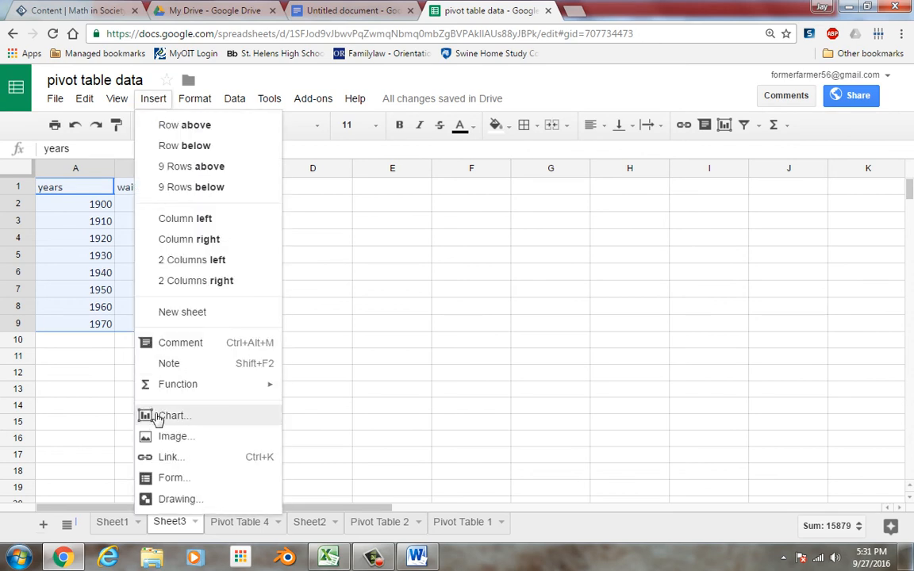
Insert a line chart of waitsburg against years from the selected data
click(171, 415)
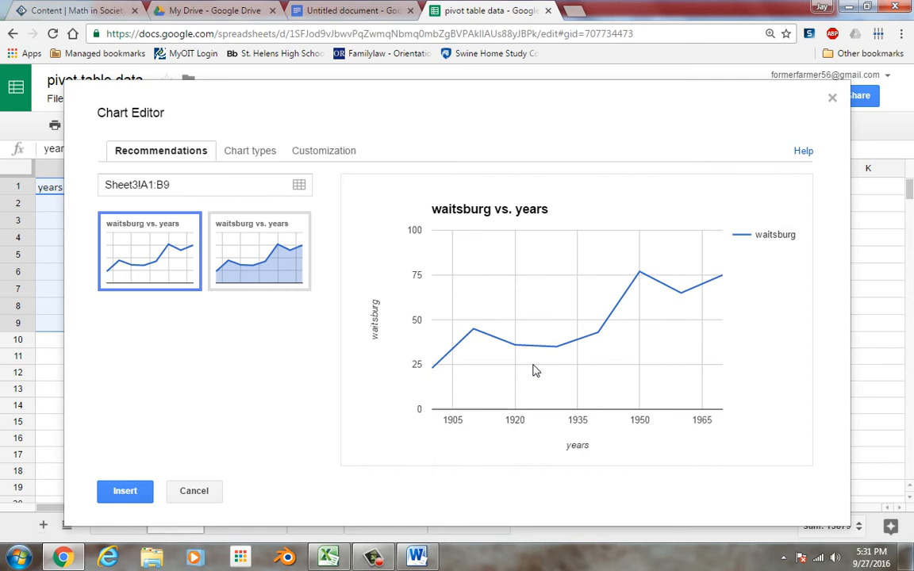
mouse_move(222, 438)
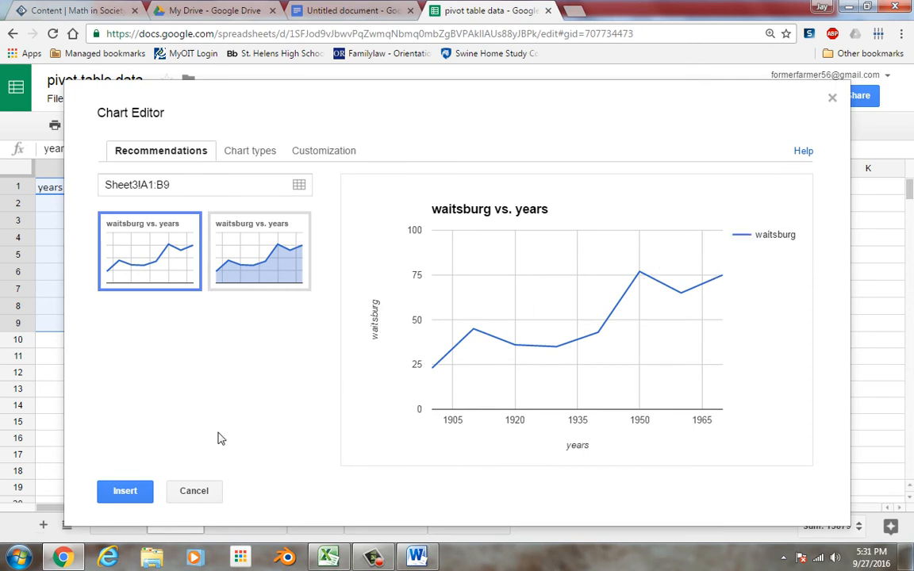
click(123, 491)
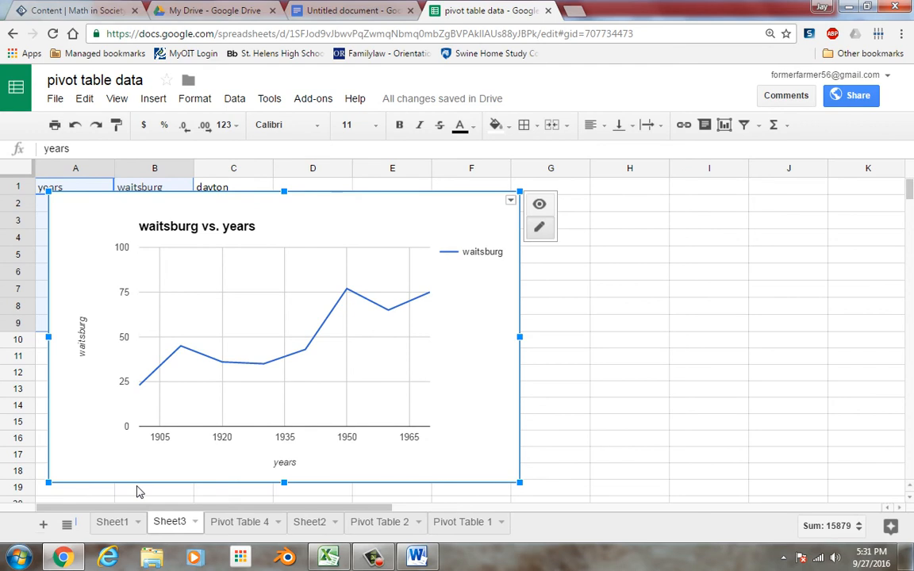
mouse_move(268, 381)
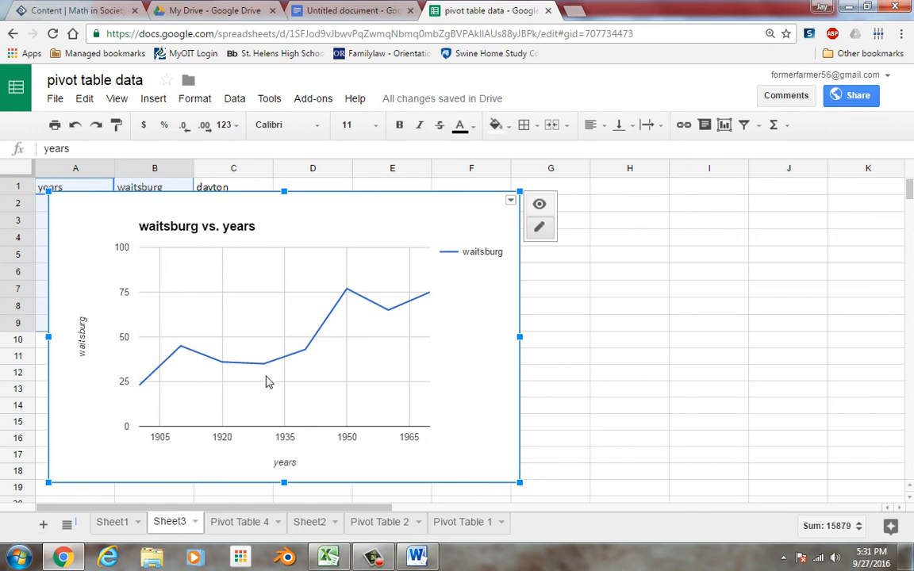
mouse_move(399, 309)
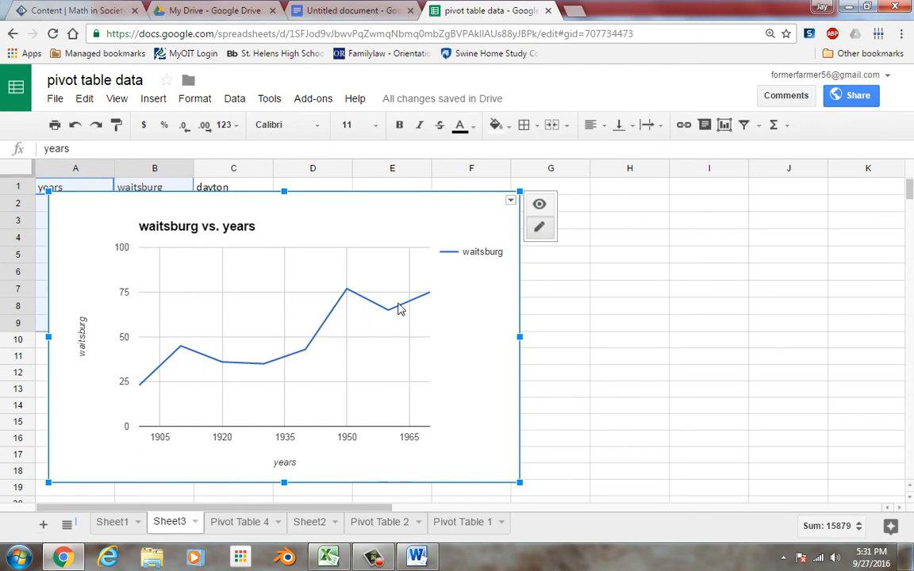
mouse_move(397, 321)
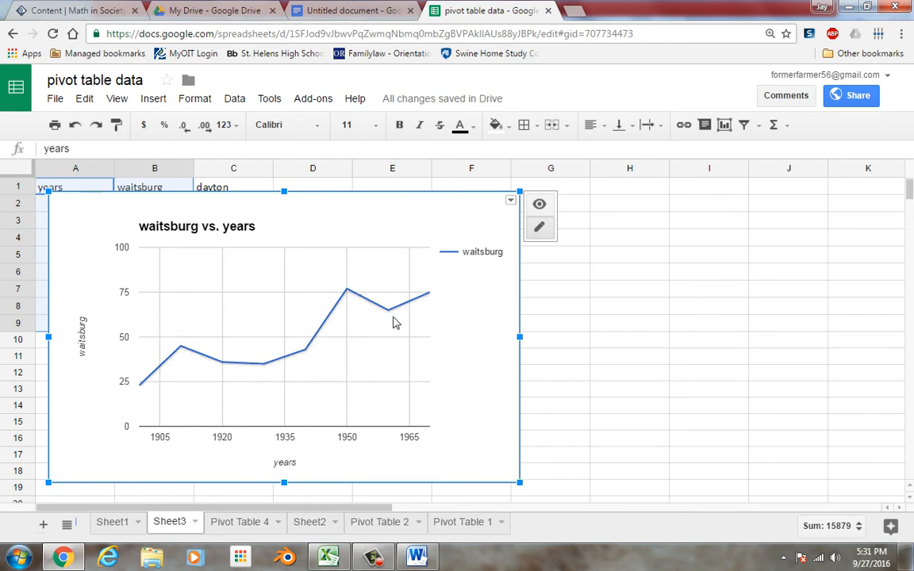
mouse_move(419, 231)
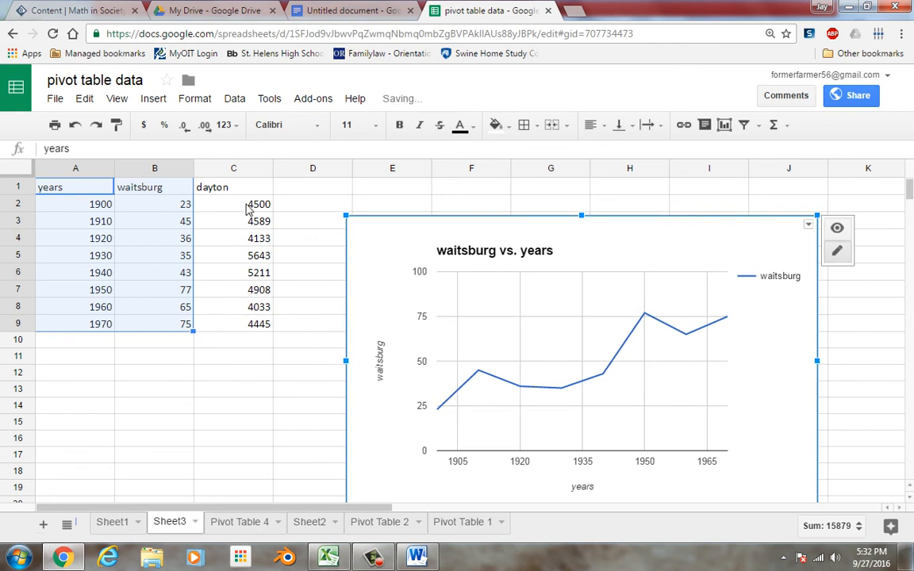
Start overwriting the dayton column, entering 123 as the first value
click(234, 203)
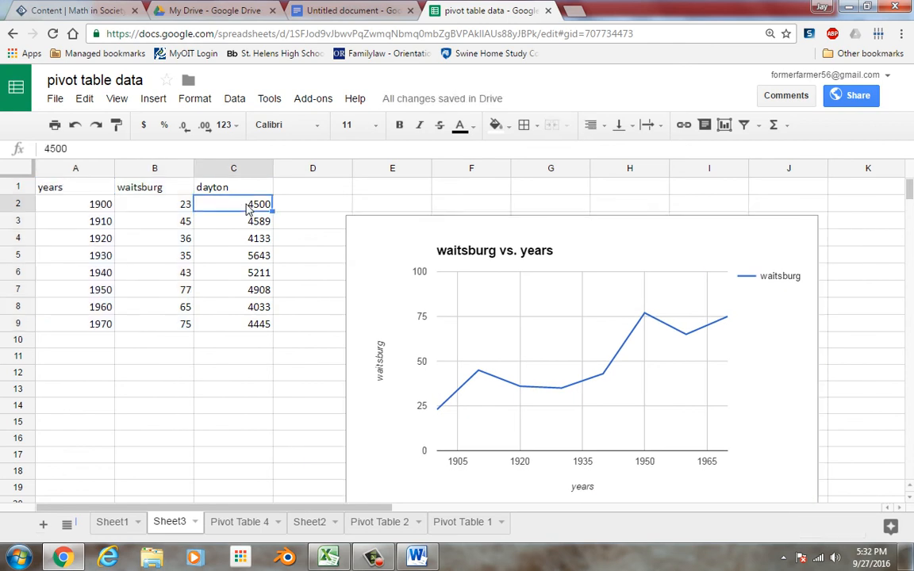
text(123)
click(233, 324)
text(211)
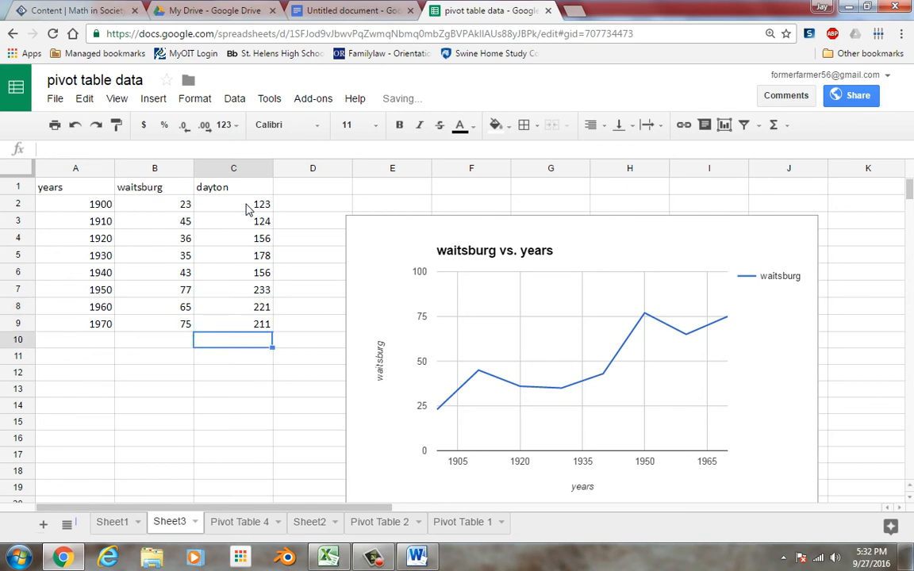
mouse_move(498, 273)
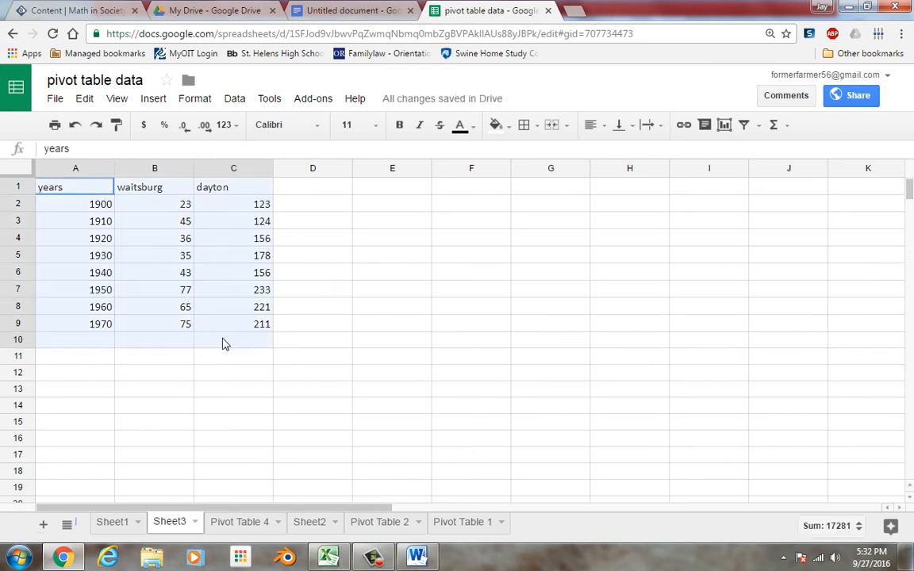
Insert the recommended 'waitsburg and dayton' line chart from columns A–C
click(152, 98)
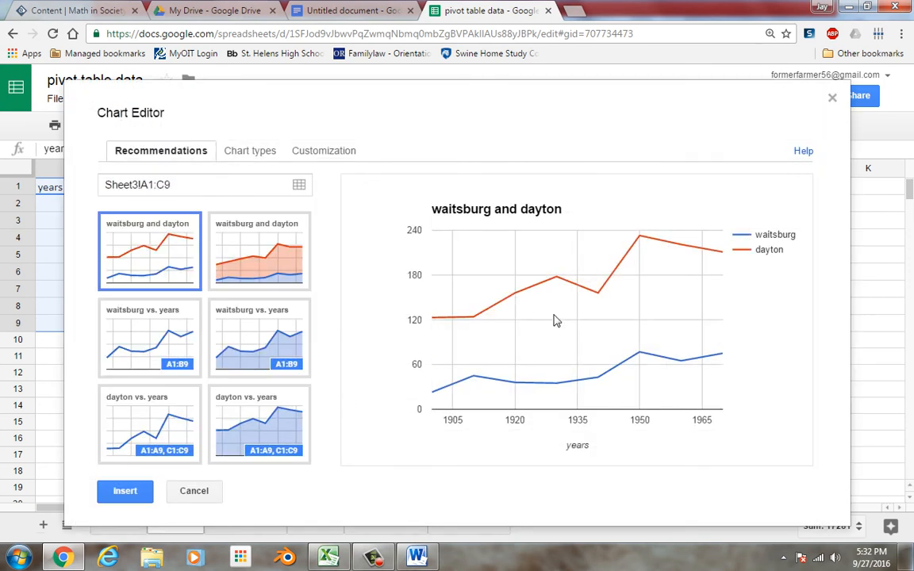
mouse_move(765, 262)
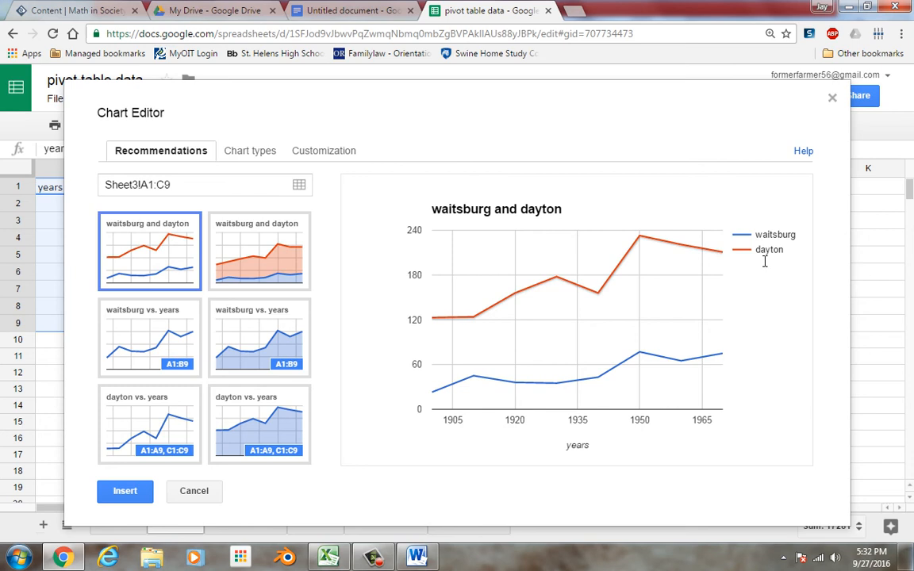
mouse_move(542, 244)
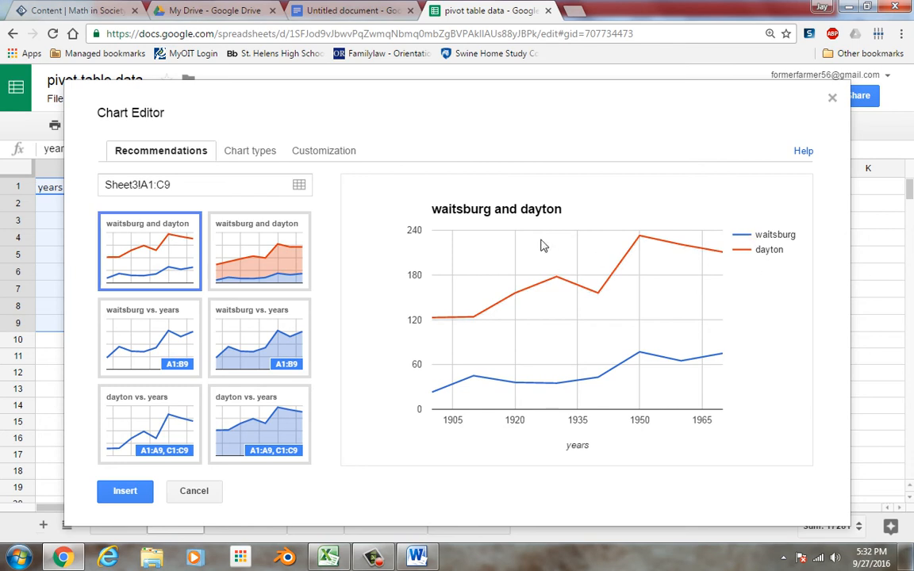
mouse_move(594, 205)
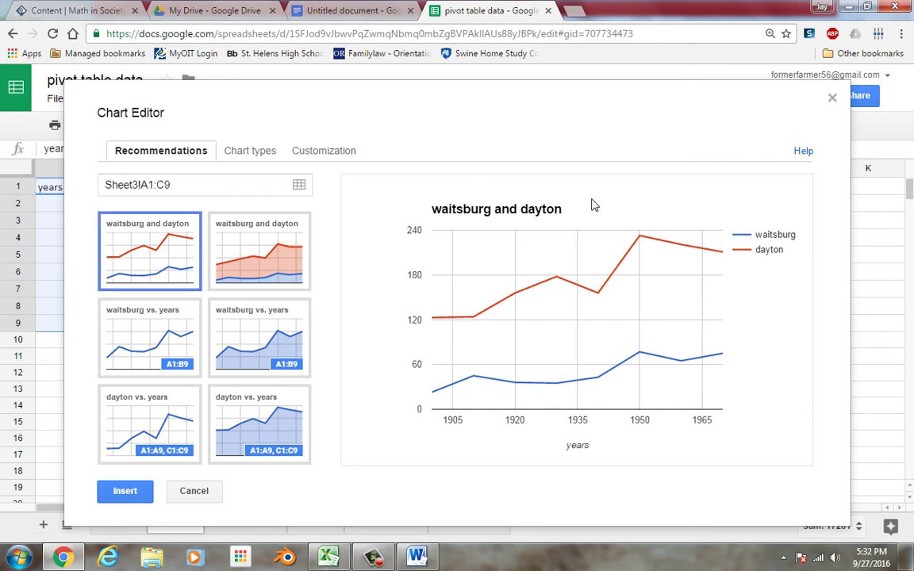
mouse_move(570, 216)
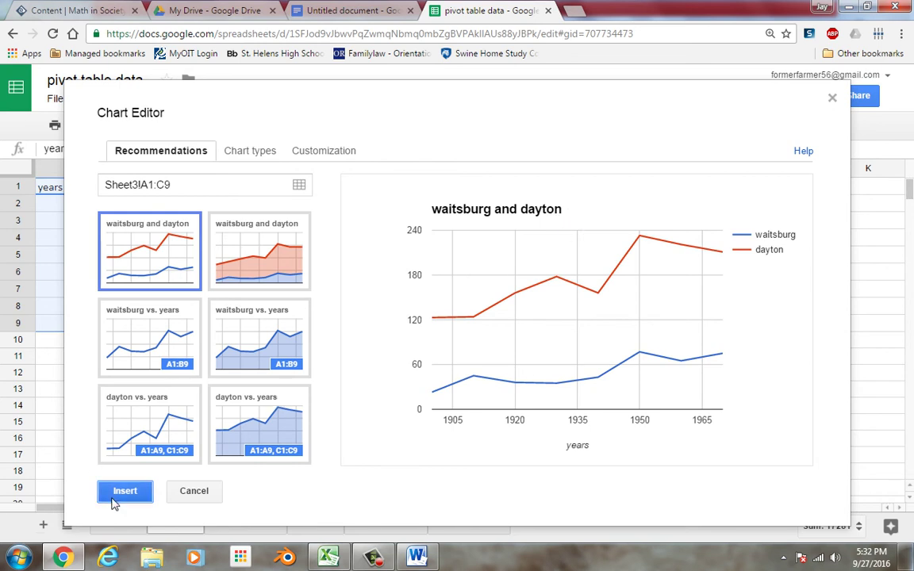
click(124, 490)
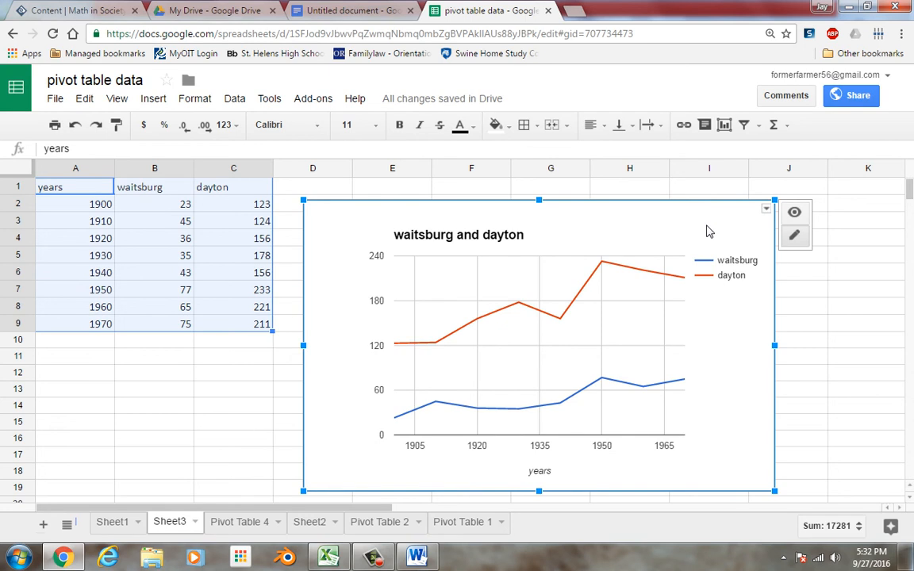
mouse_move(267, 187)
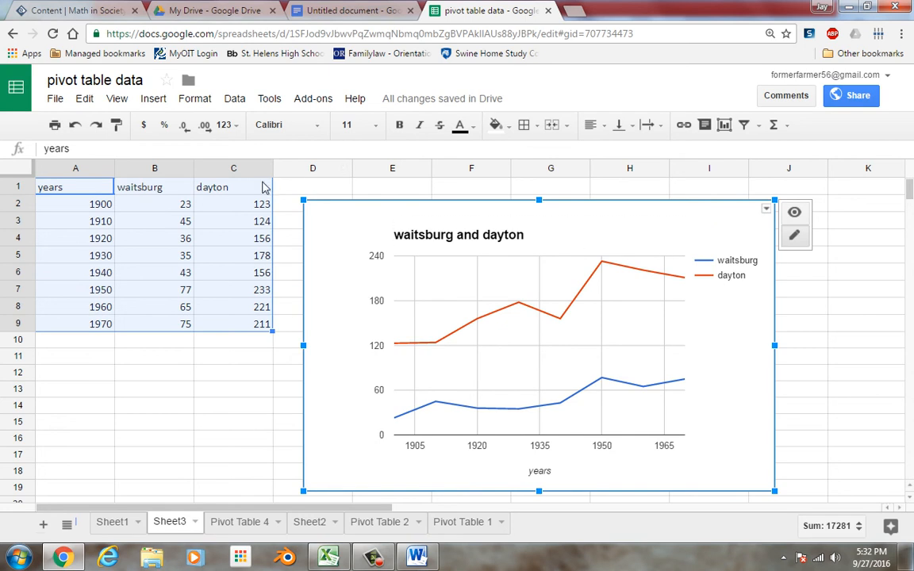
Begin editing the 1900 dayton value in C2
click(233, 203)
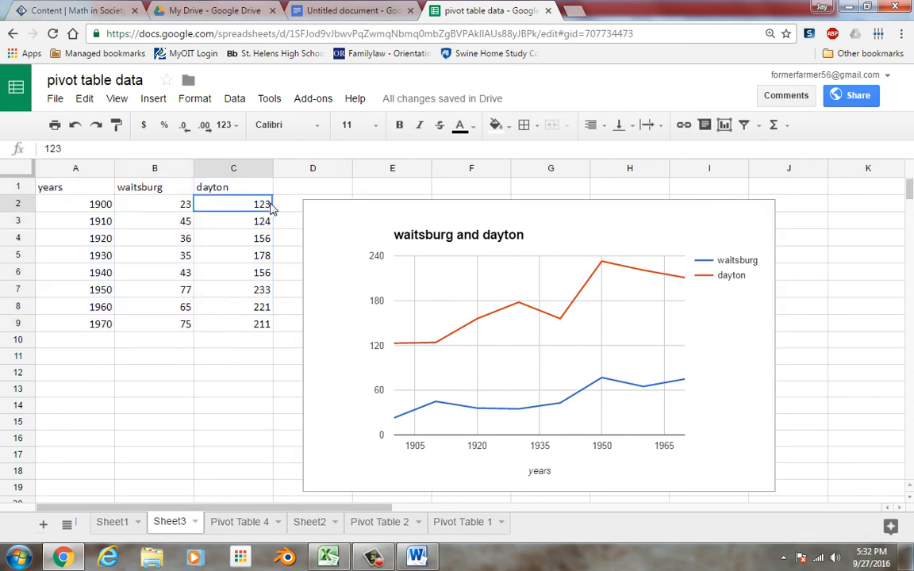
double_click(233, 204)
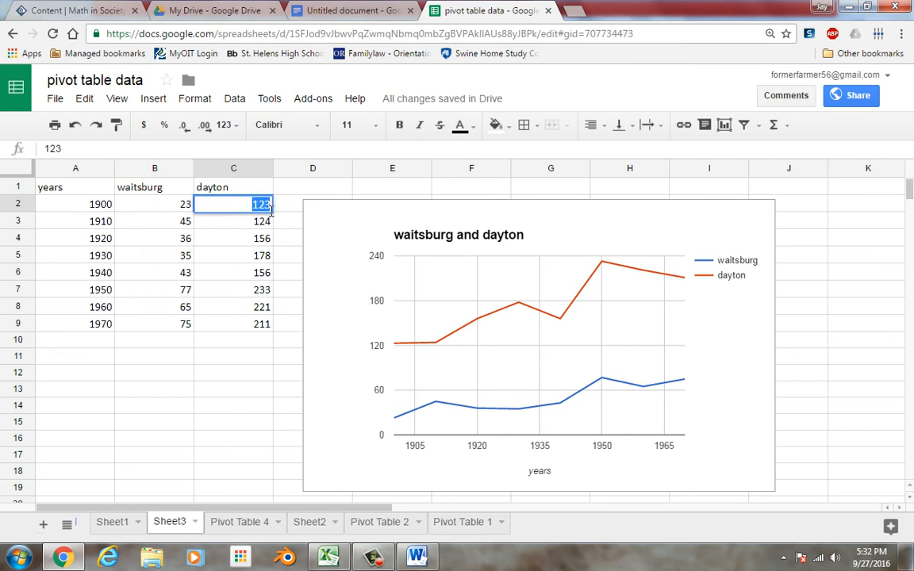
Enter dayton values in the thousands (1203, 1546, …) so the chart rescales
text(0)
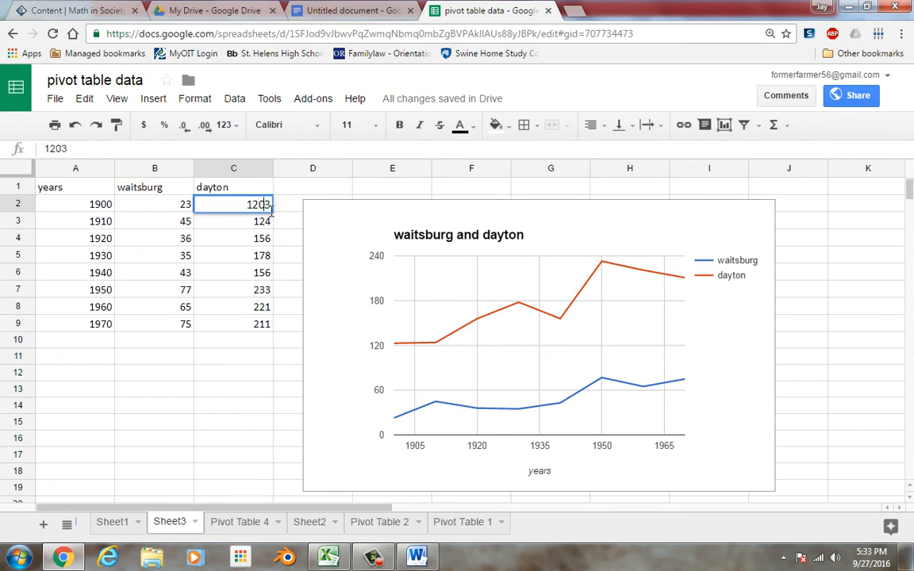
key(Return)
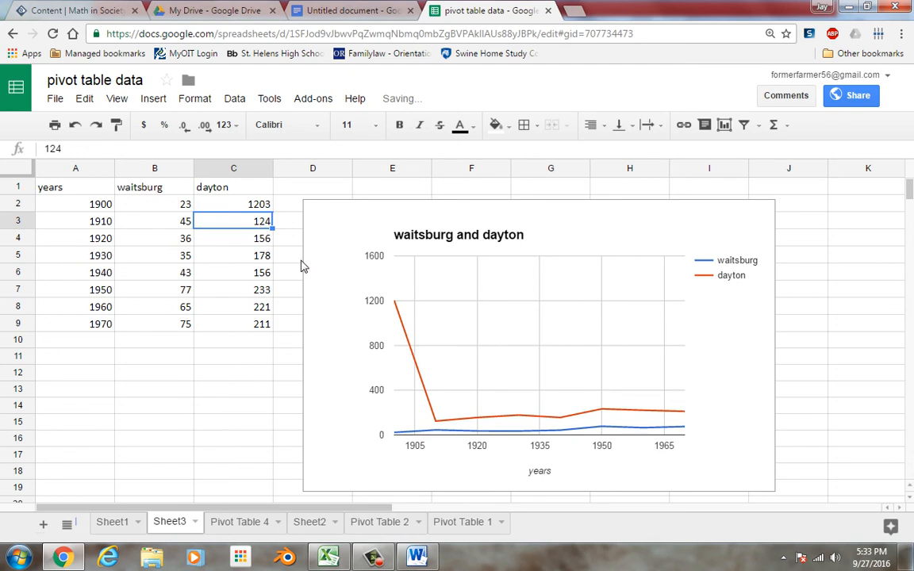
click(311, 221)
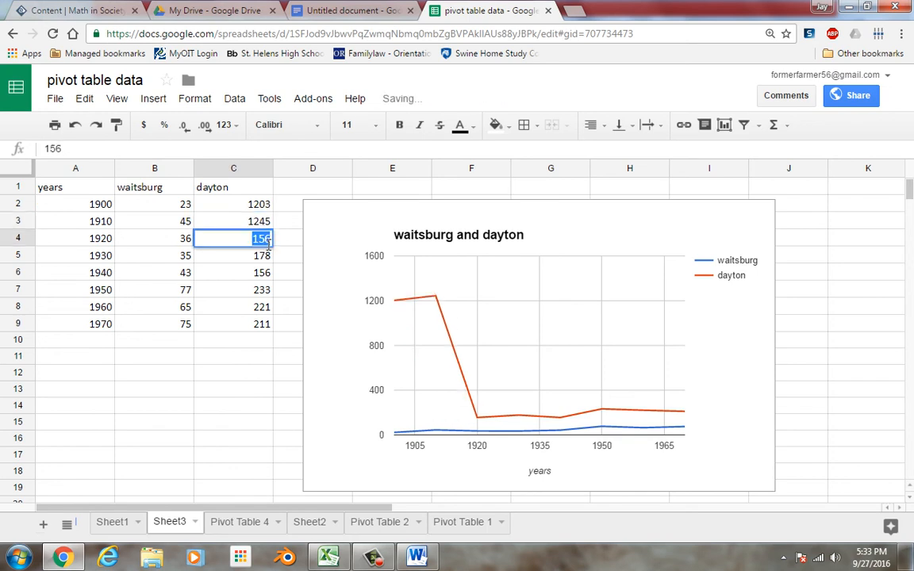
text(1546)
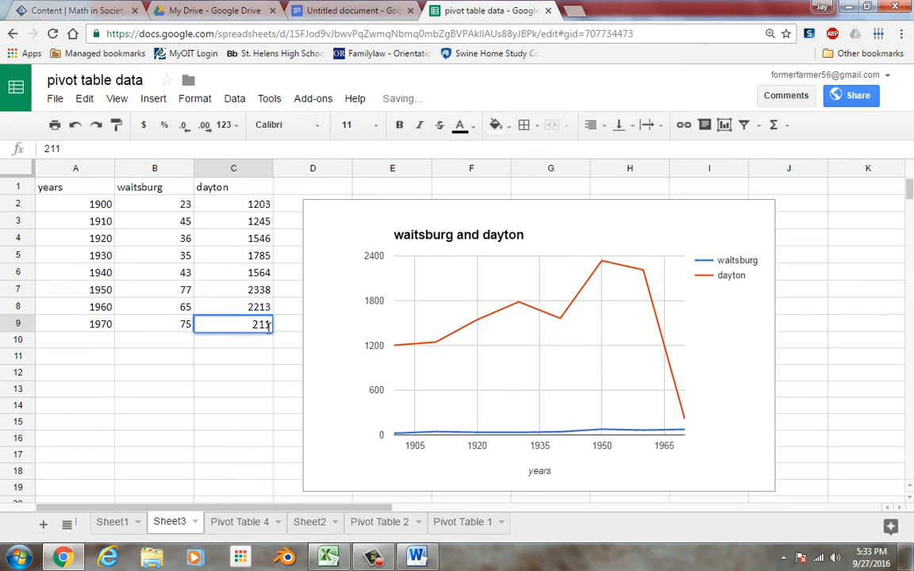
click(233, 307)
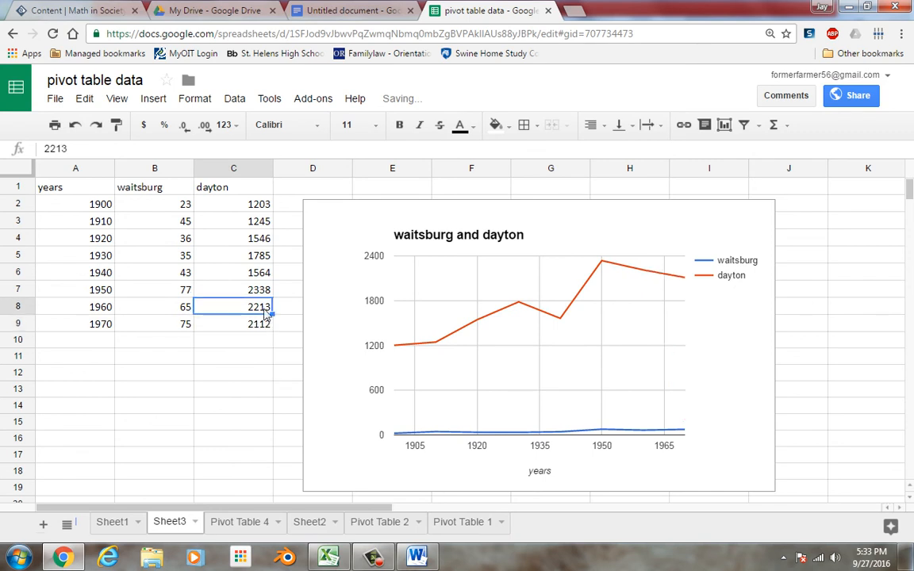
mouse_move(526, 454)
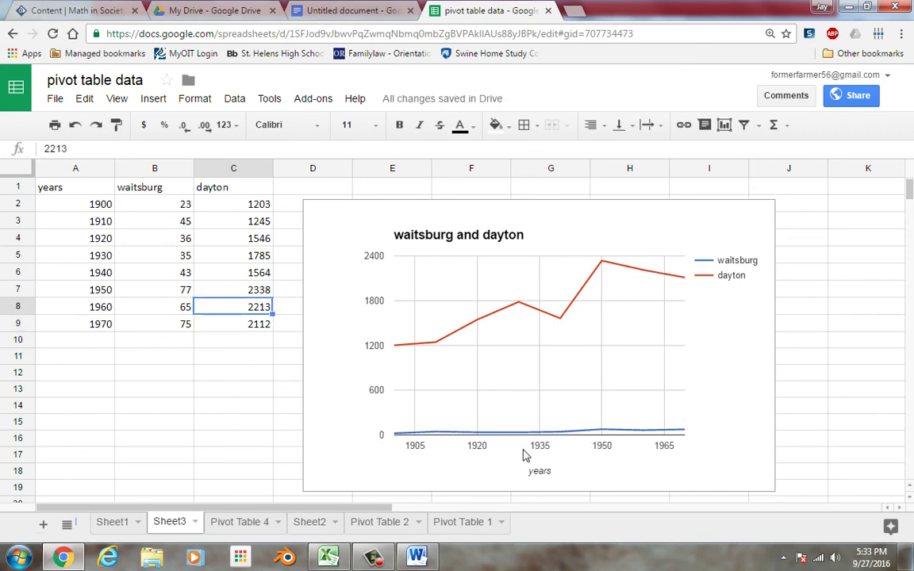
mouse_move(597, 422)
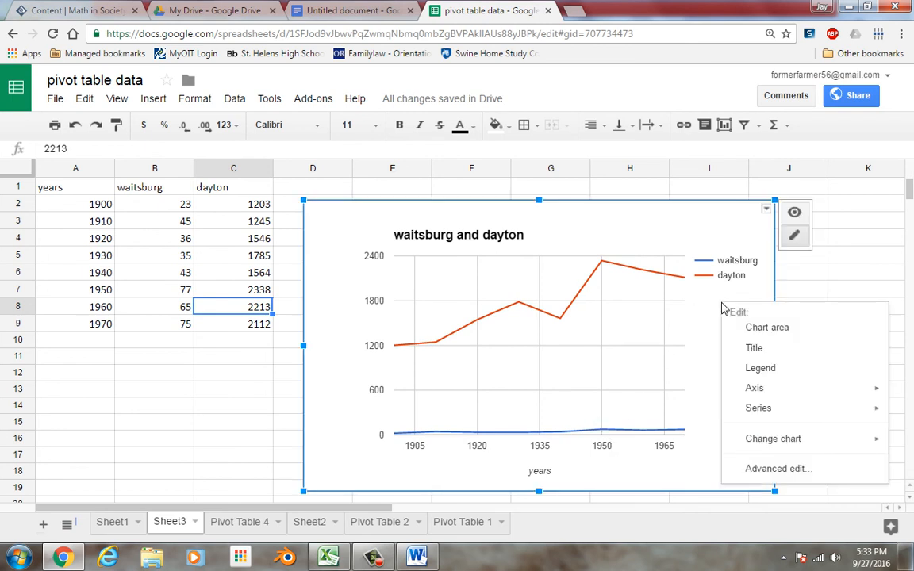
mouse_move(760, 368)
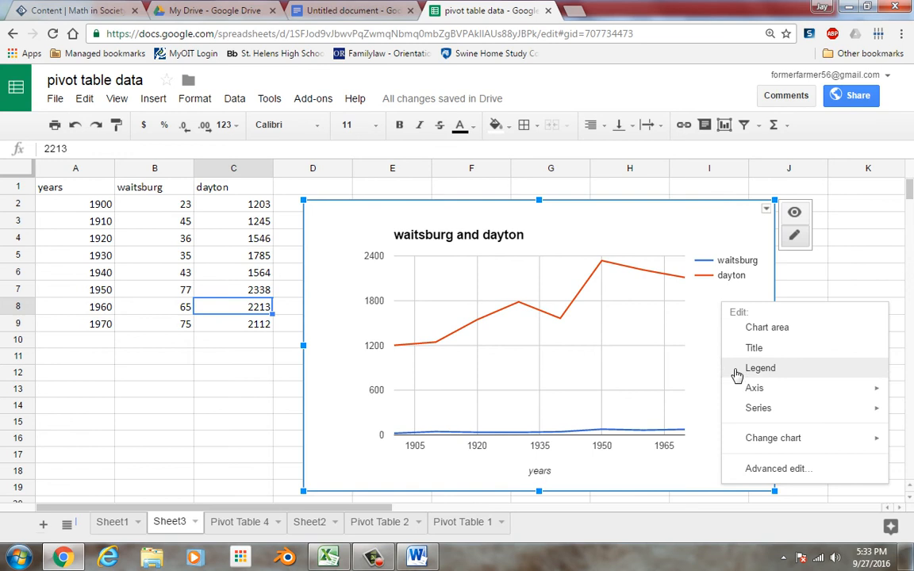
Browse the Chart Editor's customization options top to bottom without changing anything
click(754, 387)
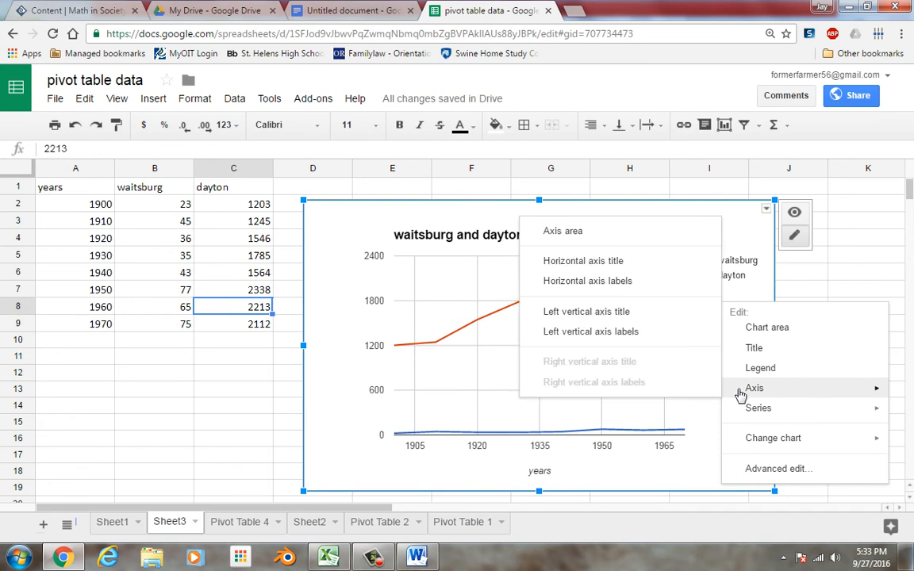
mouse_move(649, 331)
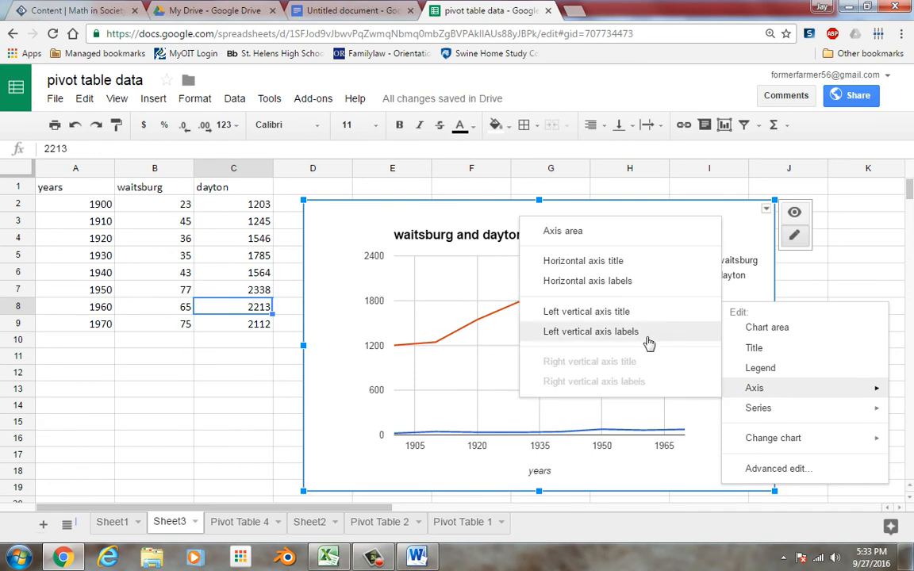
mouse_move(663, 361)
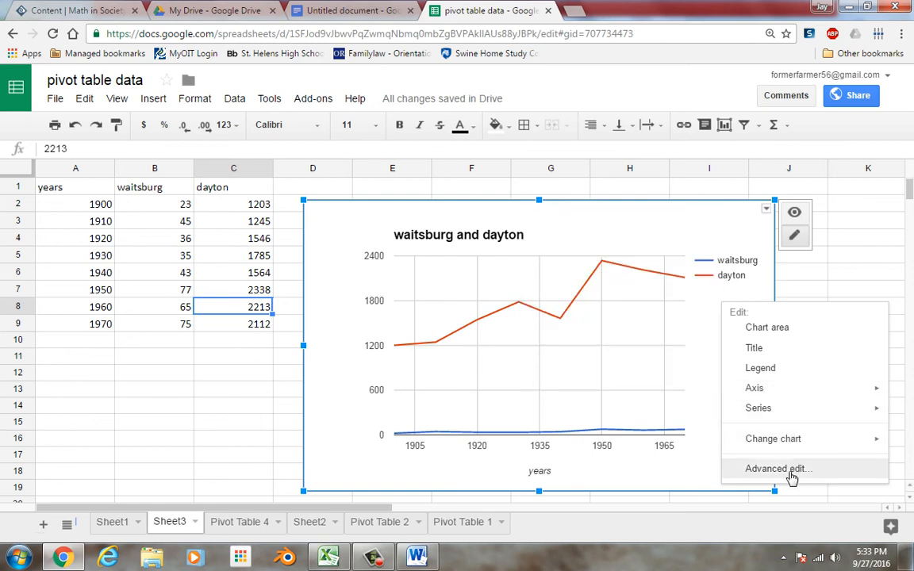
click(777, 468)
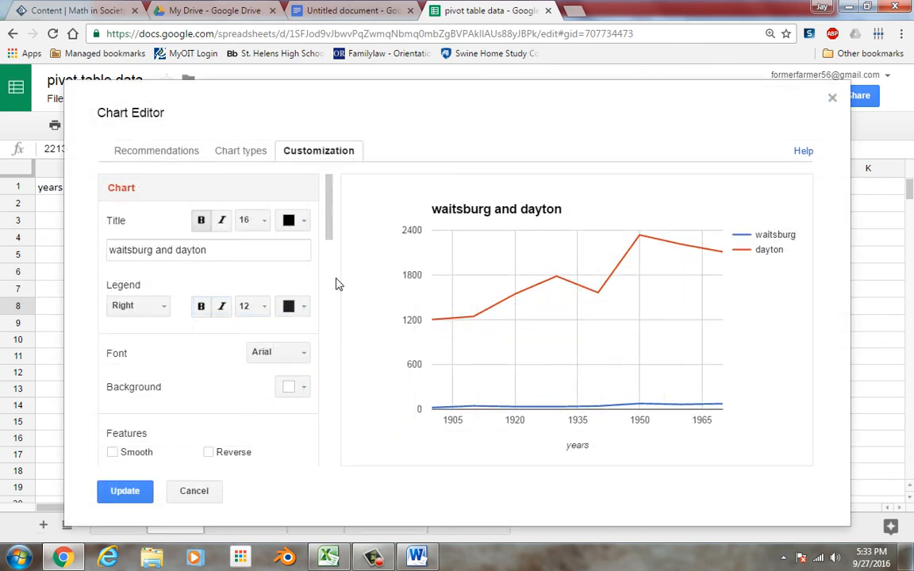
scroll(down, 3)
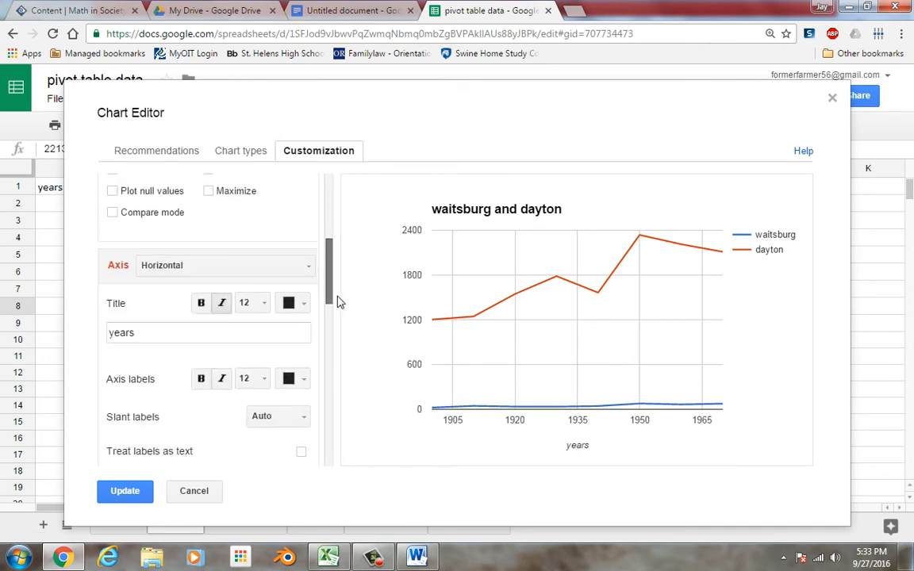
scroll(down, 3)
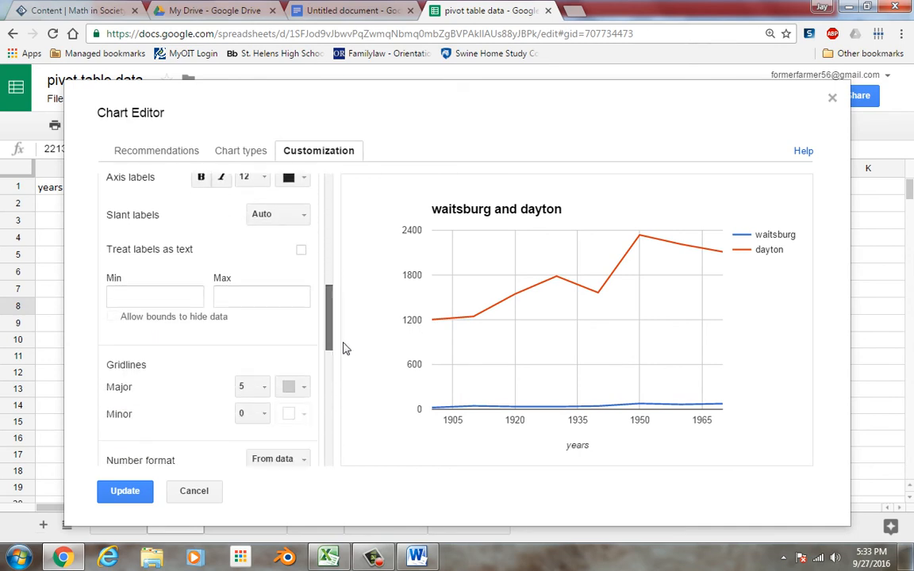
scroll(down, 3)
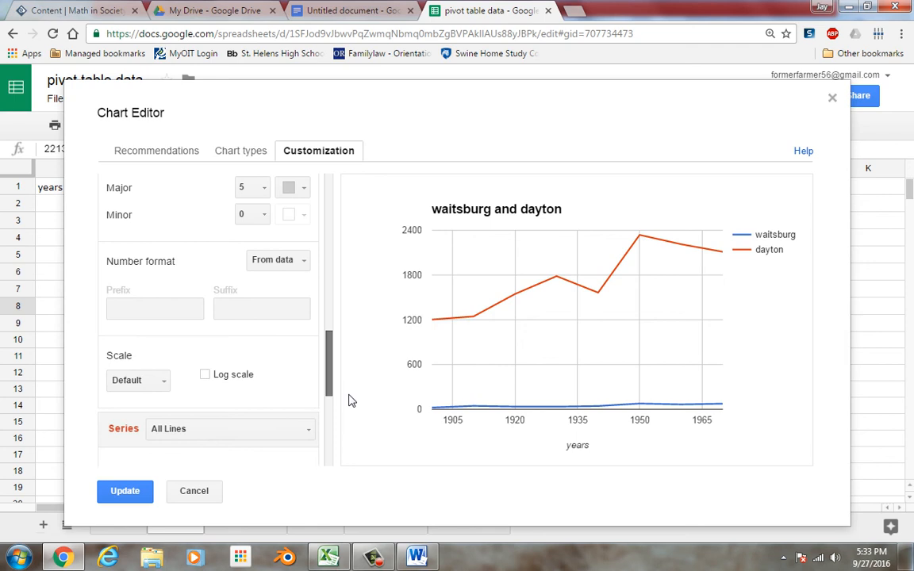
scroll(down, 3)
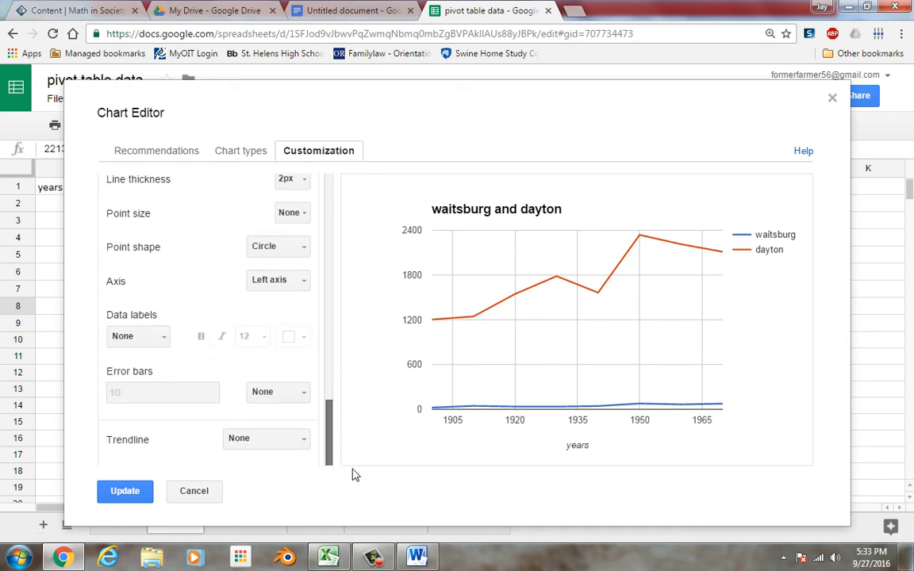
scroll(up, 3)
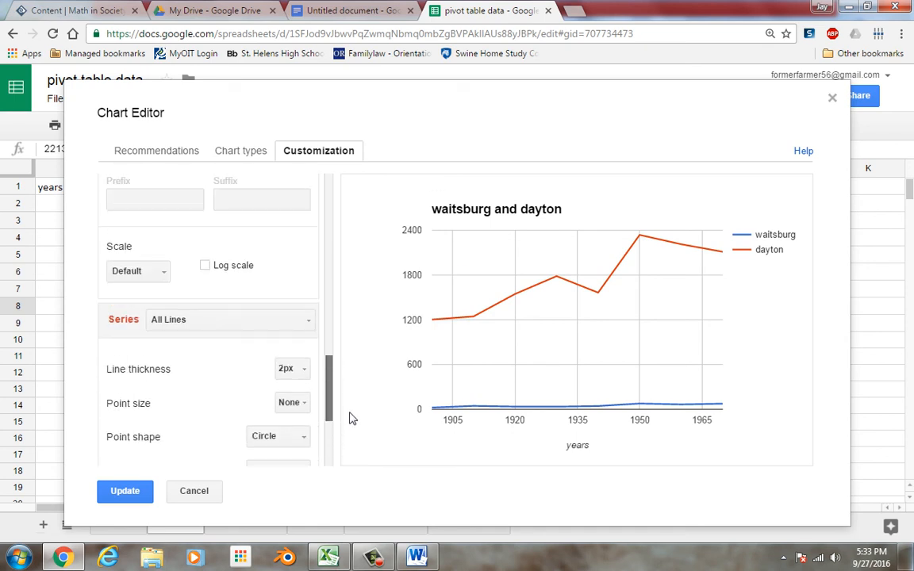
scroll(up, 3)
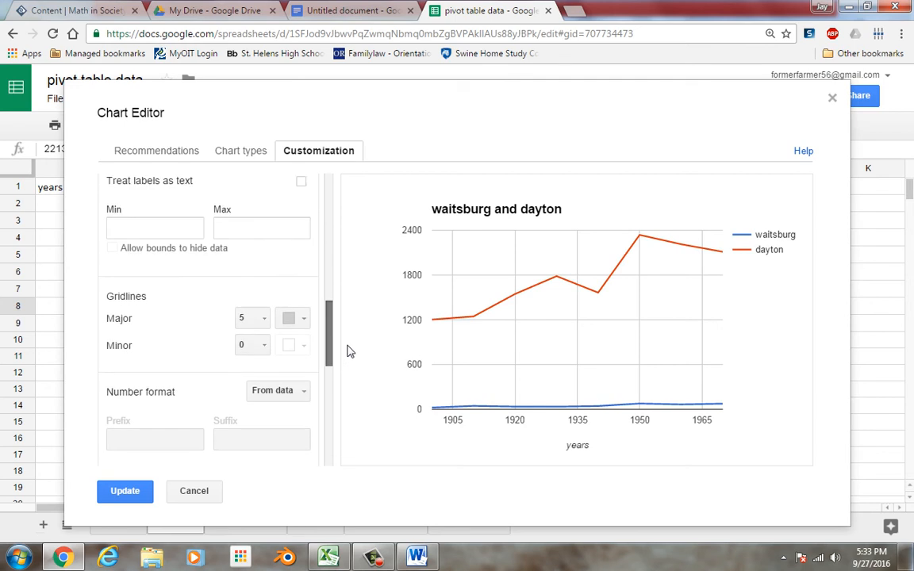
scroll(up, 3)
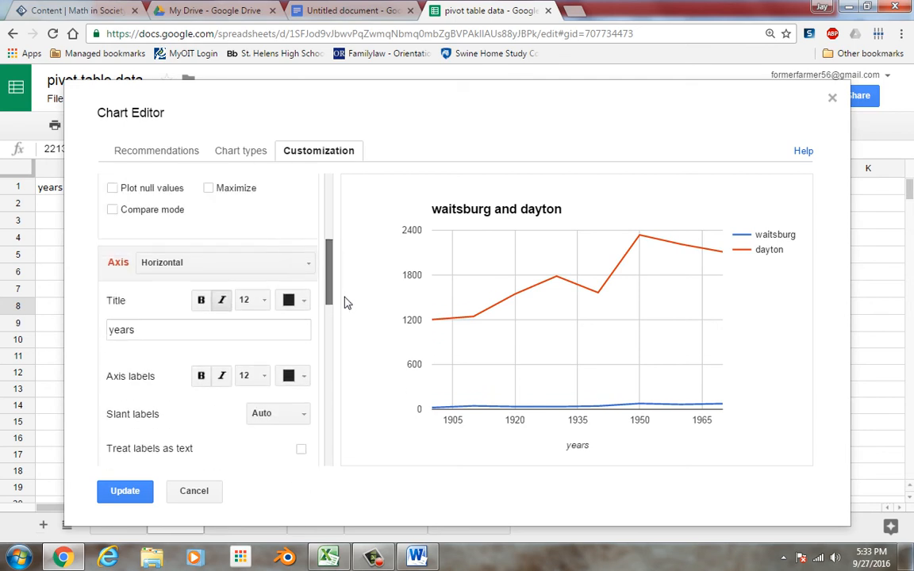
scroll(up, 3)
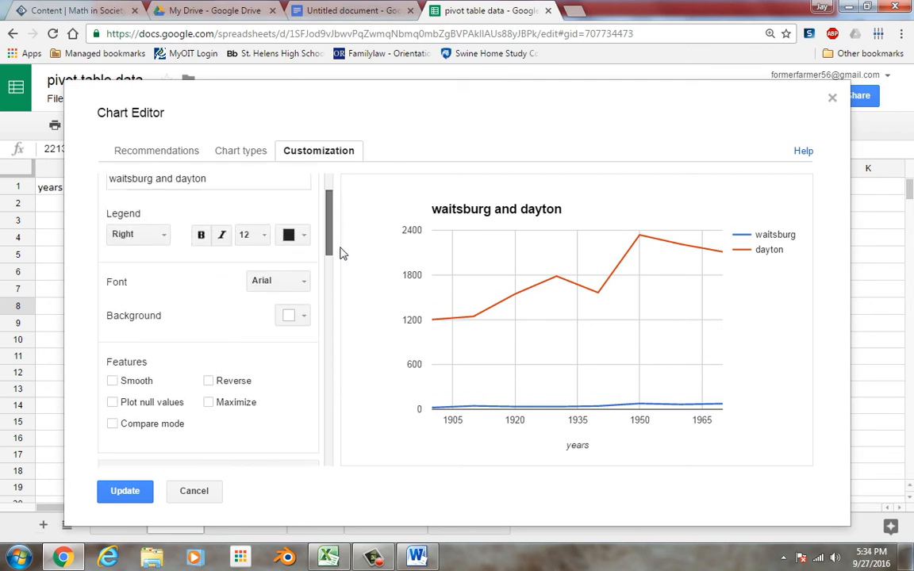
scroll(up, 3)
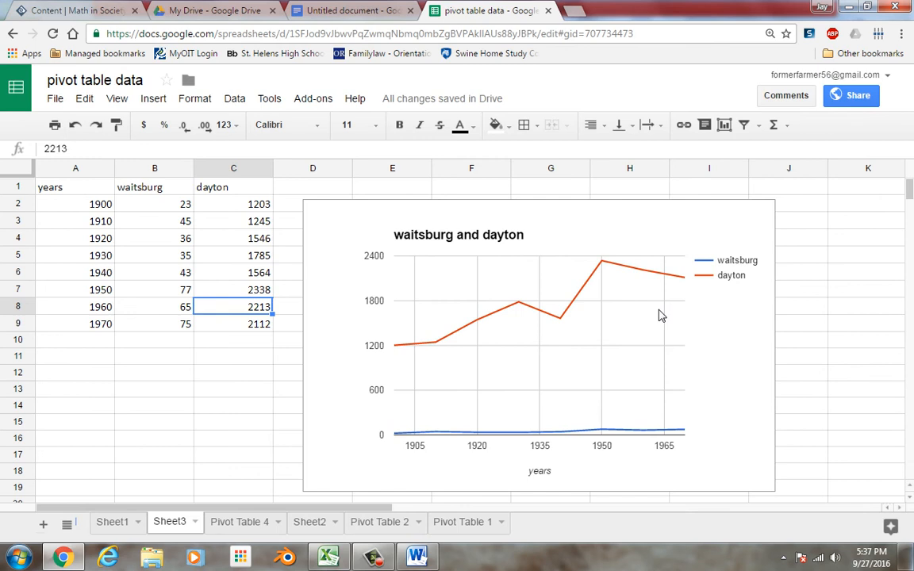
In Advanced edit customization, select the waitsburg series
click(796, 428)
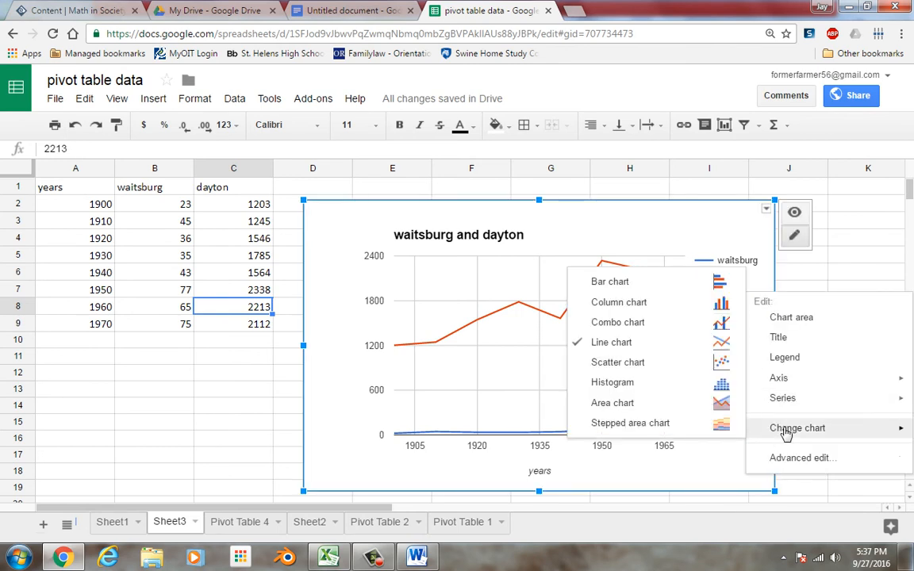
click(802, 457)
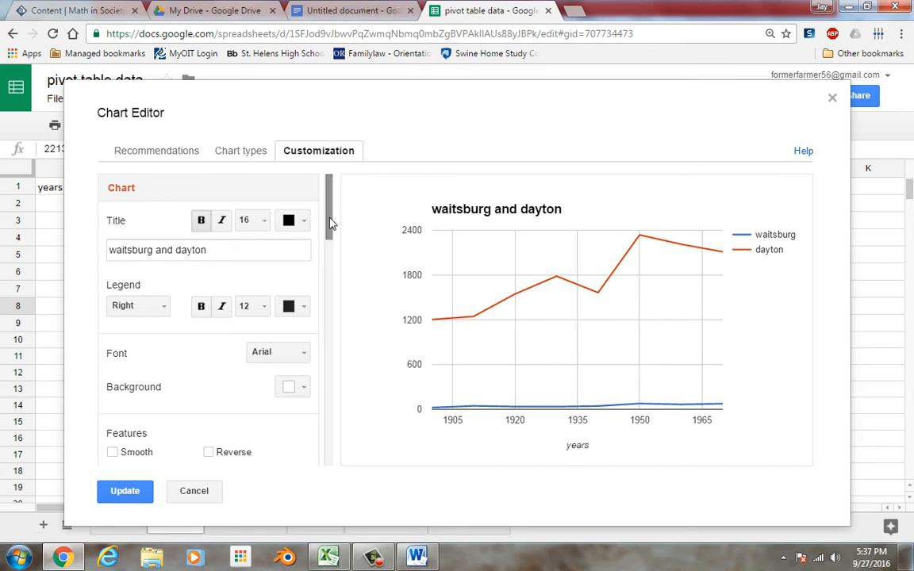
scroll(down, 3)
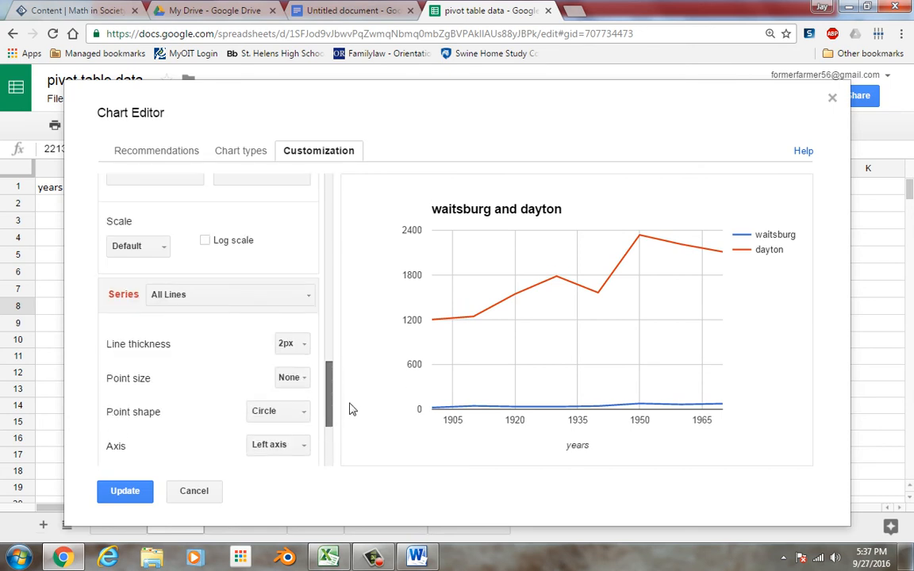
click(231, 293)
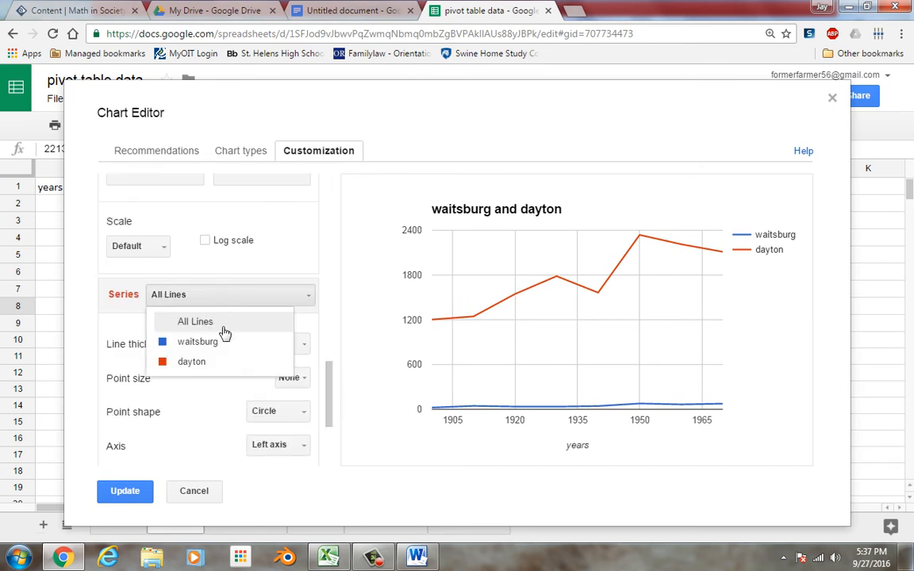
click(197, 341)
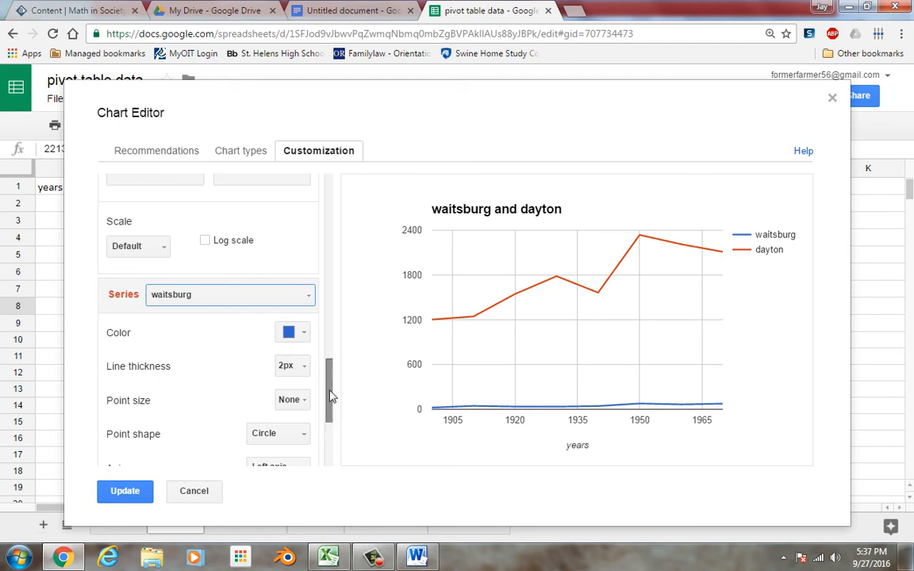
Assign waitsburg to the right axis and update the chart
scroll(down, 3)
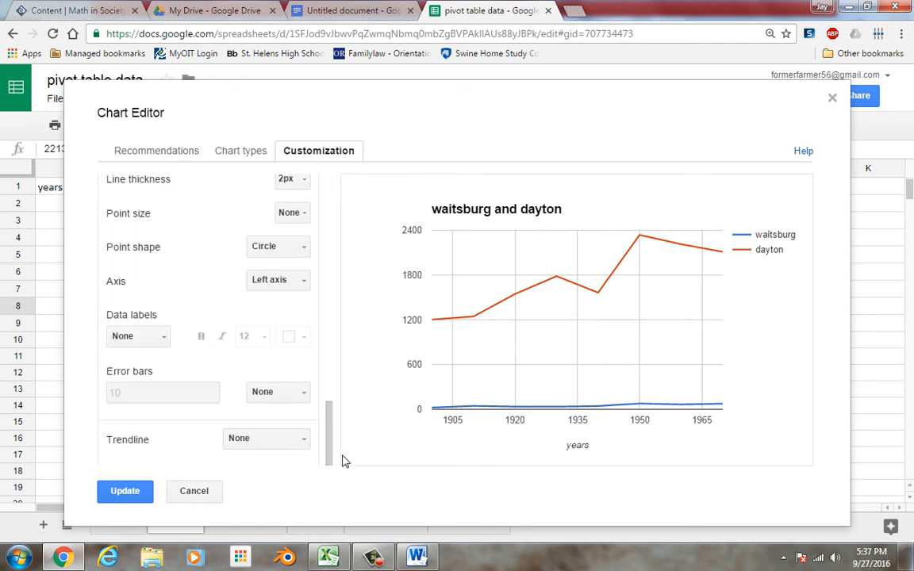
click(278, 279)
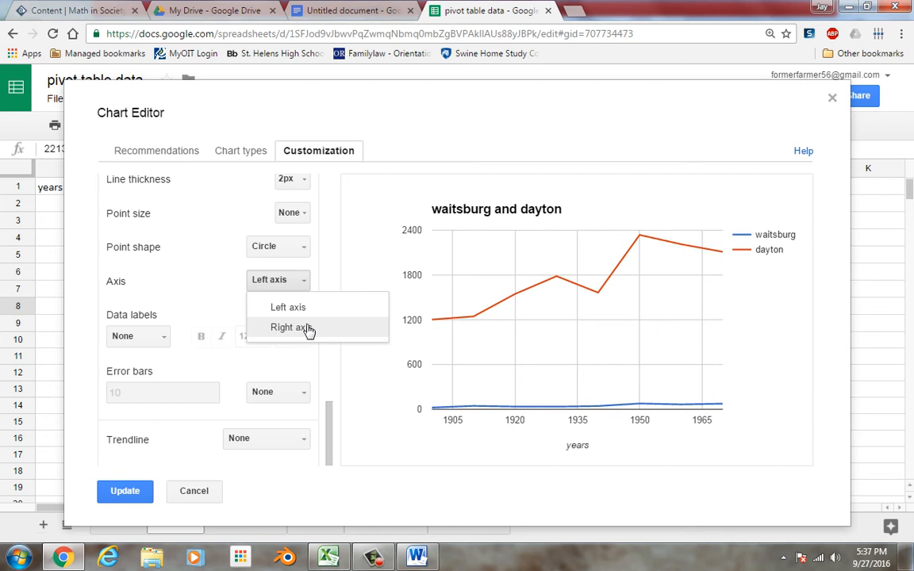
click(289, 327)
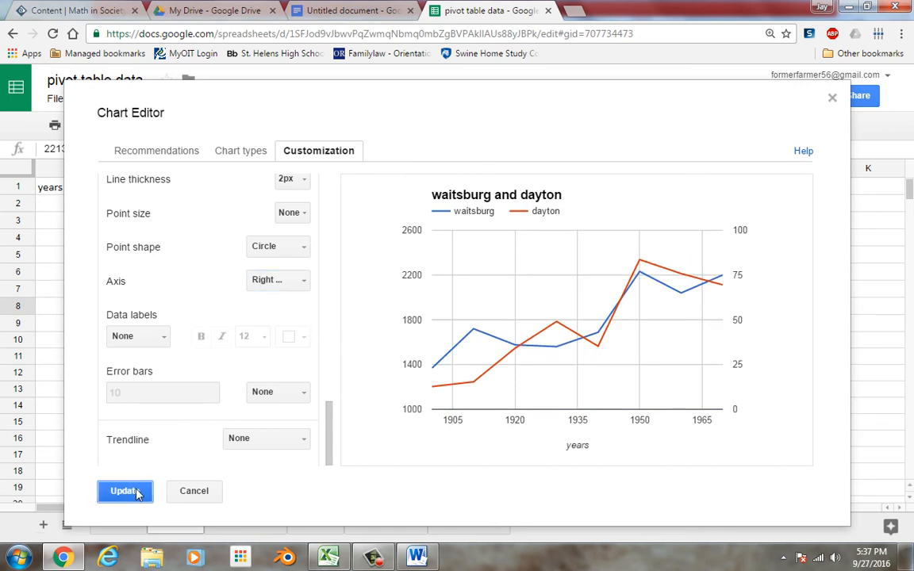
click(124, 490)
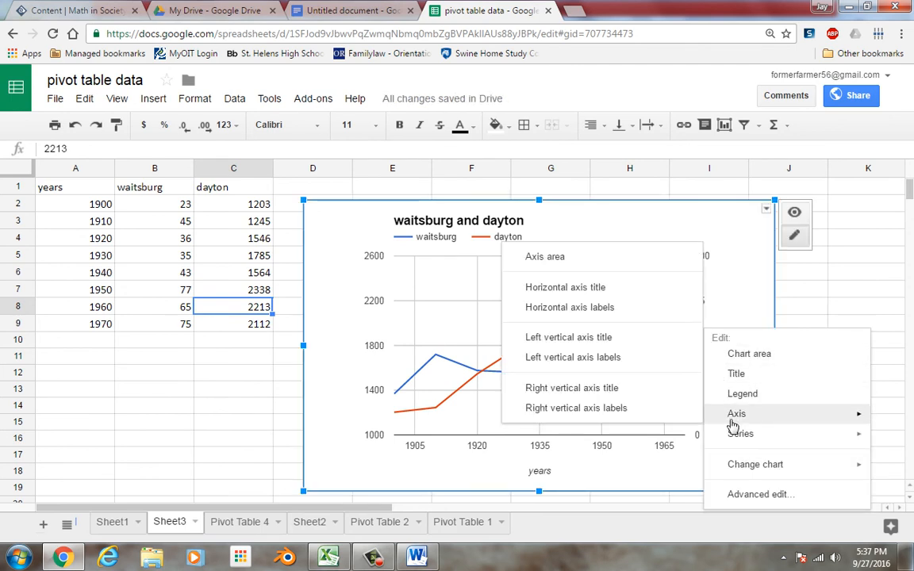
mouse_move(679, 419)
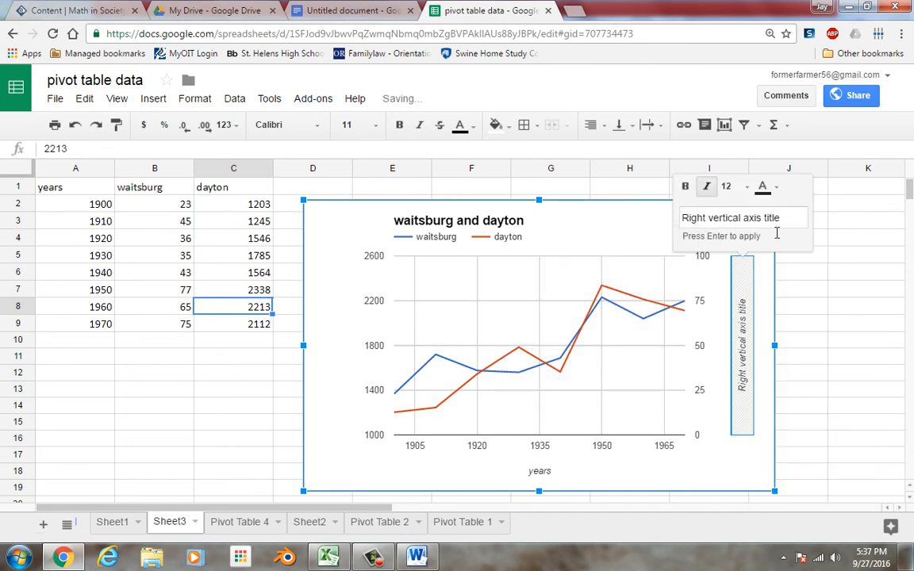
Title the chart's right vertical axis 'waitsburg'
text(w)
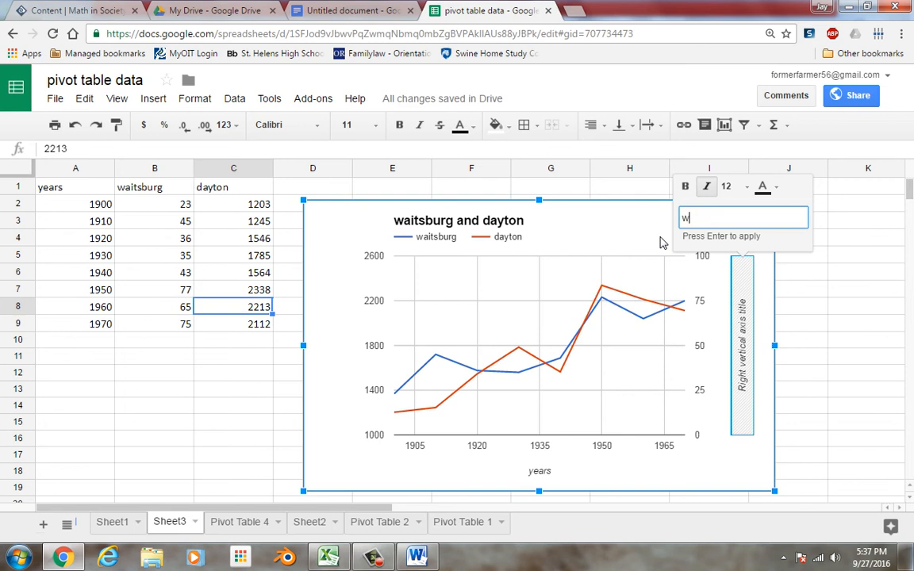
text(aitsburg)
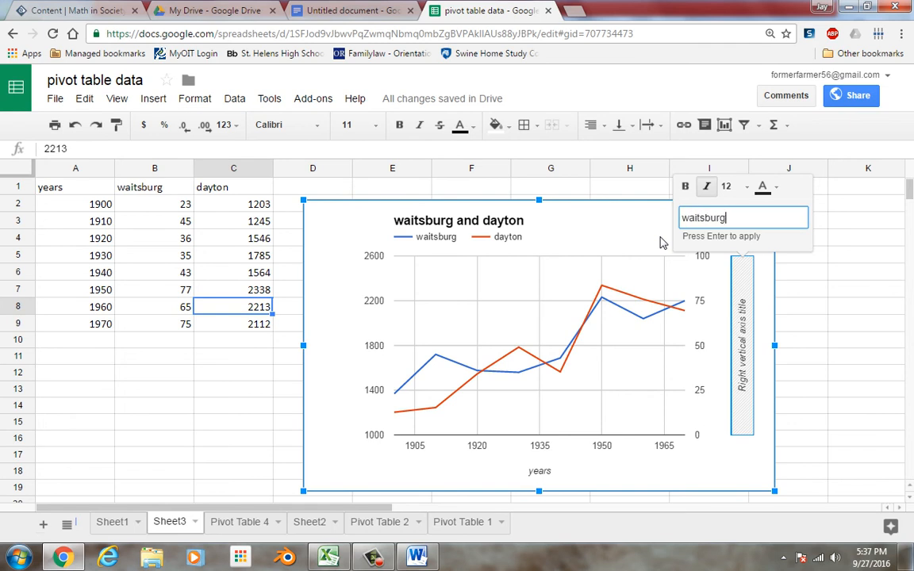
key(Return)
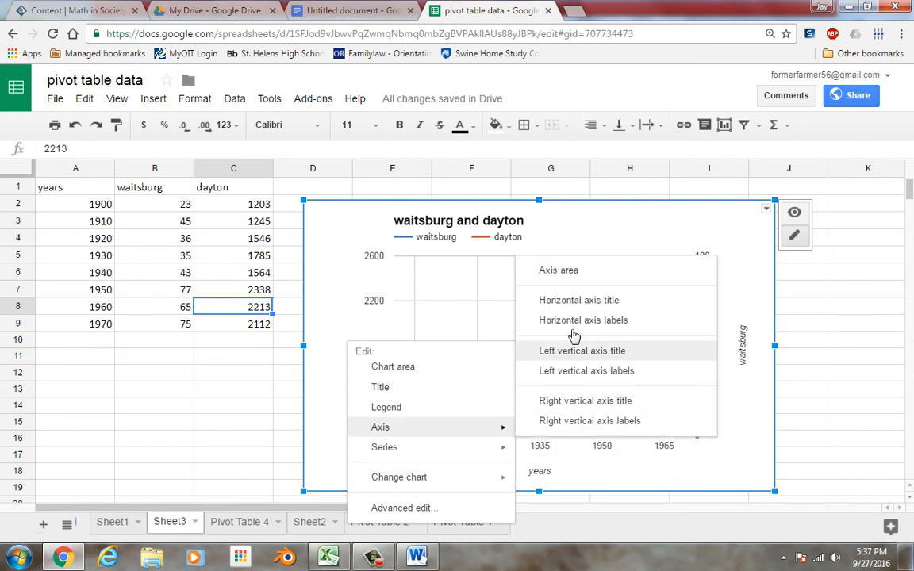
mouse_move(581, 359)
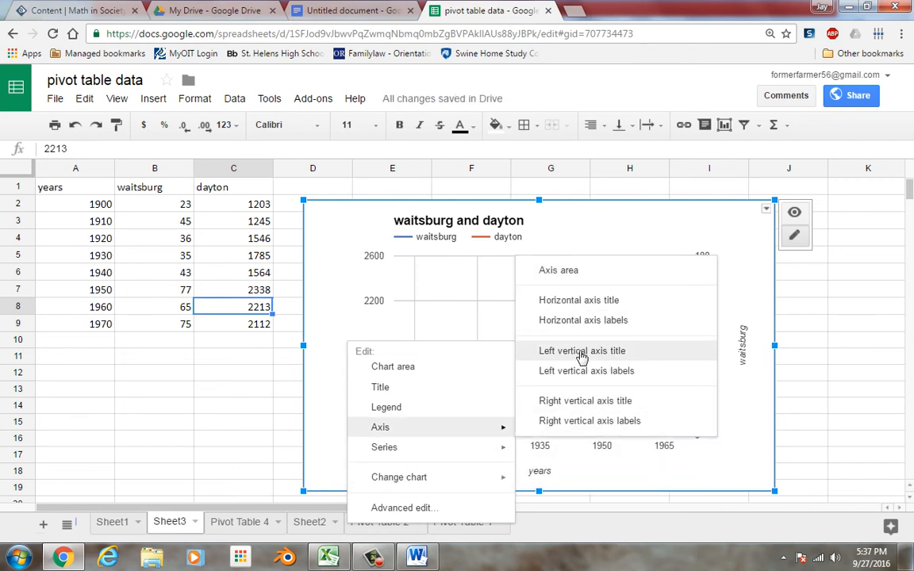
Title the chart's left vertical axis 'dayton'
click(582, 350)
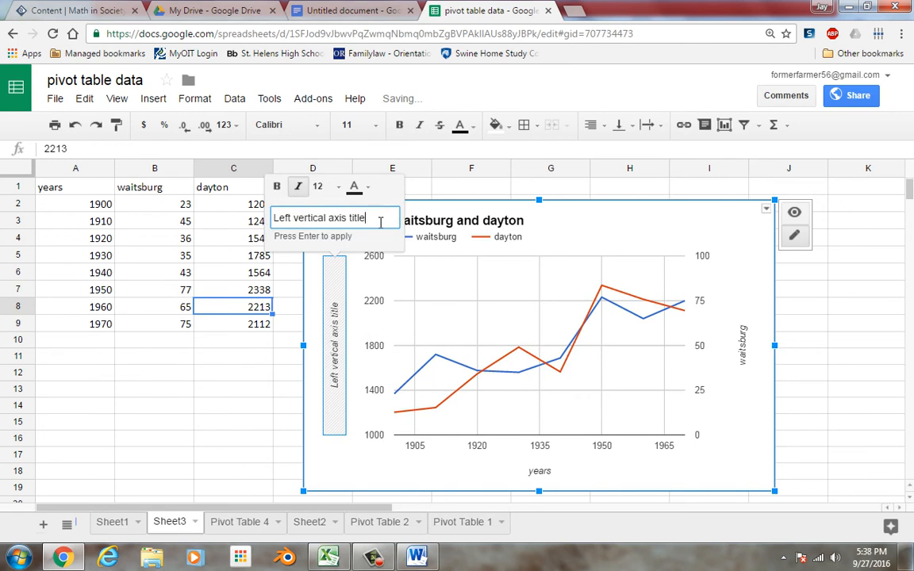
triple_click(321, 217)
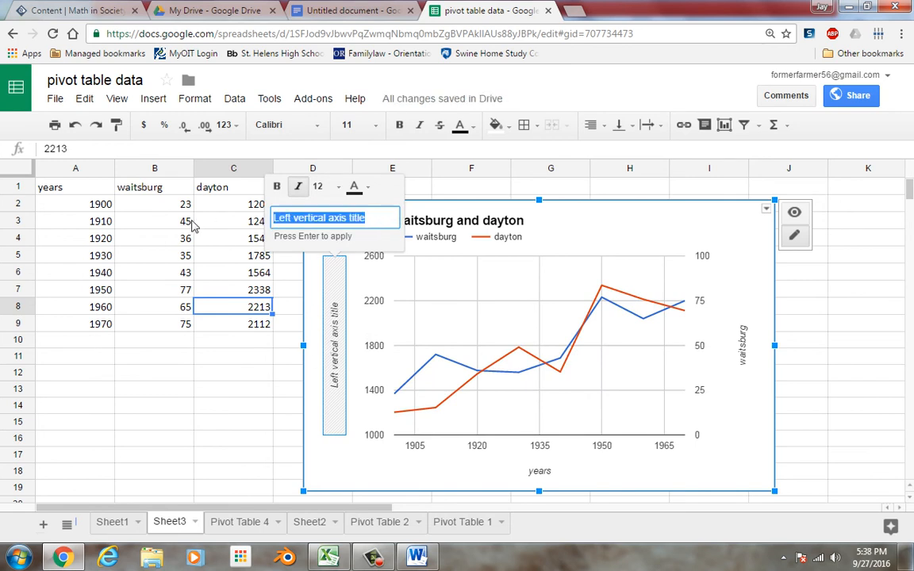
text(dayton)
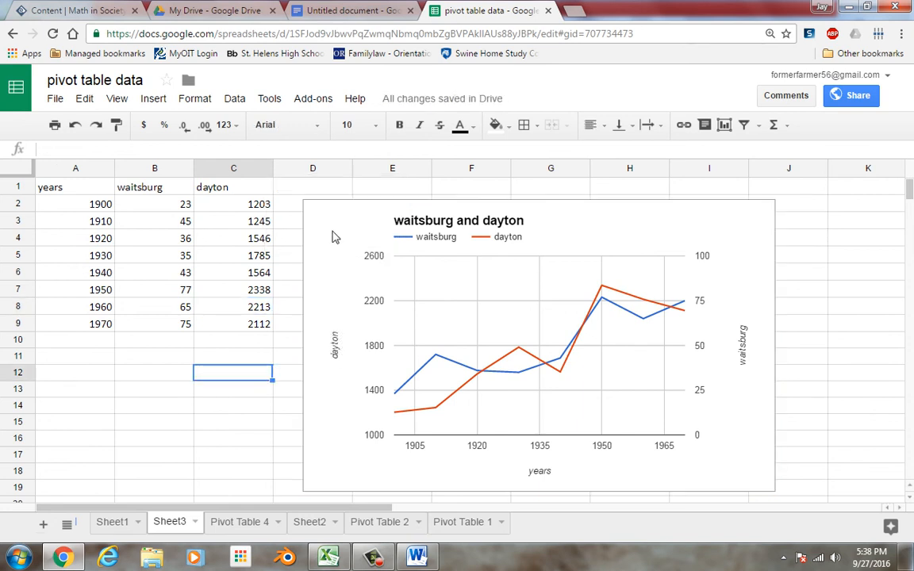
mouse_move(659, 343)
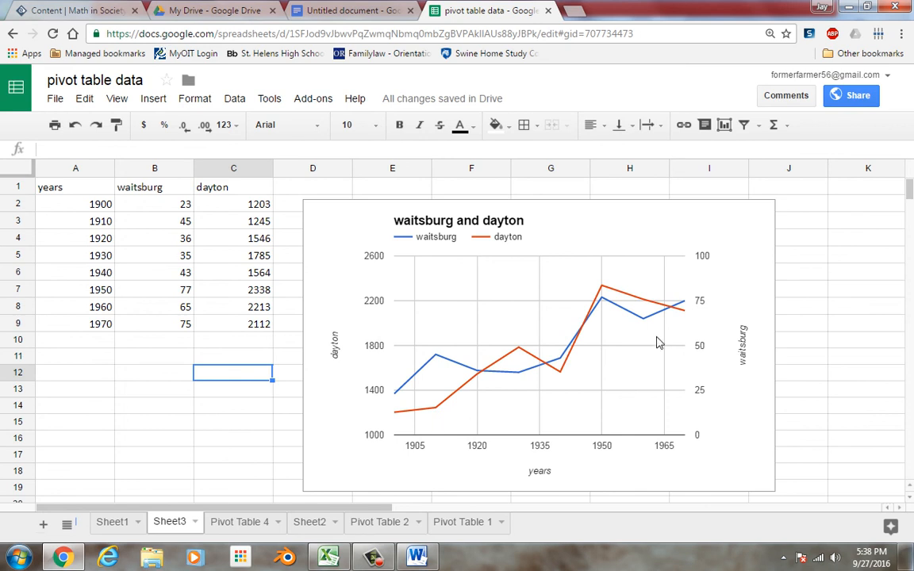
mouse_move(746, 330)
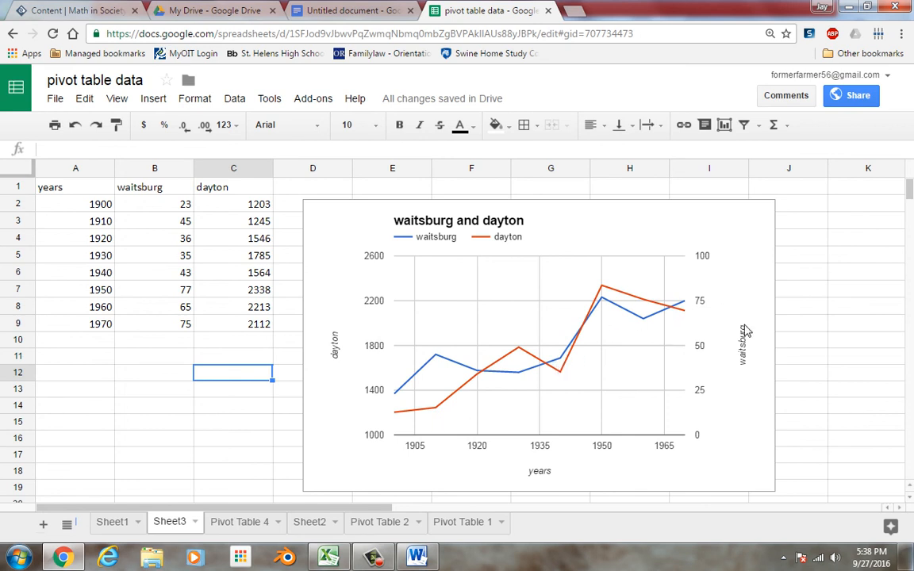
mouse_move(187, 504)
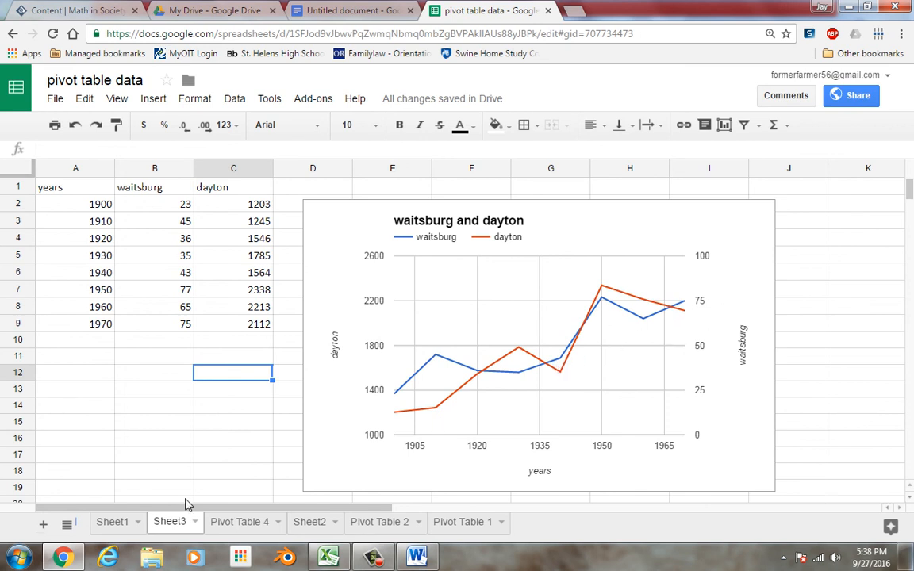
Go via Sheet1 and Sheet3 to Pivot Table 4 and open its Report Editor
click(111, 521)
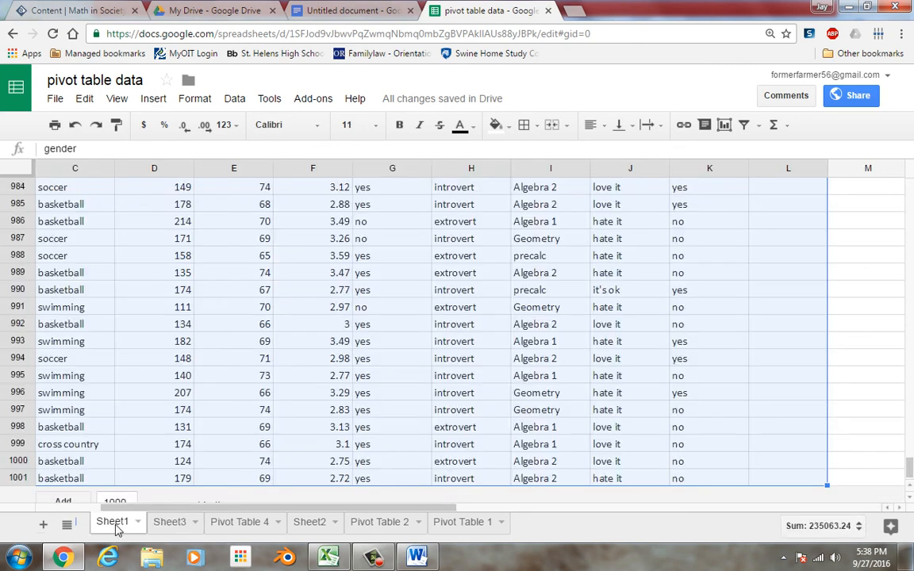
mouse_move(388, 520)
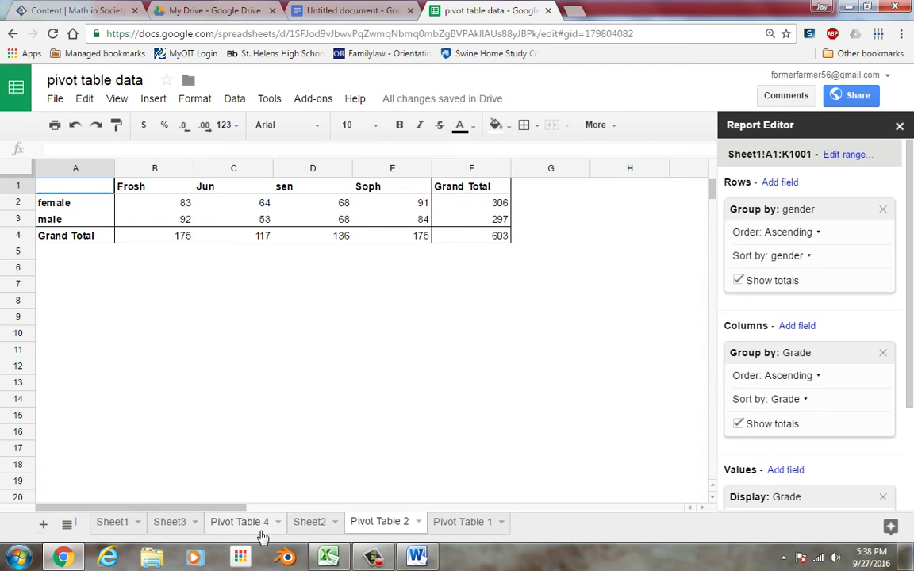
mouse_move(630, 311)
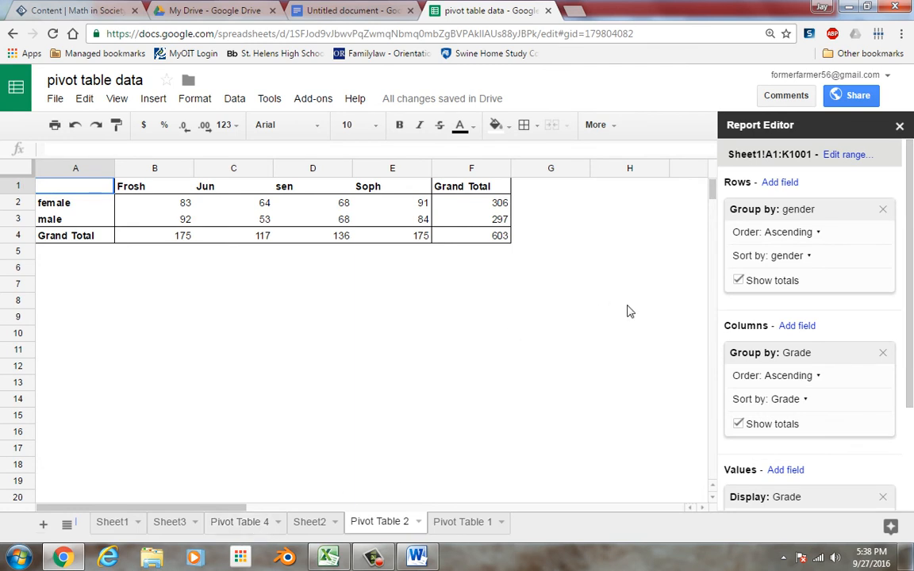
mouse_move(197, 436)
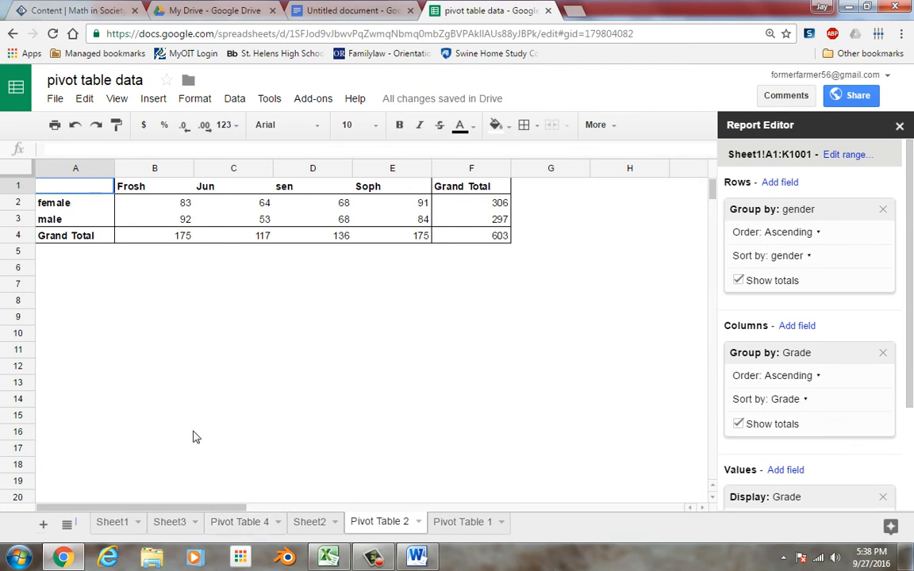
click(169, 521)
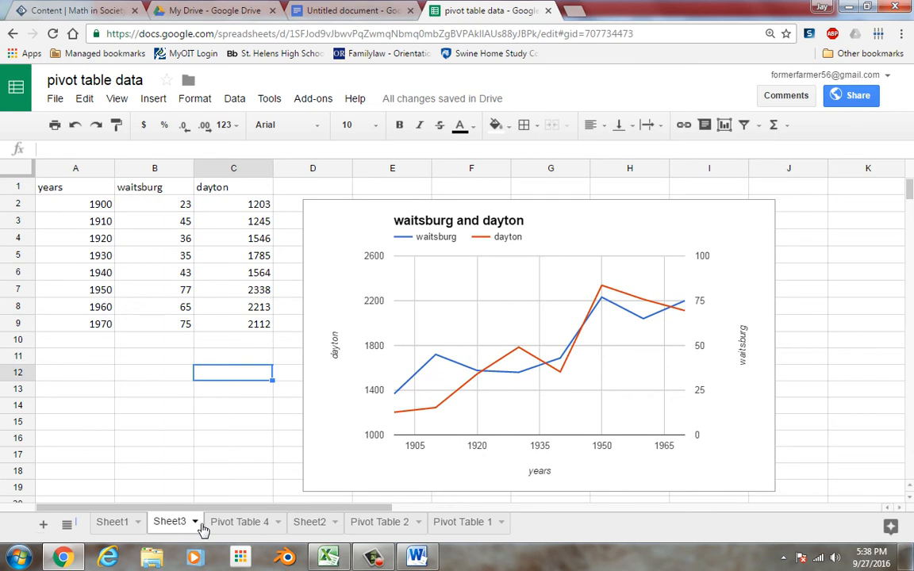
click(241, 521)
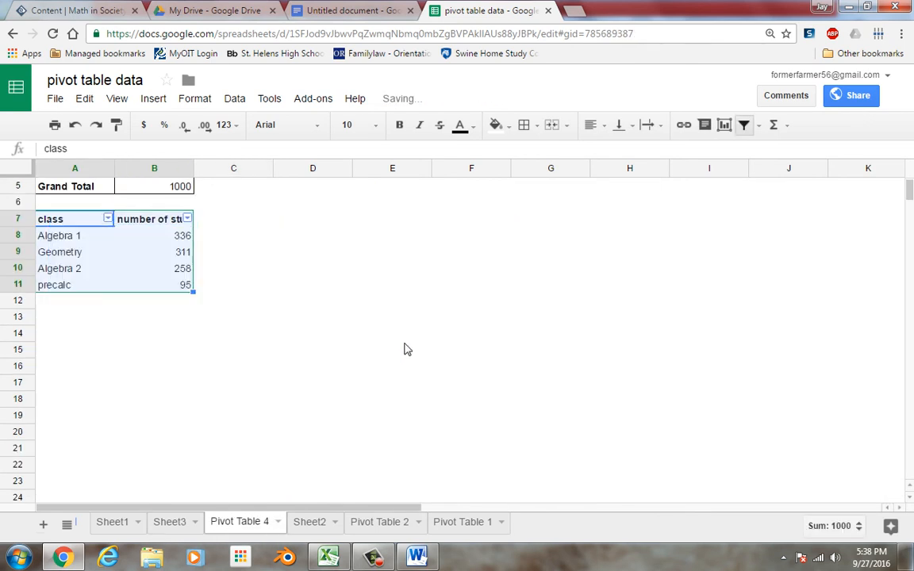
mouse_move(685, 343)
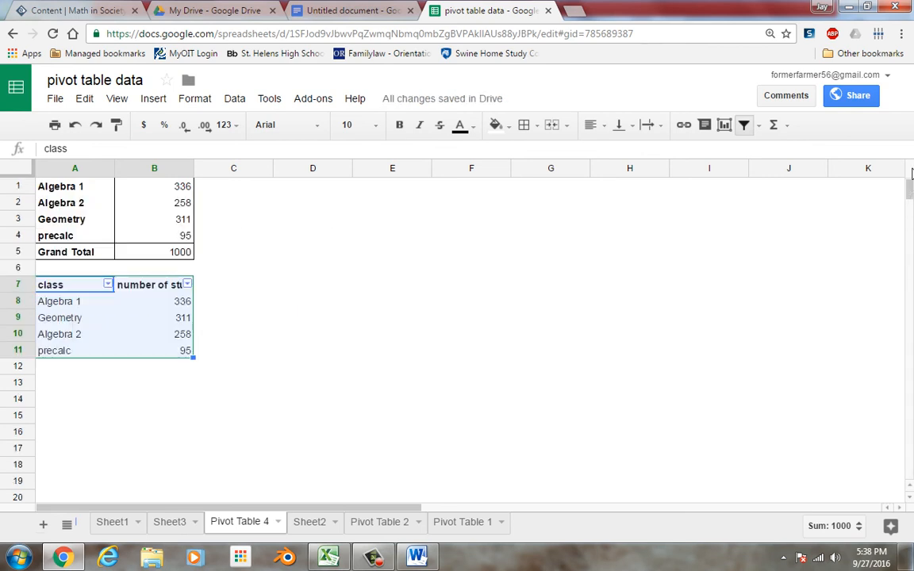
click(154, 219)
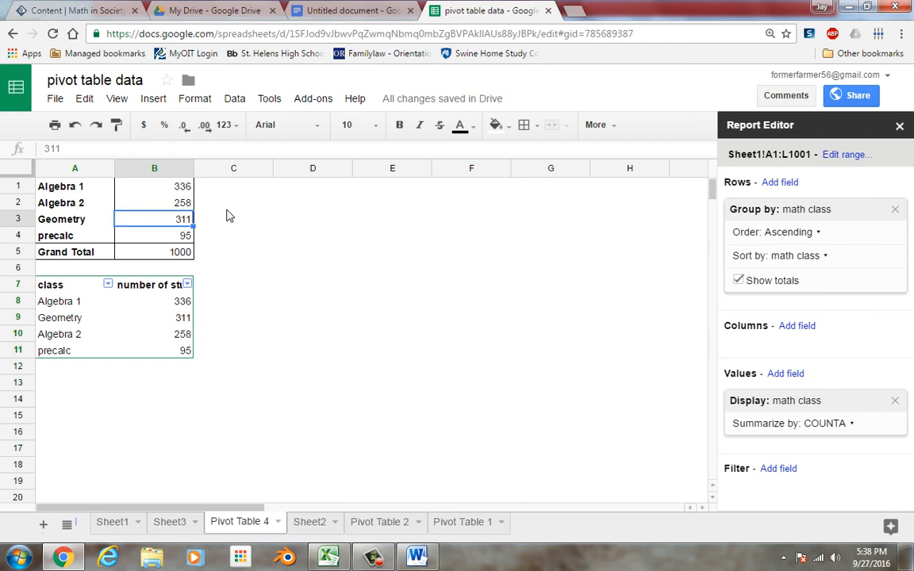
mouse_move(903, 406)
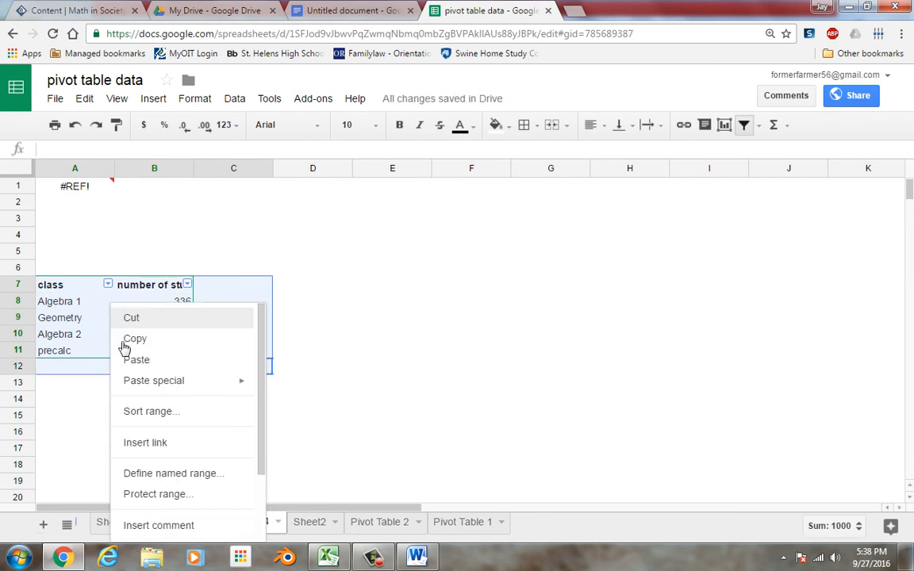
mouse_move(222, 333)
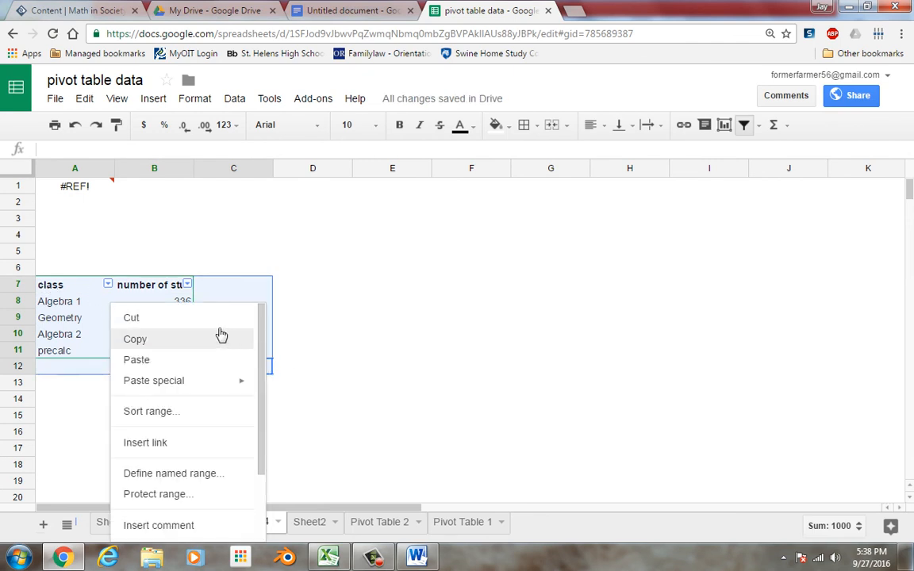
mouse_move(230, 341)
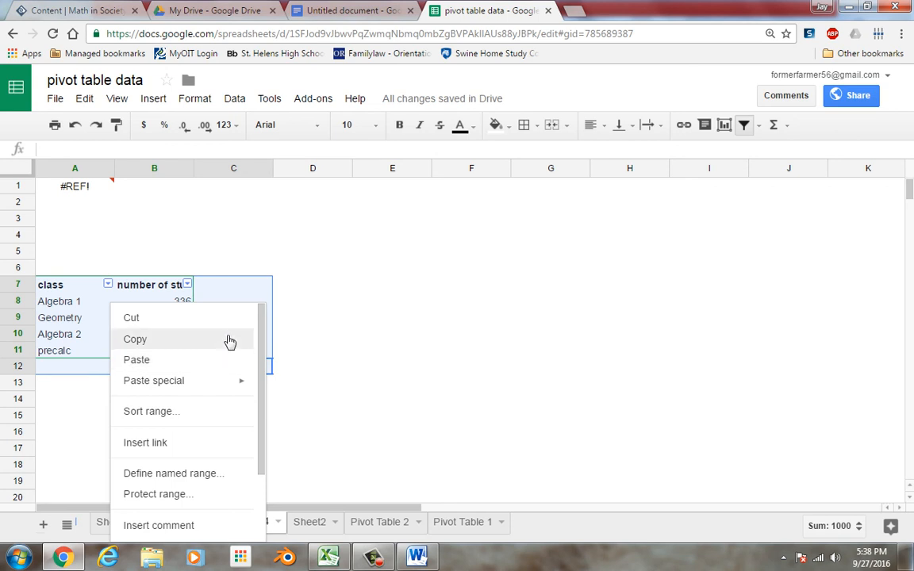
Clear the old class-count table and reopen the now-empty pivot's Report Editor
click(257, 295)
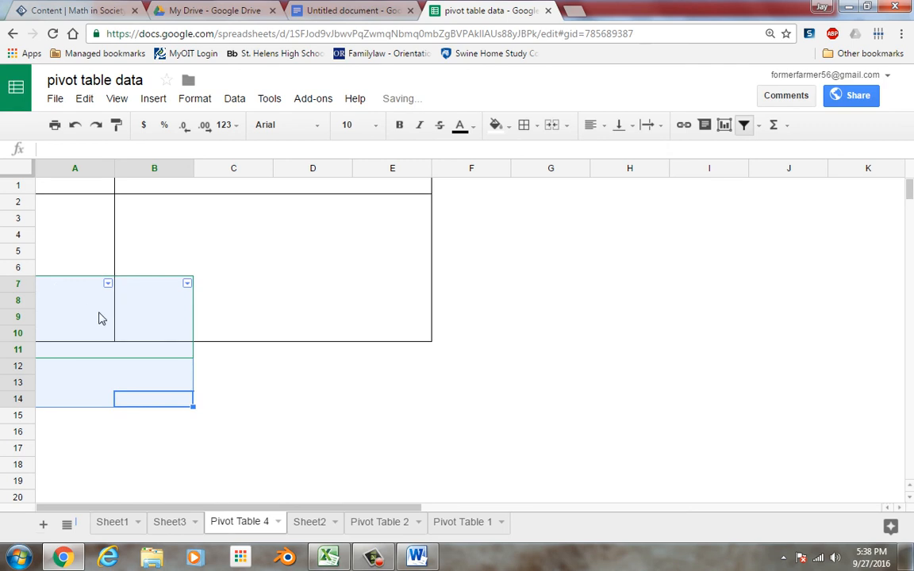
click(233, 382)
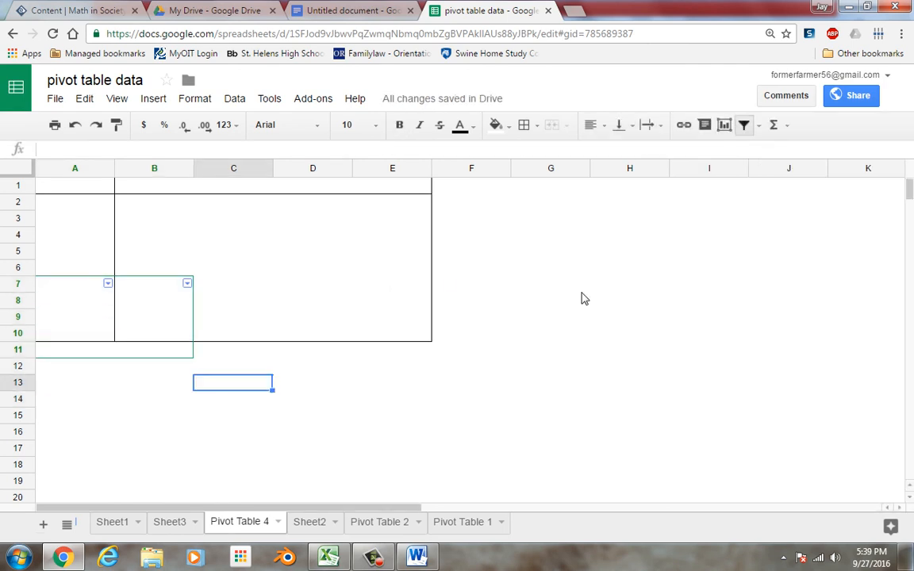
click(311, 267)
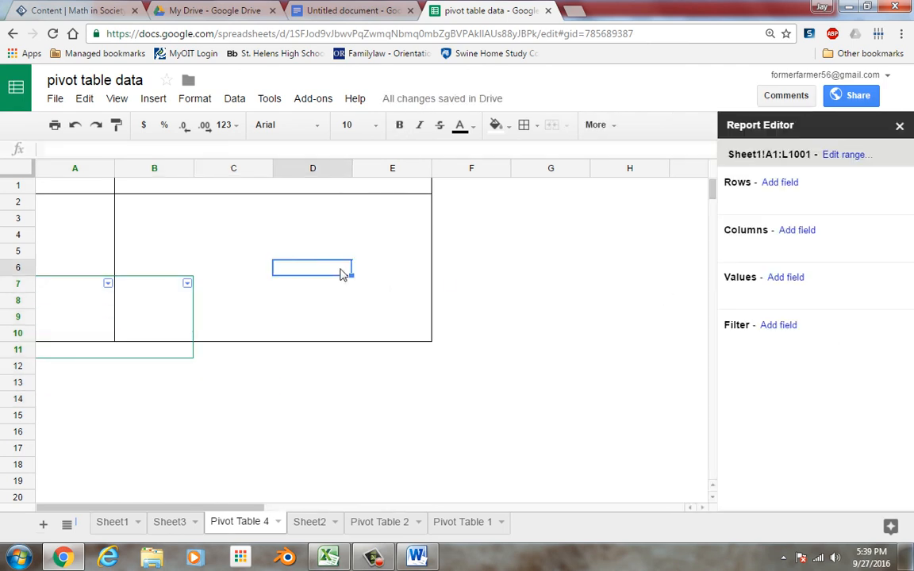
Set pivot rows to feeling about math and values to its COUNTA
click(778, 181)
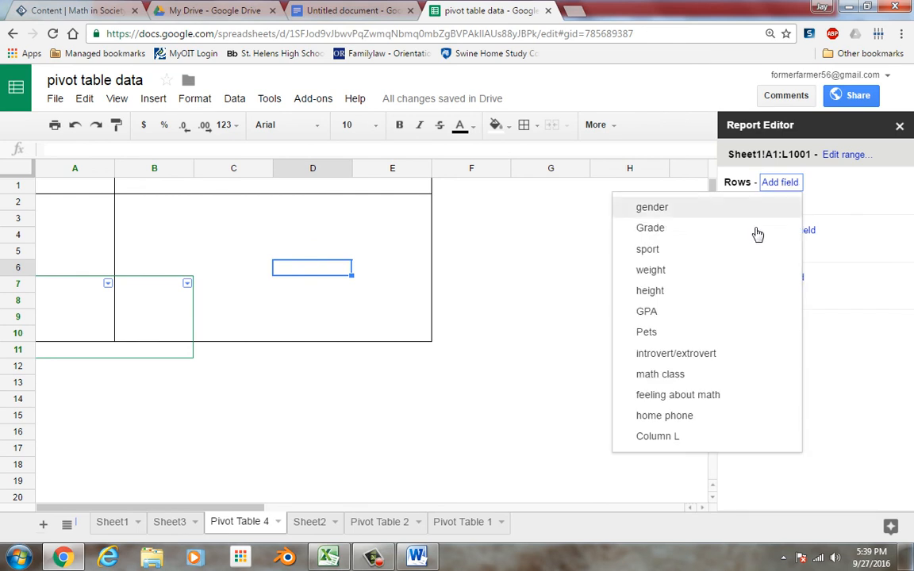
mouse_move(686, 252)
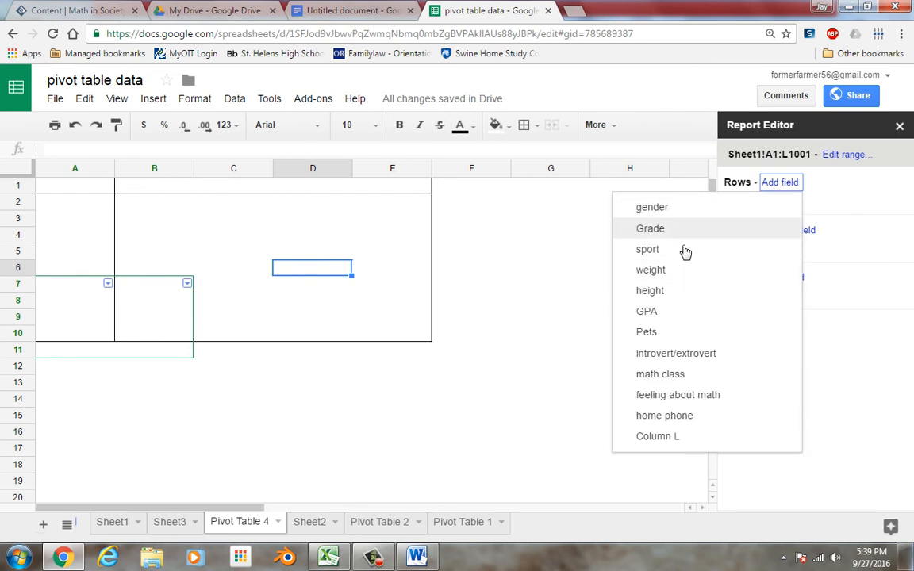
mouse_move(704, 352)
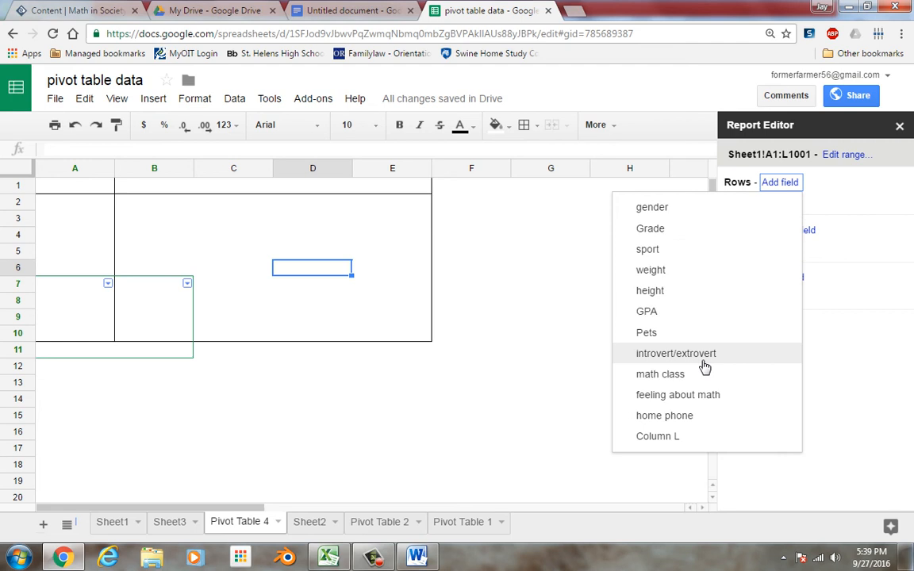
click(678, 393)
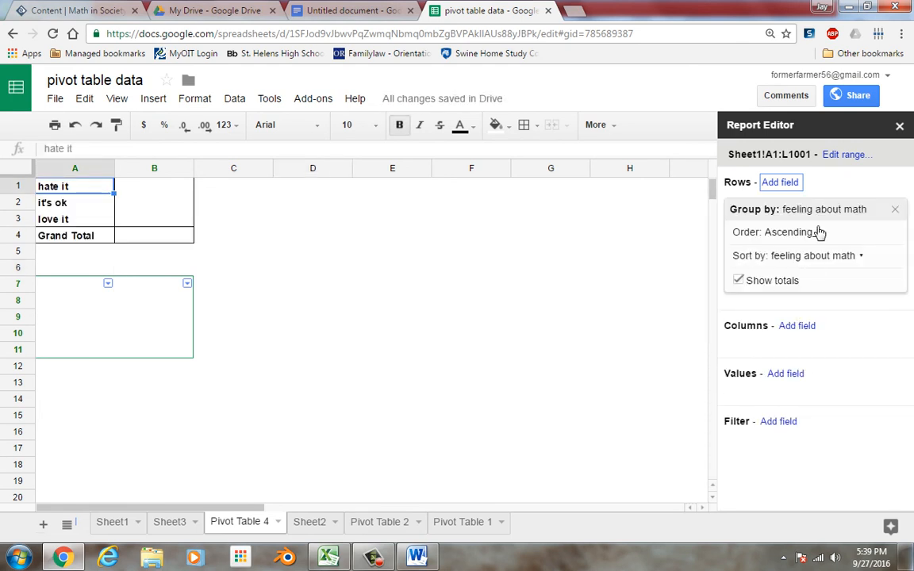
mouse_move(810, 209)
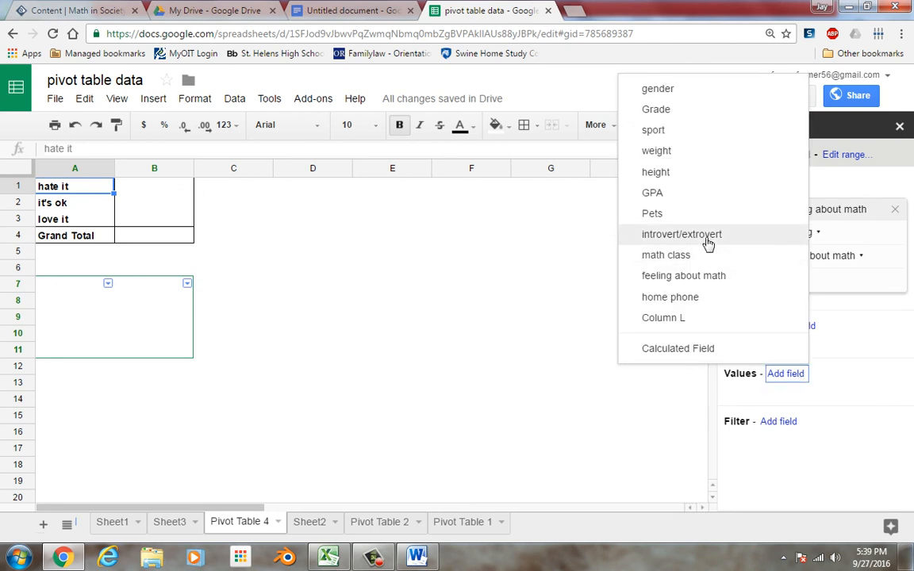
click(683, 276)
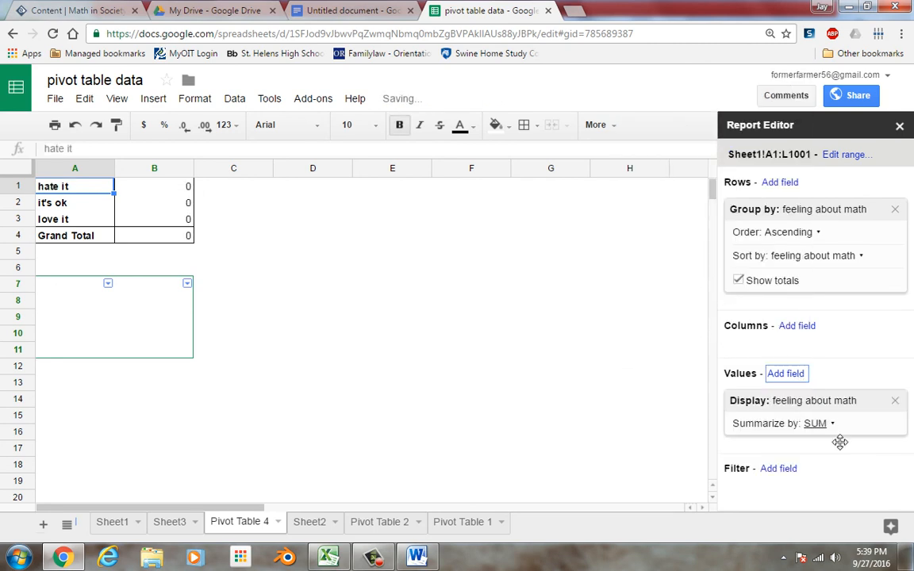
click(817, 422)
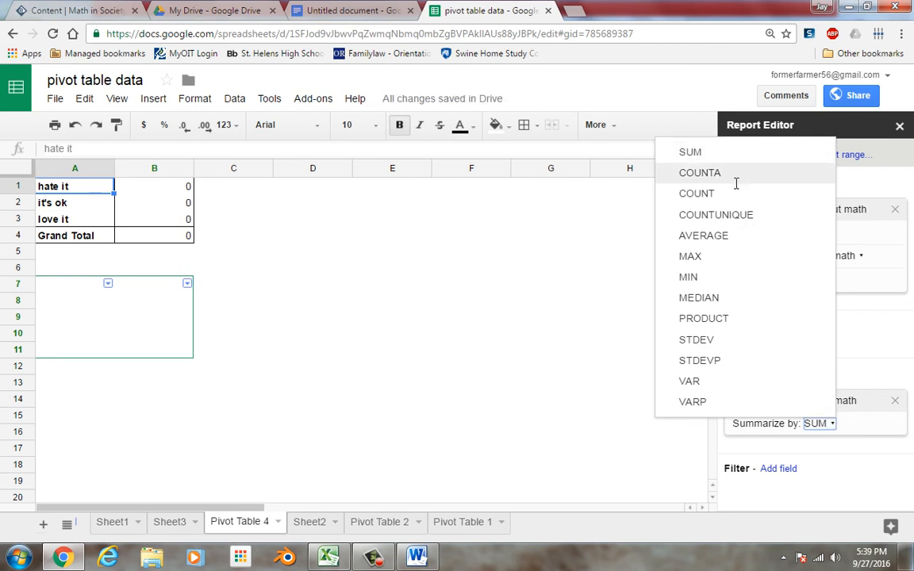
click(700, 171)
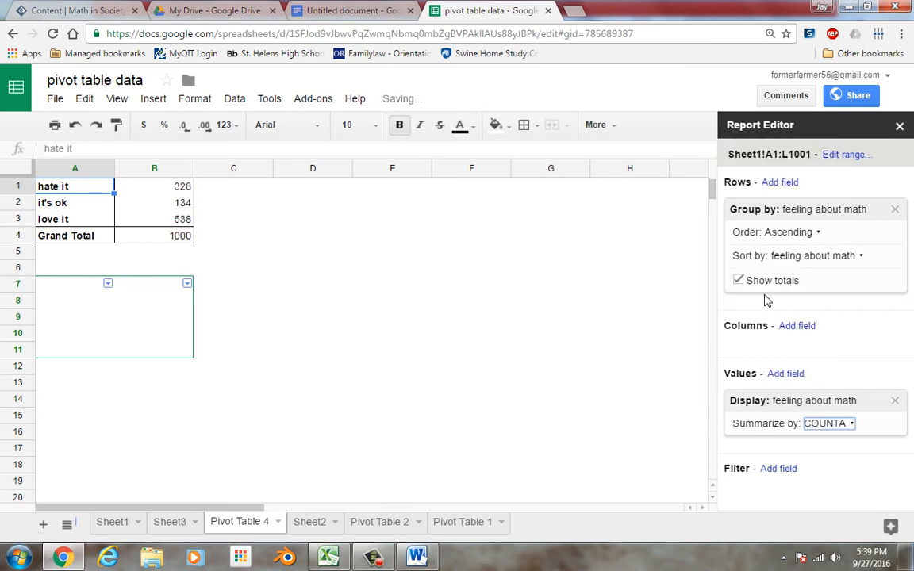
Add gender as the pivot columns to split counts into female and male
click(797, 326)
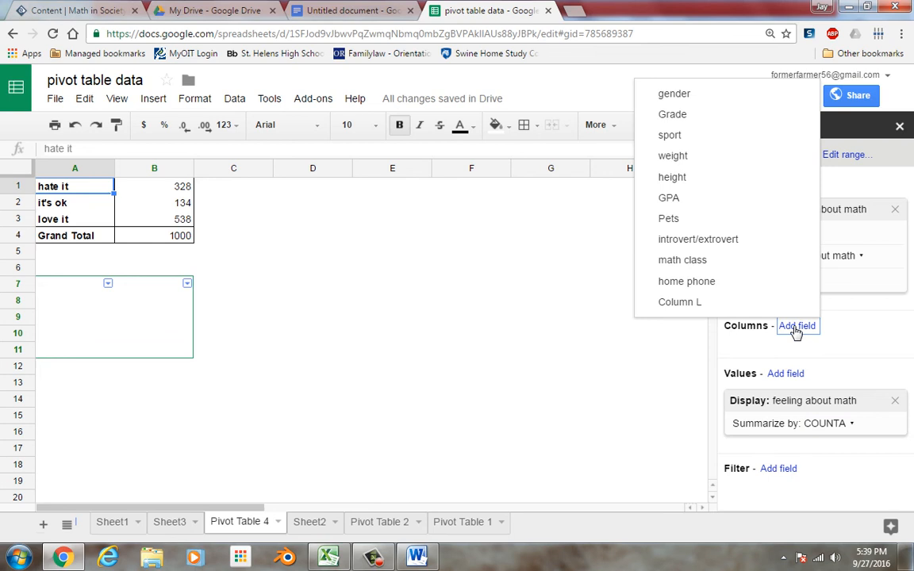
mouse_move(673, 94)
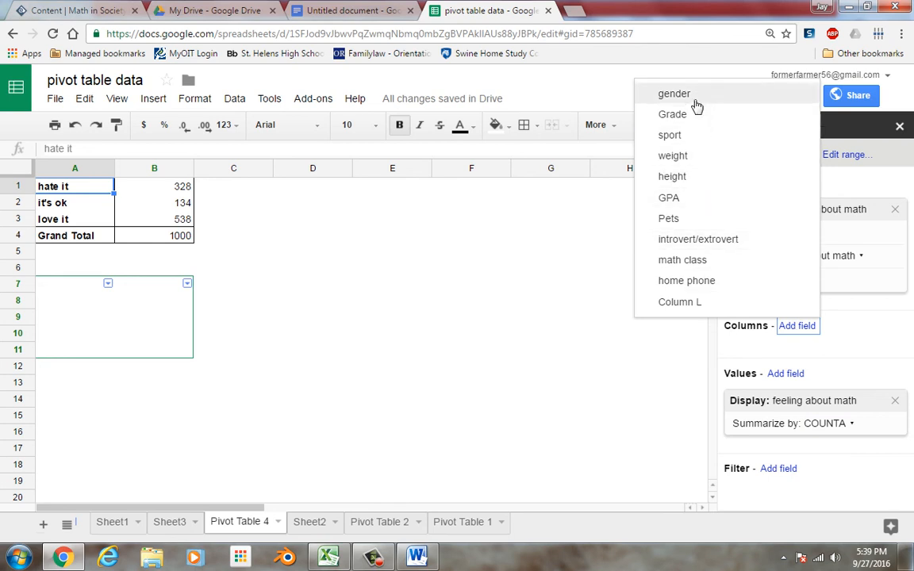
click(672, 94)
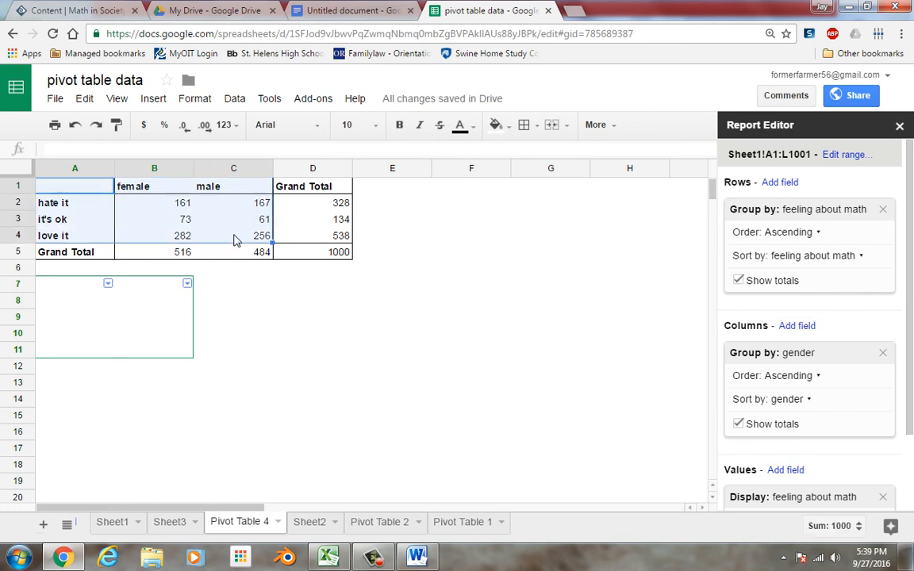
mouse_move(355, 333)
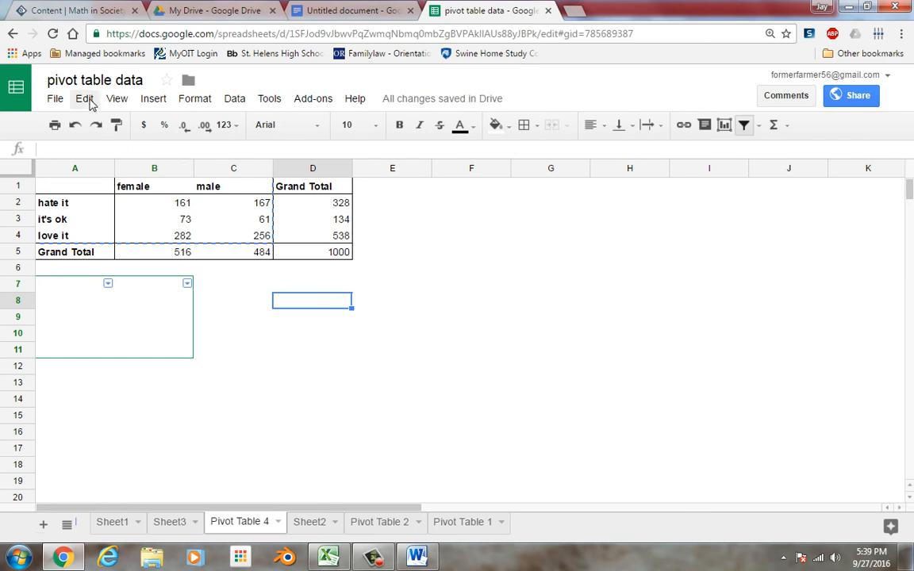
Paste the copied female and male feeling counts as values only starting at D8
click(84, 98)
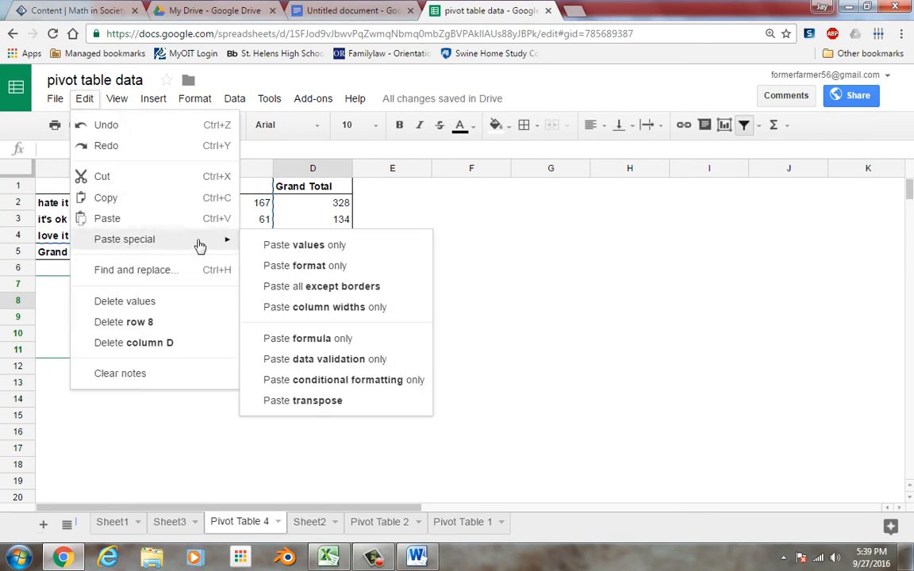
click(304, 244)
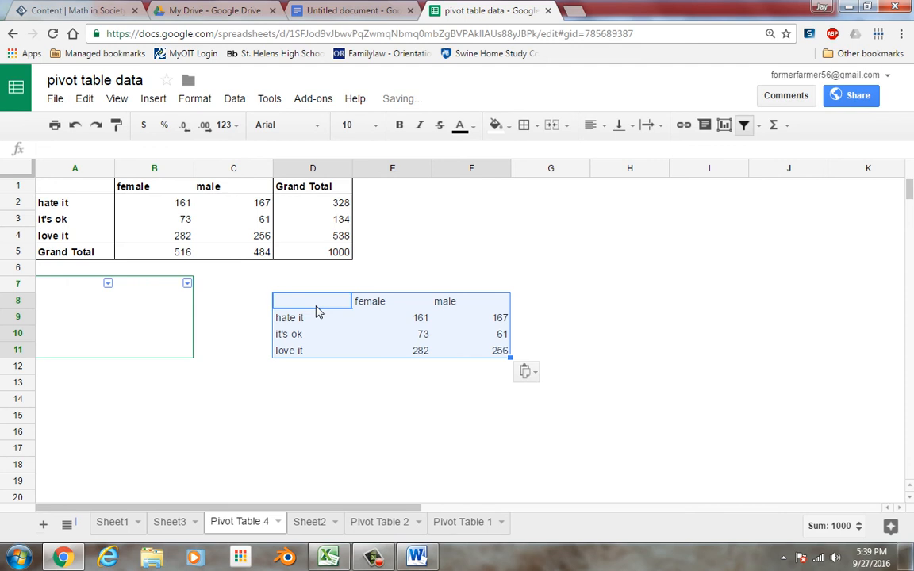
click(471, 351)
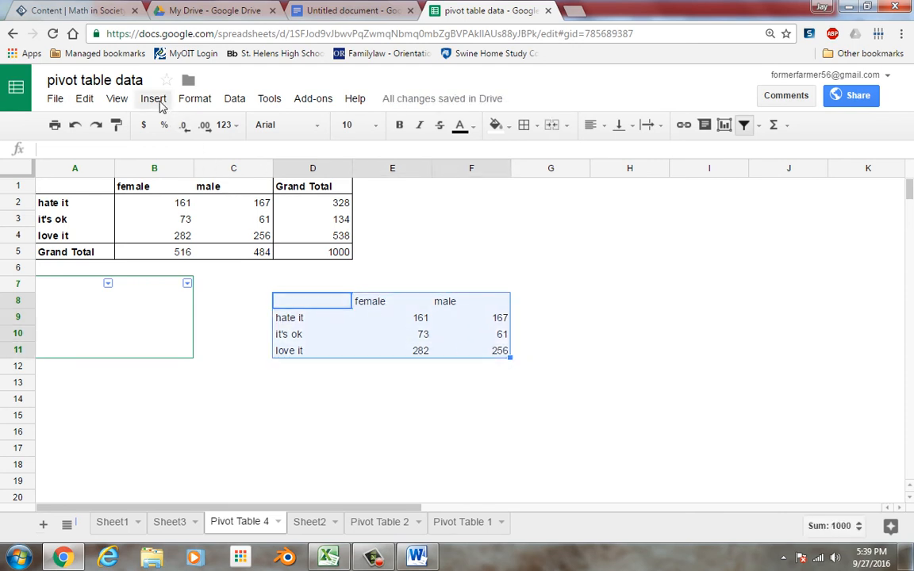
click(152, 99)
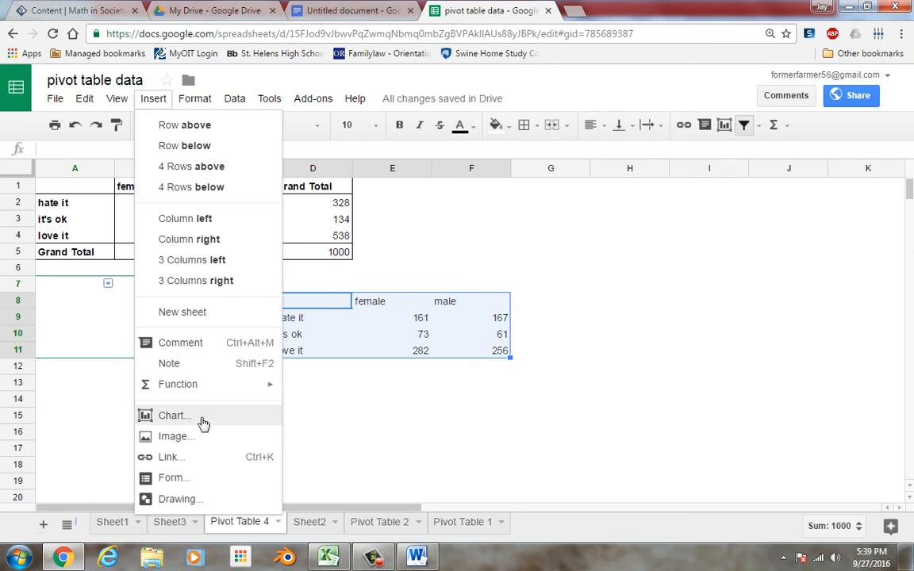
Insert the recommended column chart comparing female and male counts per feeling
click(175, 416)
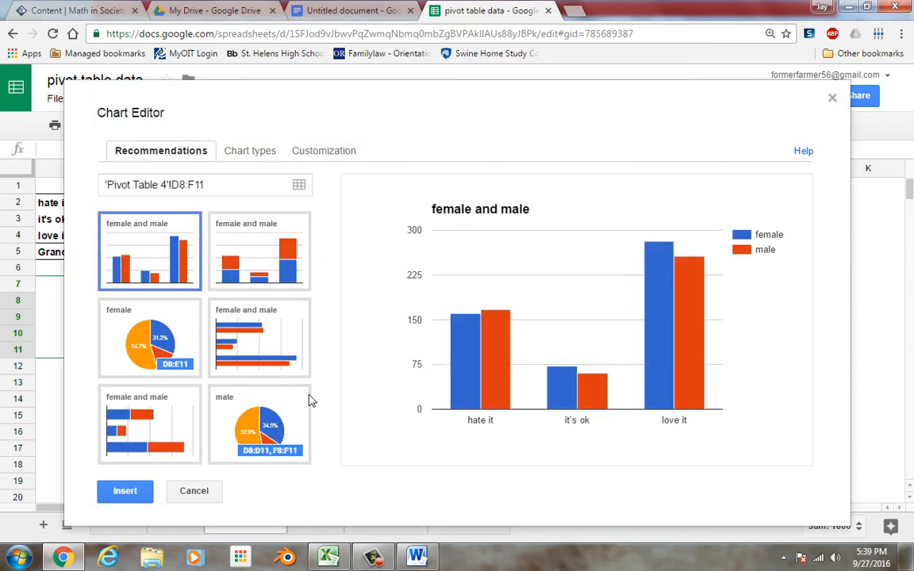
click(124, 490)
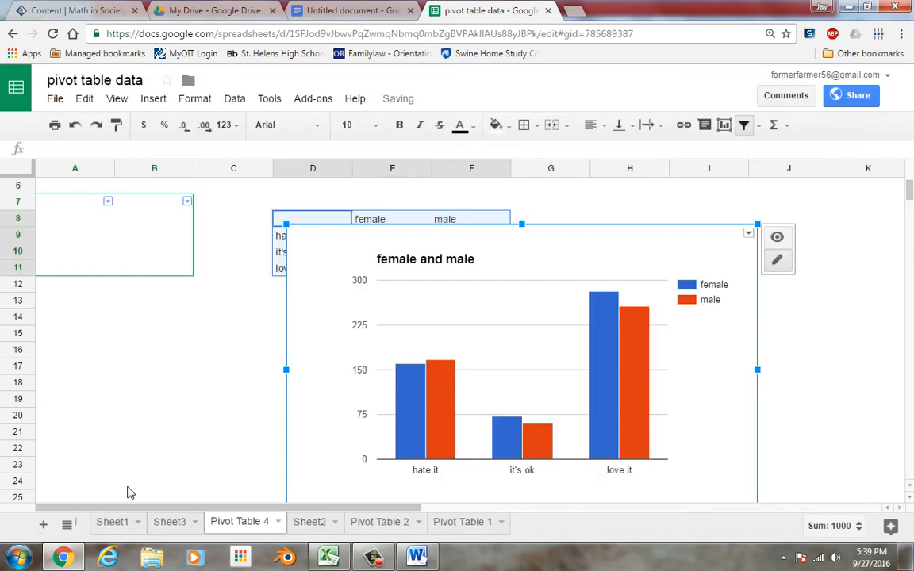
mouse_move(679, 356)
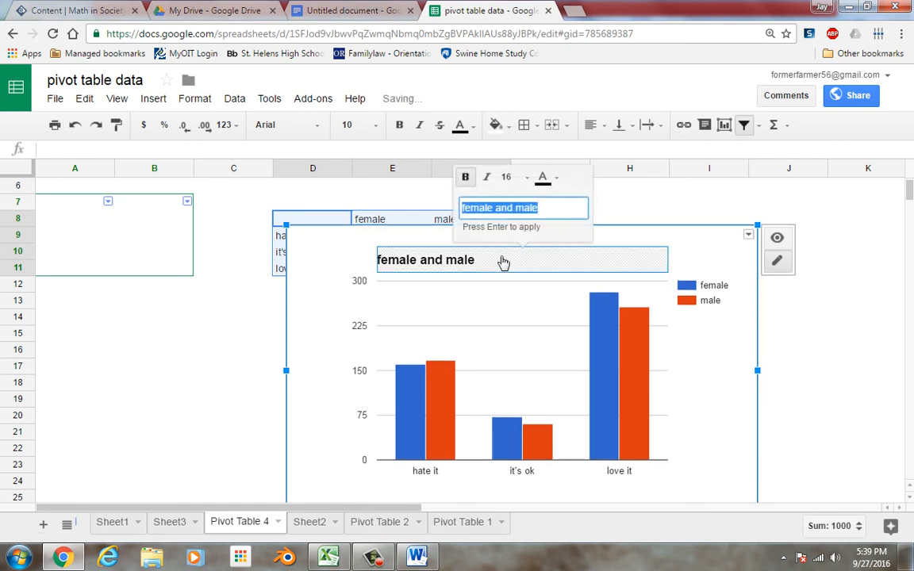
mouse_move(555, 203)
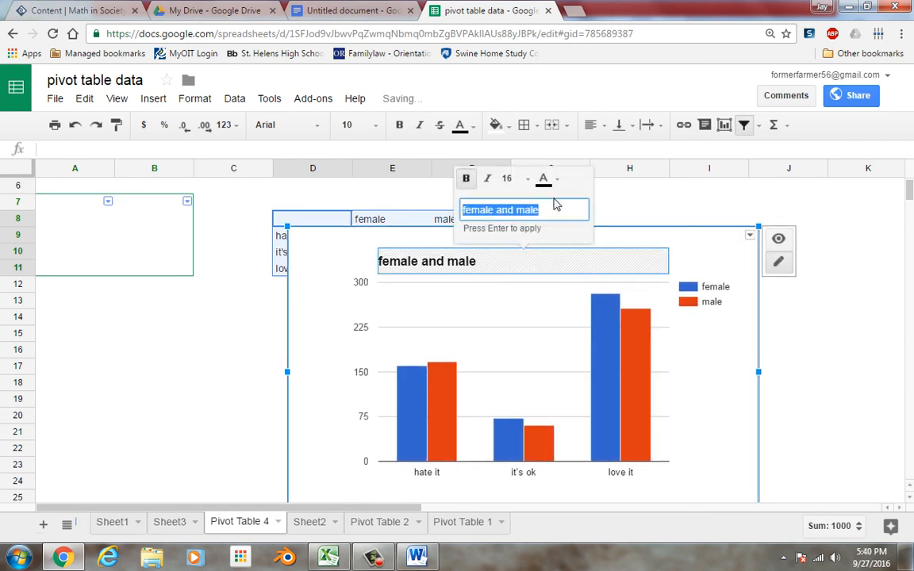
Replace the chart title 'female and male' with 'feelings about math by gender'
text(f)
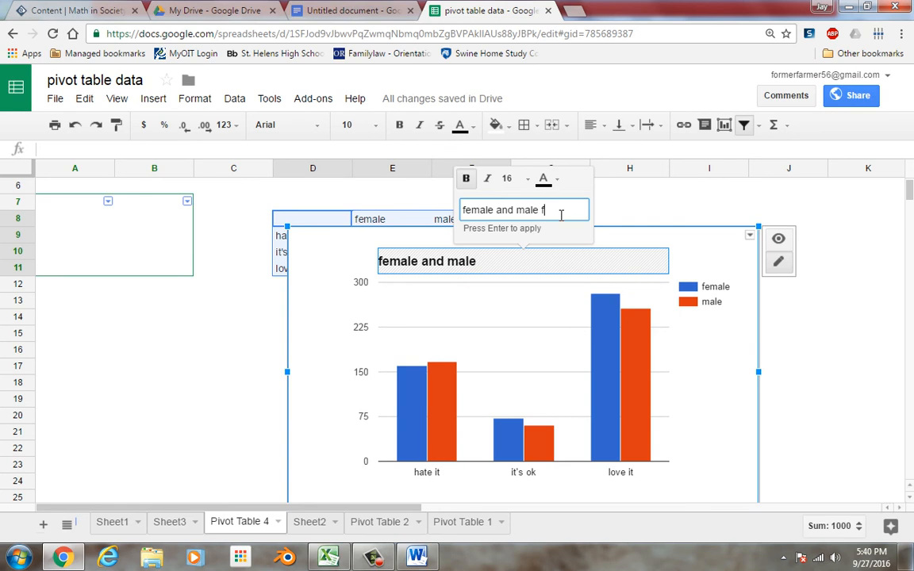
key(ctrl+a)
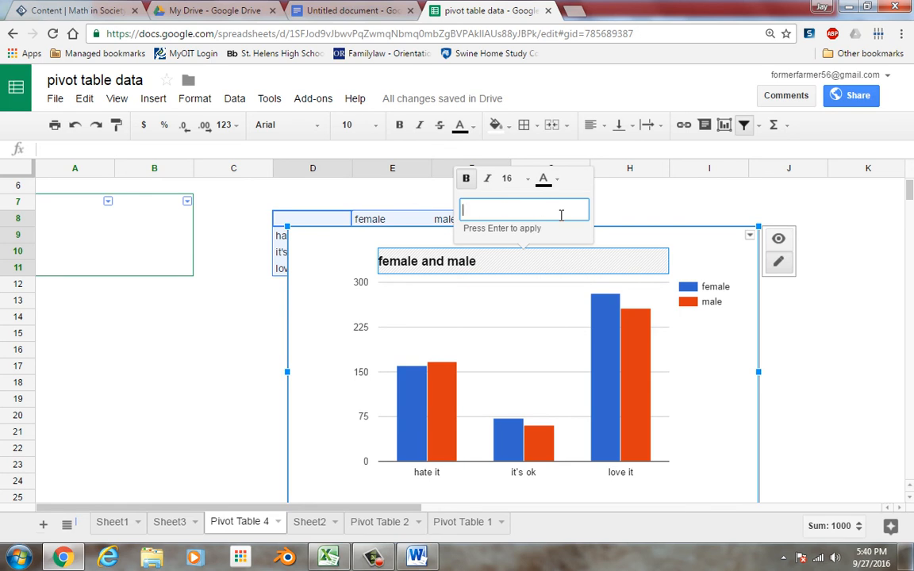
text(feeli)
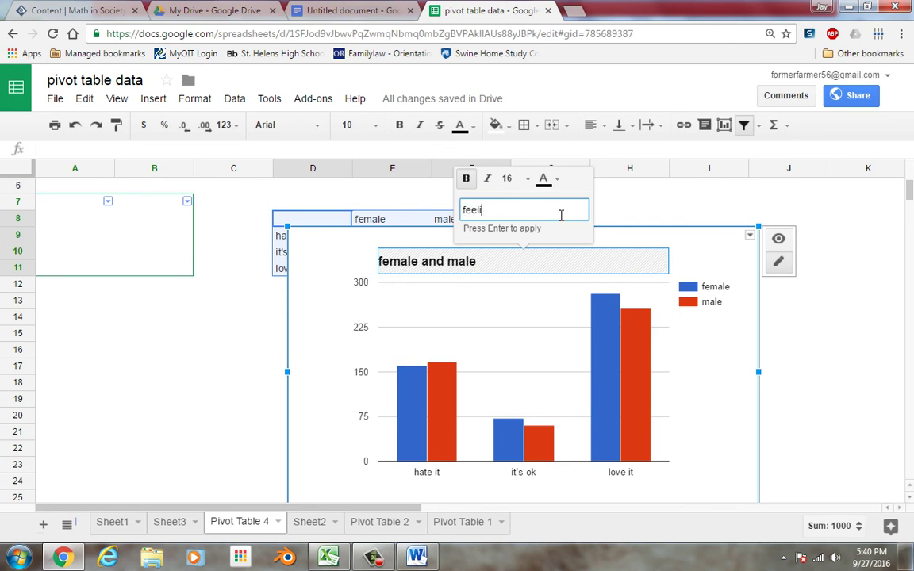
text(ngs about ma)
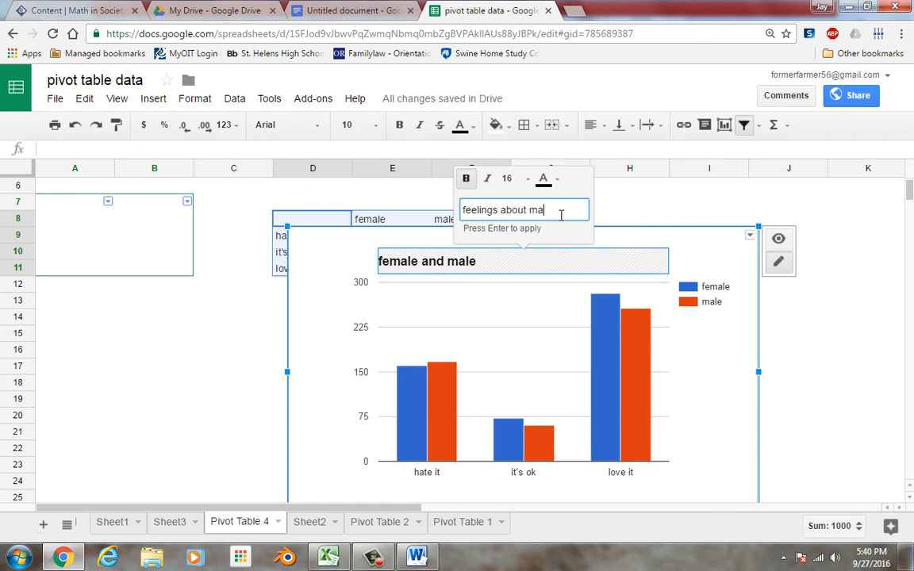
text(th by gend)
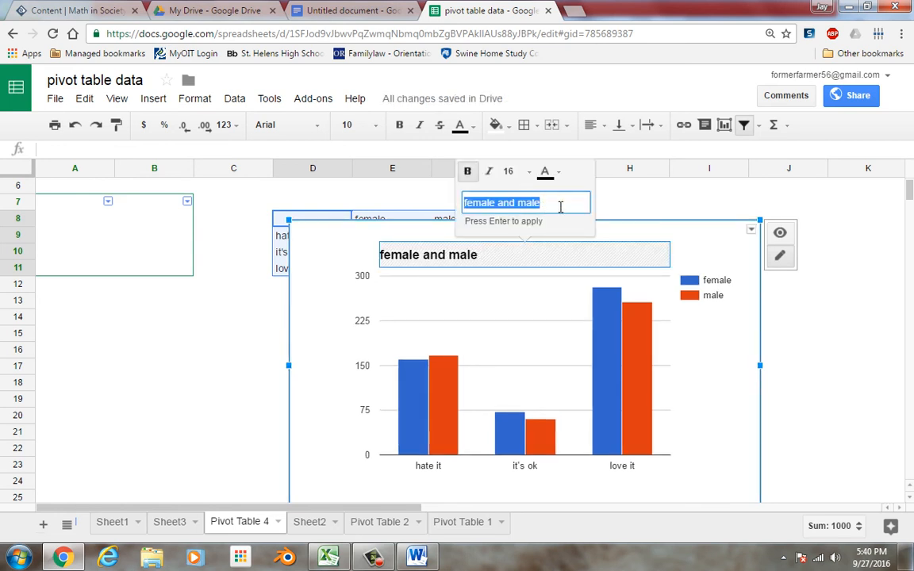
text(feel)
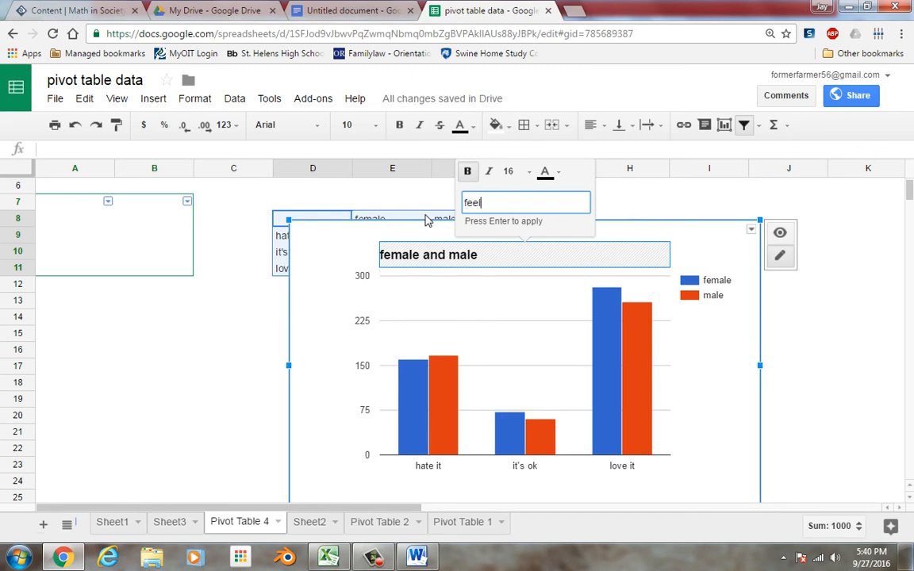
text(lings about math)
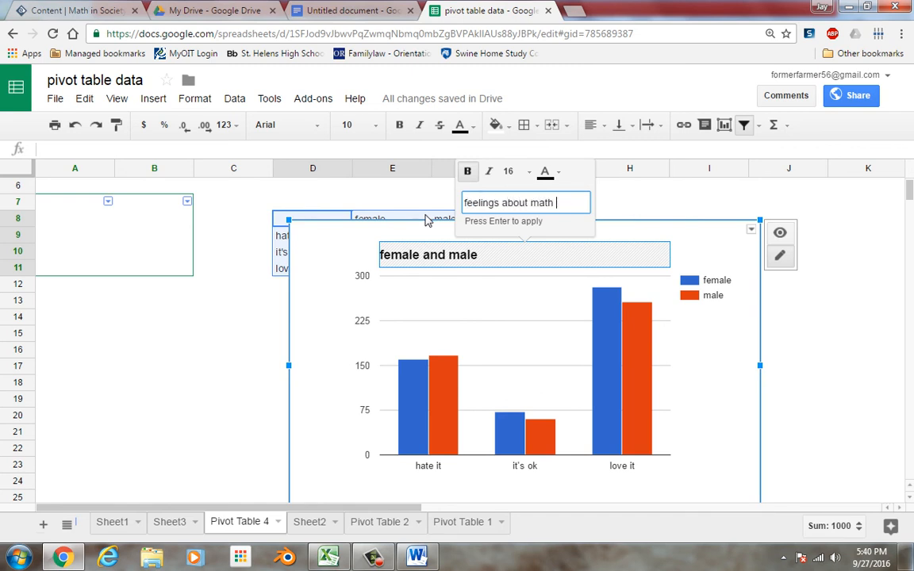
text(by gender)
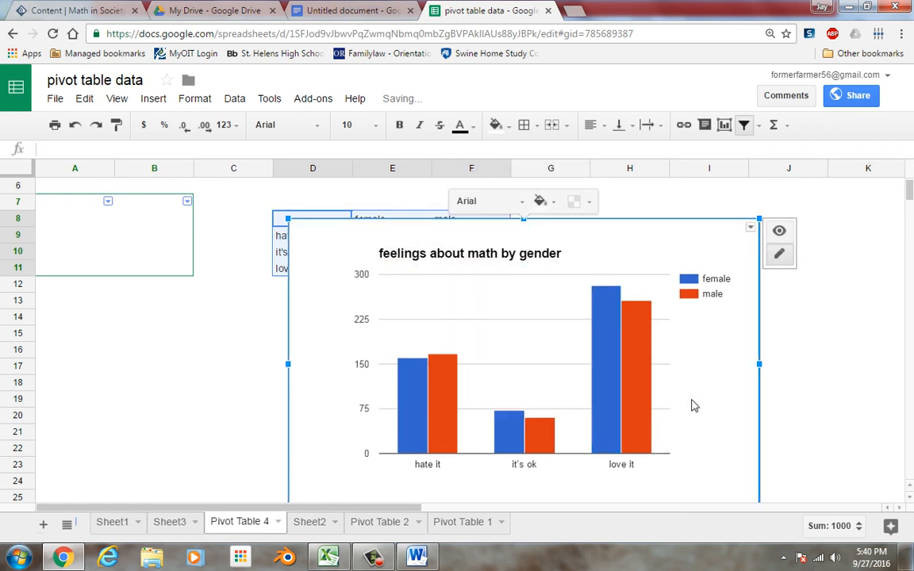
mouse_move(647, 358)
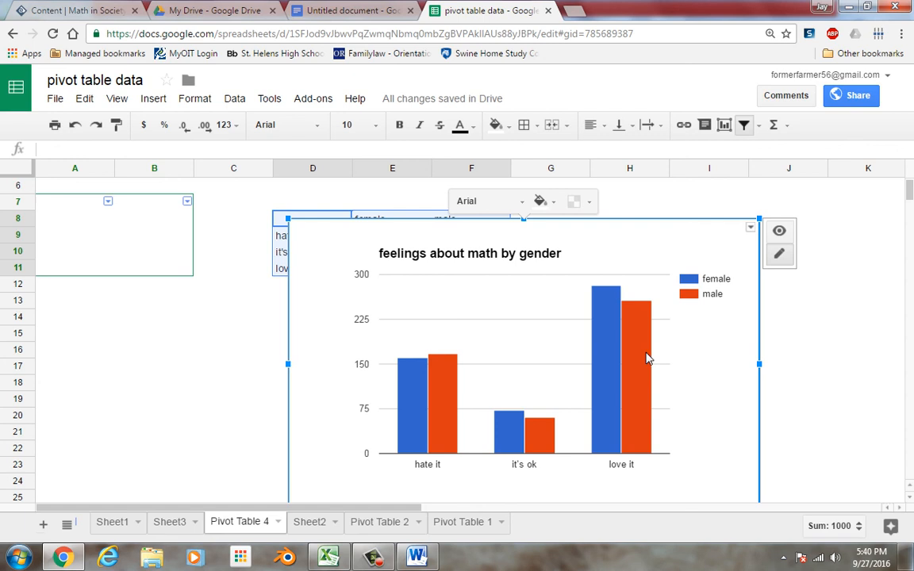
mouse_move(206, 346)
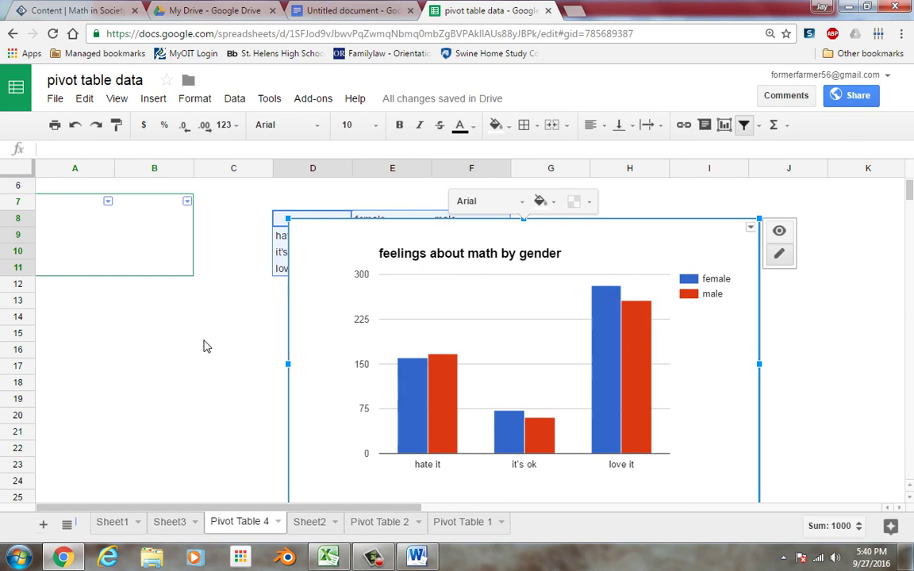
Search the add-ons store for 'xlminer' to confirm XLMiner is installed, then return to Sheet1
click(231, 333)
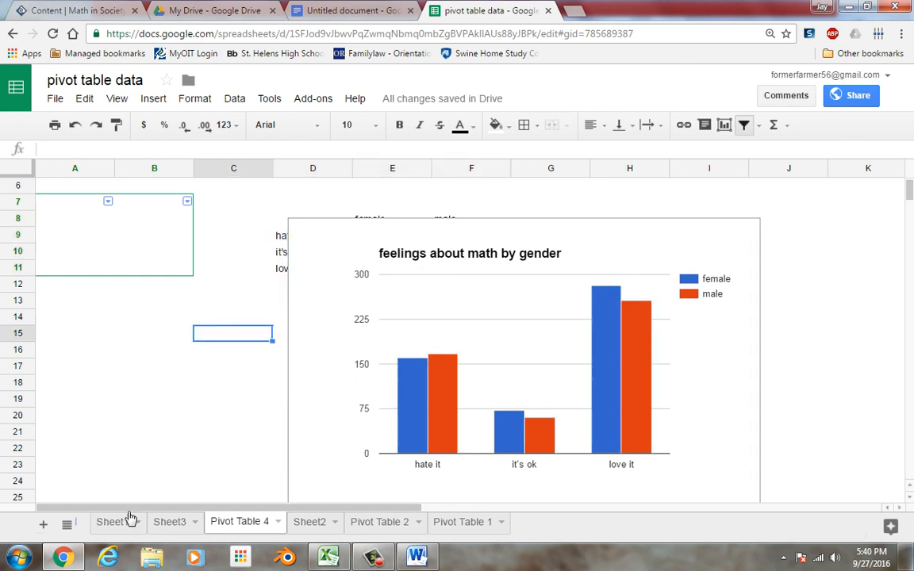
click(270, 98)
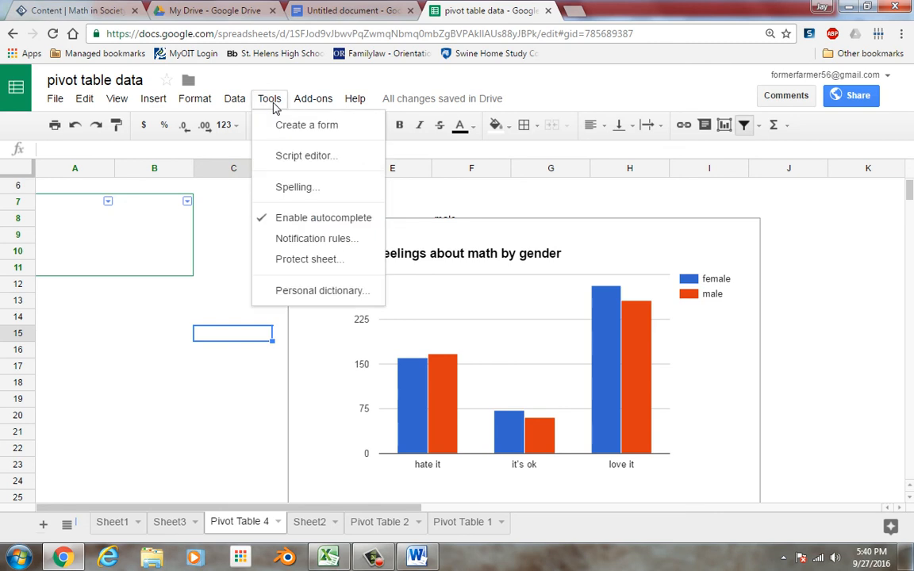
click(313, 98)
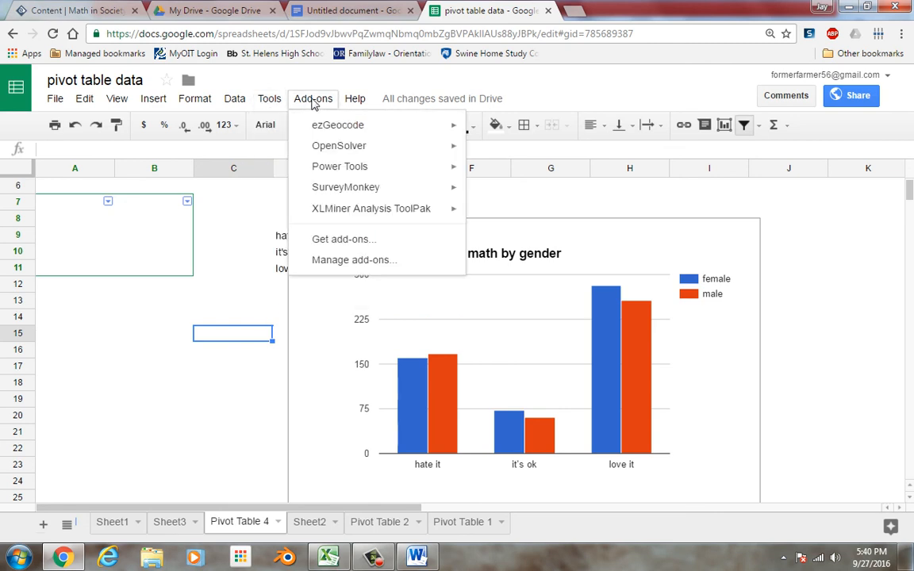
click(343, 238)
text(x)
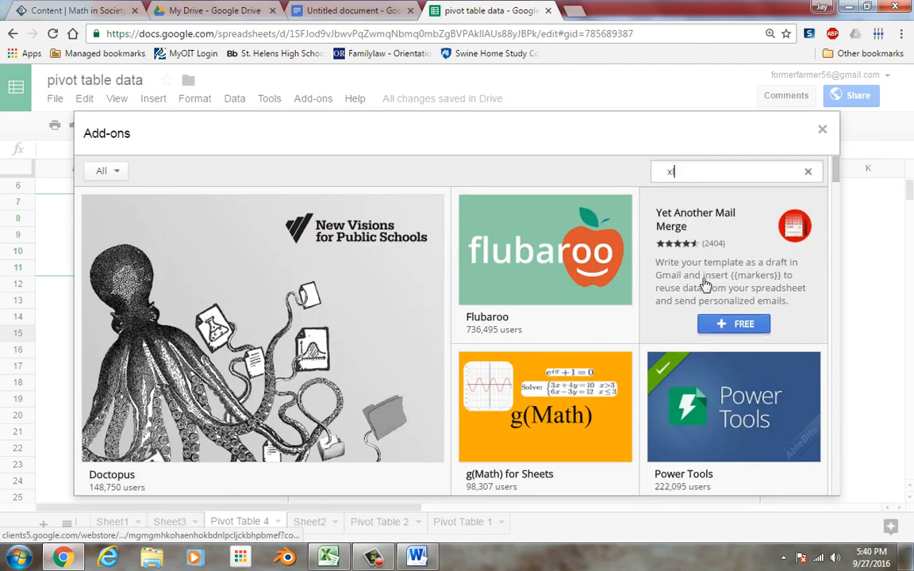
text(lminer)
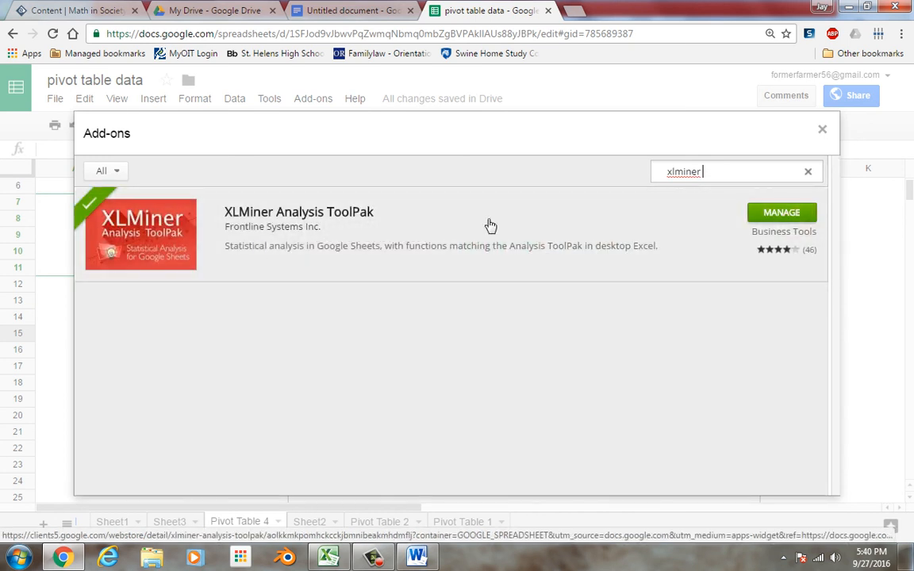
mouse_move(796, 208)
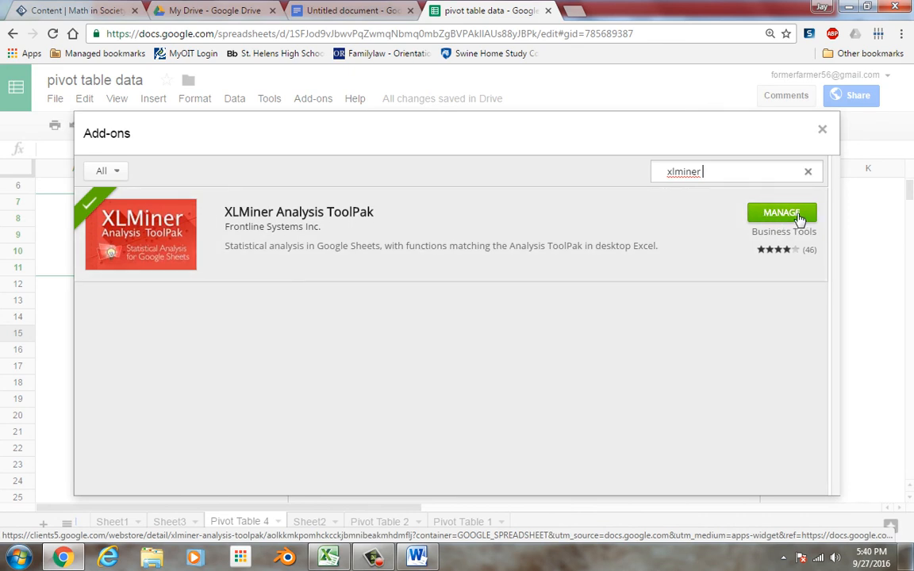
mouse_move(822, 130)
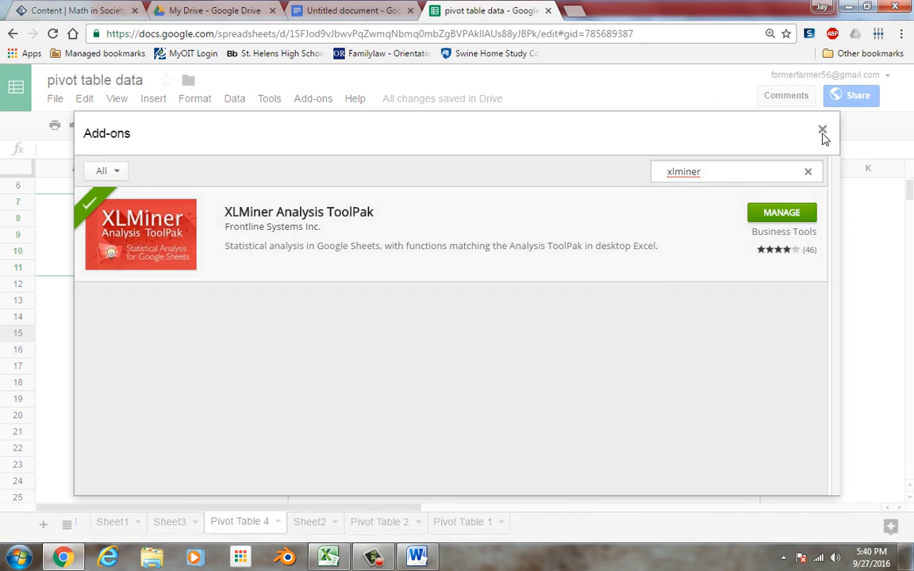
click(313, 98)
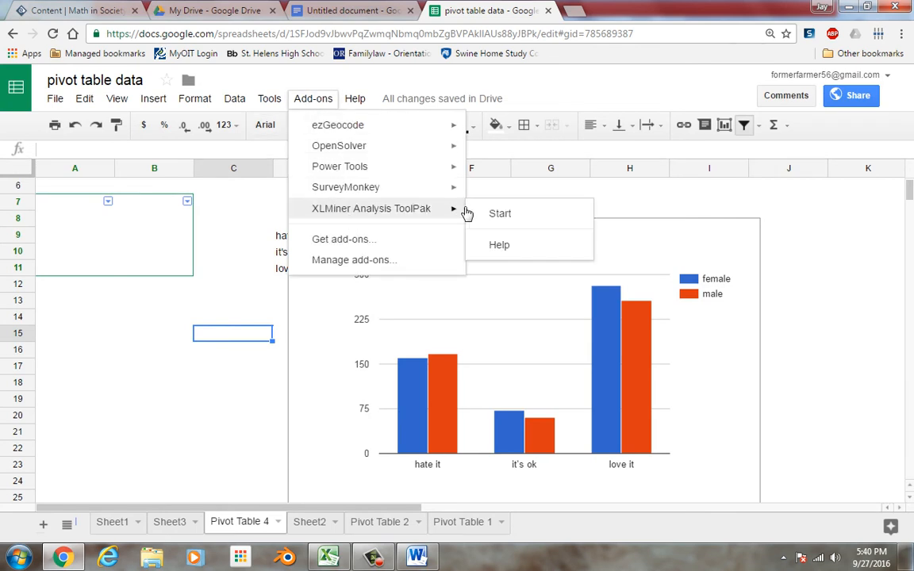
click(111, 520)
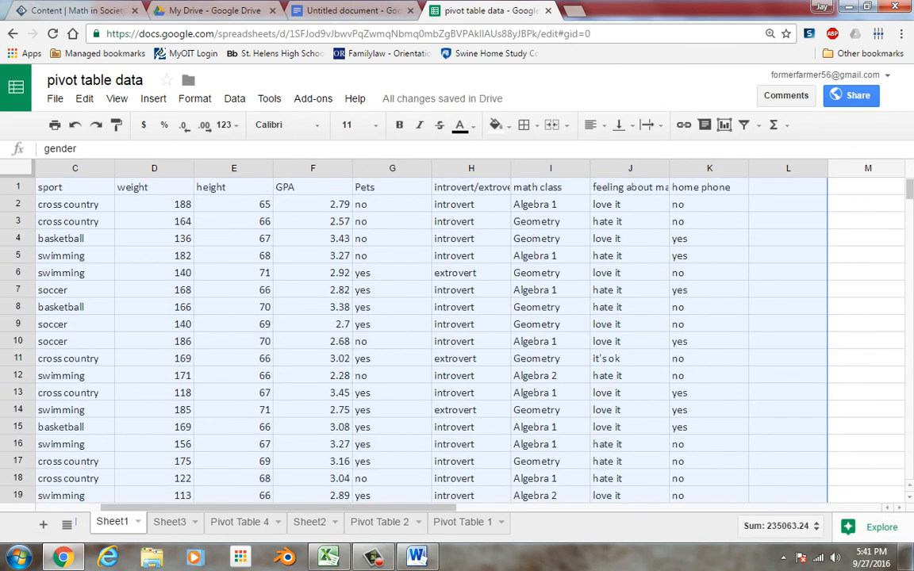
mouse_move(253, 167)
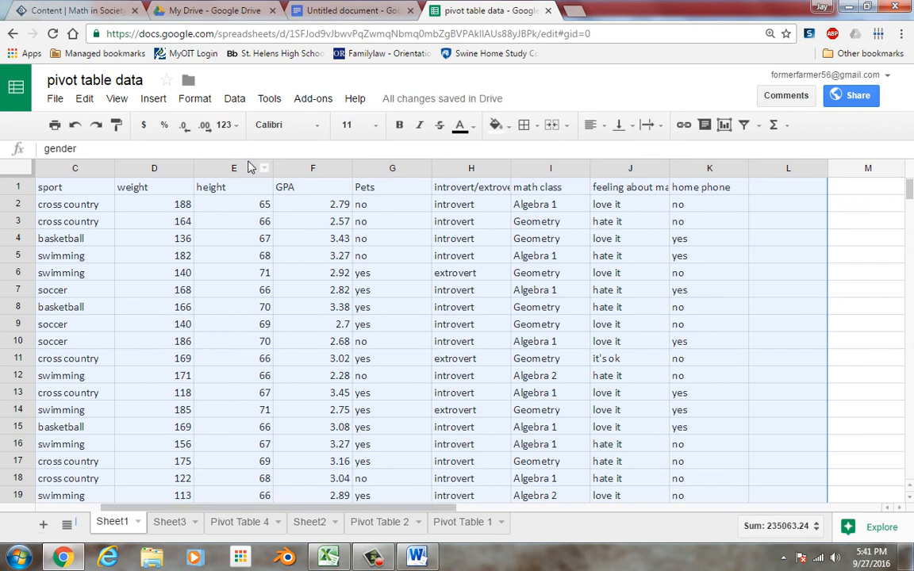
Copy the height column E from Sheet1 into a new Sheet4 and begin sorting it ascending
click(233, 168)
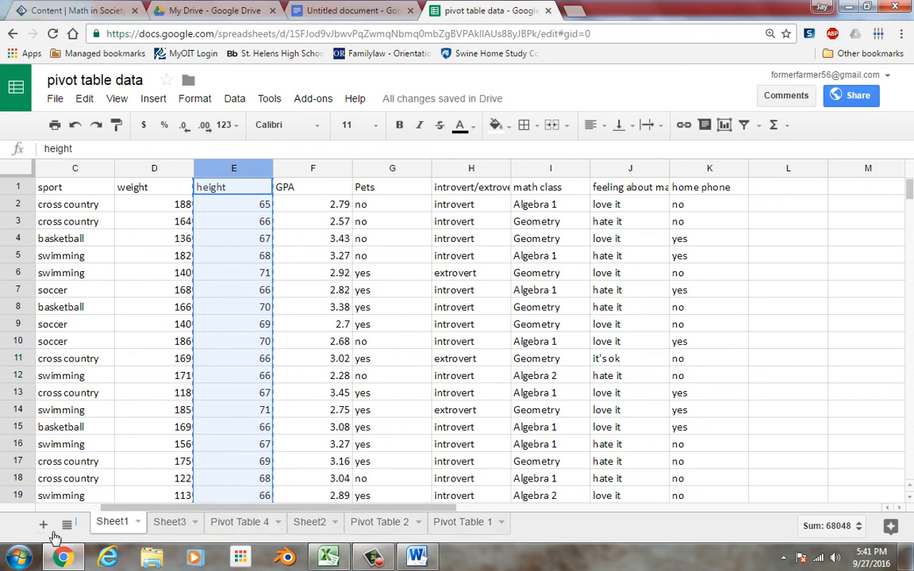
click(43, 523)
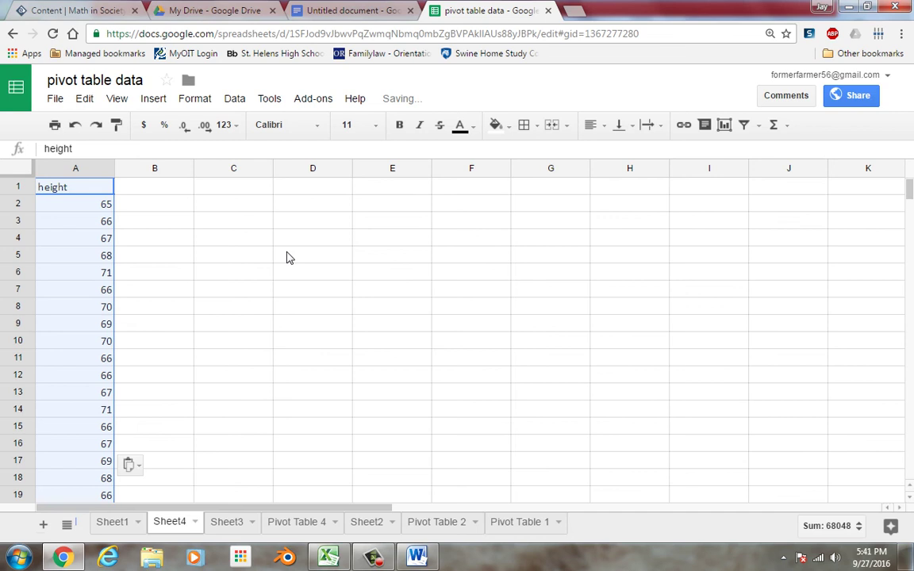
mouse_move(343, 211)
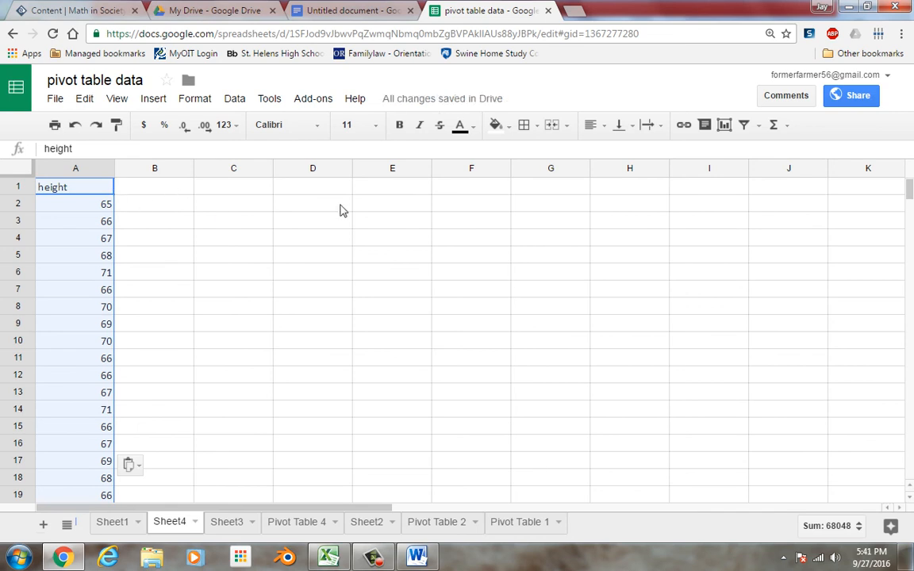
click(743, 124)
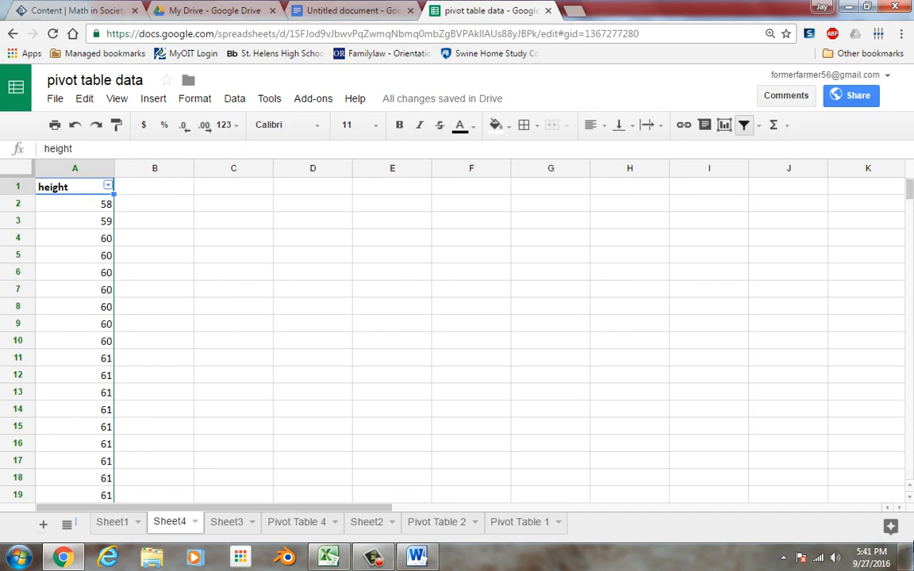
Enter the range =80-58 in G5 and class width =22/5 in G6, then select B2
scroll(down, 3)
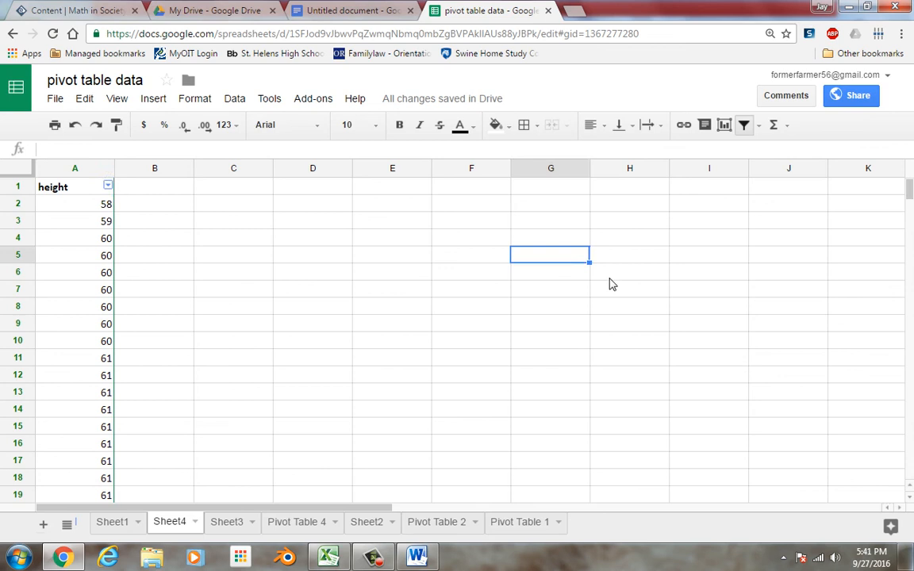
text(=80-)
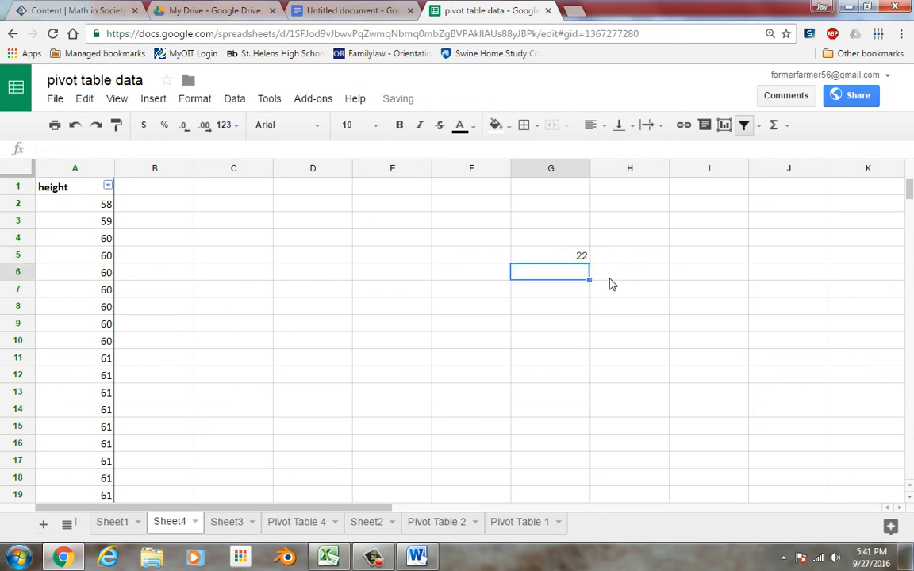
text(=)
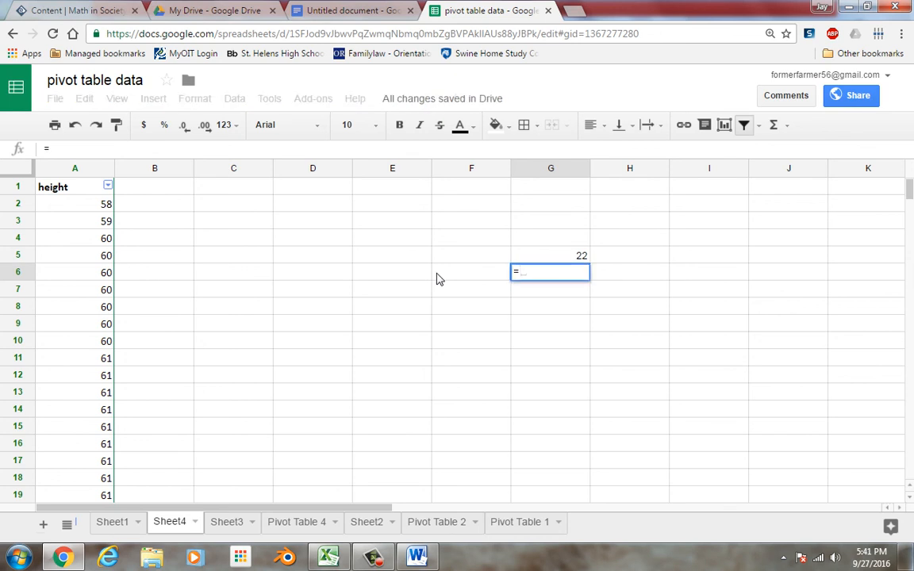
text(22)
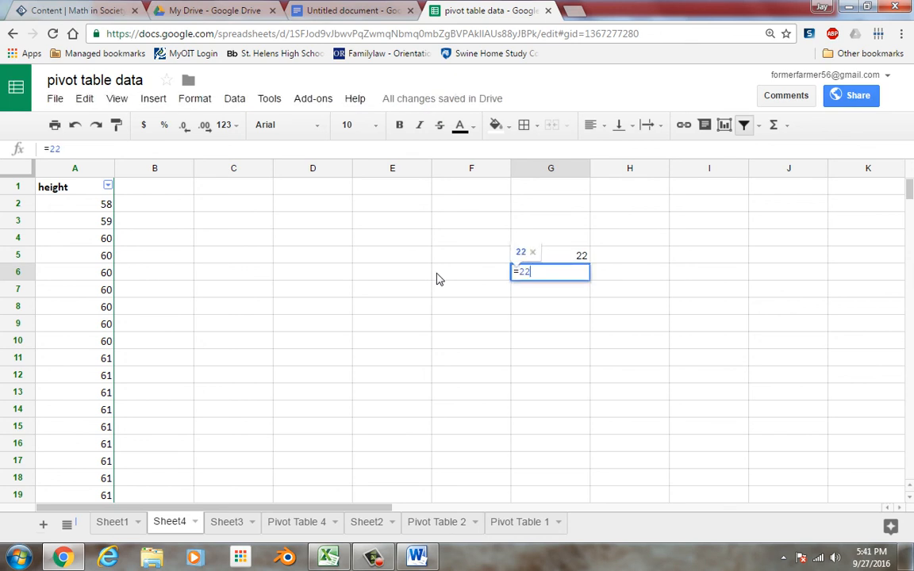
key(Return)
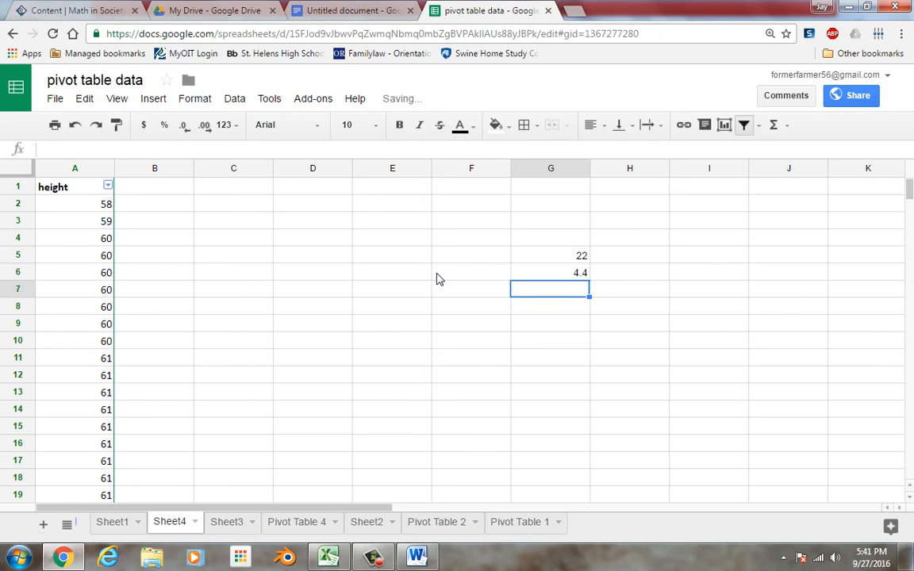
click(154, 203)
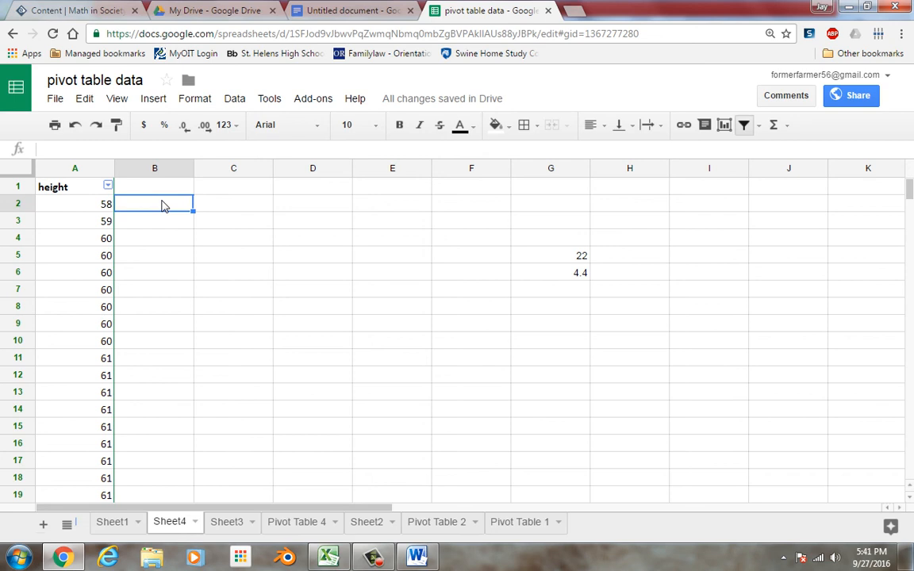
text(57.5)
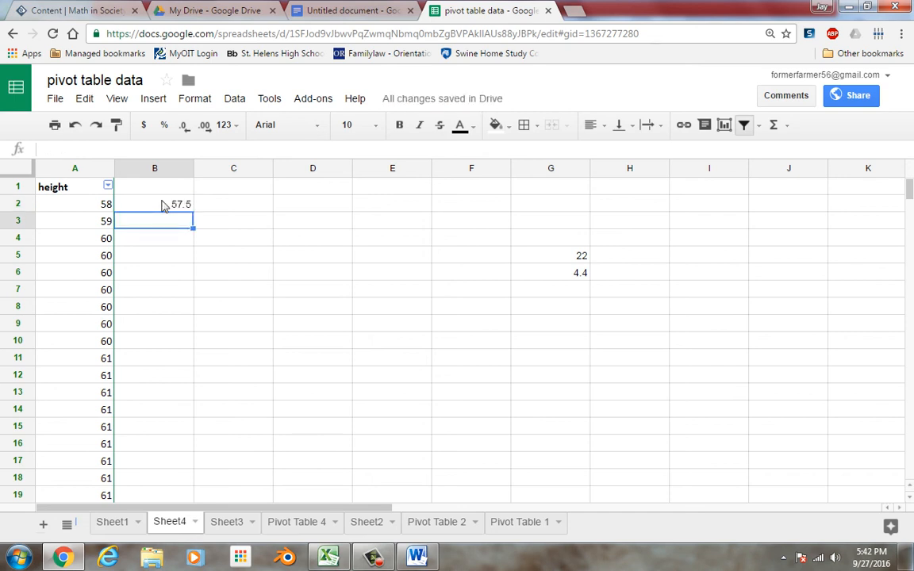
text(62.5)
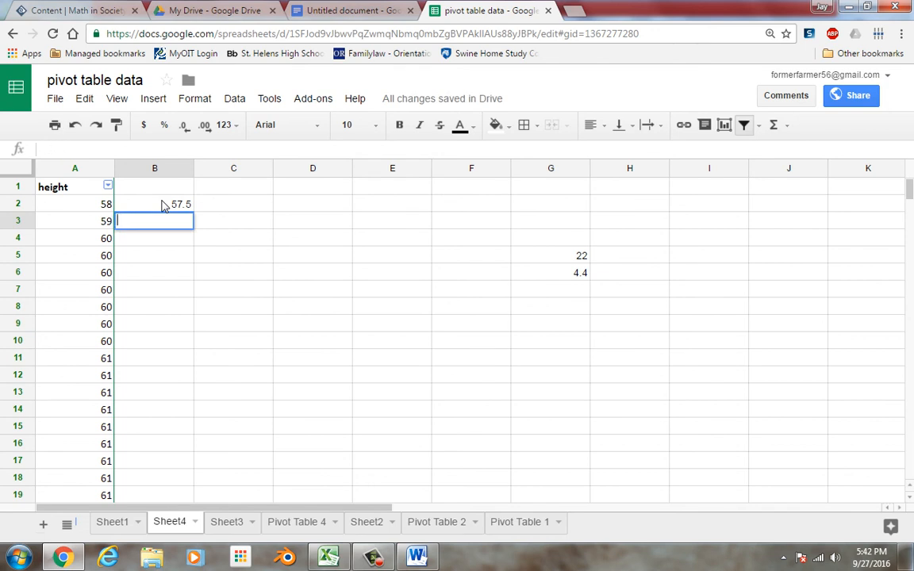
text(=B2)
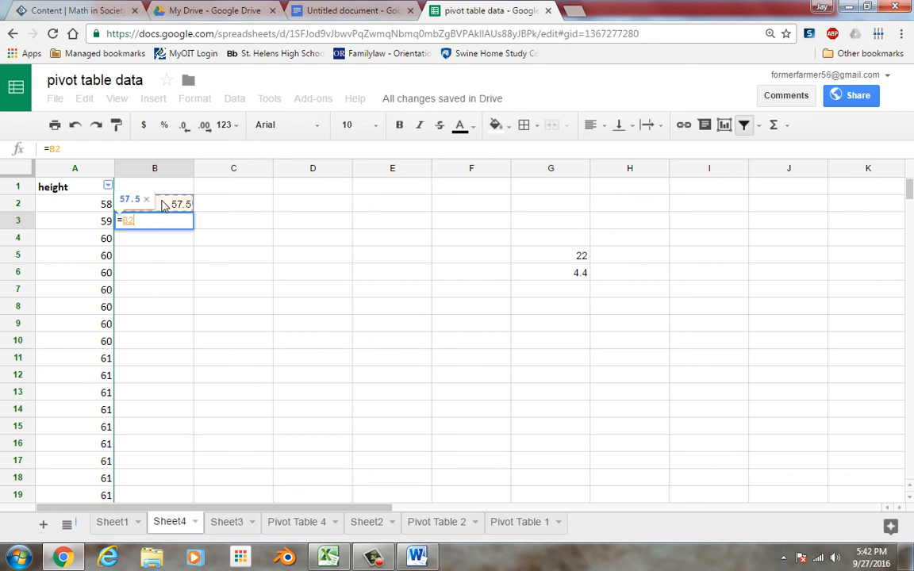
key(Return)
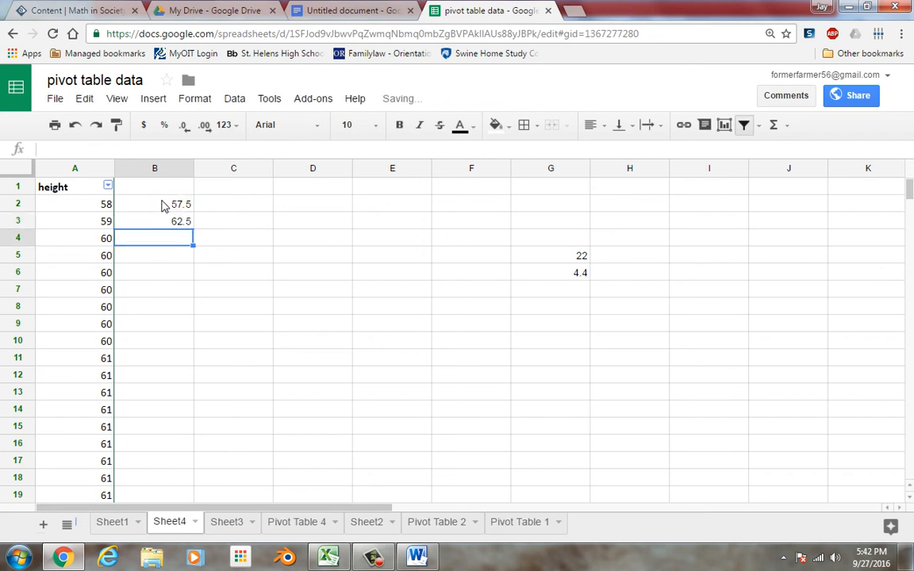
click(155, 221)
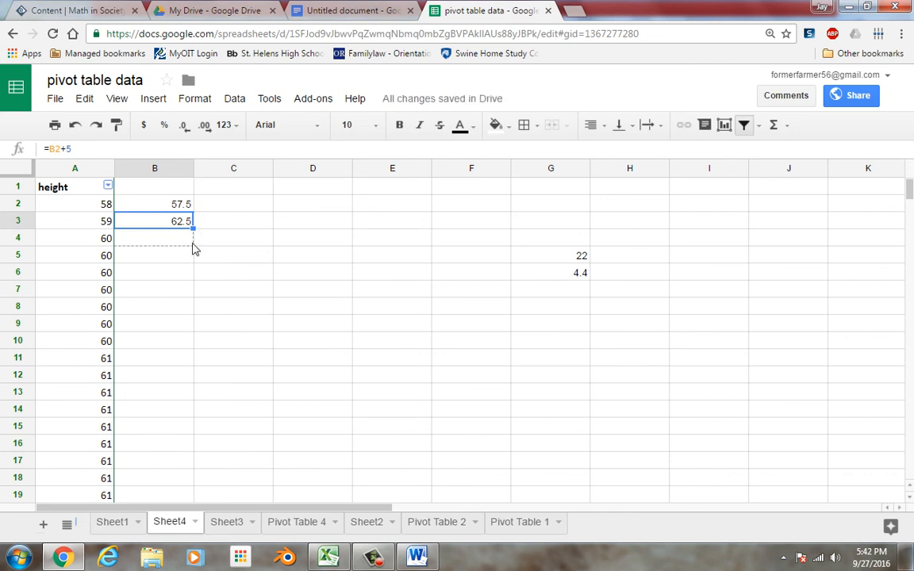
drag(190, 230, 191, 289)
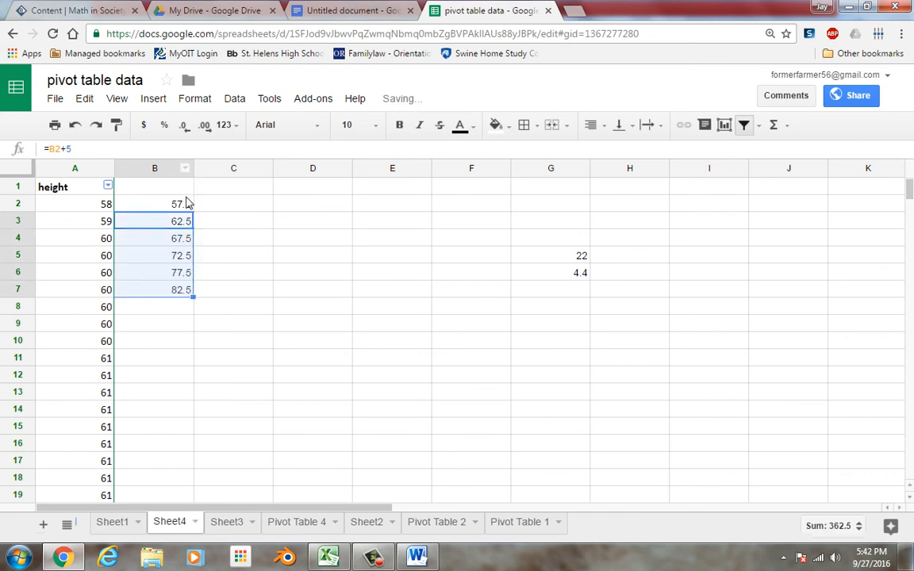
click(154, 238)
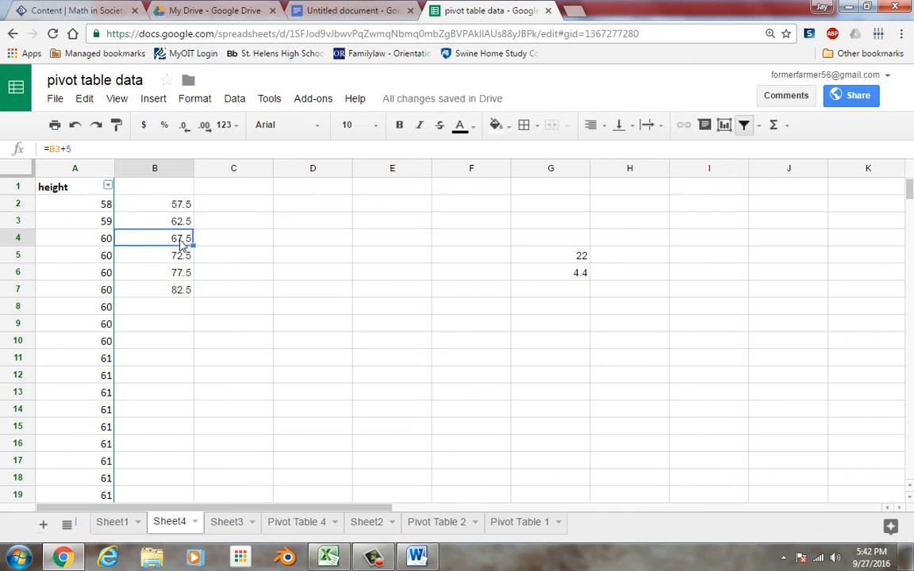
click(181, 273)
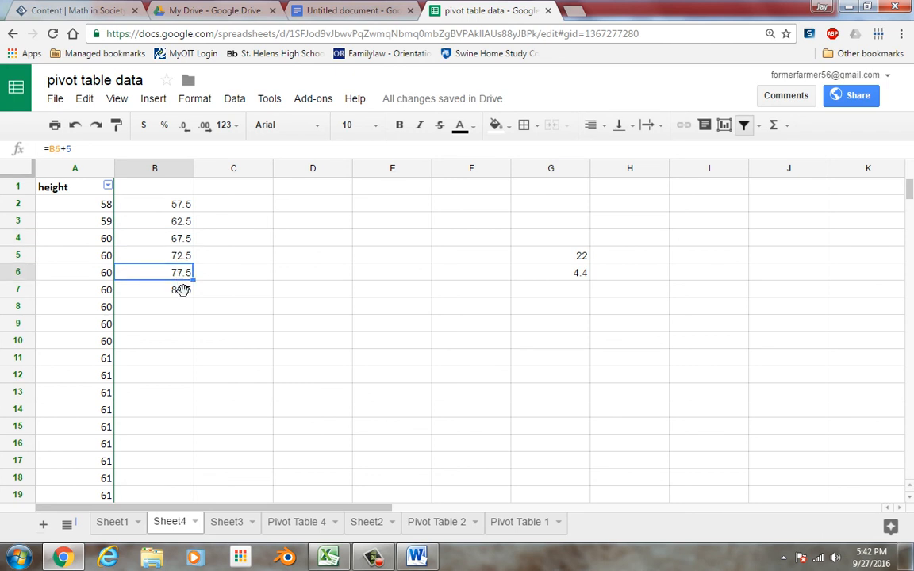
click(155, 289)
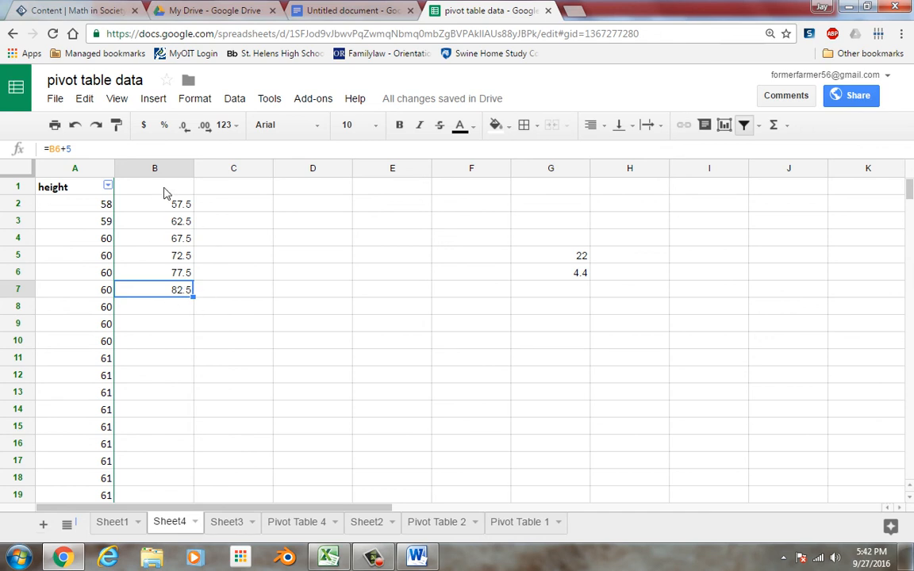
mouse_move(117, 242)
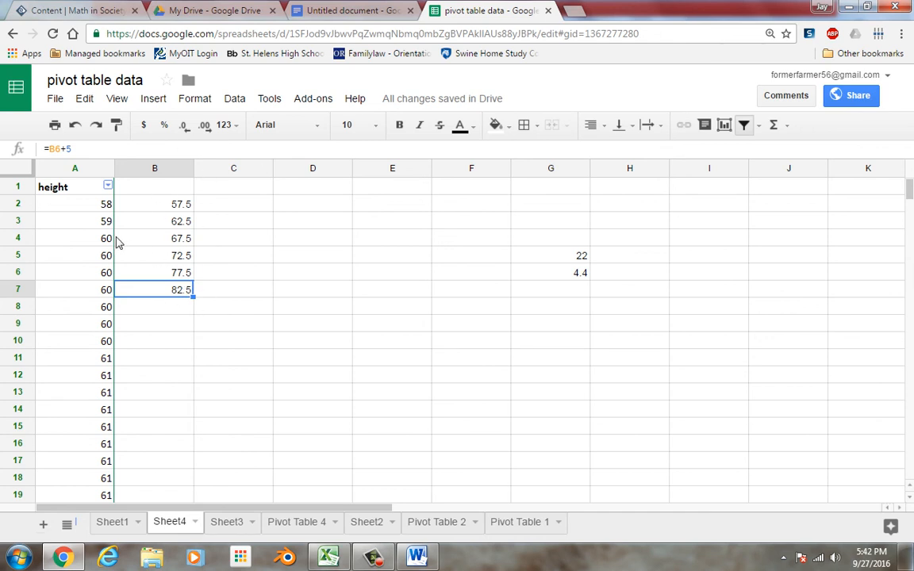
mouse_move(276, 203)
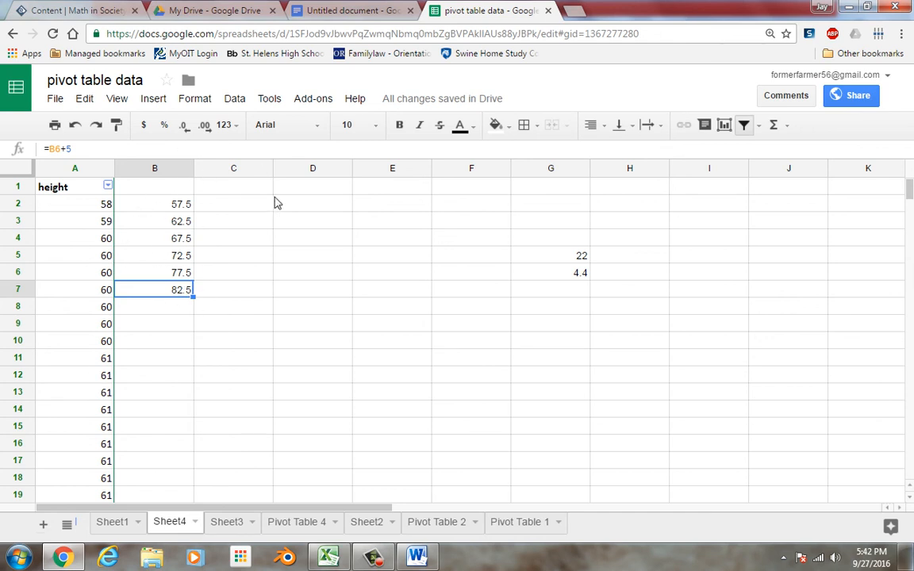
click(313, 99)
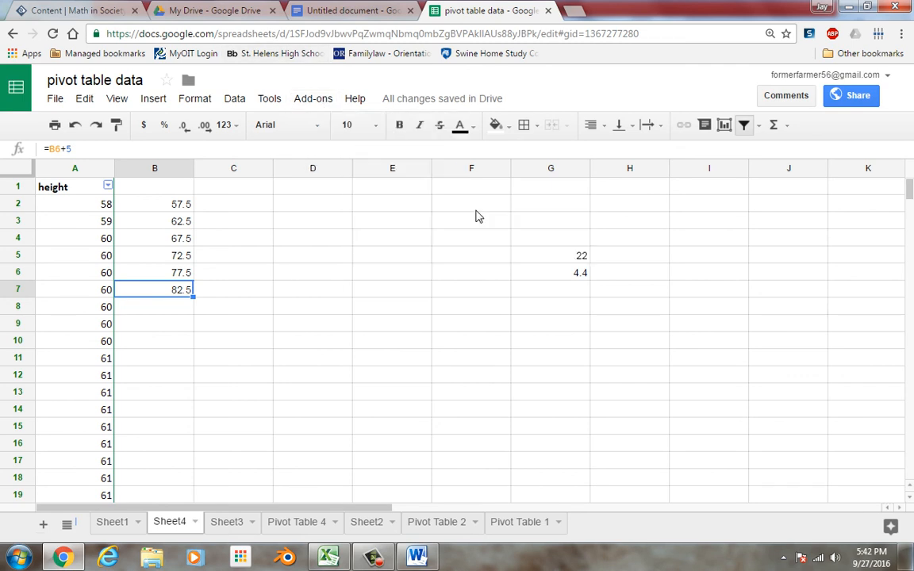
Launch the XLMiner Histogram tool and set the input range to A2:A1001
click(313, 98)
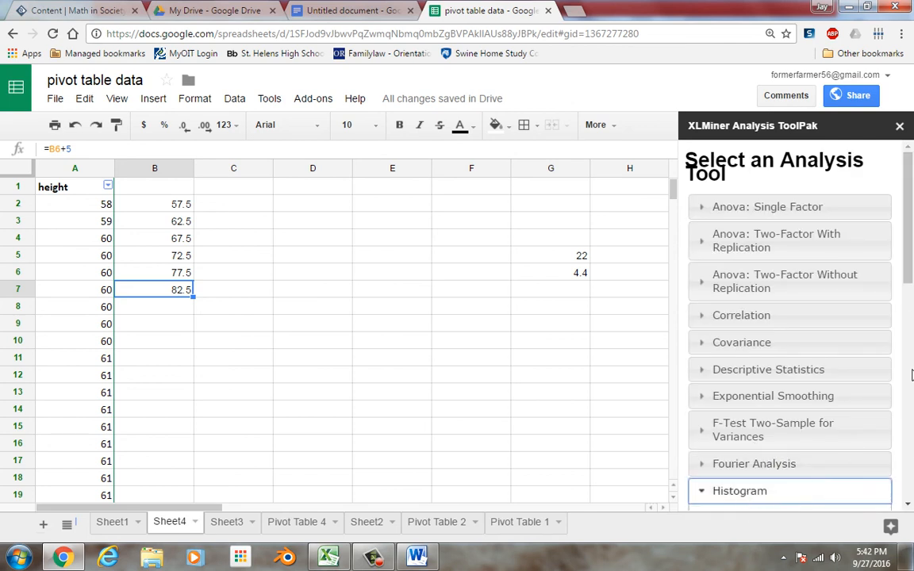
click(739, 490)
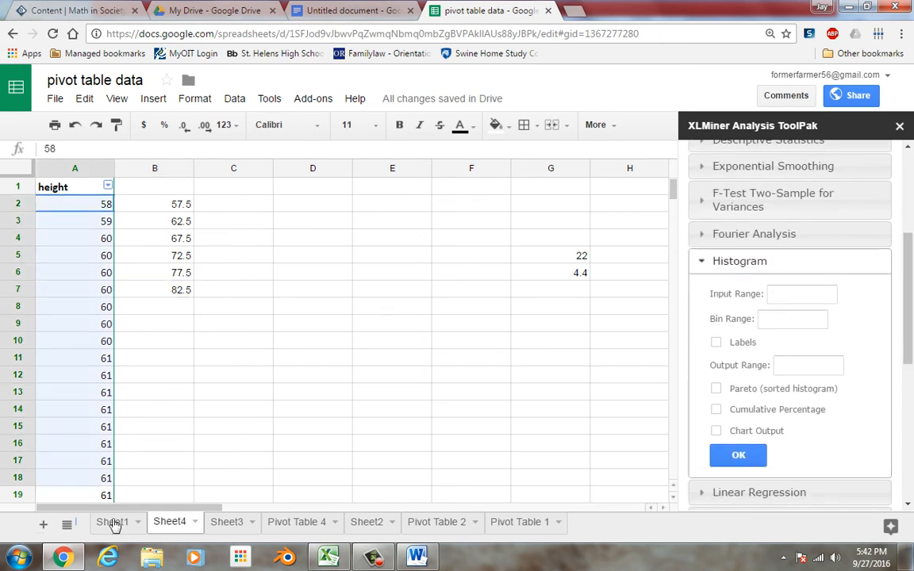
scroll(down, 3)
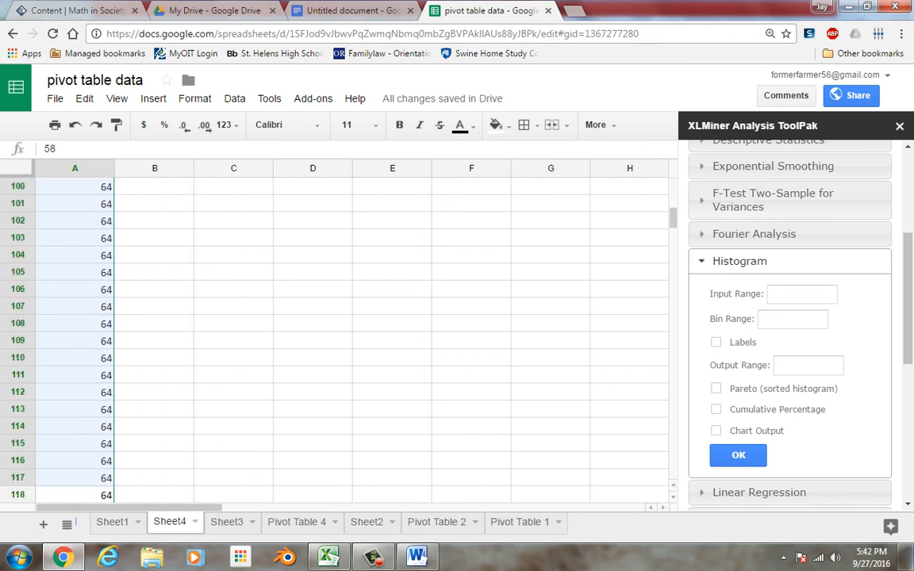
scroll(down, 3)
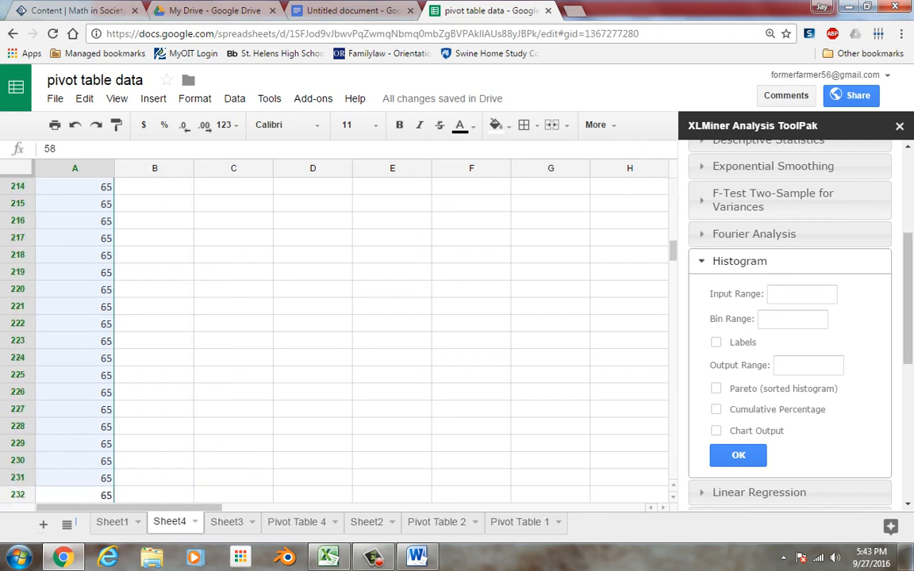
scroll(down, 3)
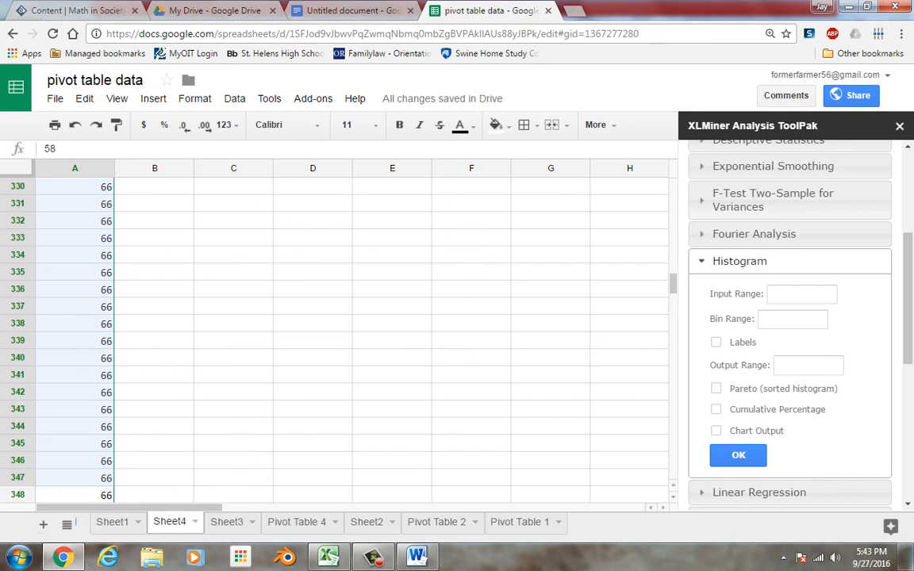
scroll(down, 3)
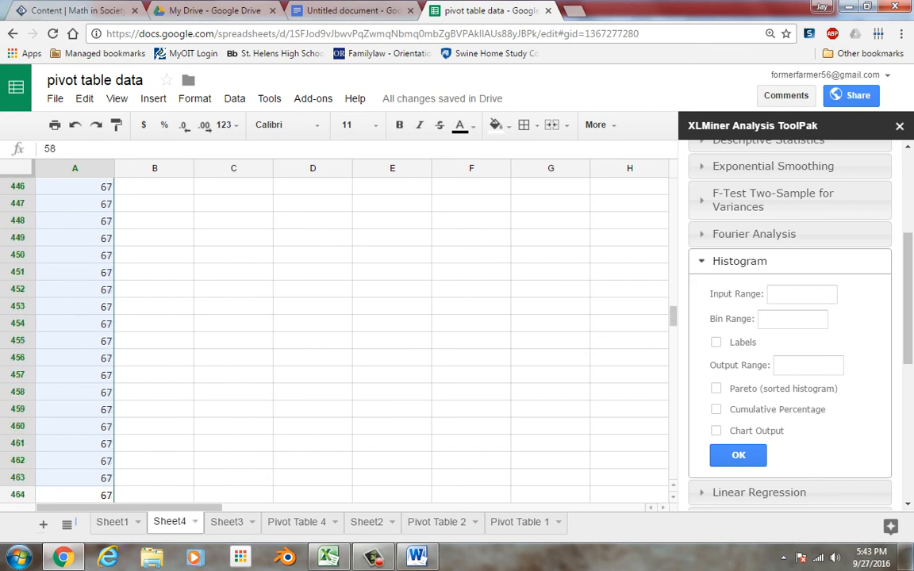
scroll(down, 3)
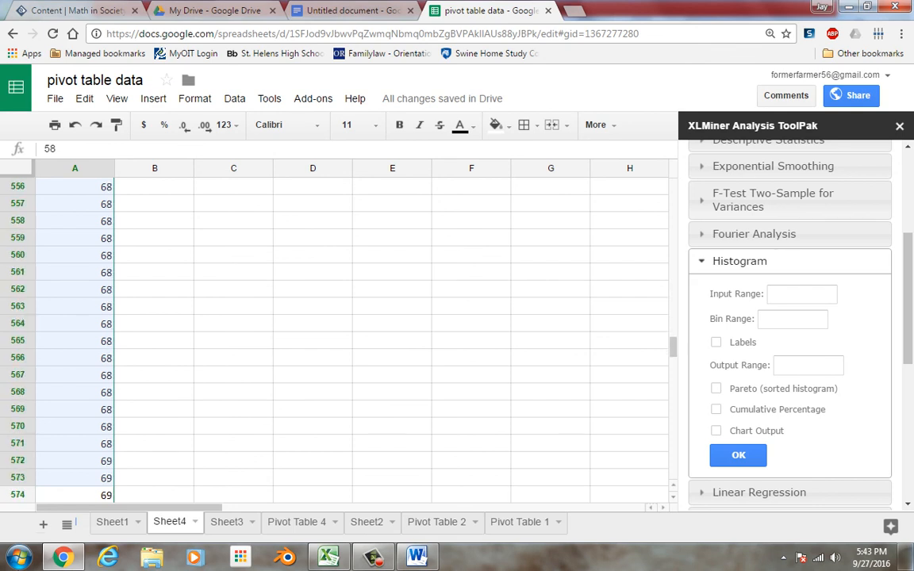
scroll(down, 3)
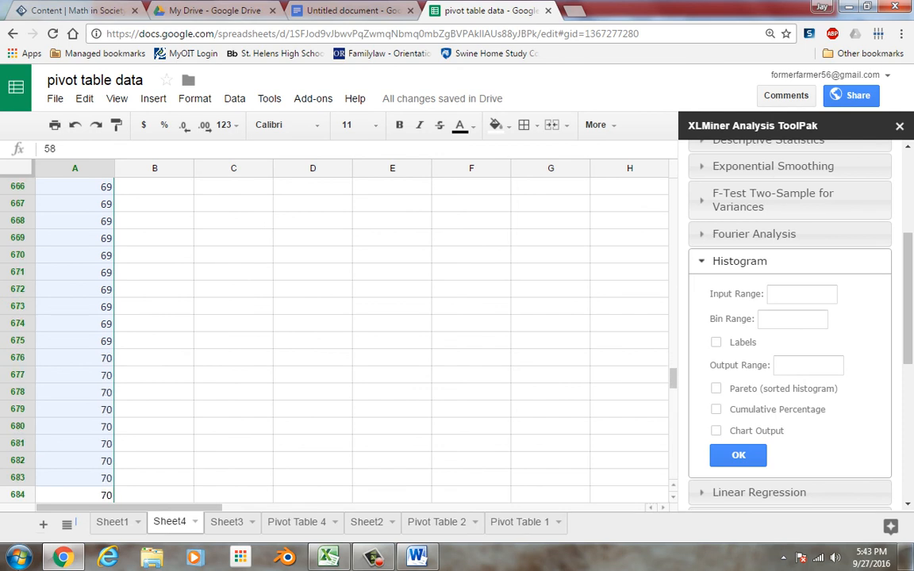
scroll(down, 3)
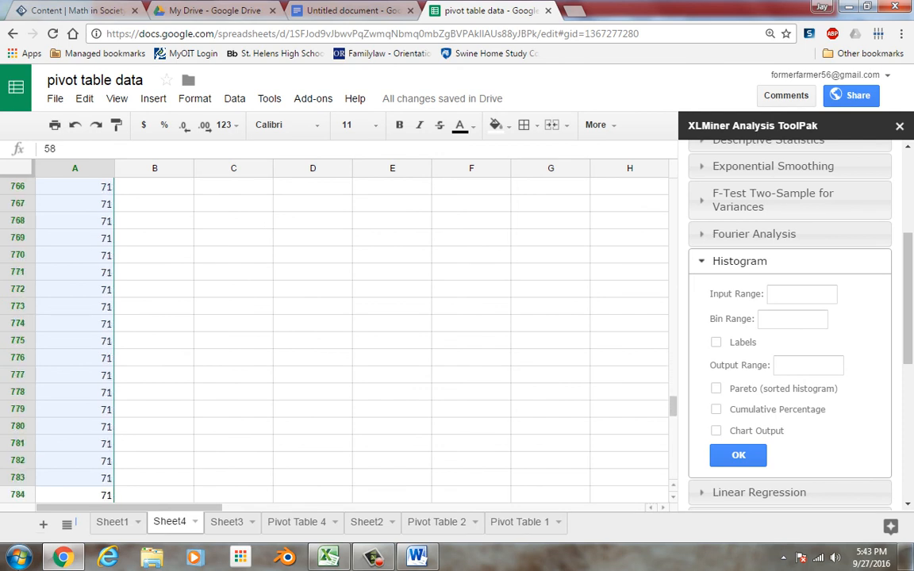
scroll(down, 3)
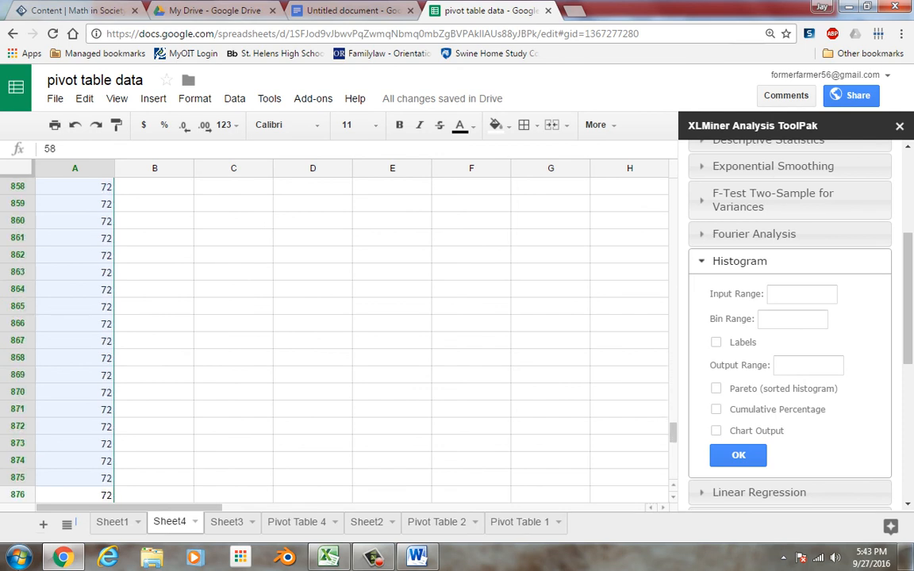
scroll(down, 3)
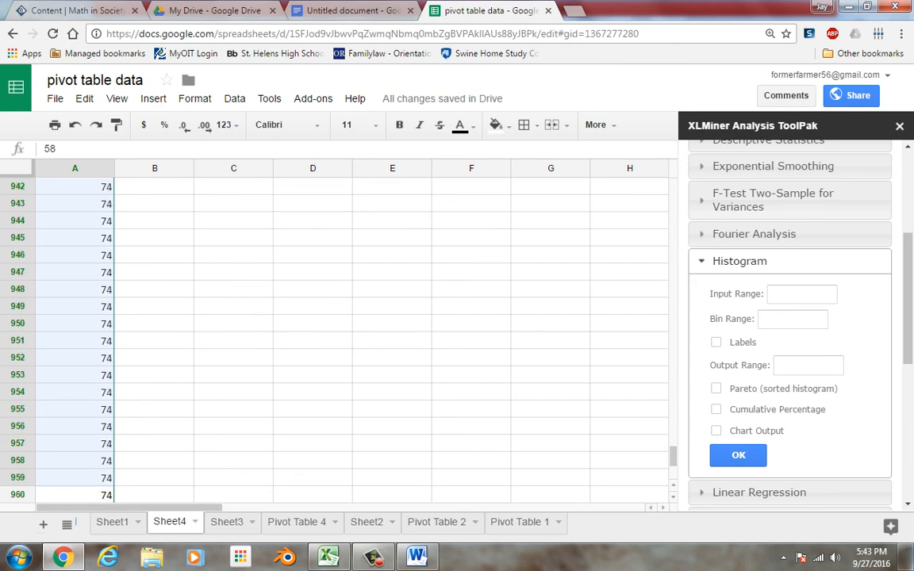
scroll(down, 3)
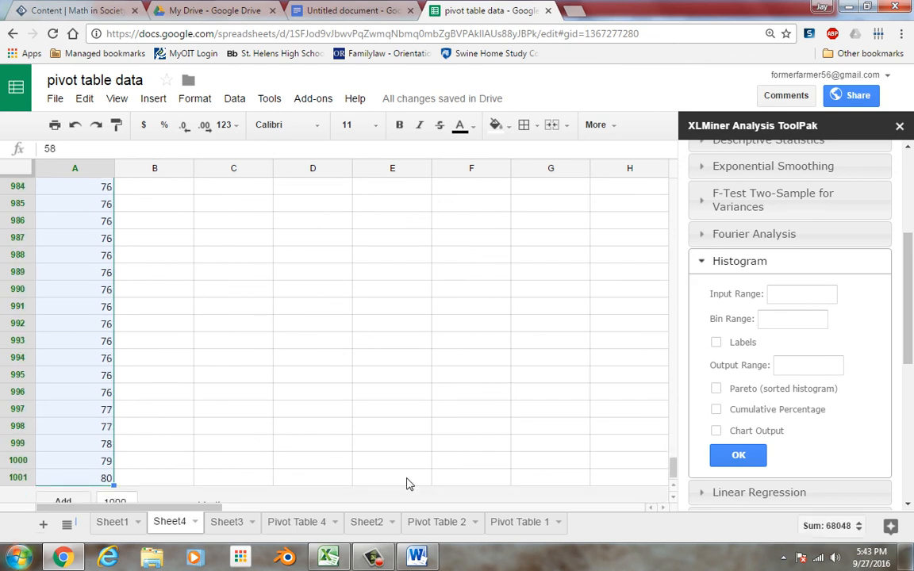
text(A2:A1001)
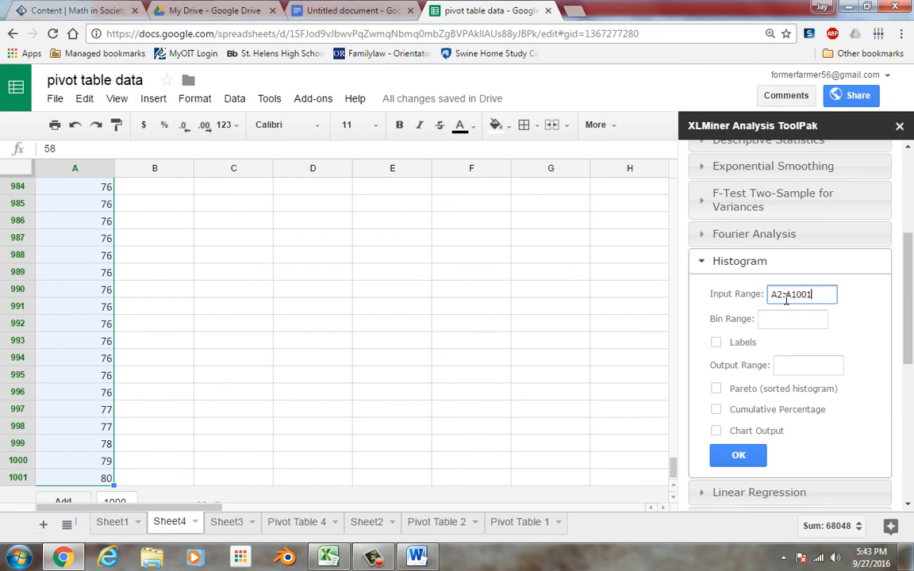
Set the histogram bin range to b2:b7
click(792, 318)
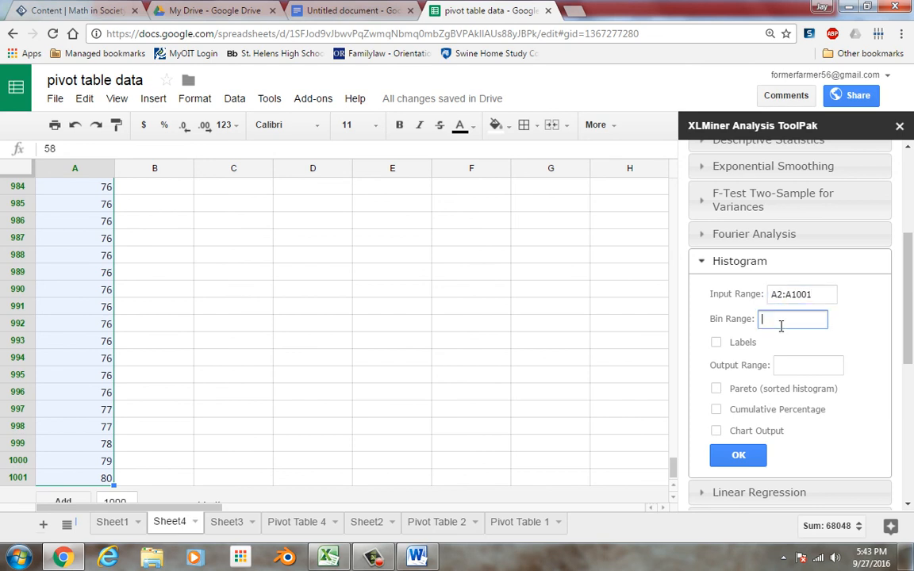
text(A2:A1001)
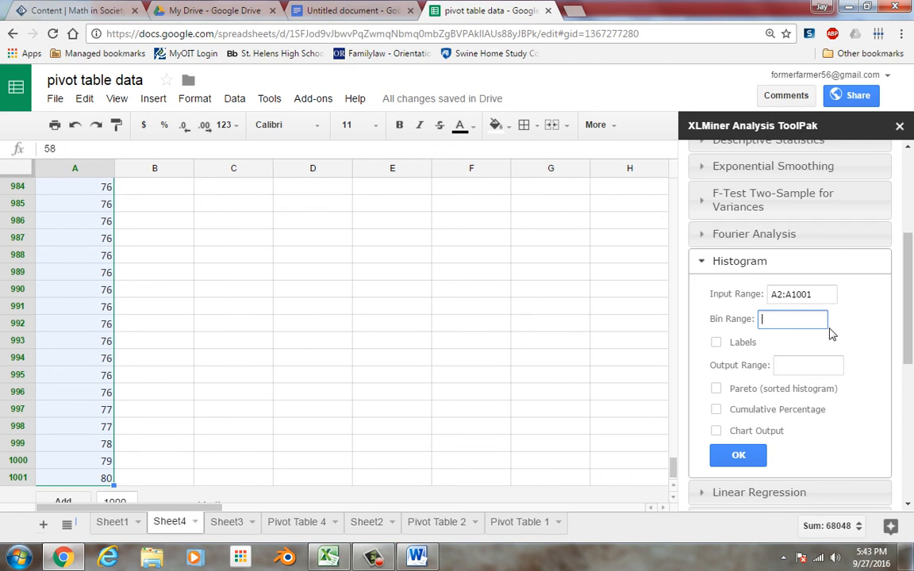
mouse_move(679, 143)
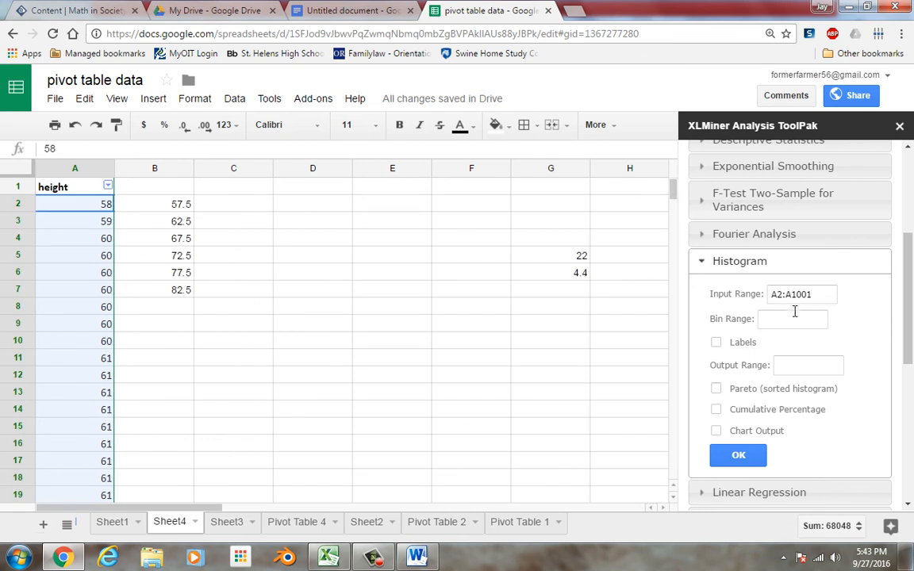
text(A2:A1001b)
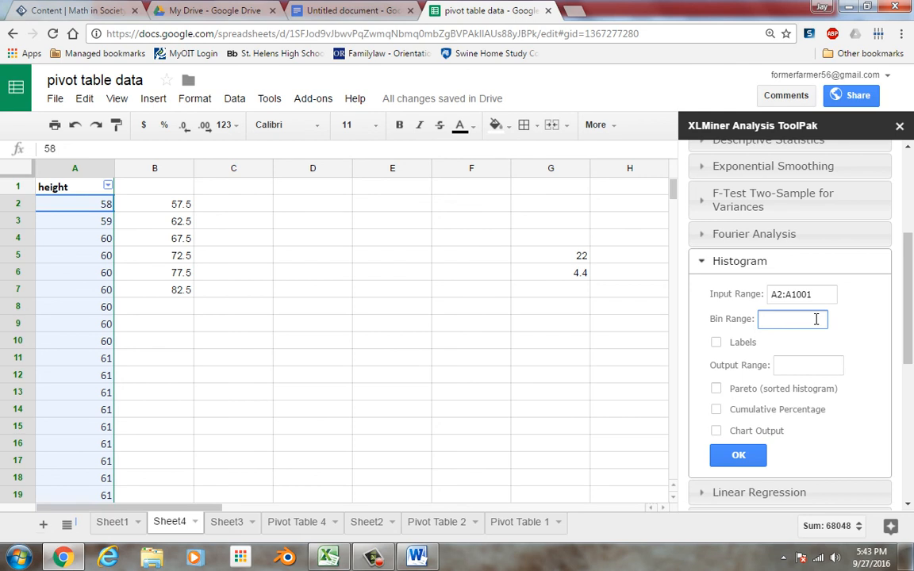
text(b2)
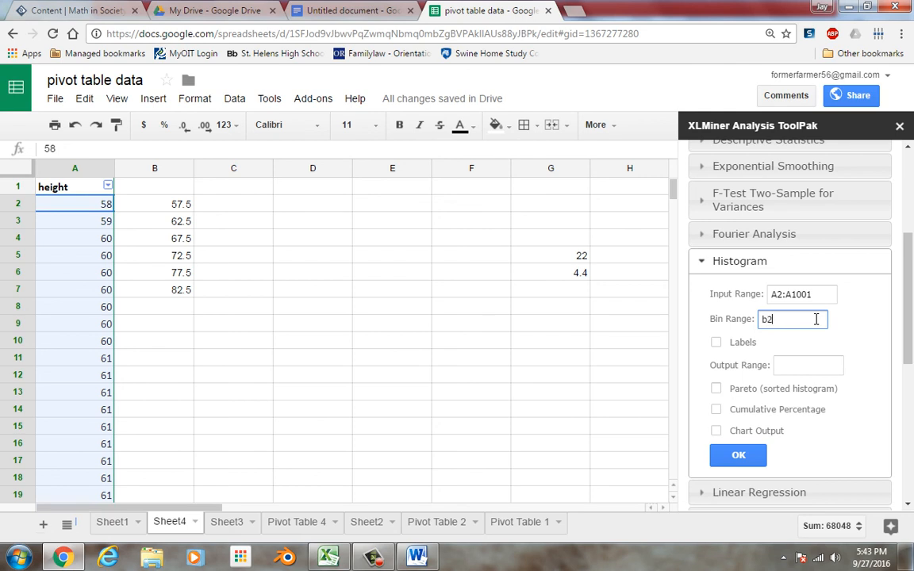
text(:)
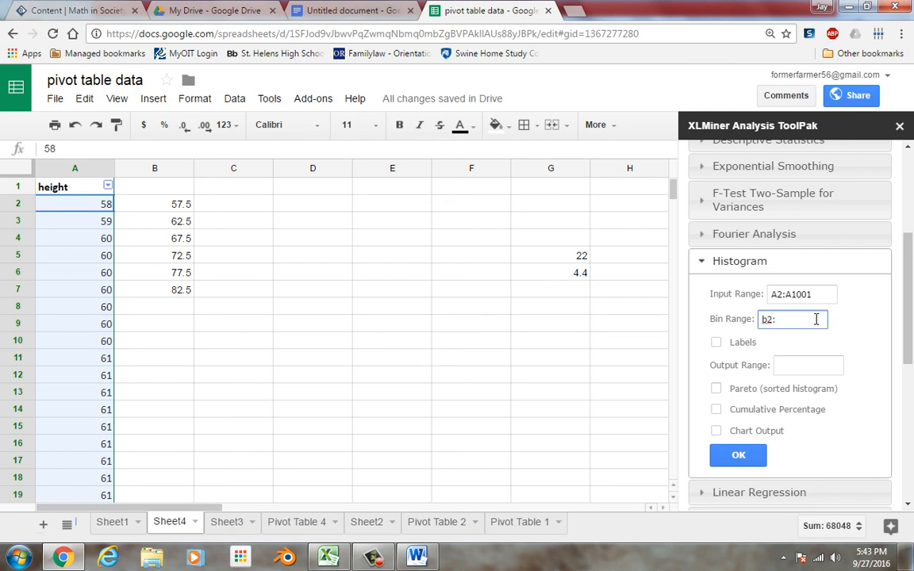
text(b7)
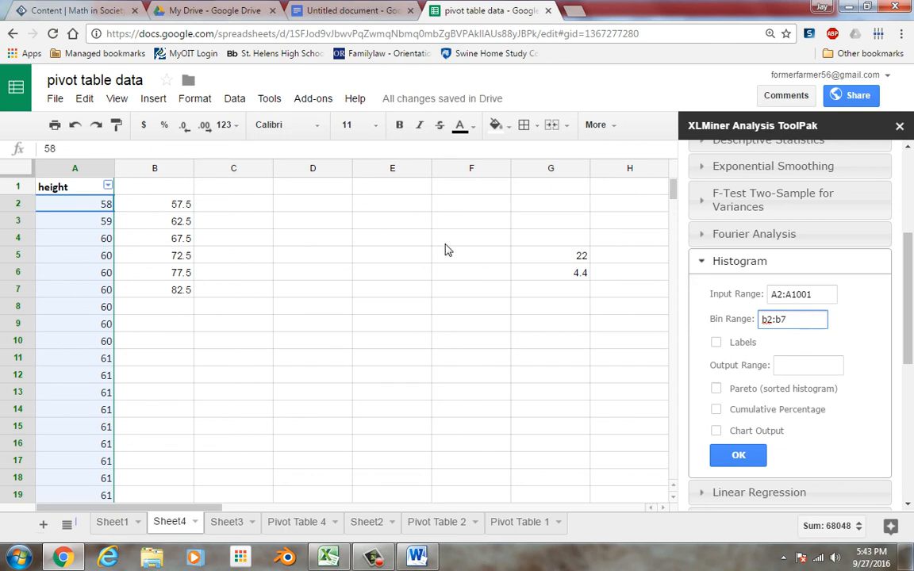
mouse_move(172, 296)
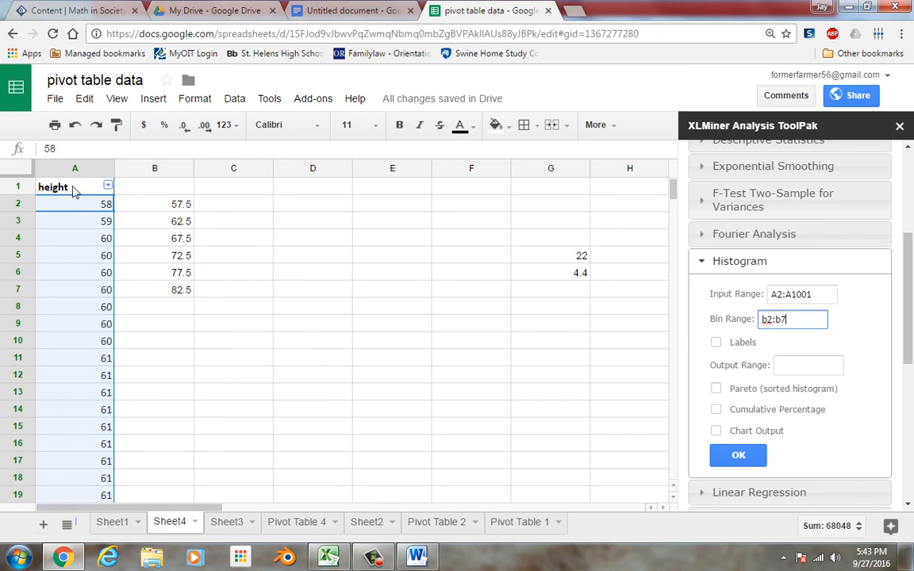
mouse_move(711, 355)
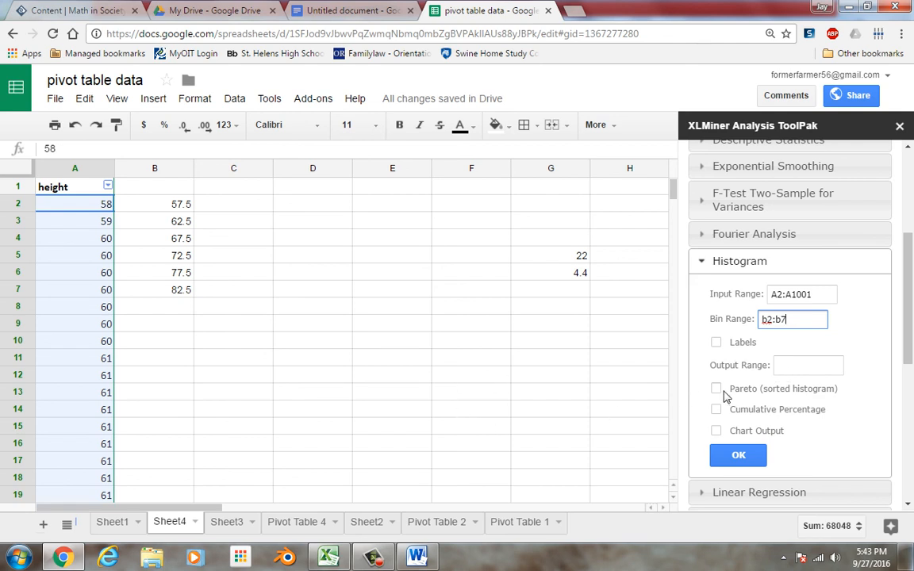
mouse_move(817, 352)
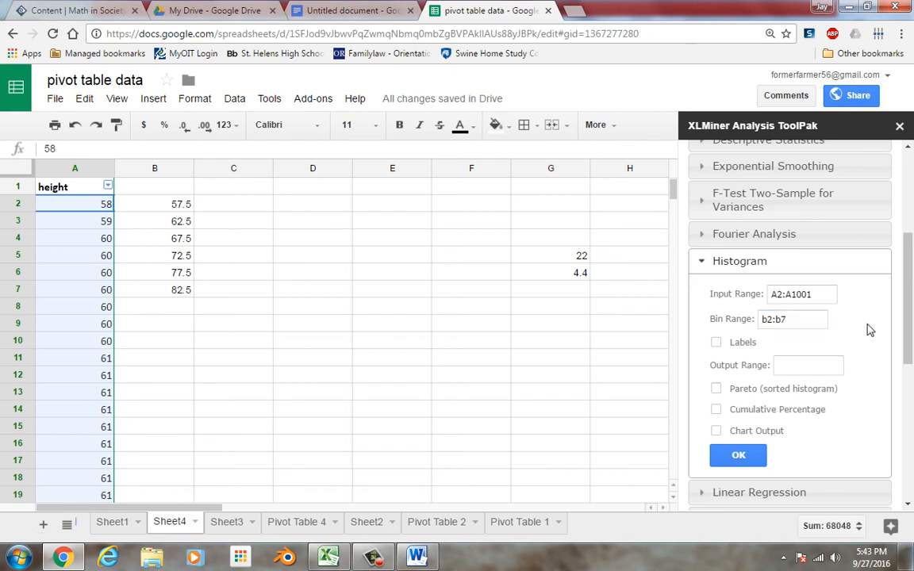
mouse_move(183, 397)
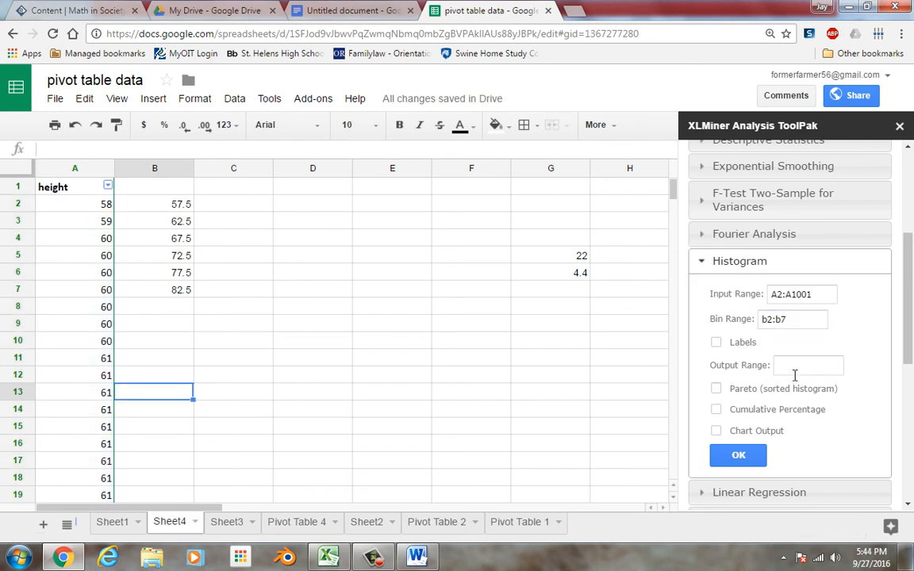
Set output to B13, include Cumulative Percentage and Chart Output, and run the histogram
text(B13)
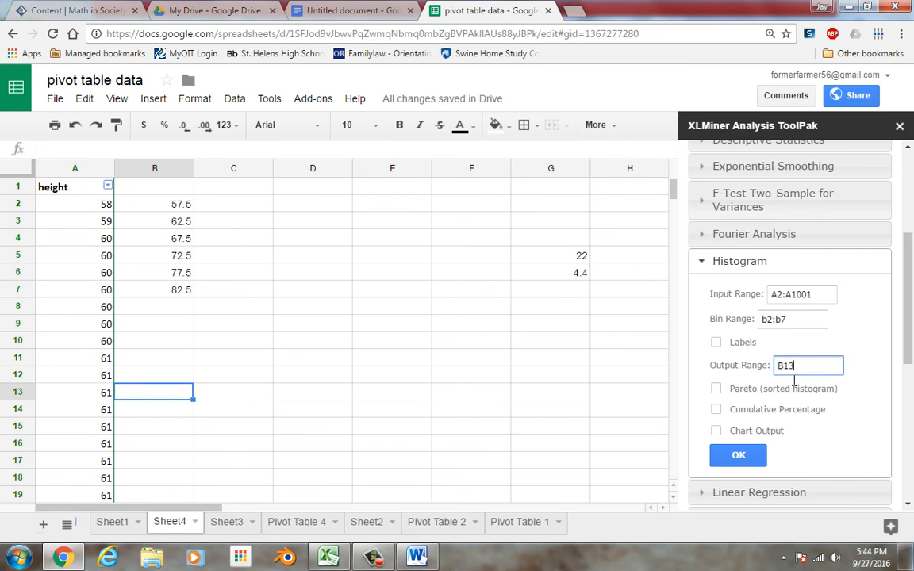
mouse_move(739, 415)
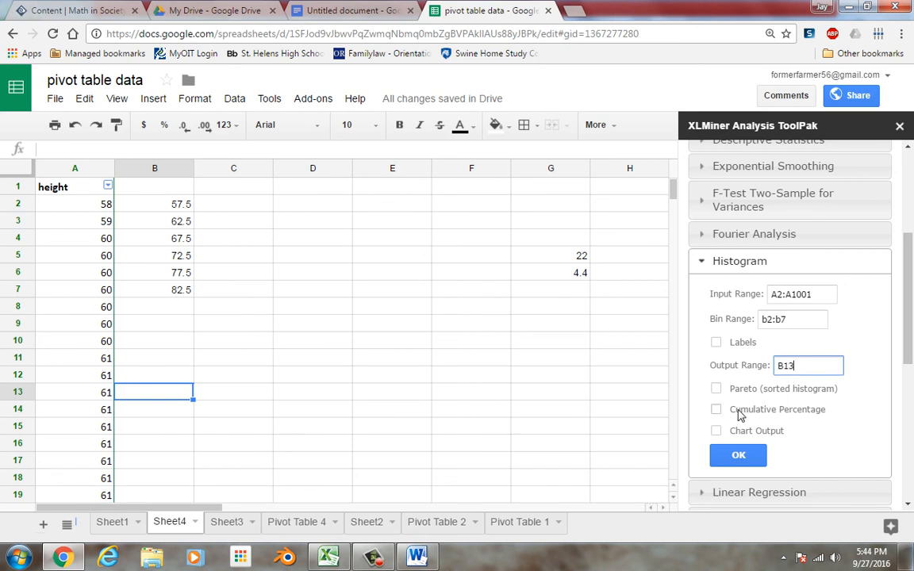
click(717, 430)
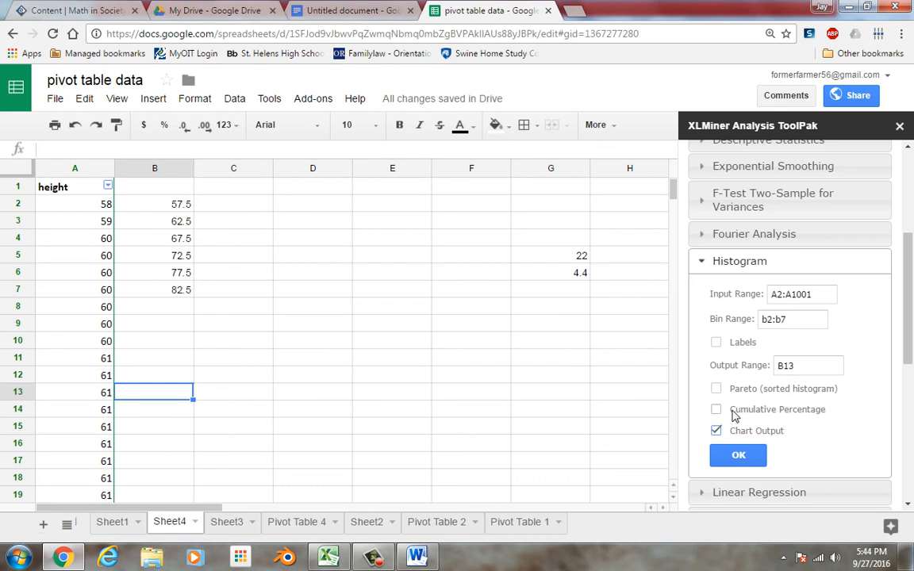
click(716, 410)
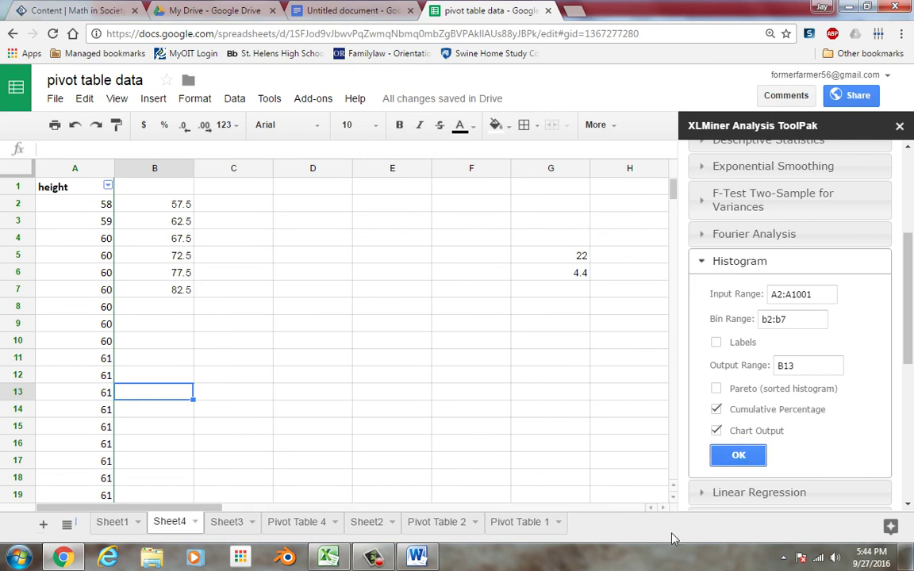
click(736, 453)
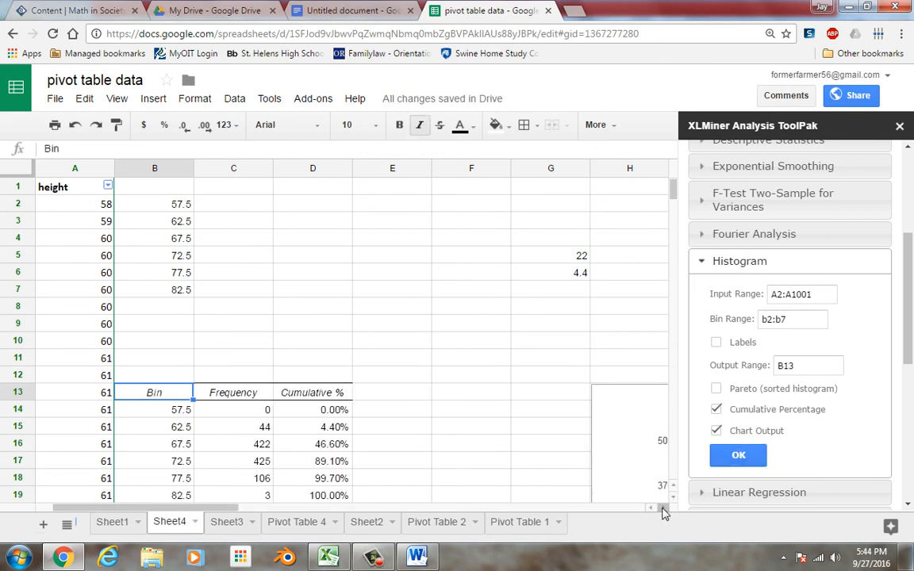
Scroll Sheet4 until the histogram chart with the cumulative % line is fully visible
scroll(right, 3)
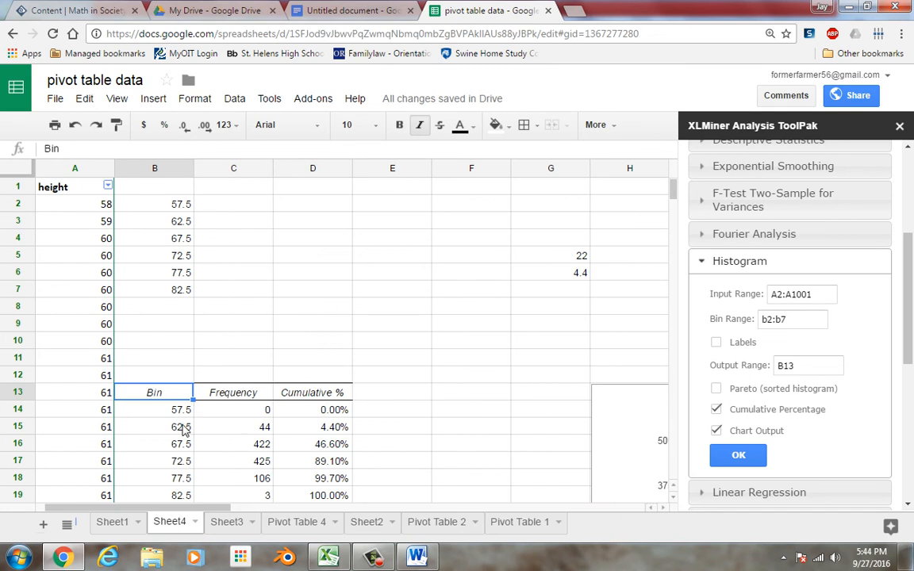
mouse_move(249, 418)
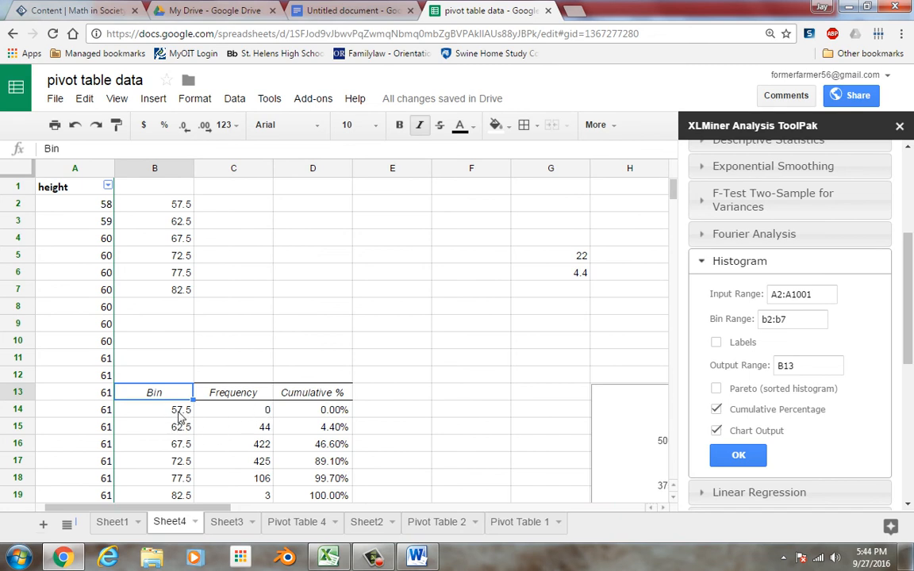
mouse_move(191, 435)
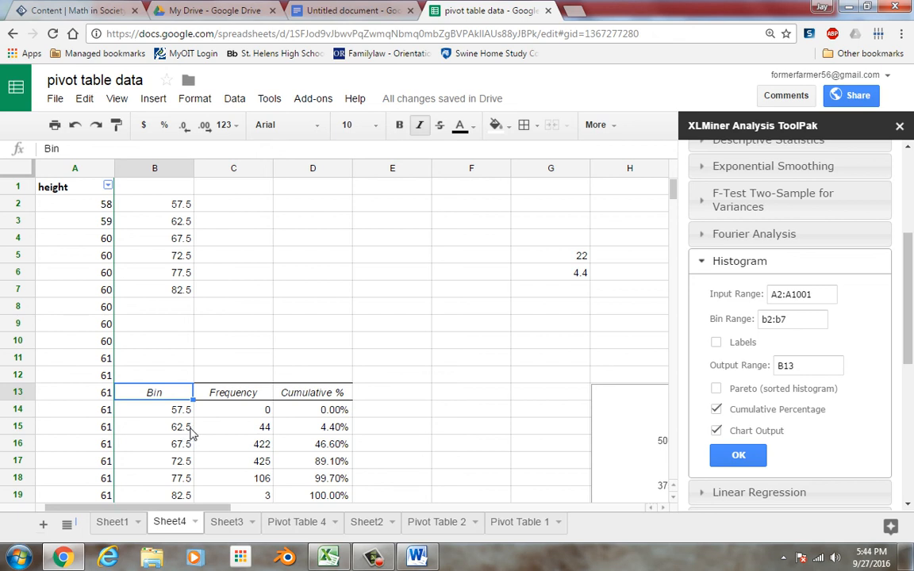
mouse_move(200, 432)
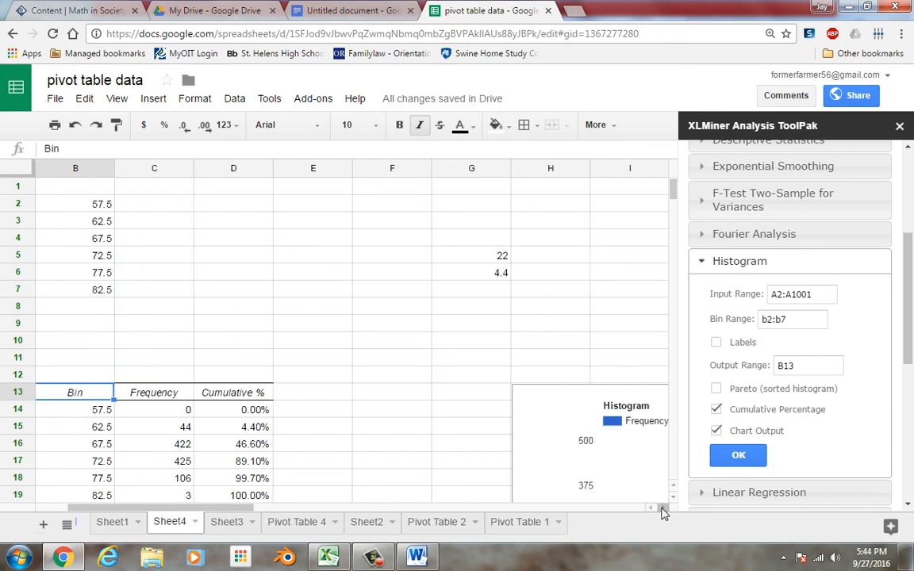
scroll(right, 3)
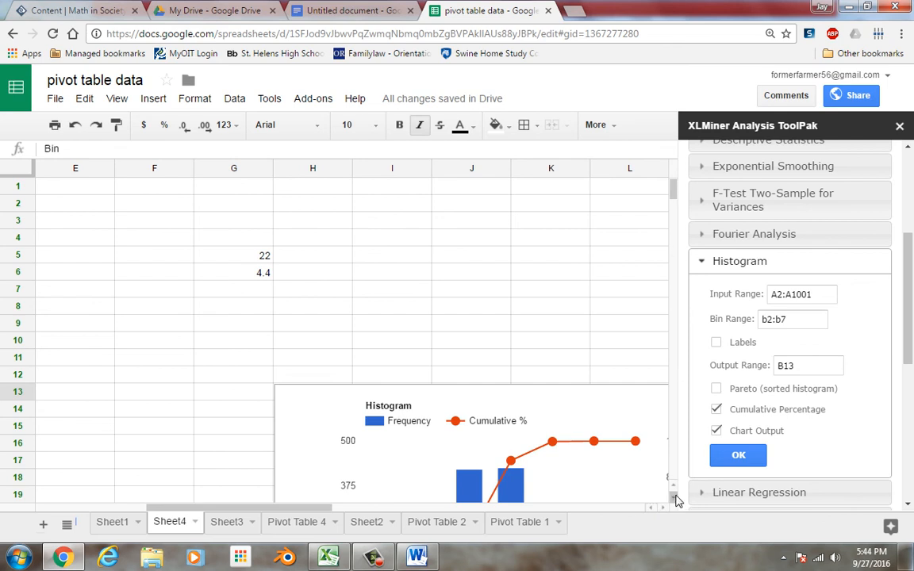
scroll(down, 3)
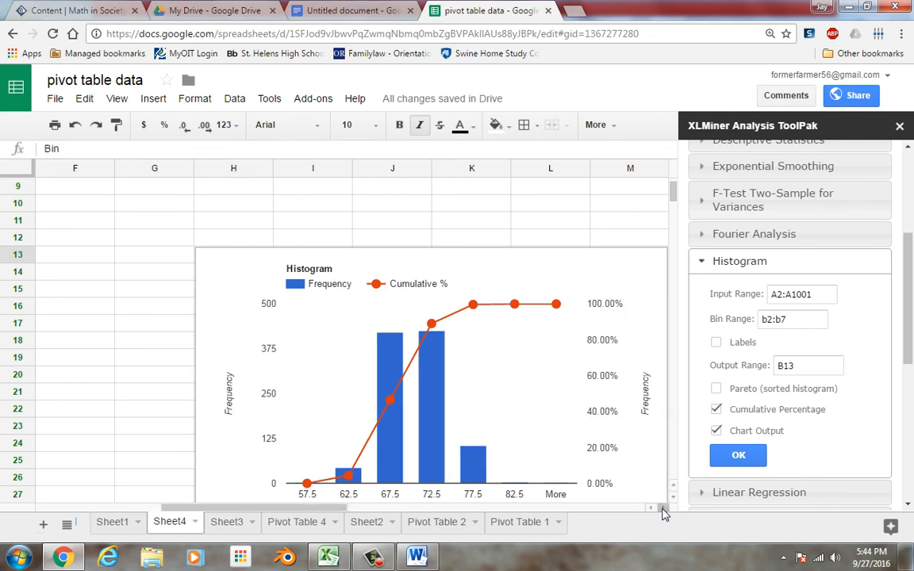
scroll(left, 3)
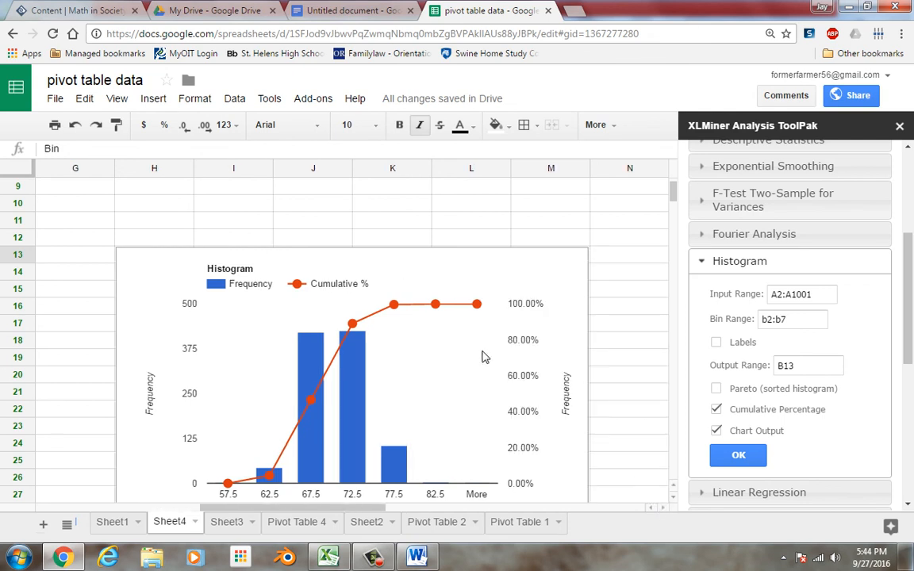
mouse_move(331, 448)
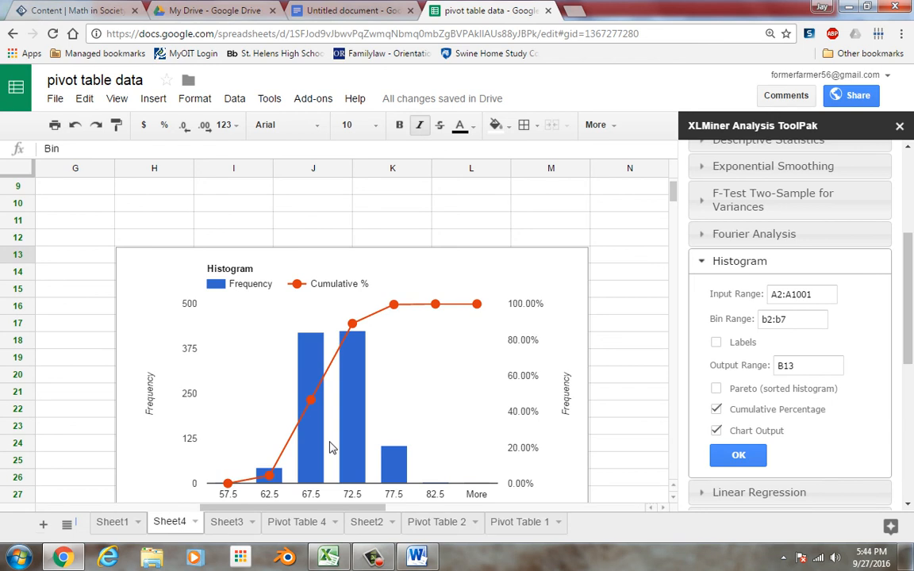
Use Advanced edit on the histogram chart and browse its Customization settings
right_click(330, 447)
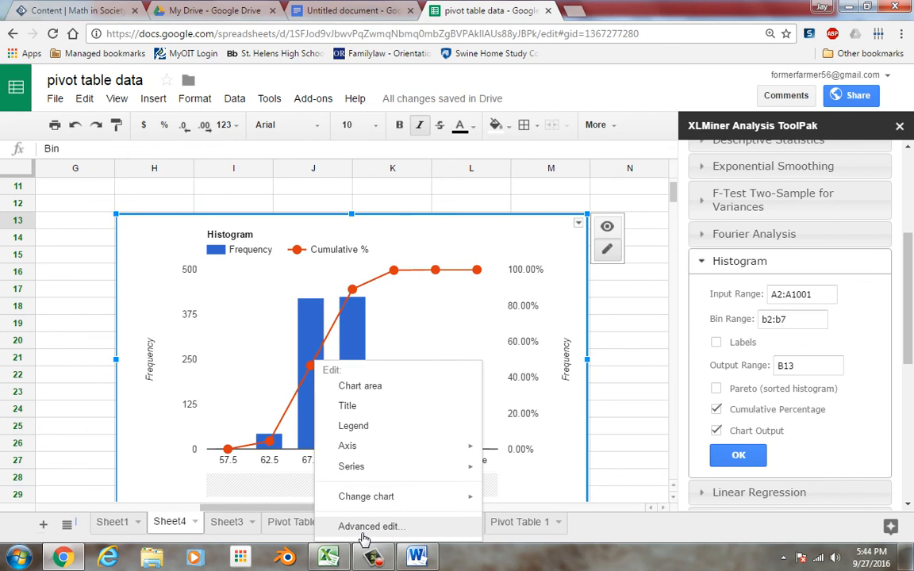
click(371, 527)
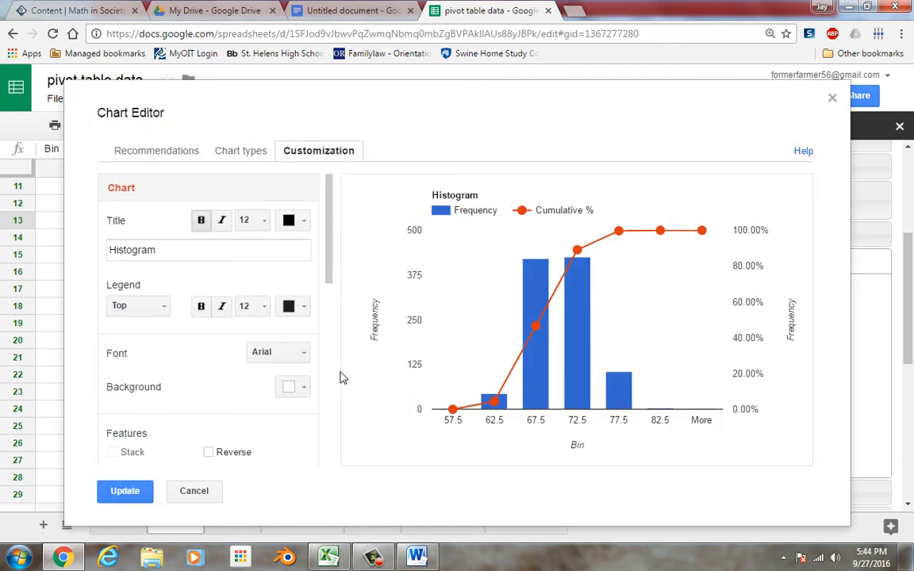
scroll(down, 3)
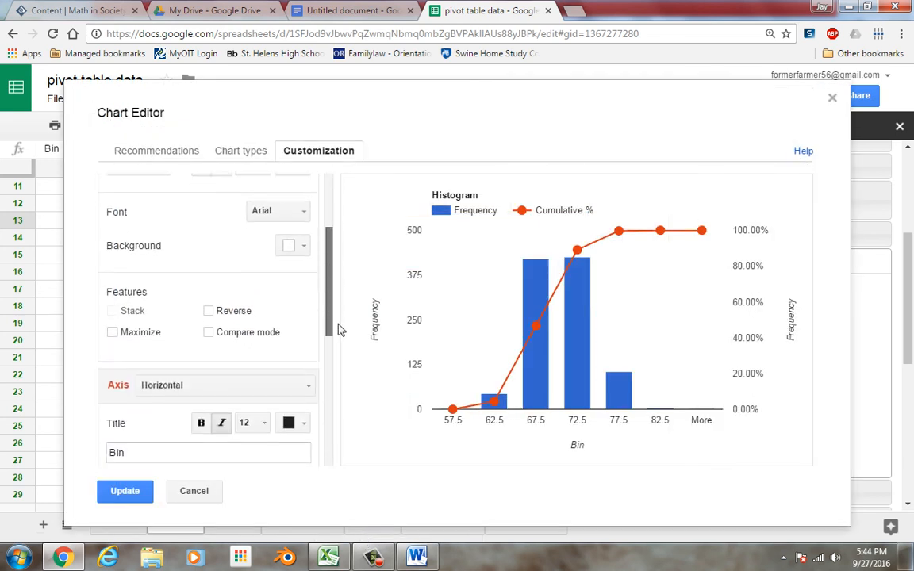
scroll(down, 3)
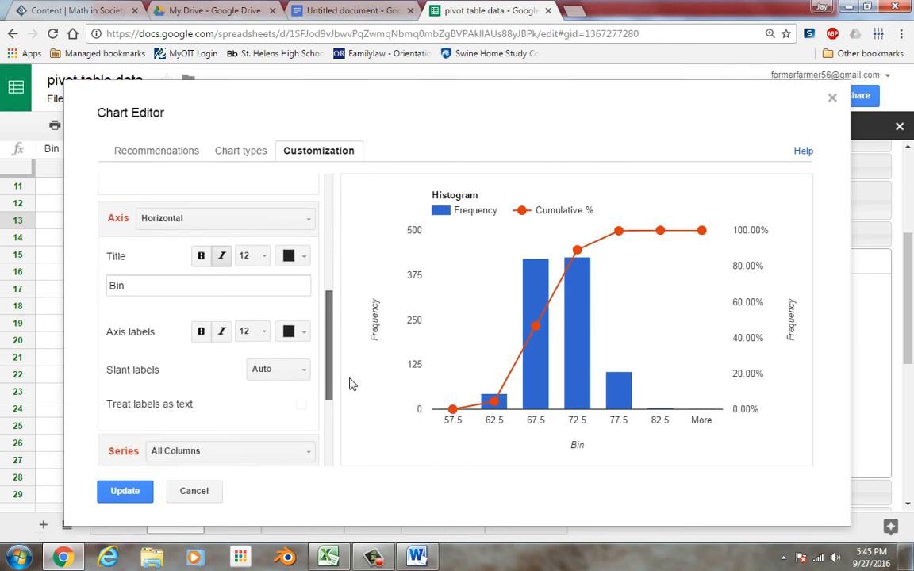
scroll(down, 3)
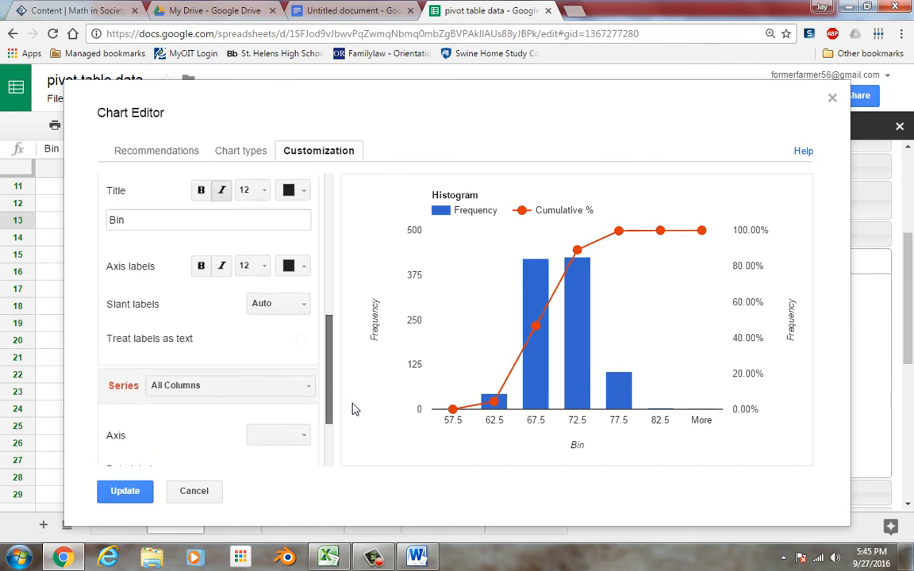
scroll(down, 3)
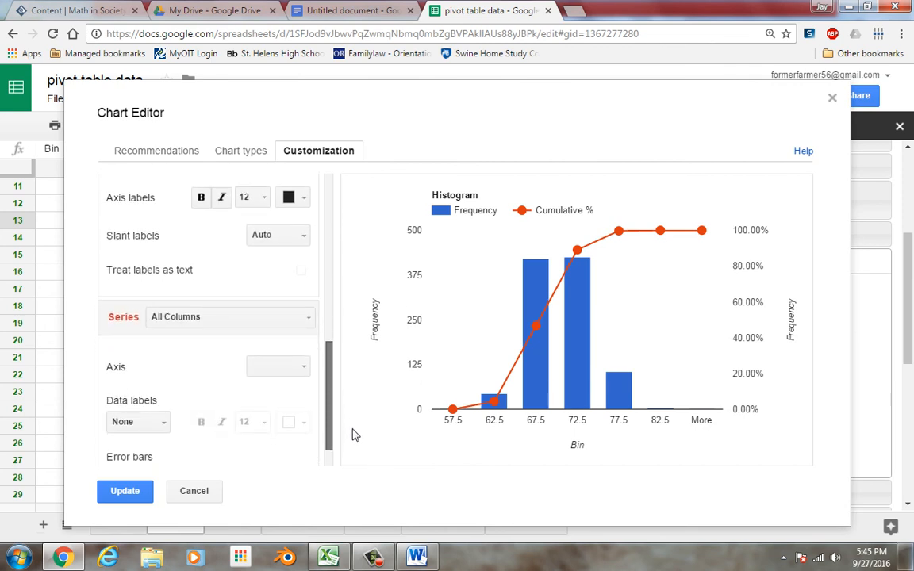
scroll(down, 3)
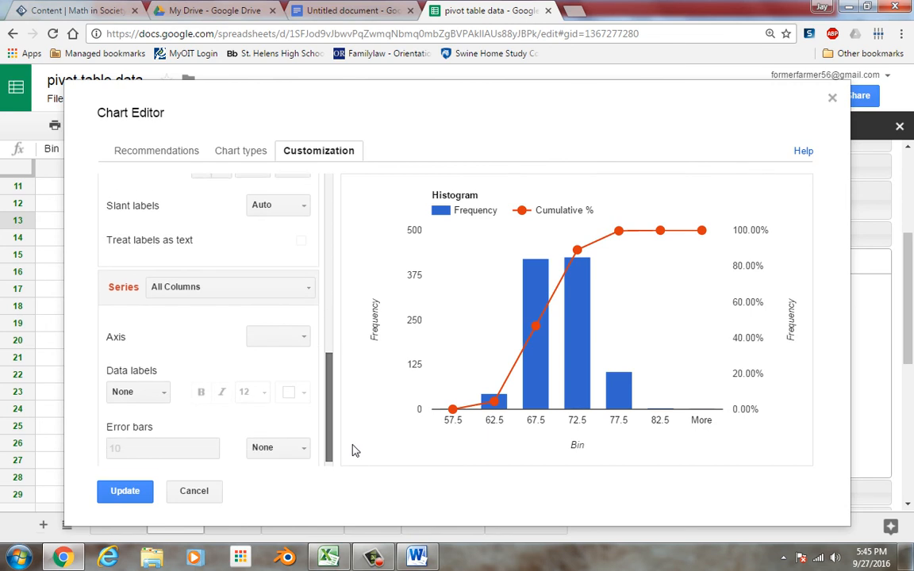
scroll(up, 3)
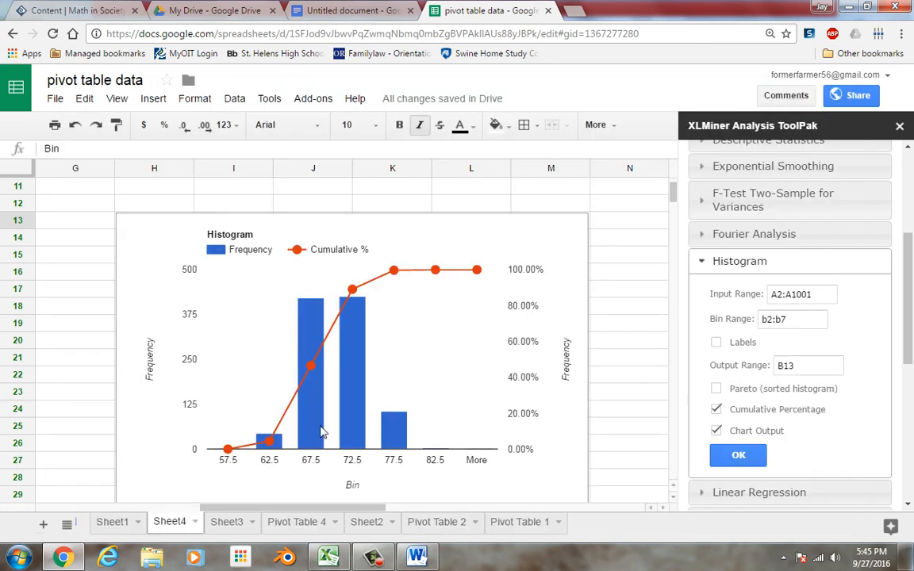
mouse_move(346, 432)
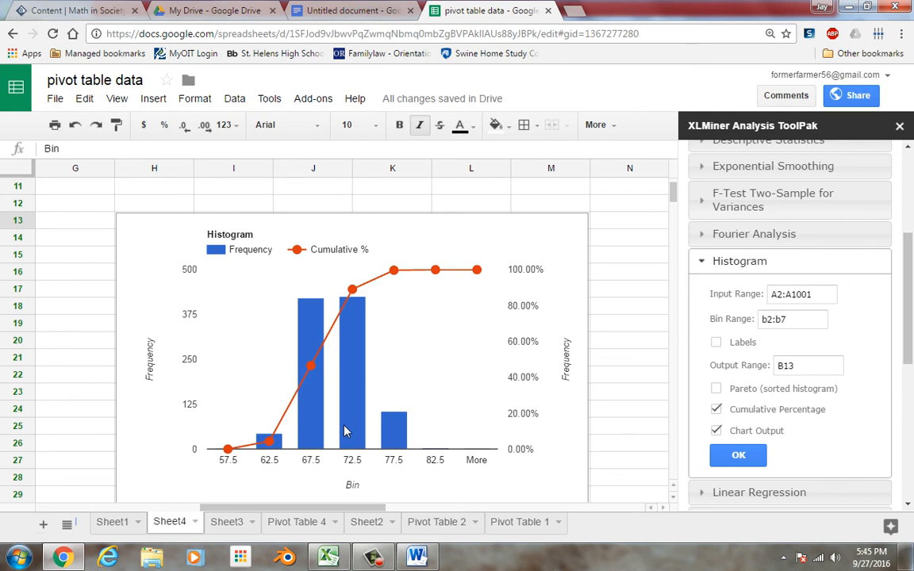
mouse_move(377, 273)
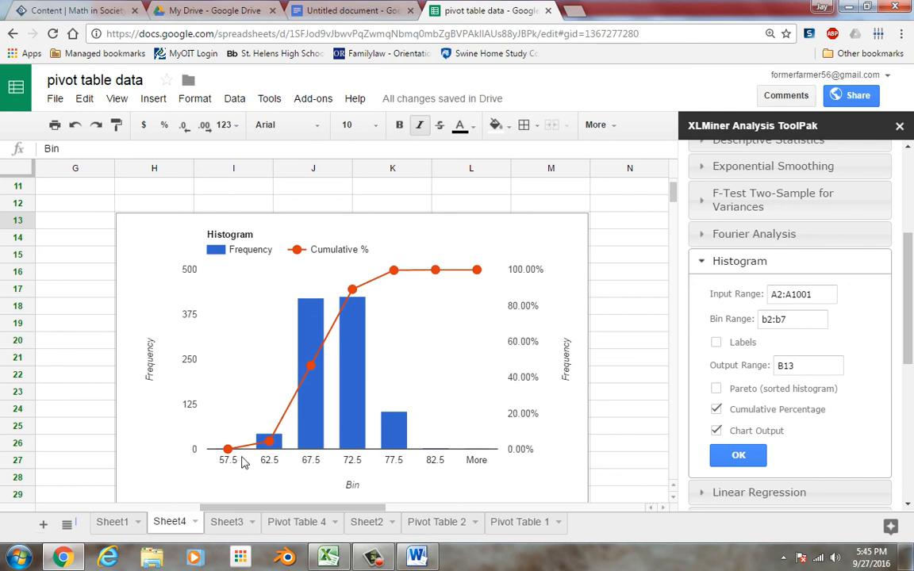
mouse_move(410, 289)
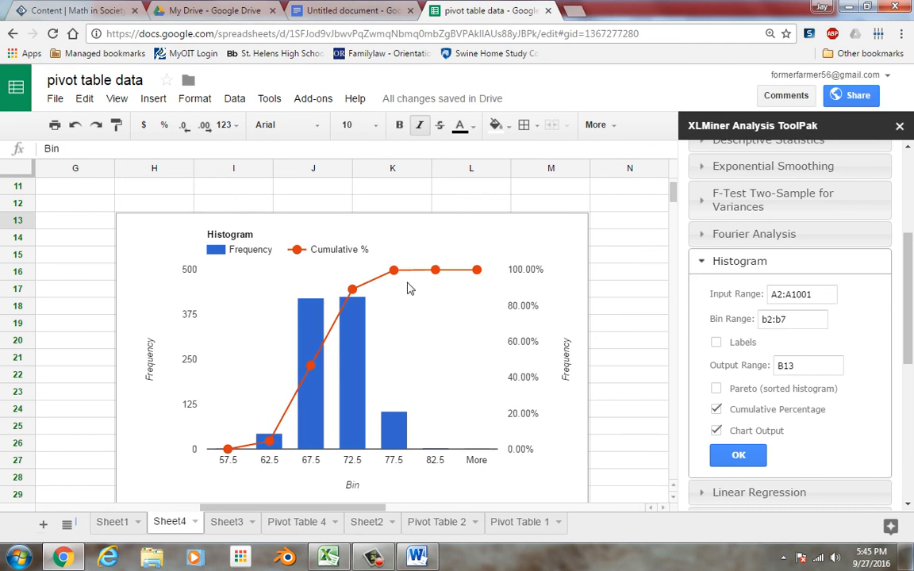
mouse_move(388, 261)
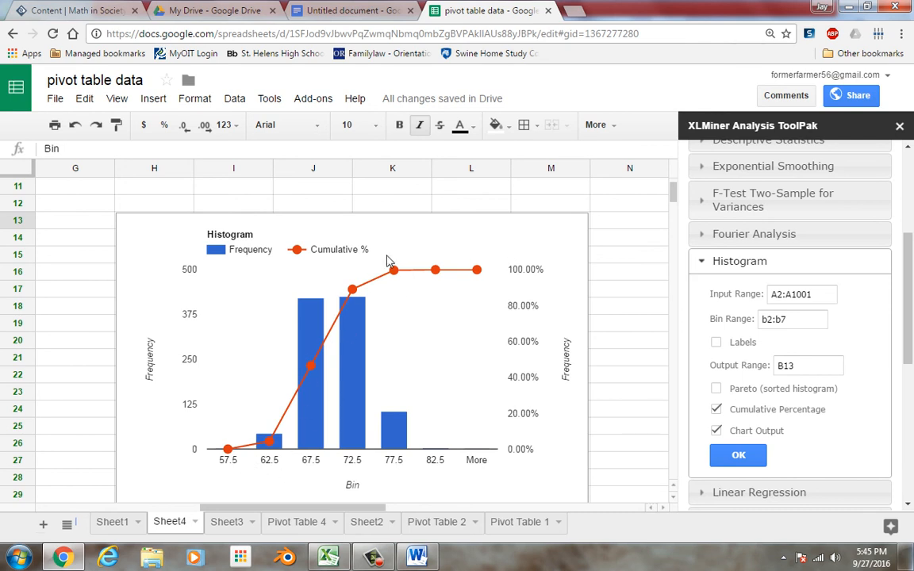
mouse_move(276, 417)
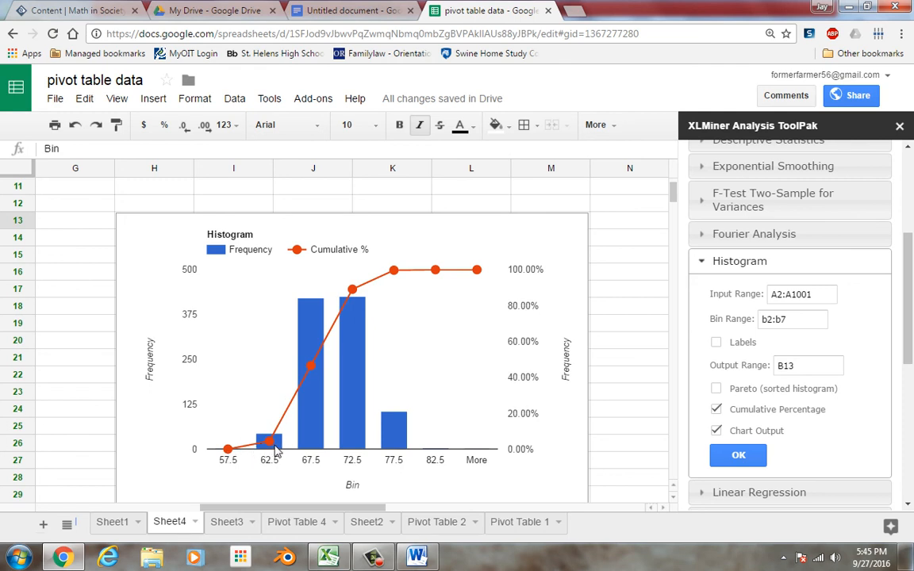
mouse_move(353, 289)
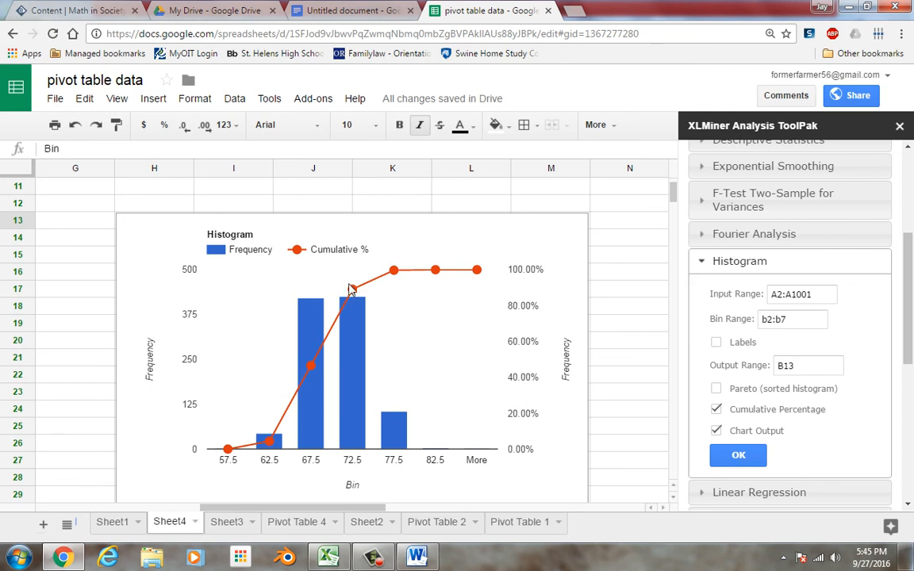
mouse_move(546, 382)
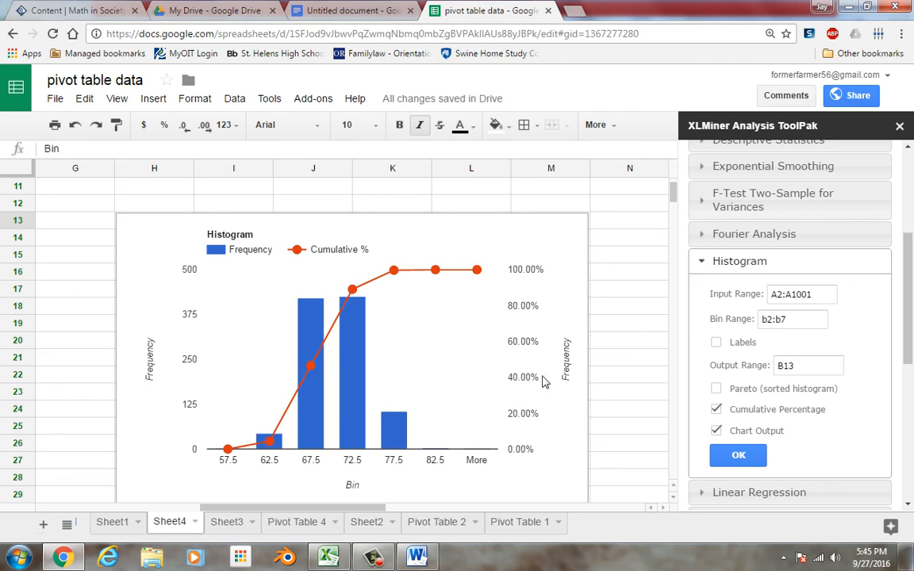